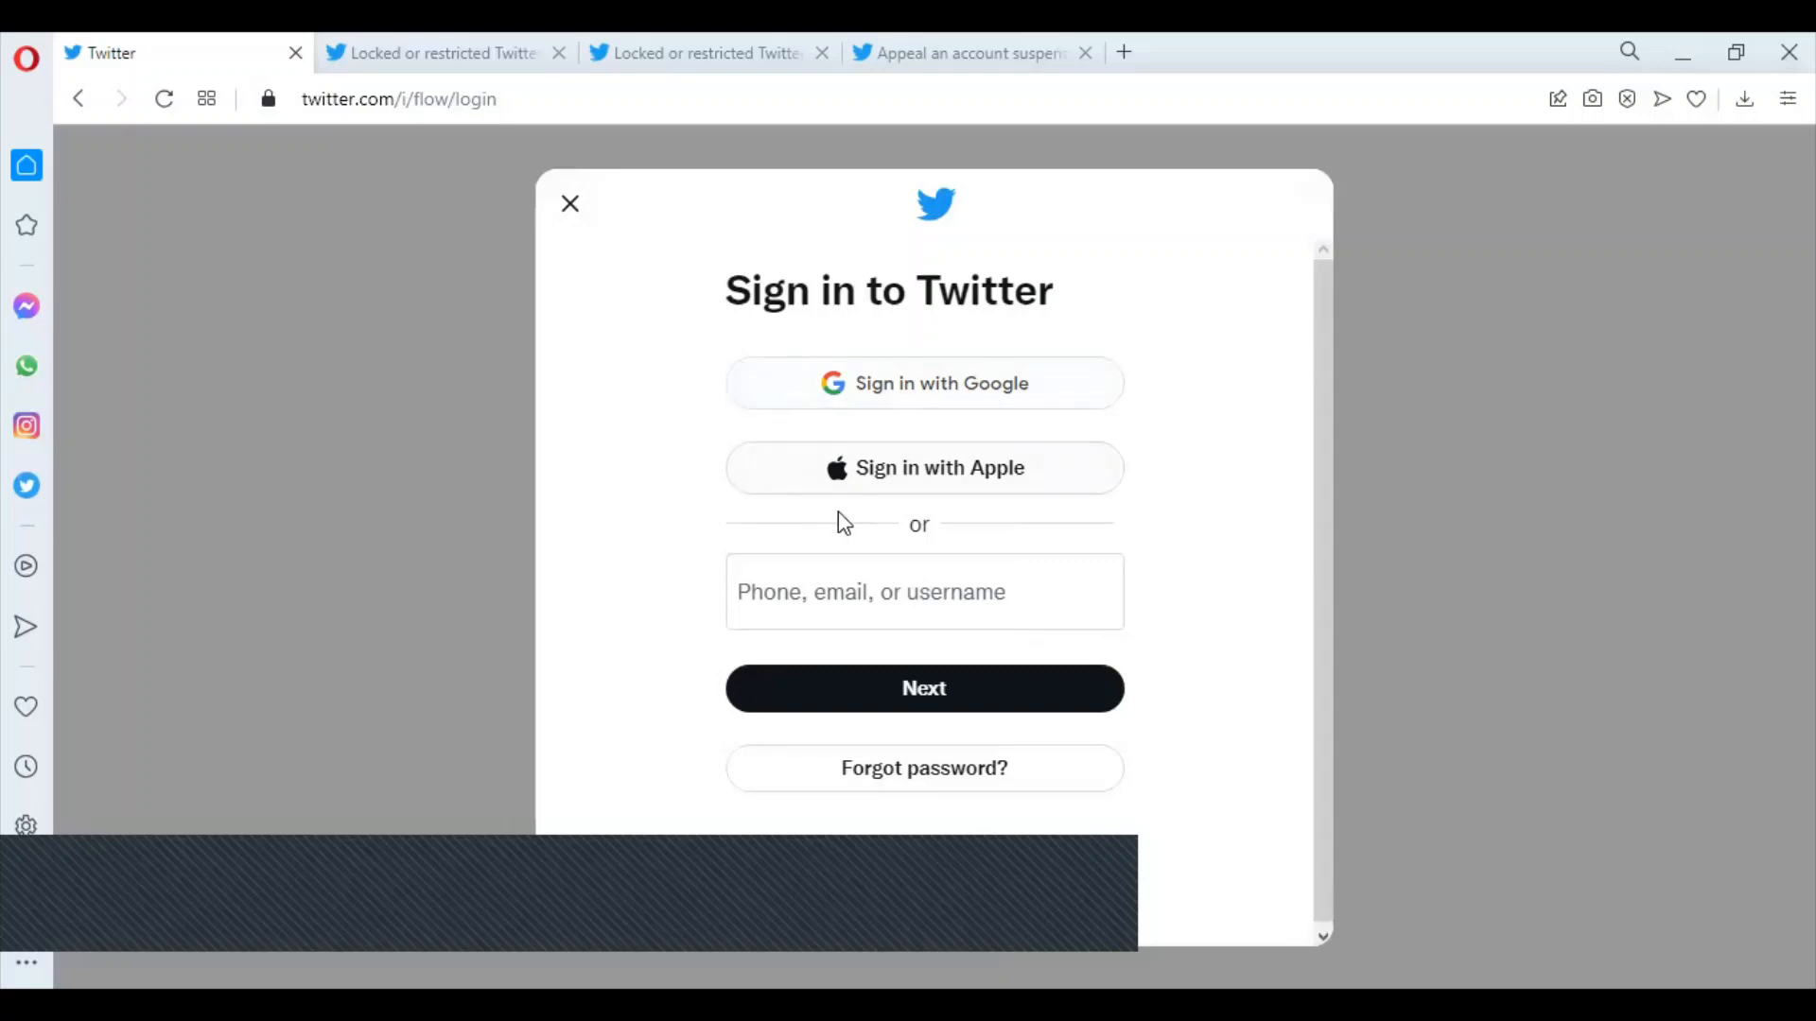
{"action": "mouse_move", "coordinate": [795, 631]}
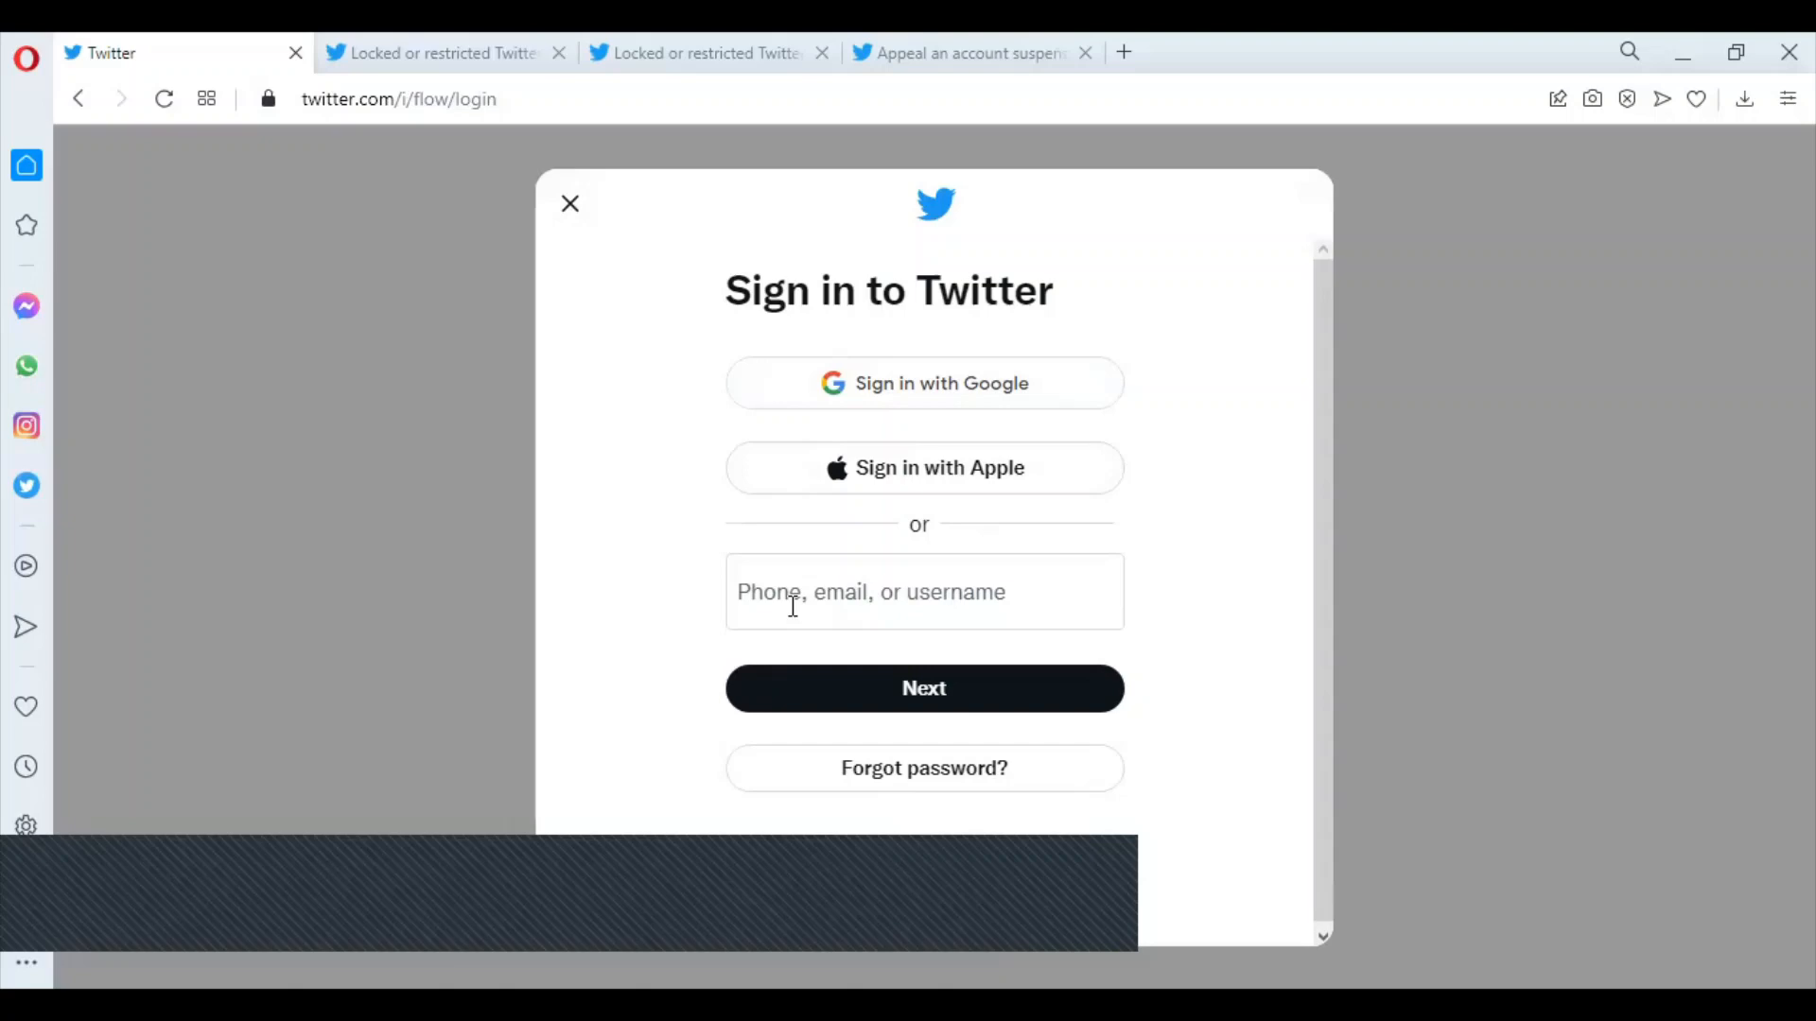
{"action": "mouse_move", "coordinate": [860, 535]}
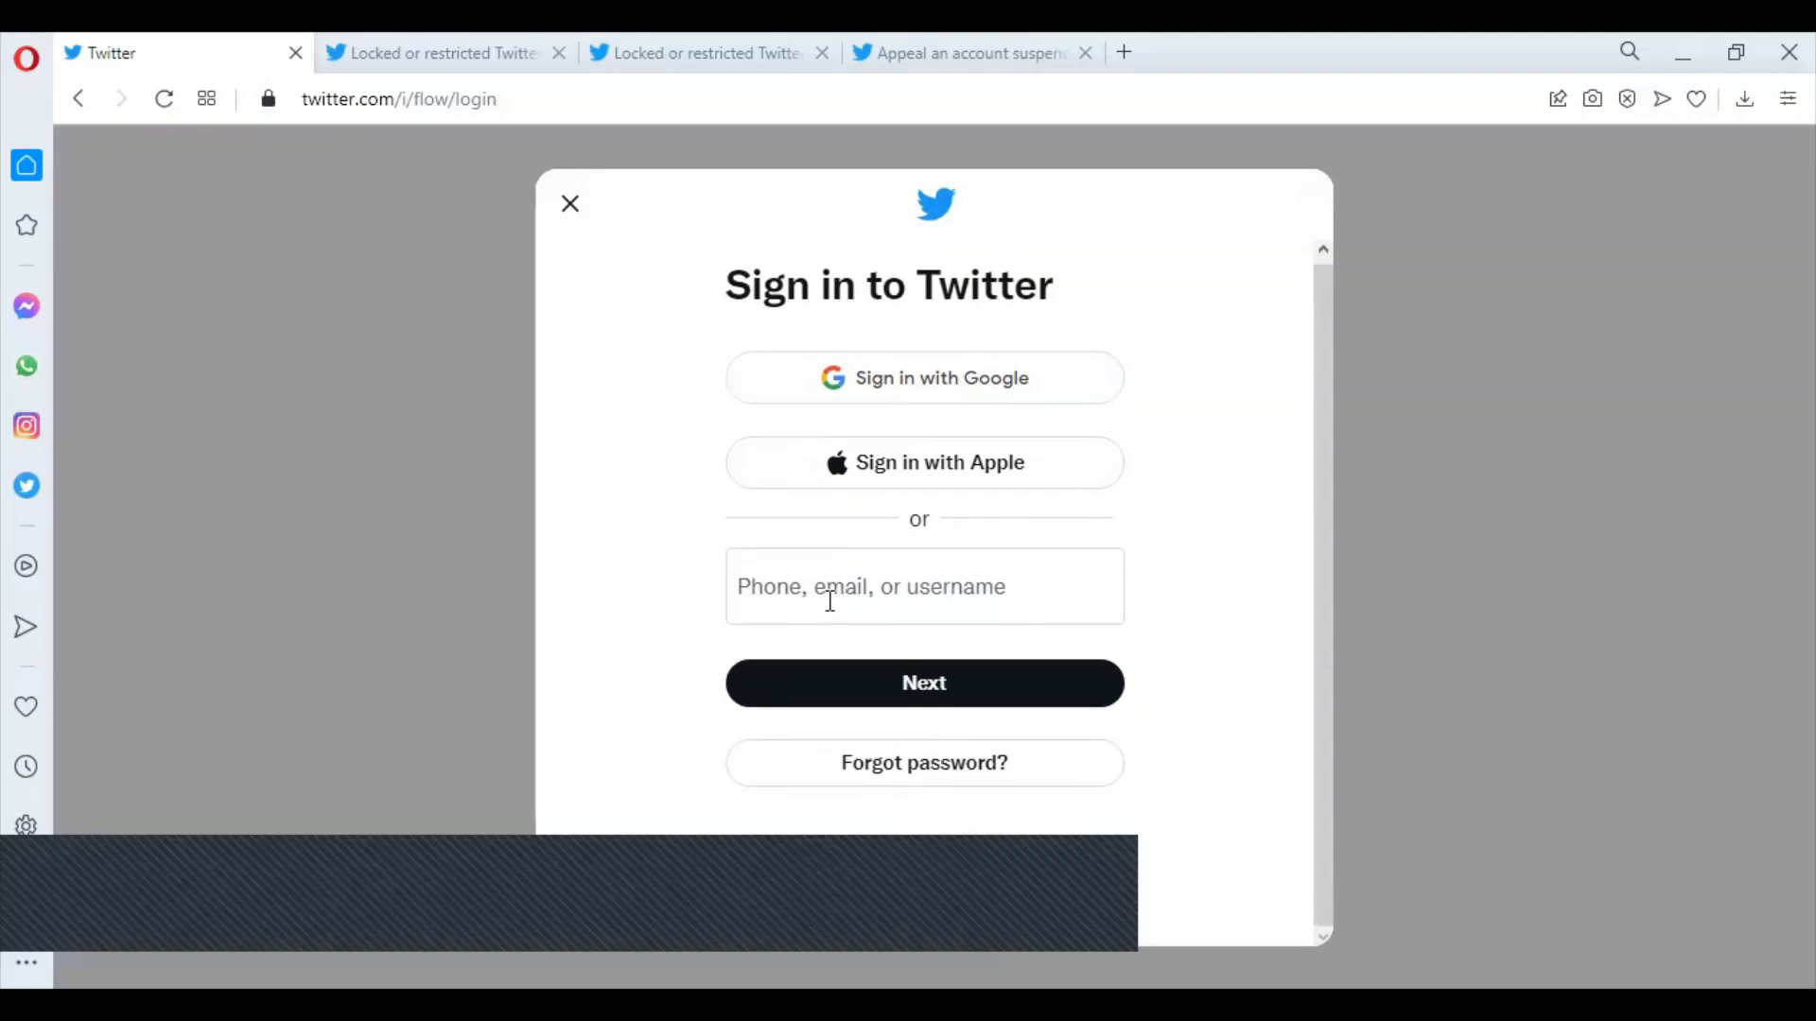
{"action": "mouse_move", "coordinate": [724, 641]}
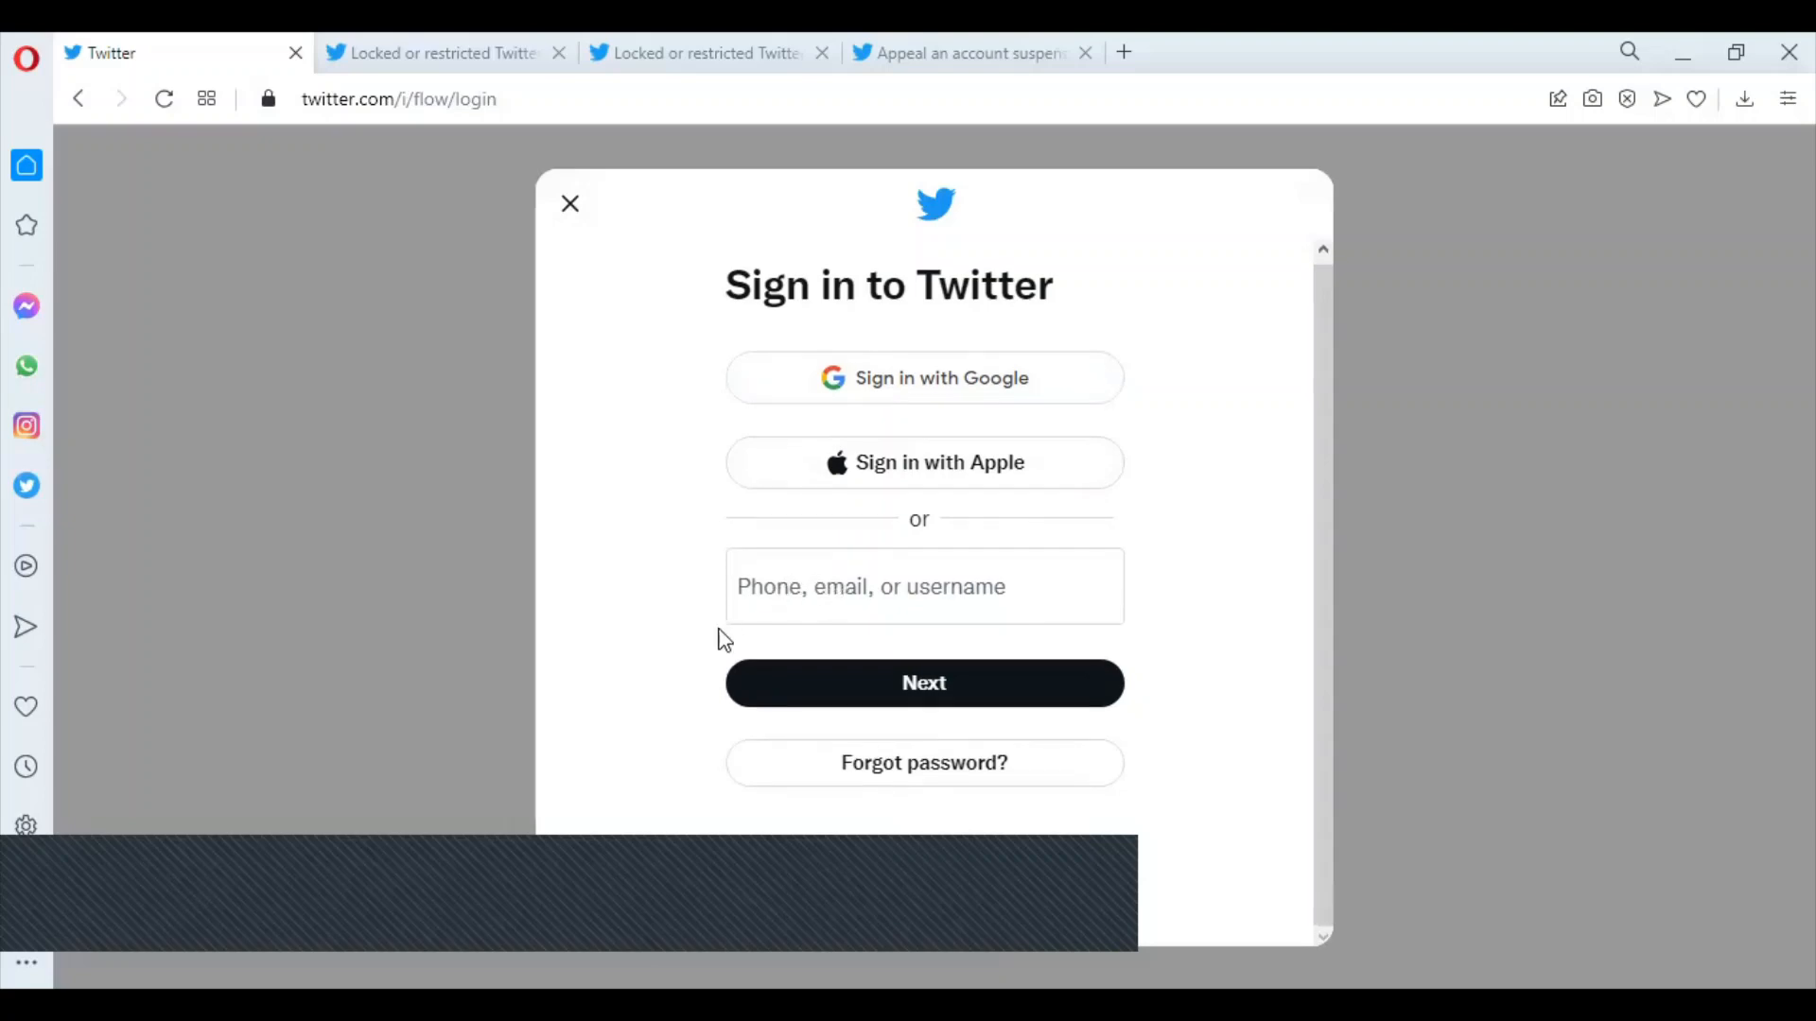
Step: Fill the sign-in field with the saved account username from the autofill list
{"action": "left_click", "coordinate": [923, 586]}
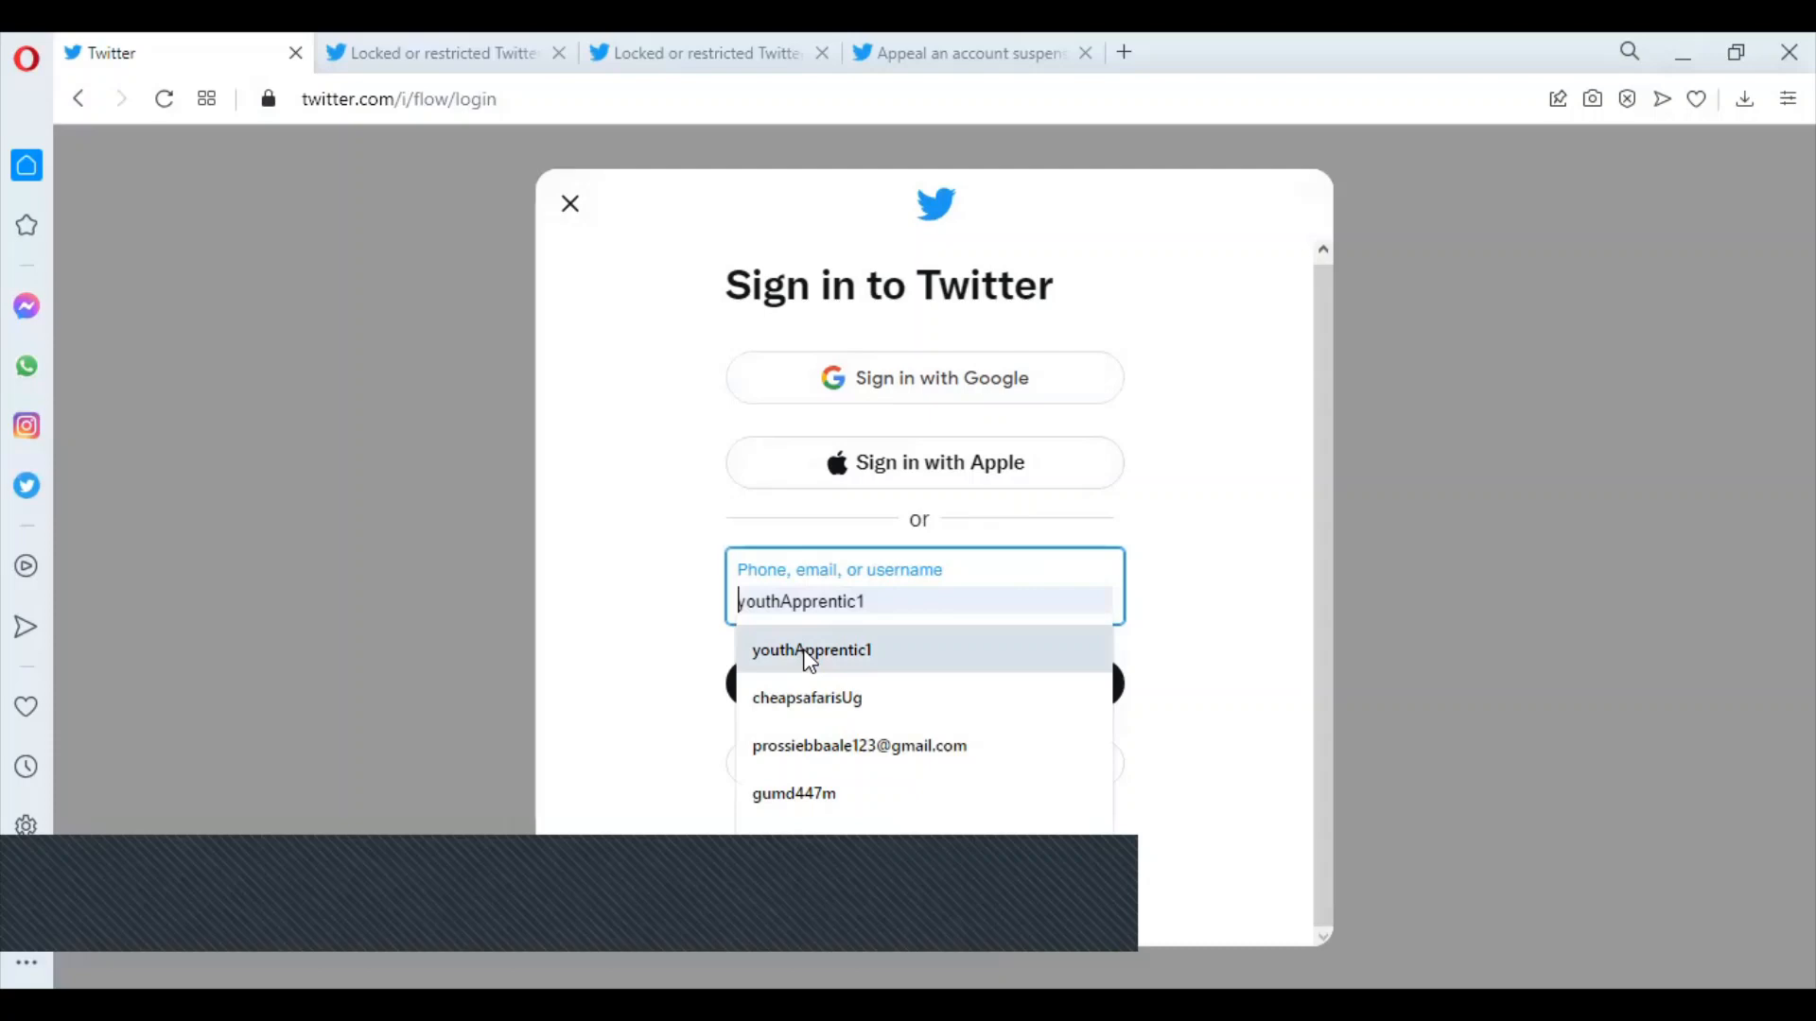
{"action": "left_click", "coordinate": [810, 650]}
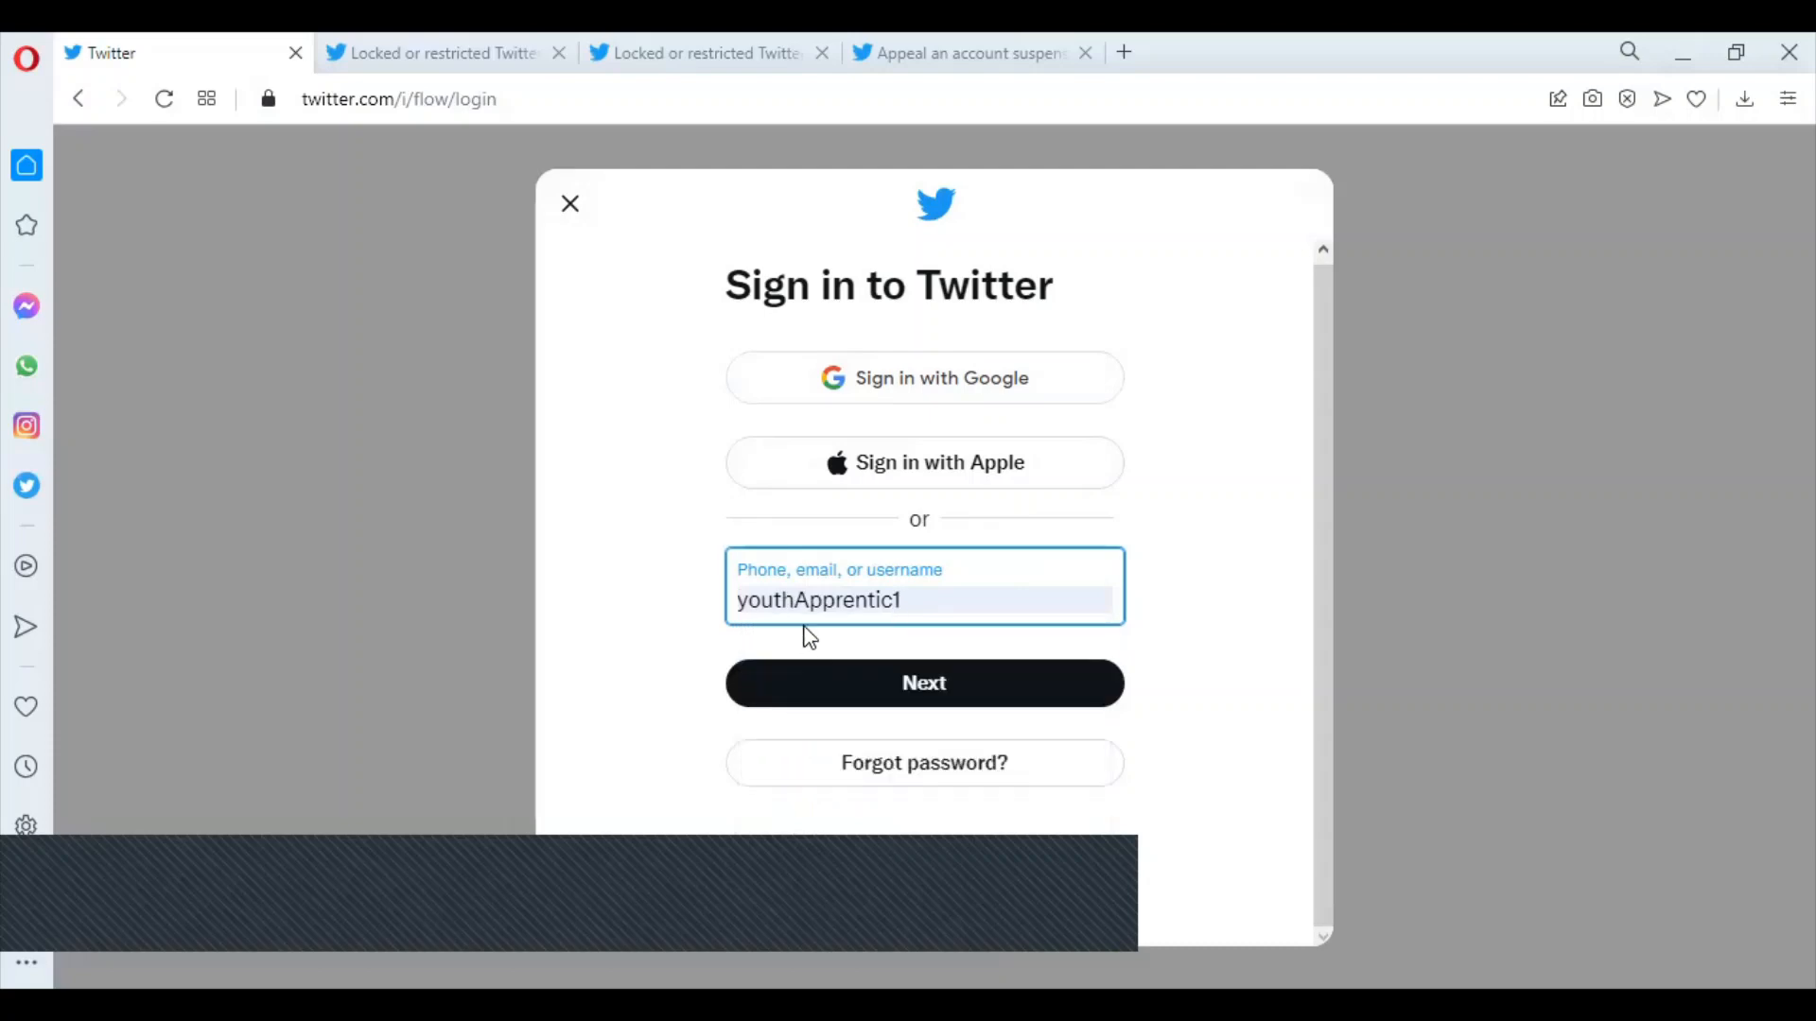
{"action": "mouse_move", "coordinate": [918, 712]}
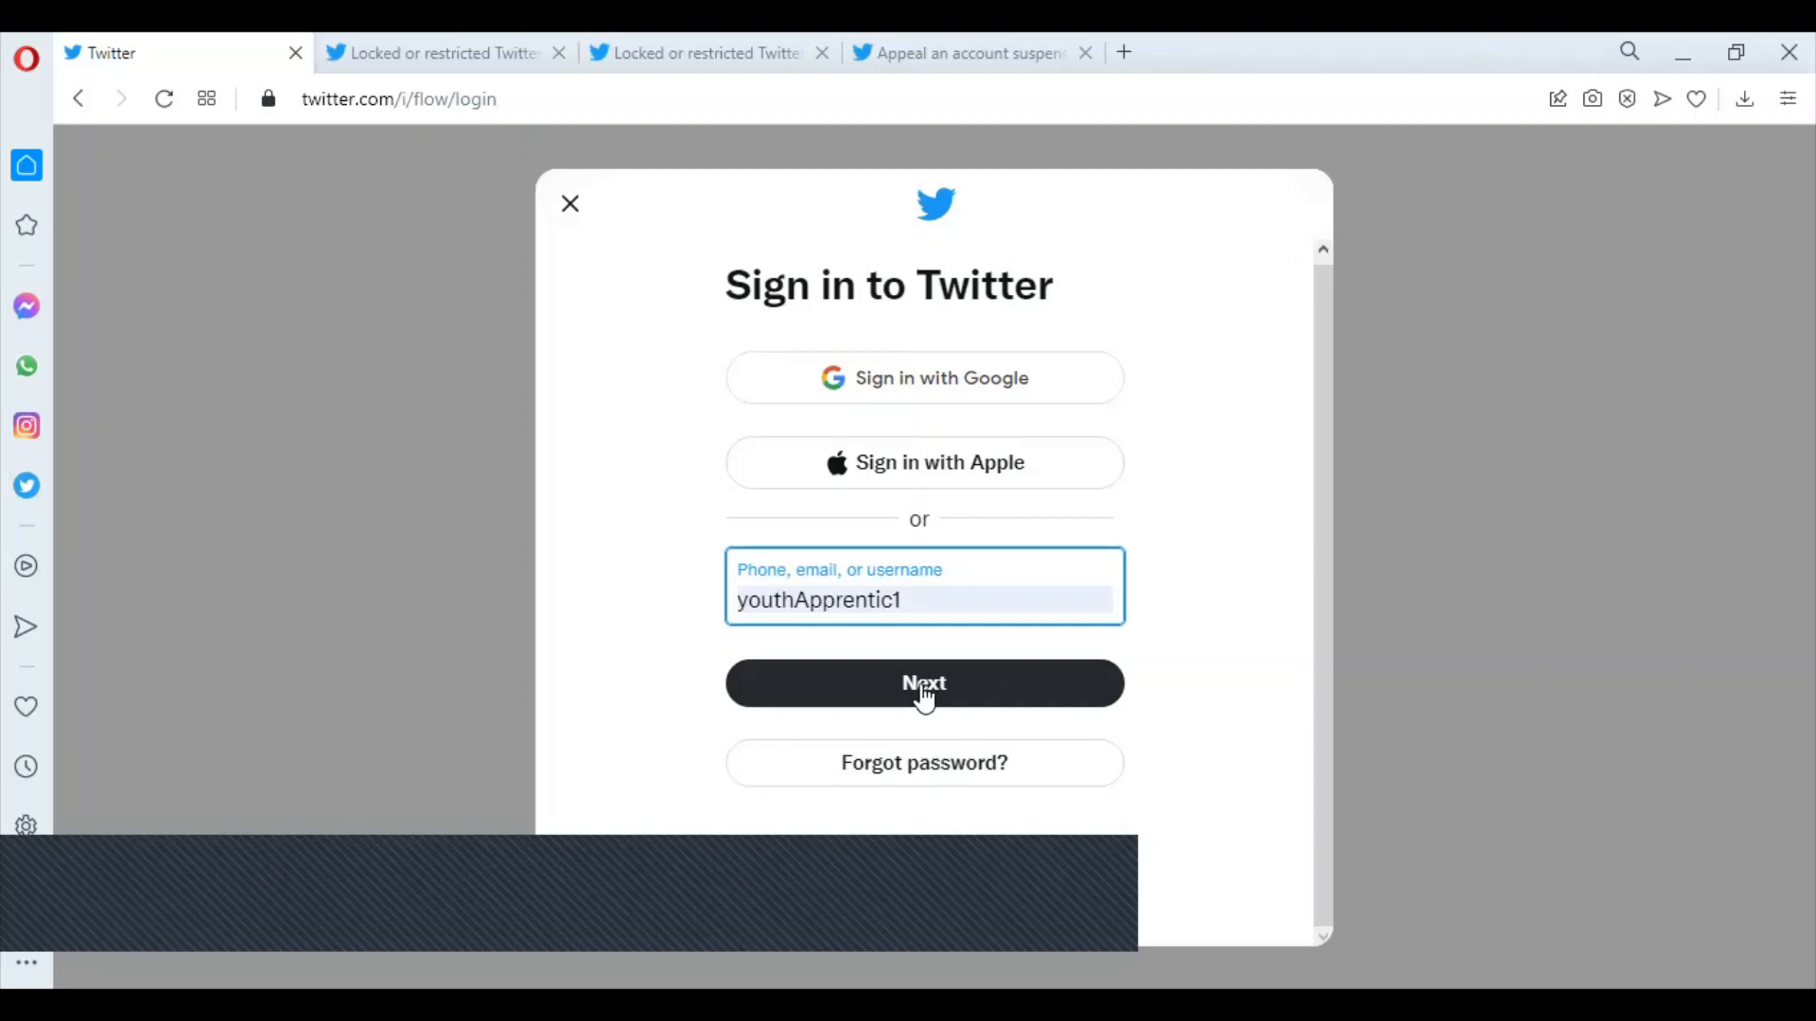
Step: Advance past the username and enter the password to reach phone verification
{"action": "left_click", "coordinate": [923, 682]}
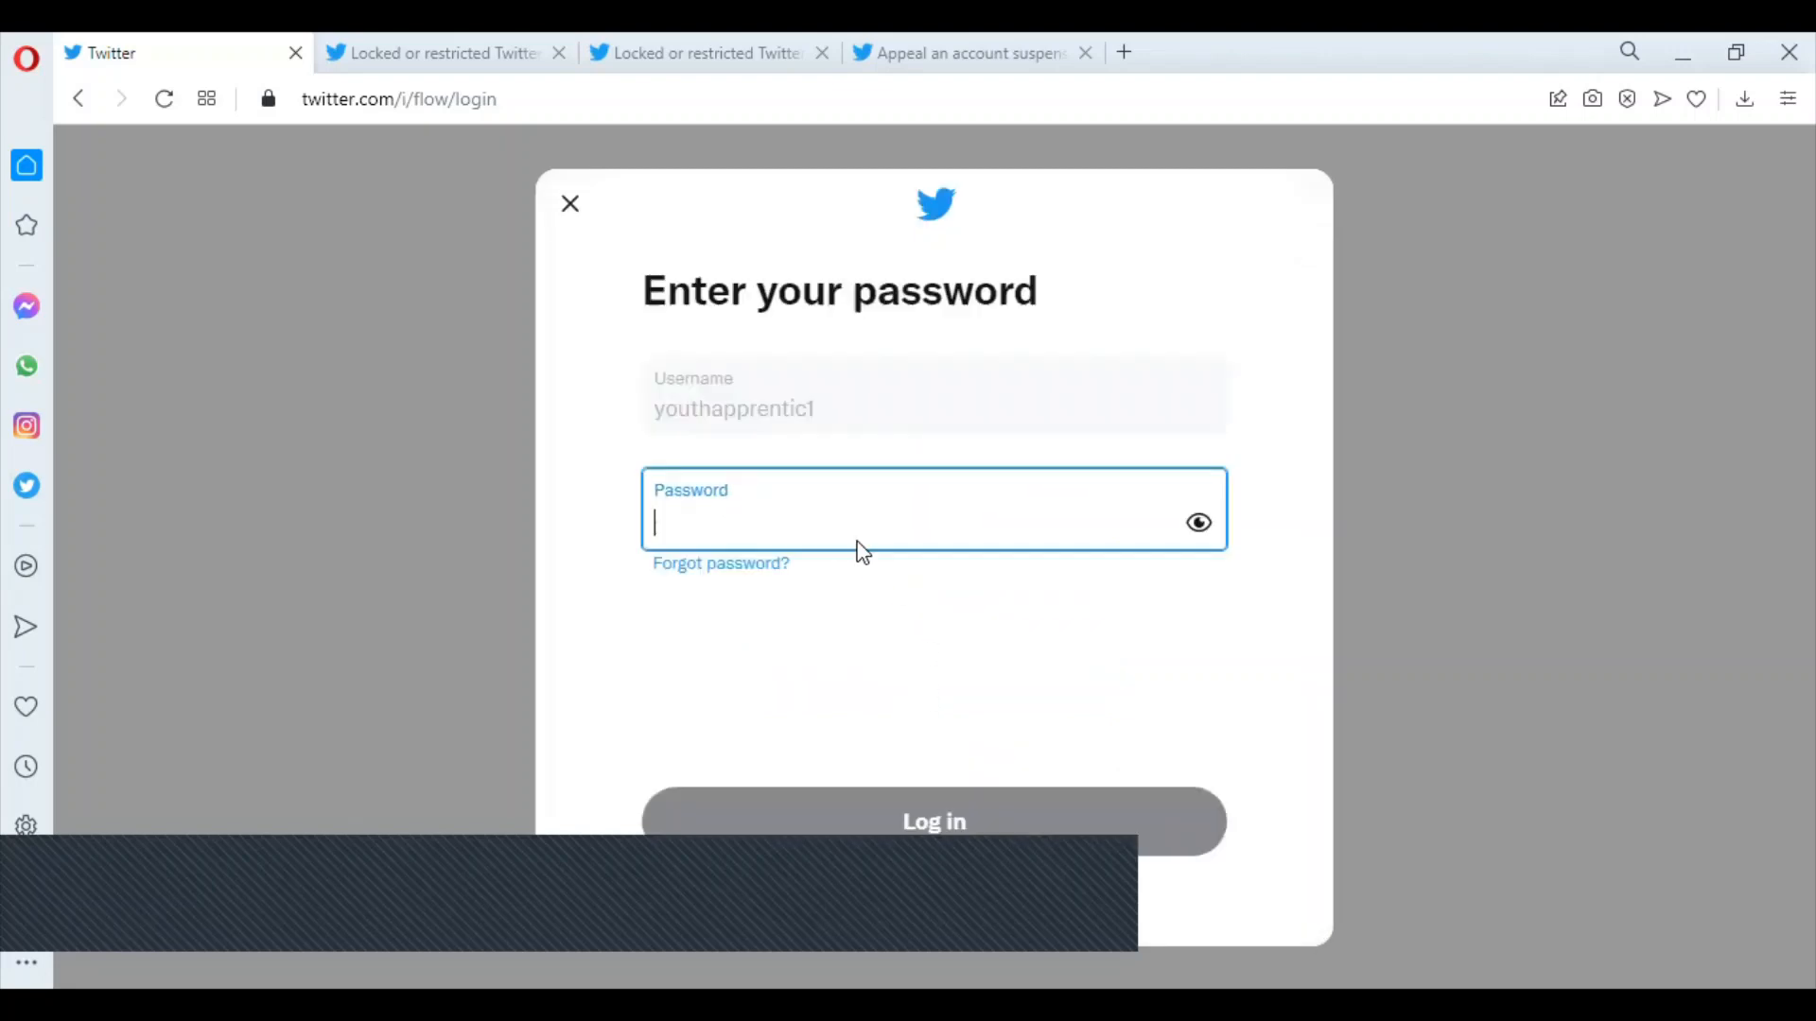
{"action": "left_click", "coordinate": [933, 821]}
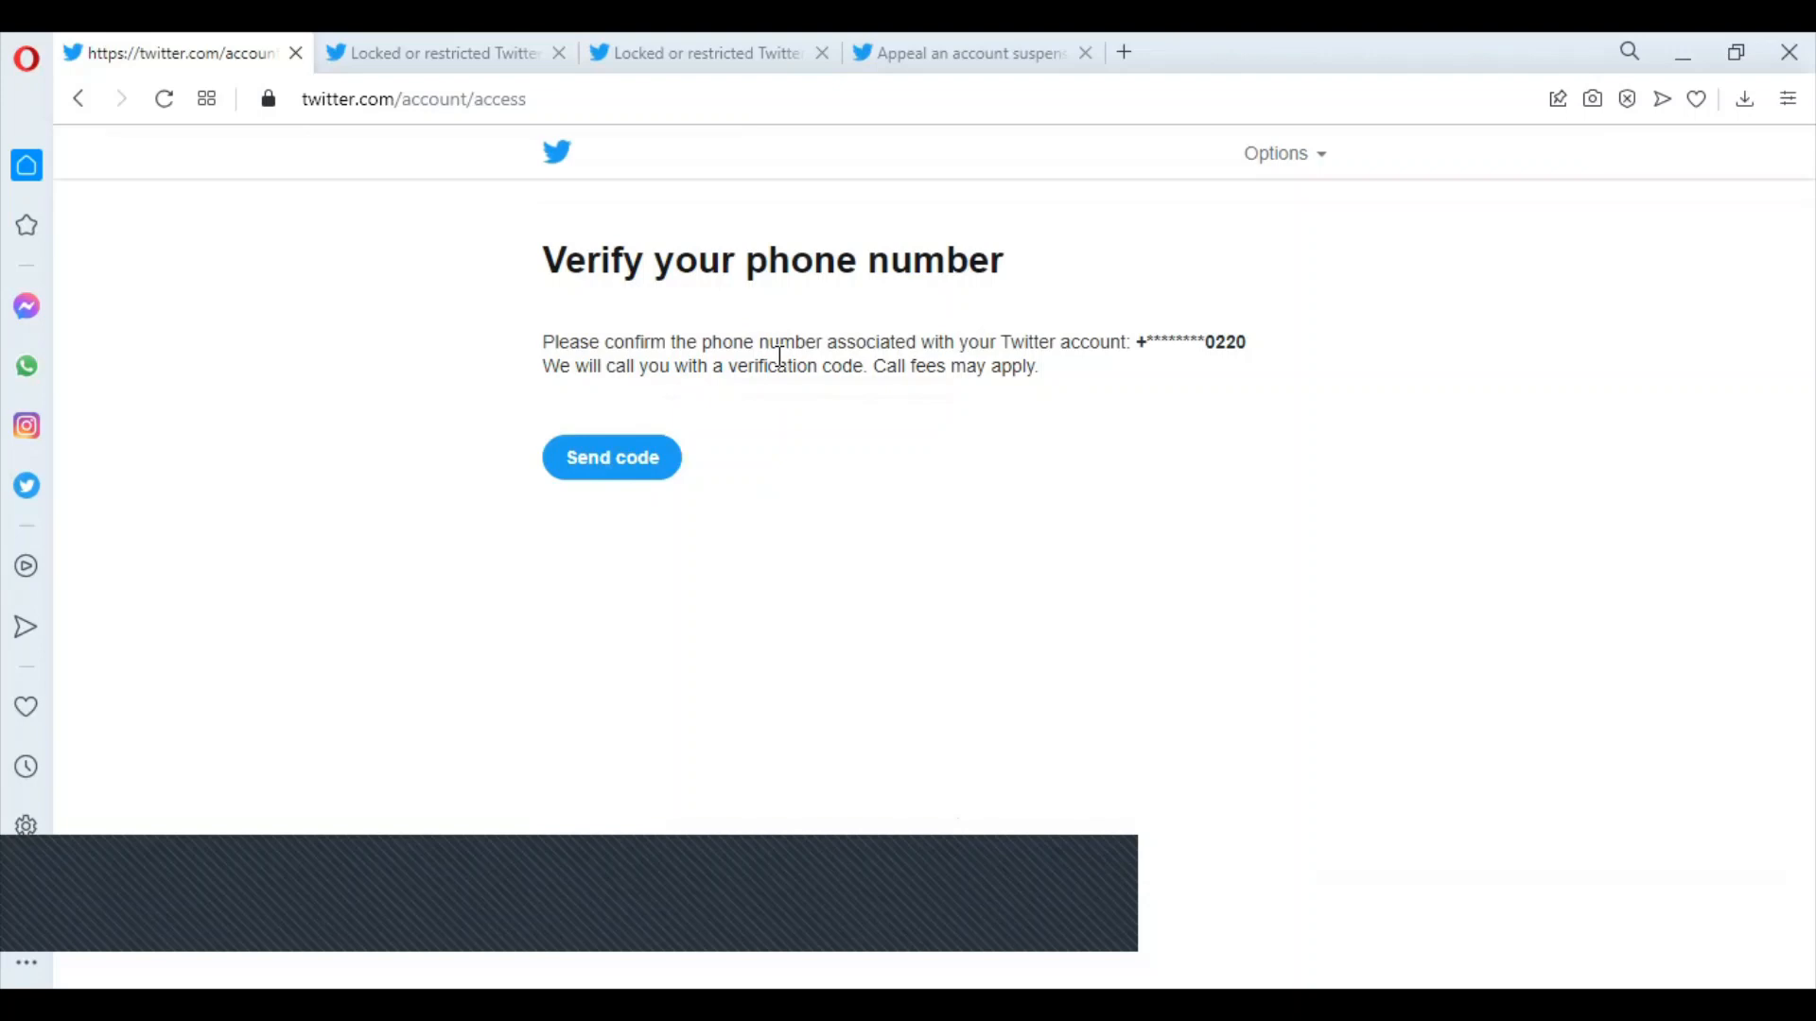
{"action": "mouse_move", "coordinate": [806, 500]}
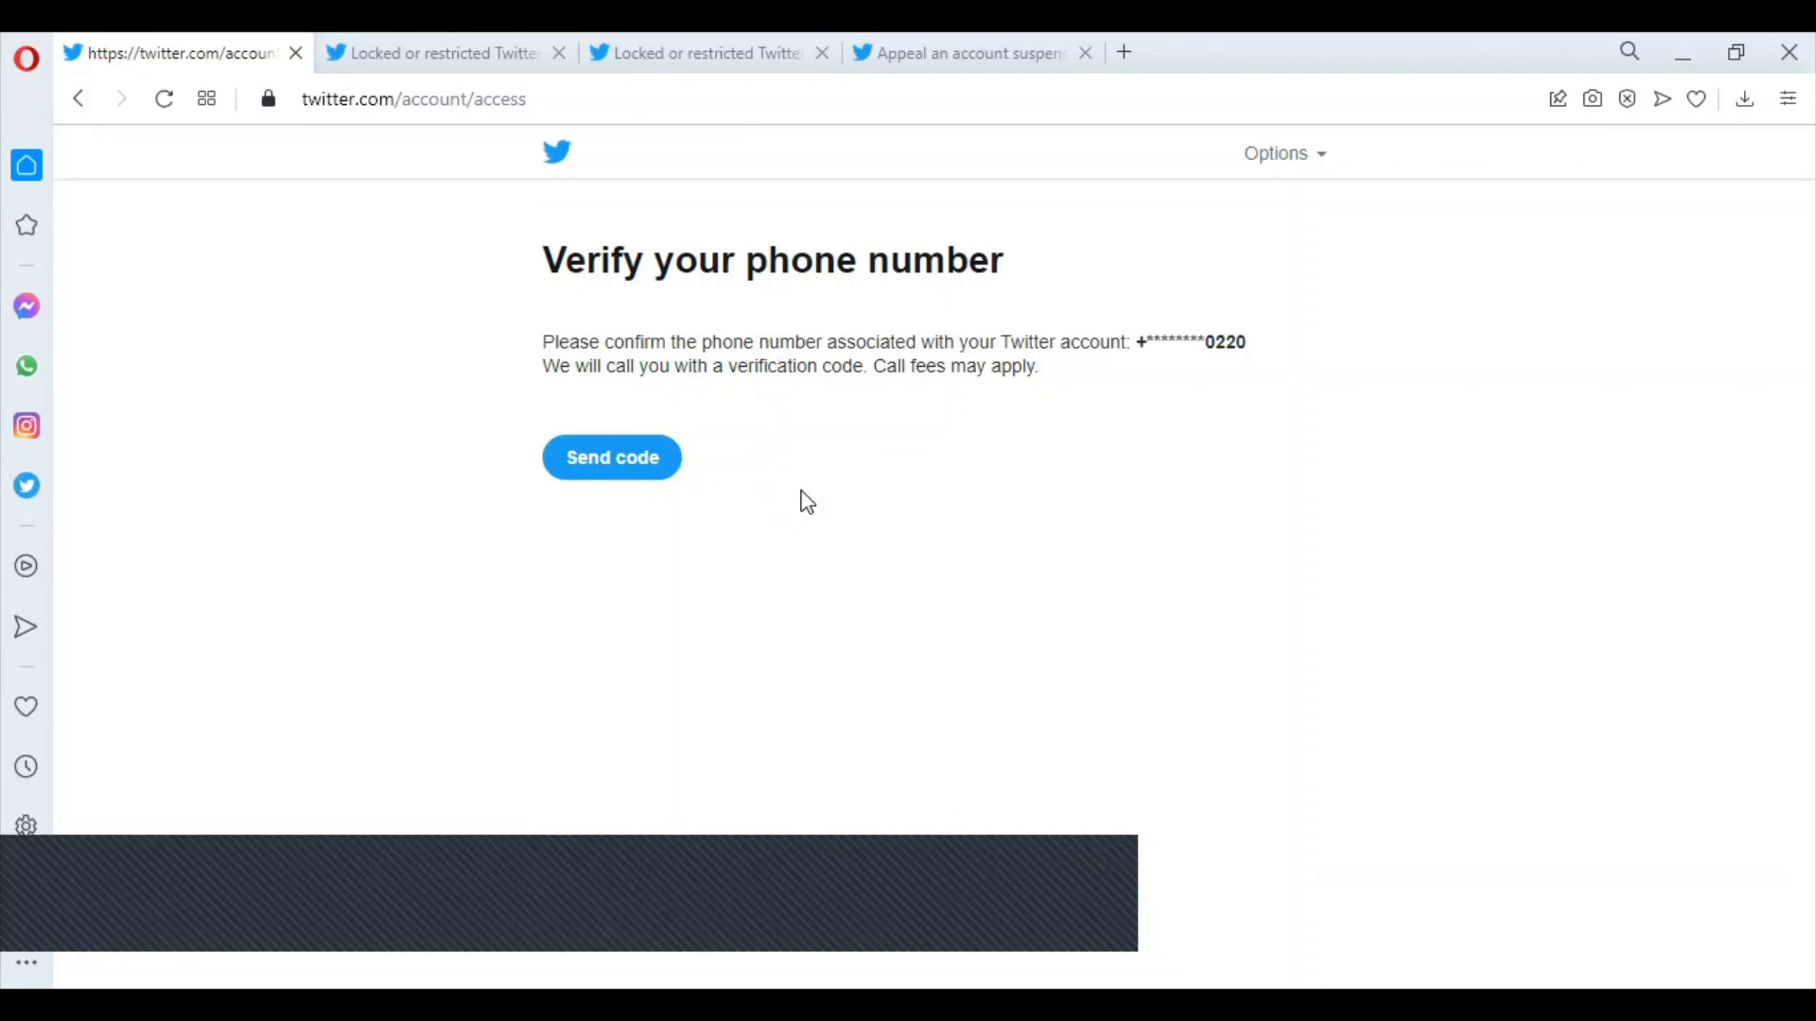
Step: Request that a verification code be sent to the account's phone number
{"action": "left_click", "coordinate": [612, 456]}
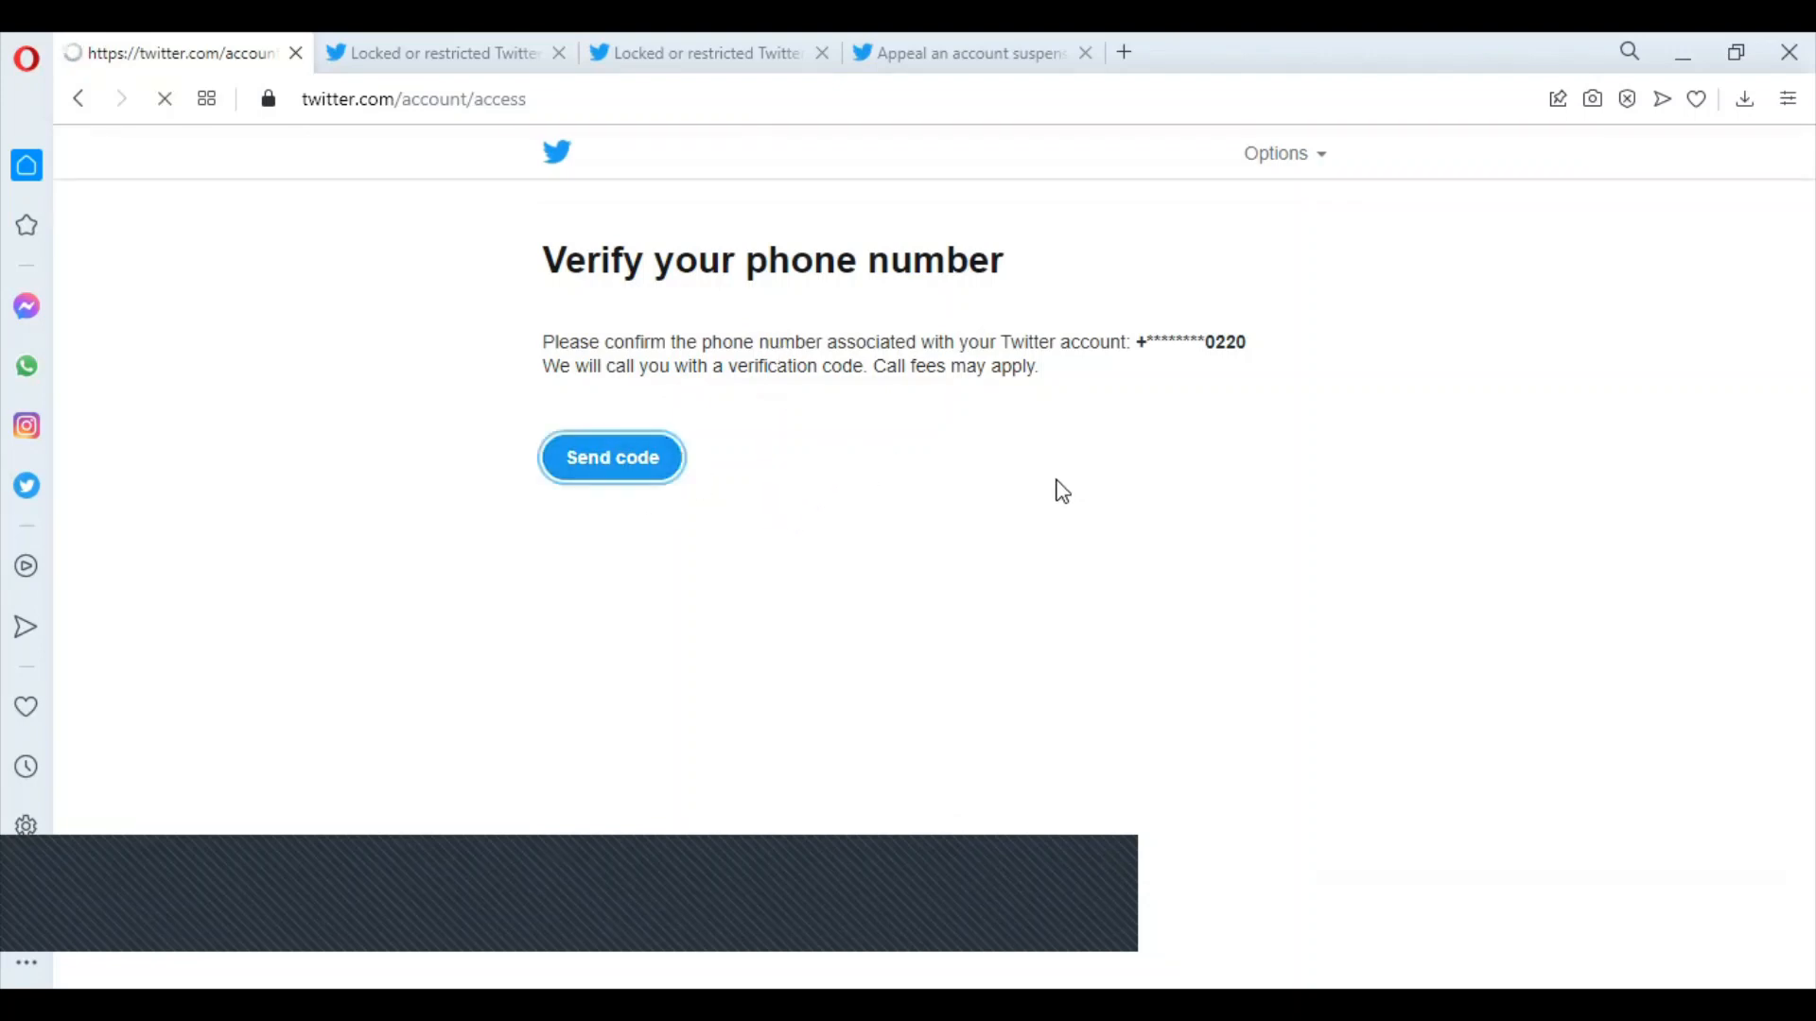
{"action": "left_click", "coordinate": [612, 456]}
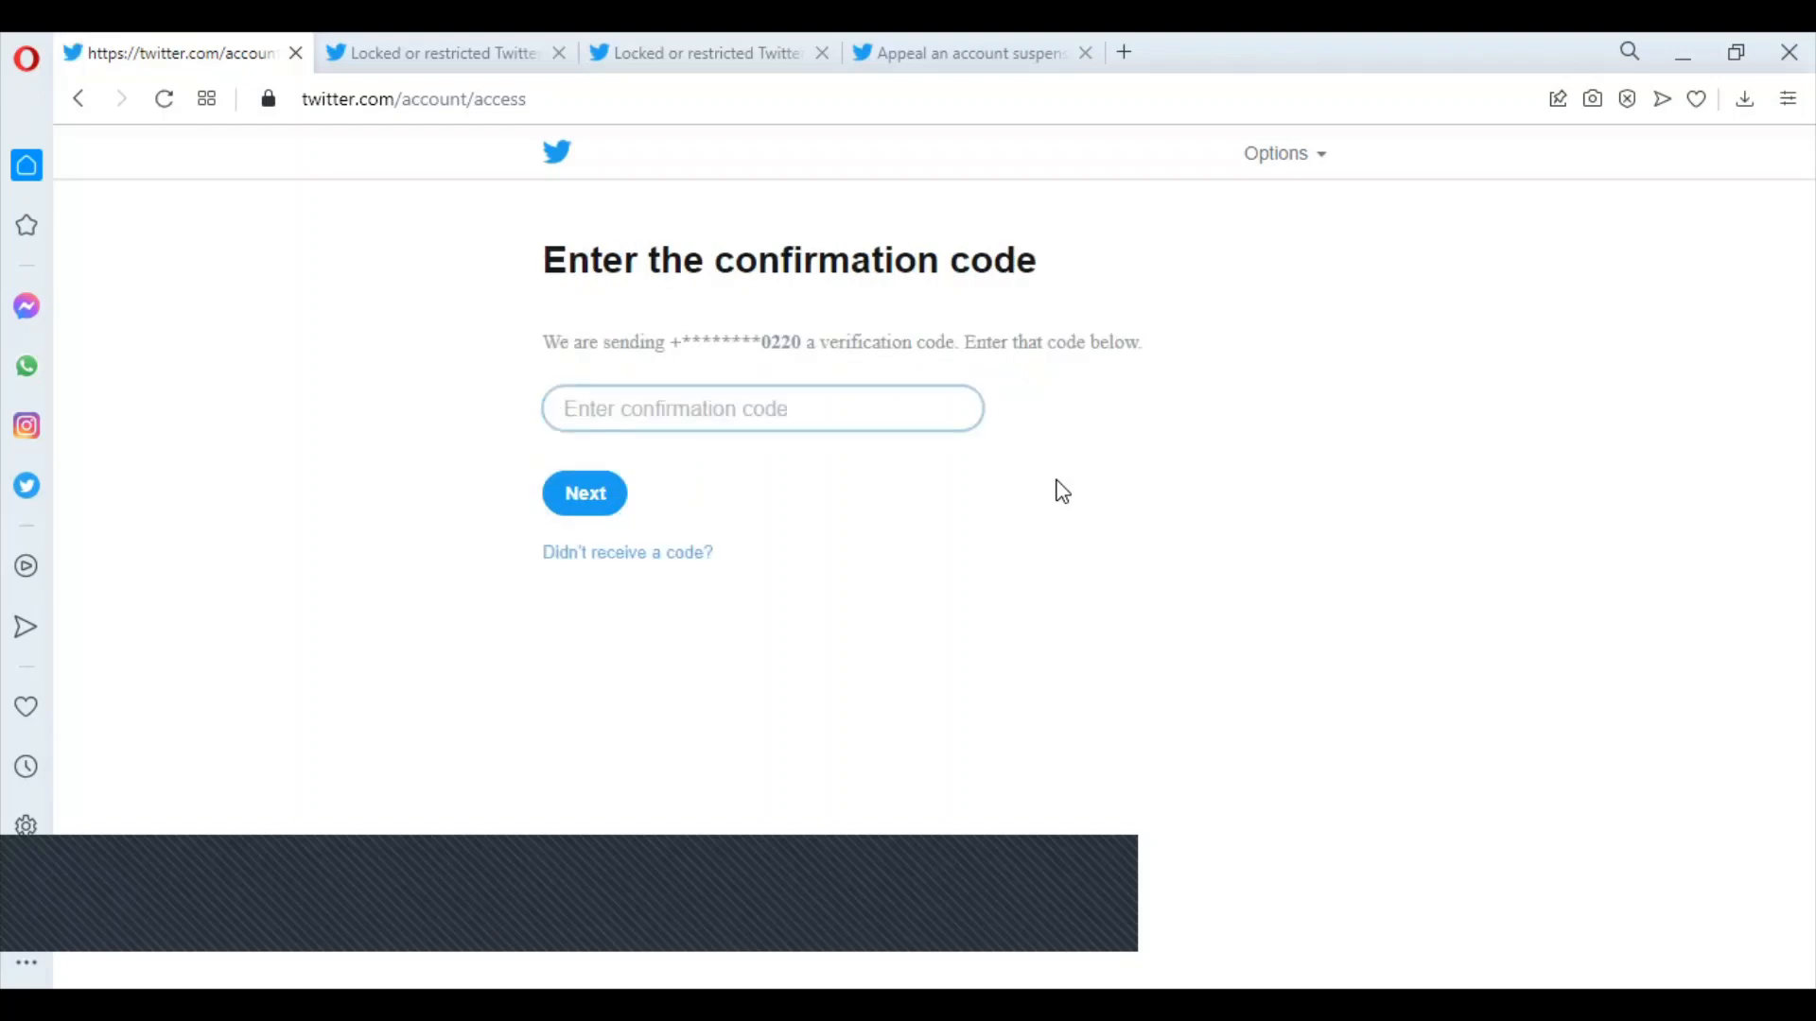
{"action": "left_click", "coordinate": [762, 408]}
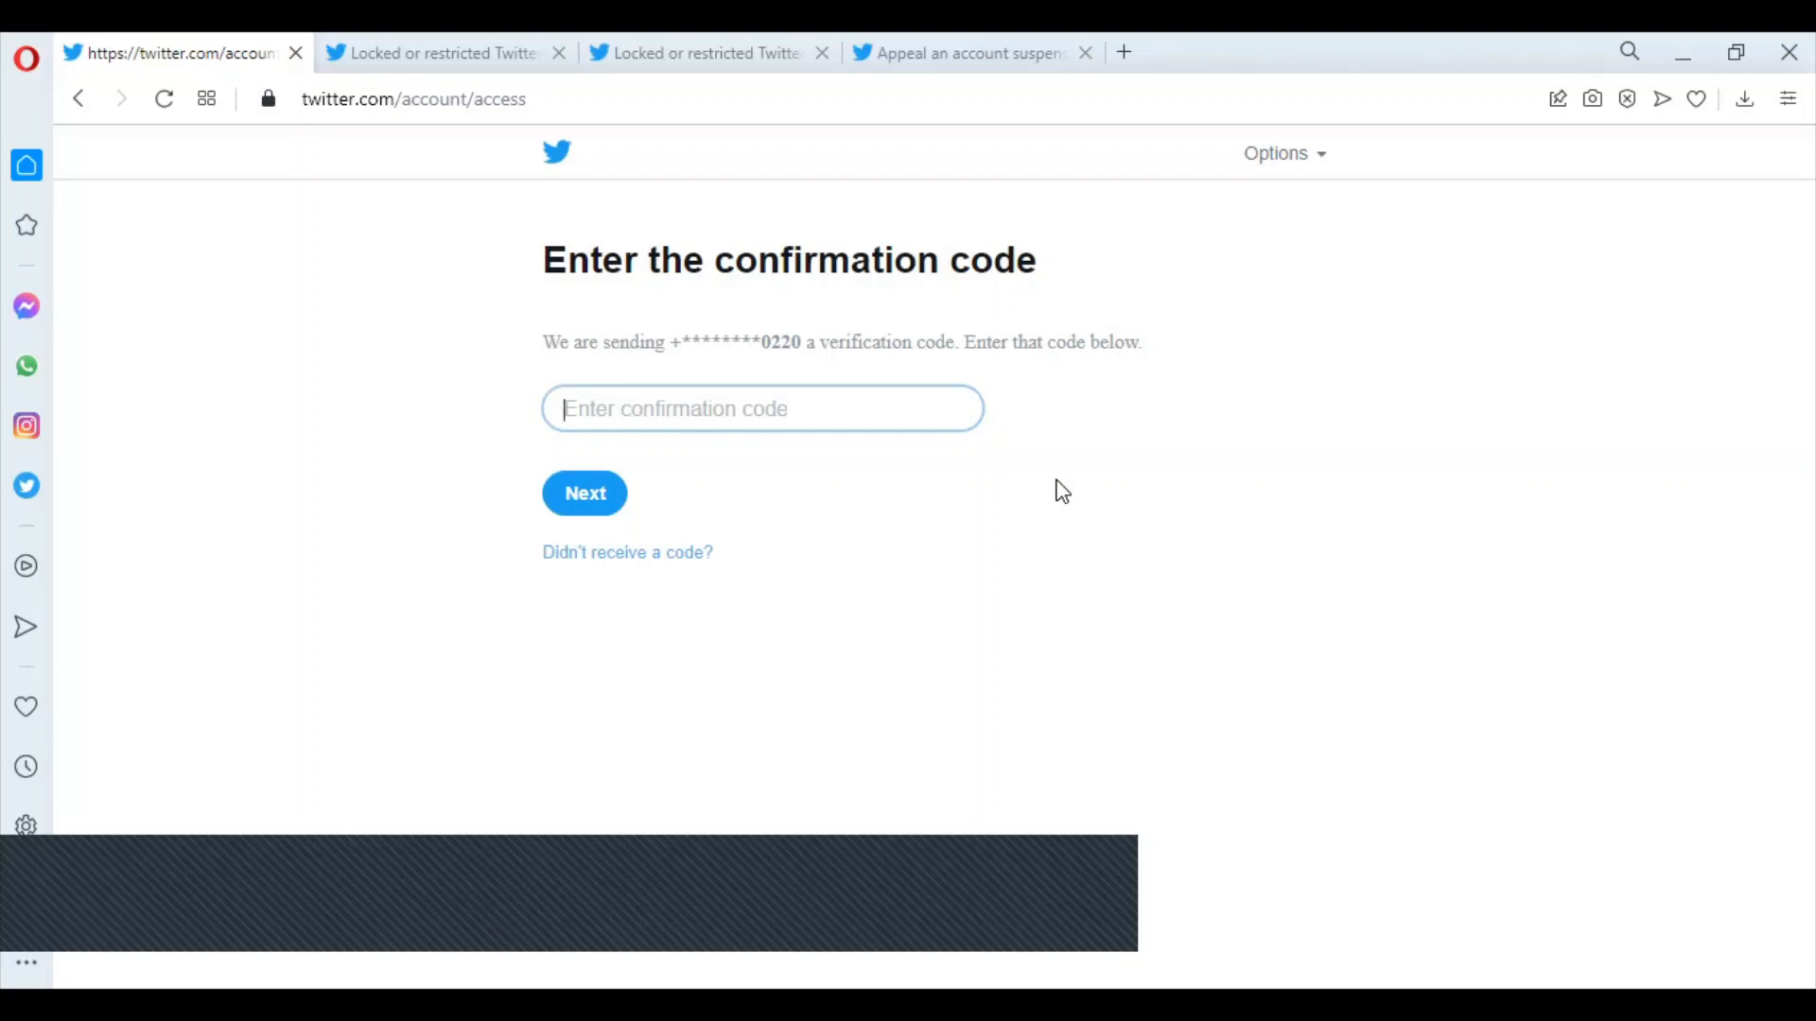
{"action": "left_click", "coordinate": [763, 408]}
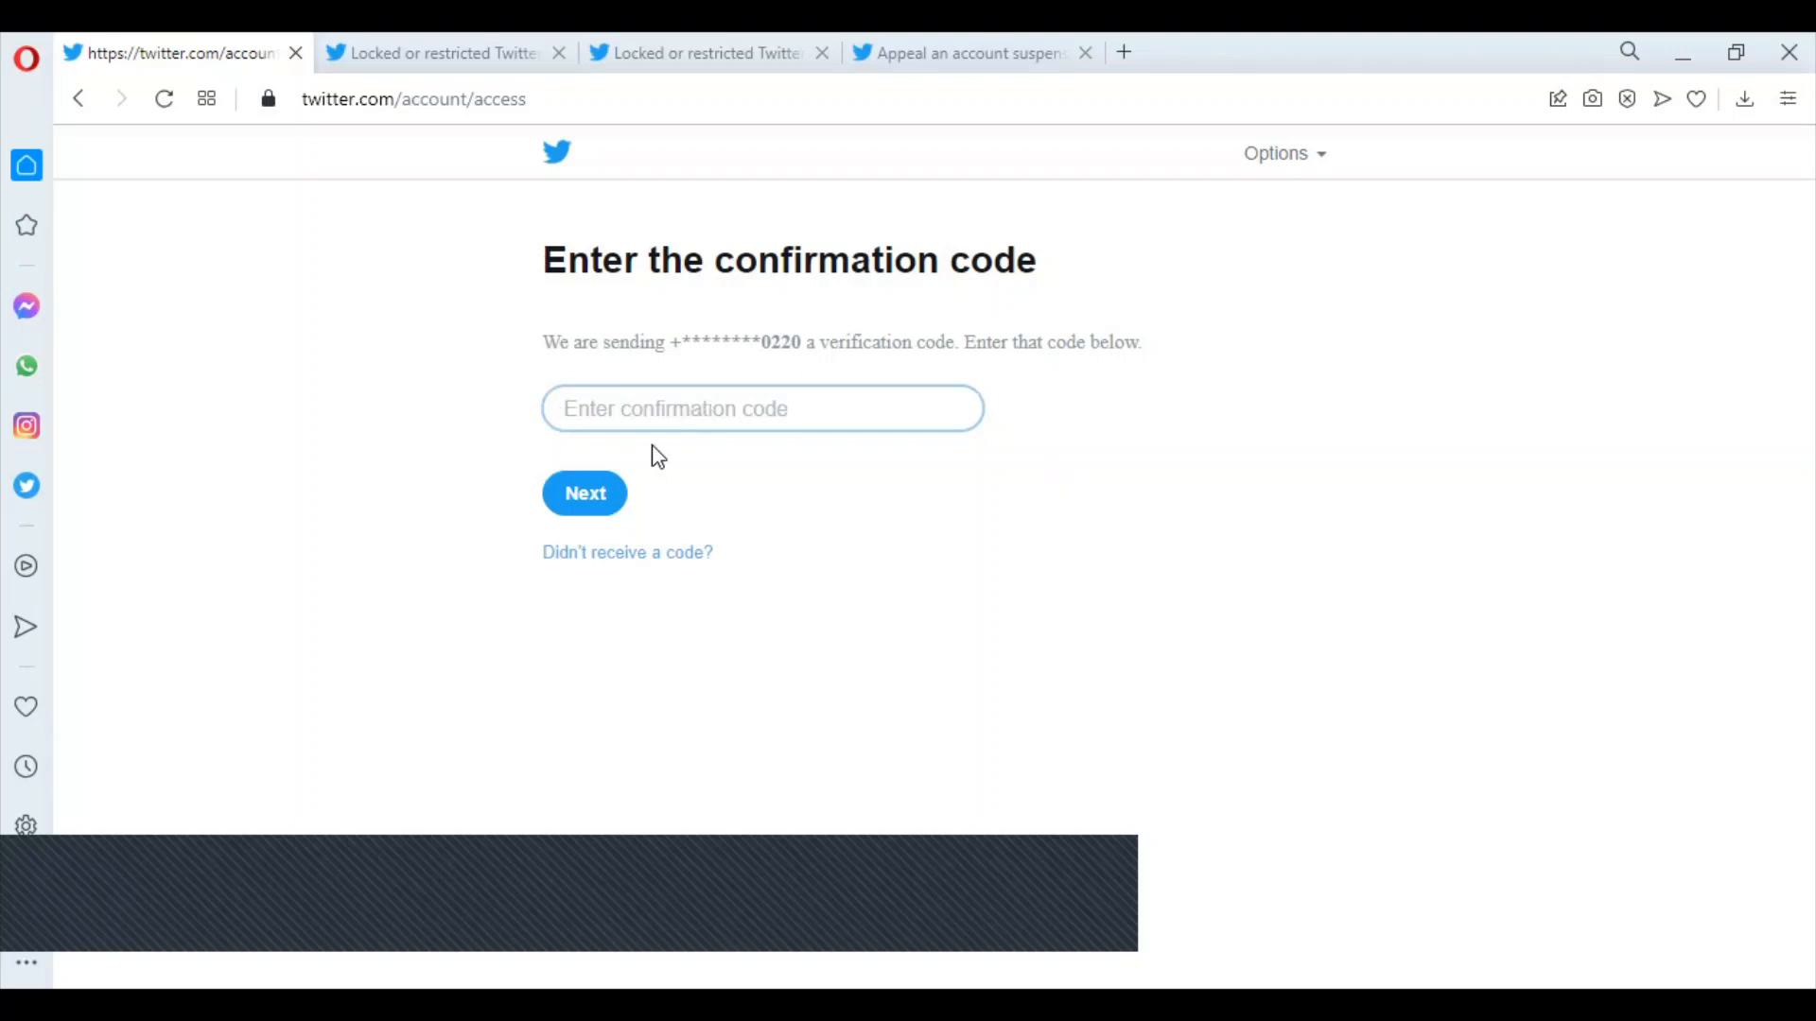
{"action": "left_click", "coordinate": [762, 407]}
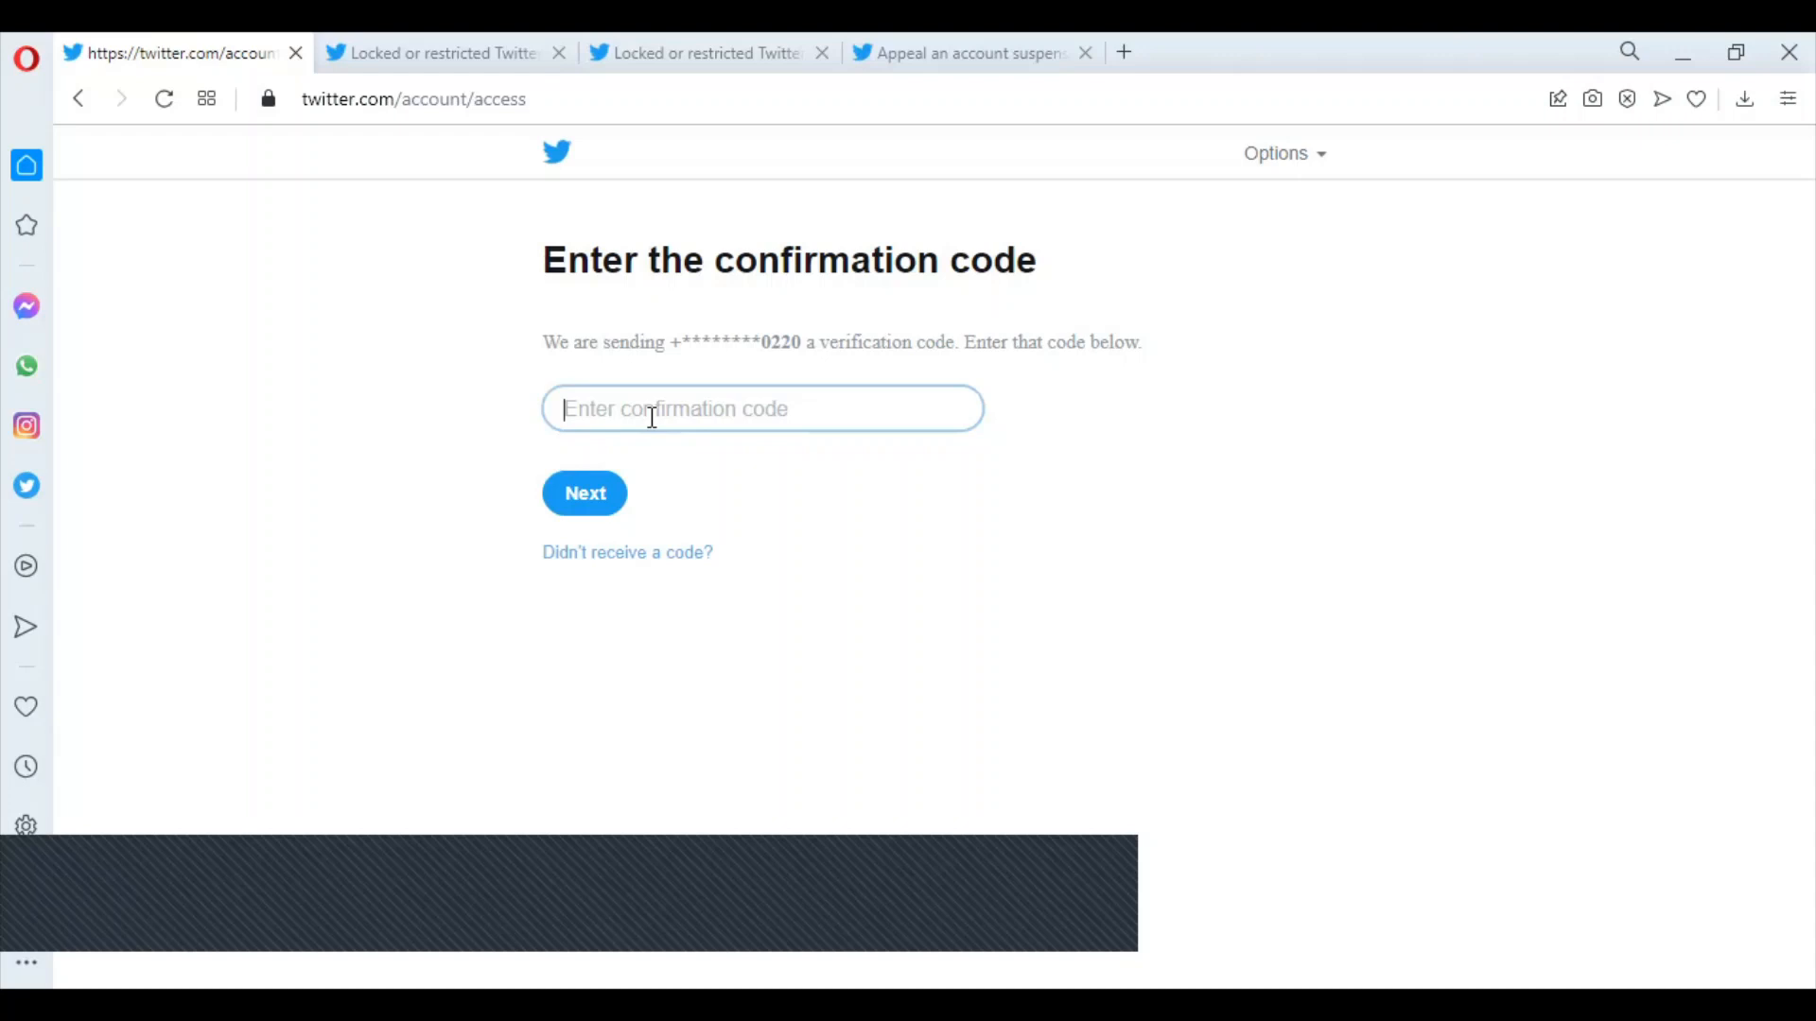
{"action": "mouse_move", "coordinate": [635, 330]}
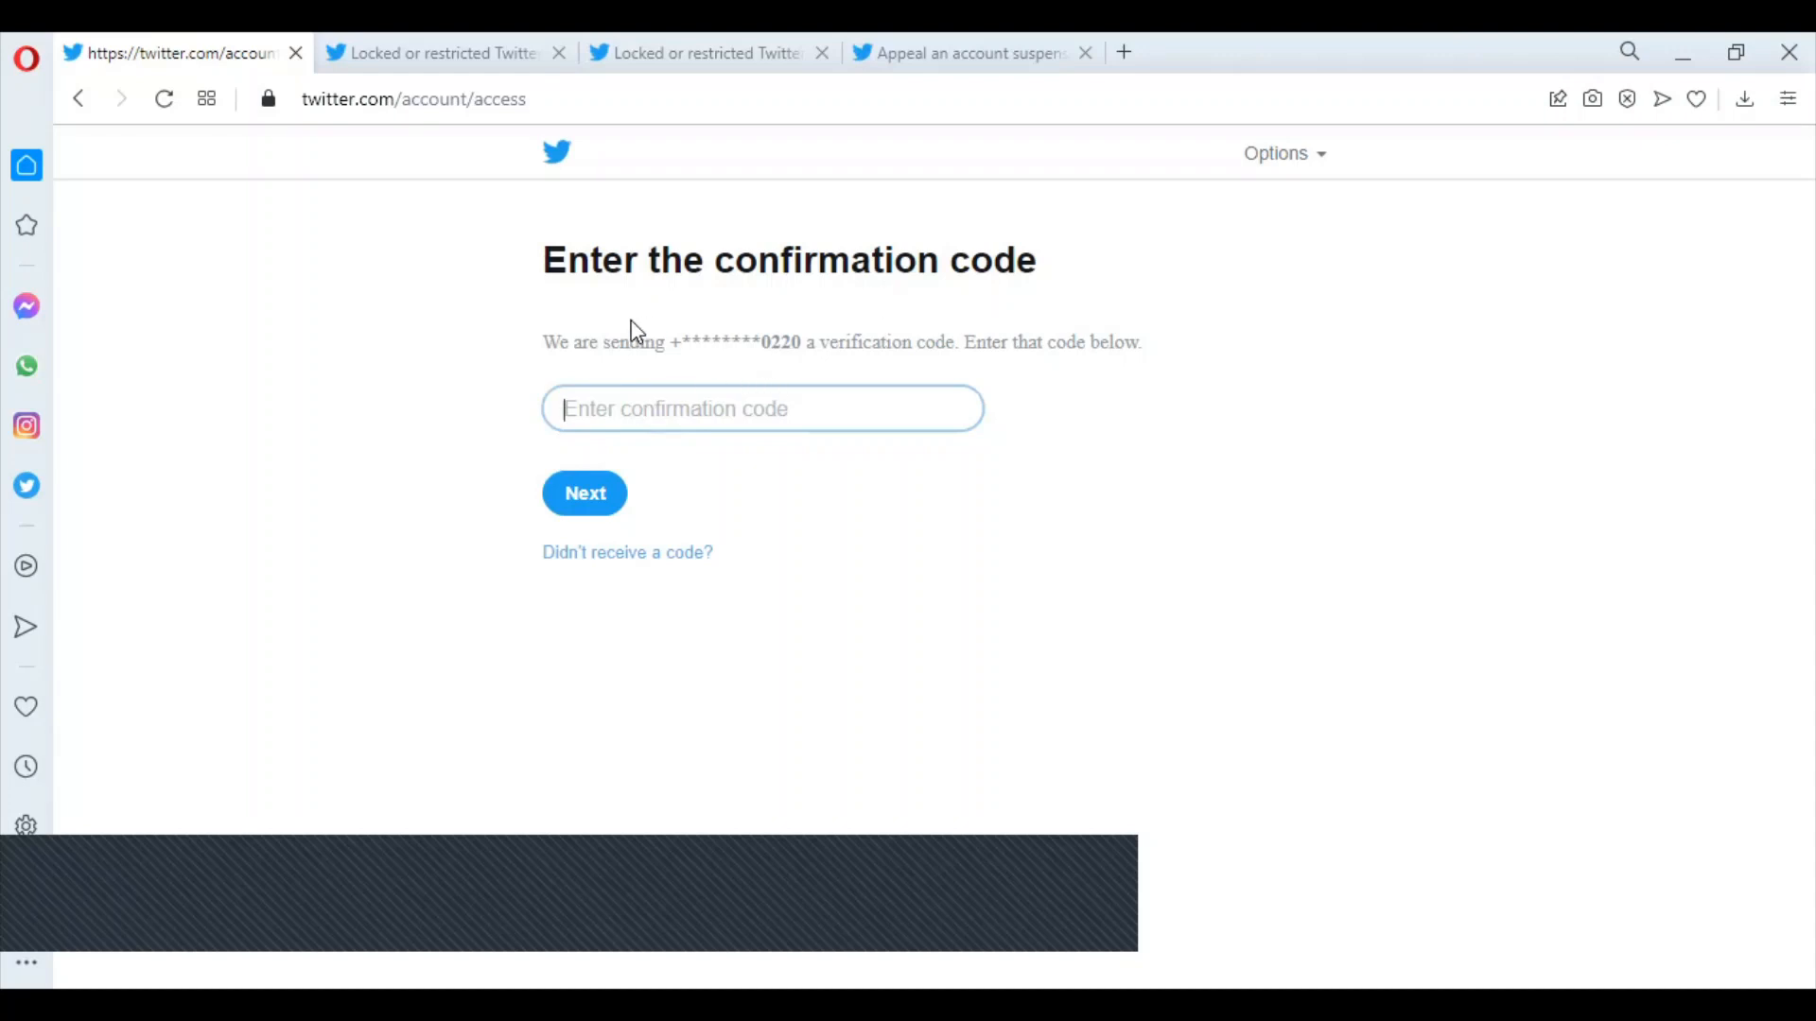
{"action": "mouse_move", "coordinate": [664, 572]}
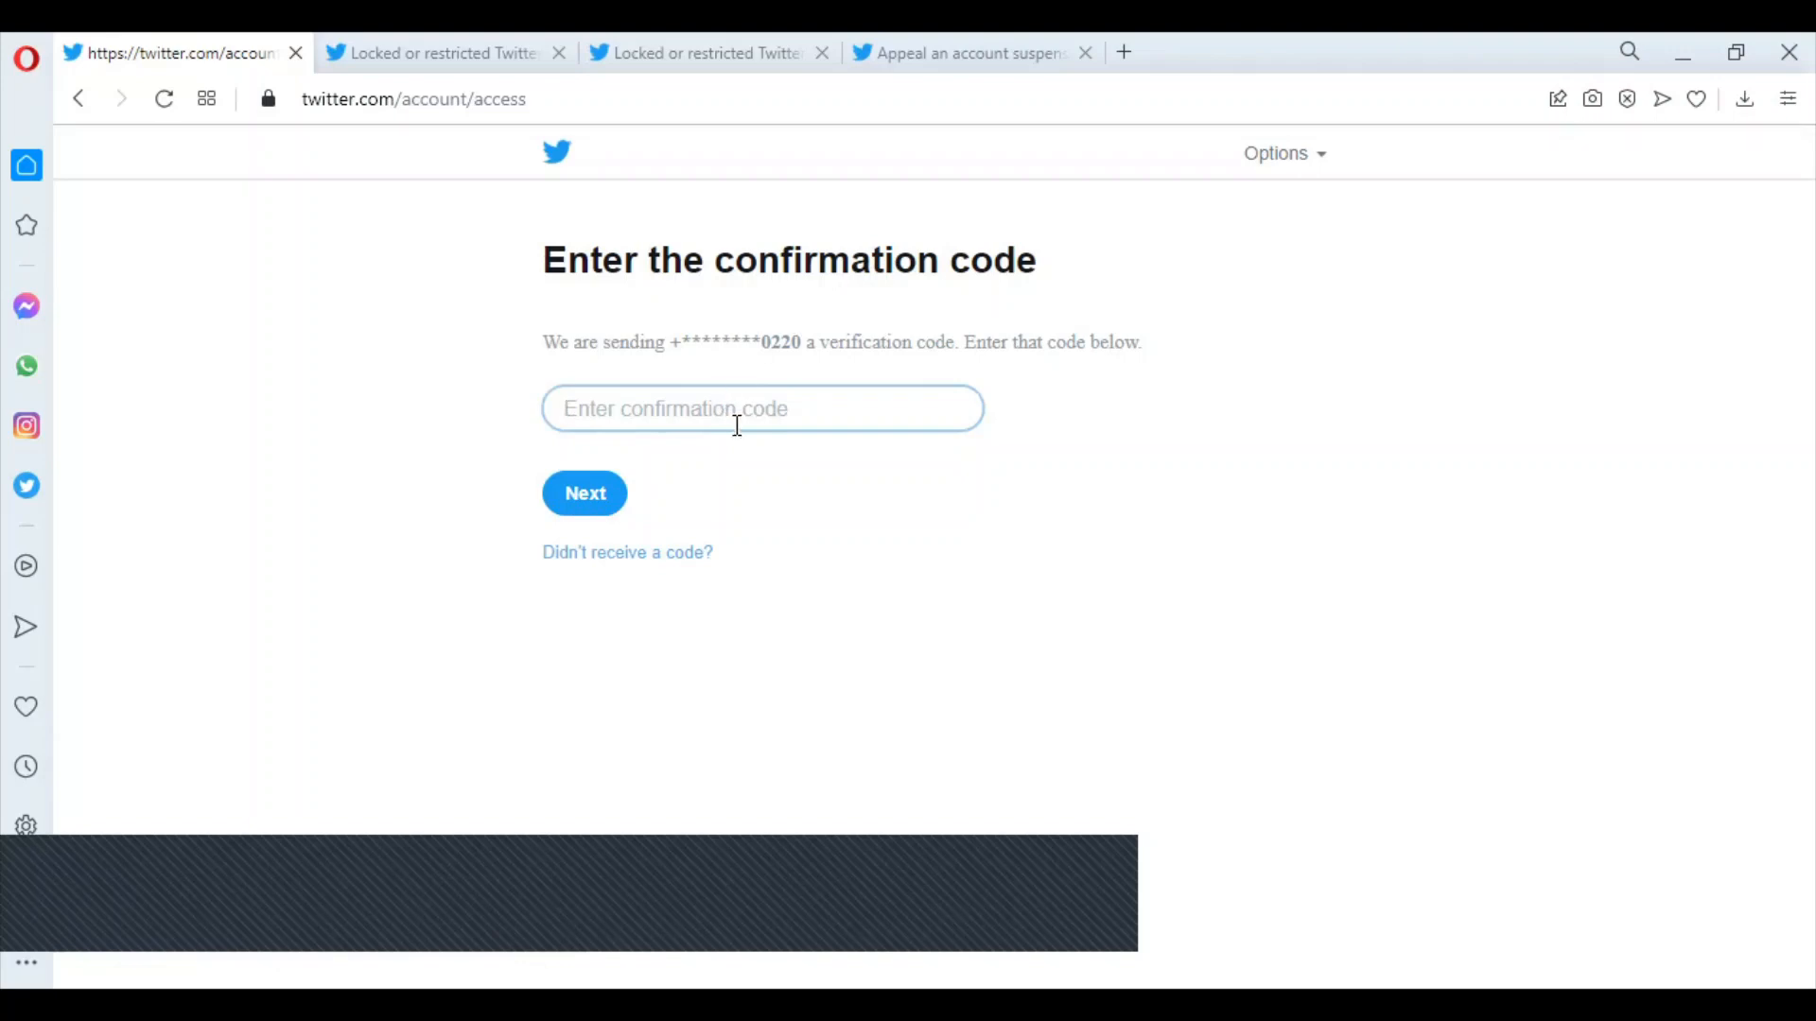
{"action": "left_click", "coordinate": [585, 491]}
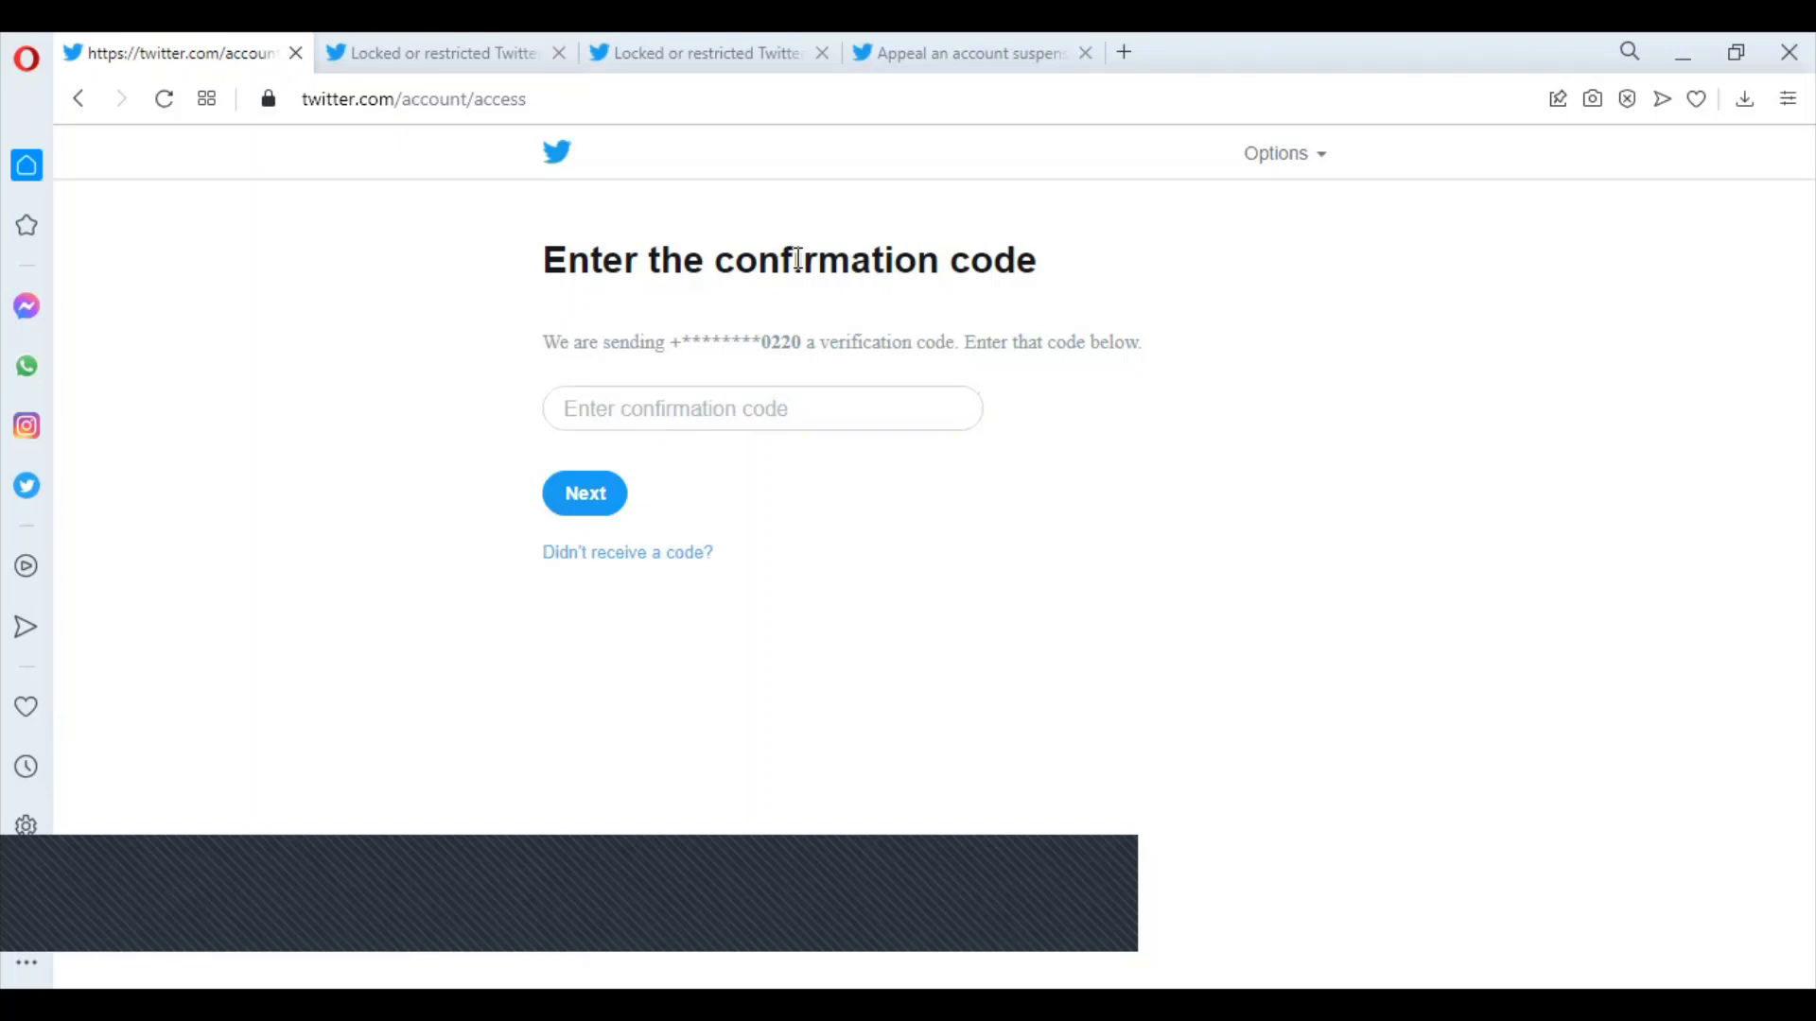
{"action": "mouse_move", "coordinate": [836, 343]}
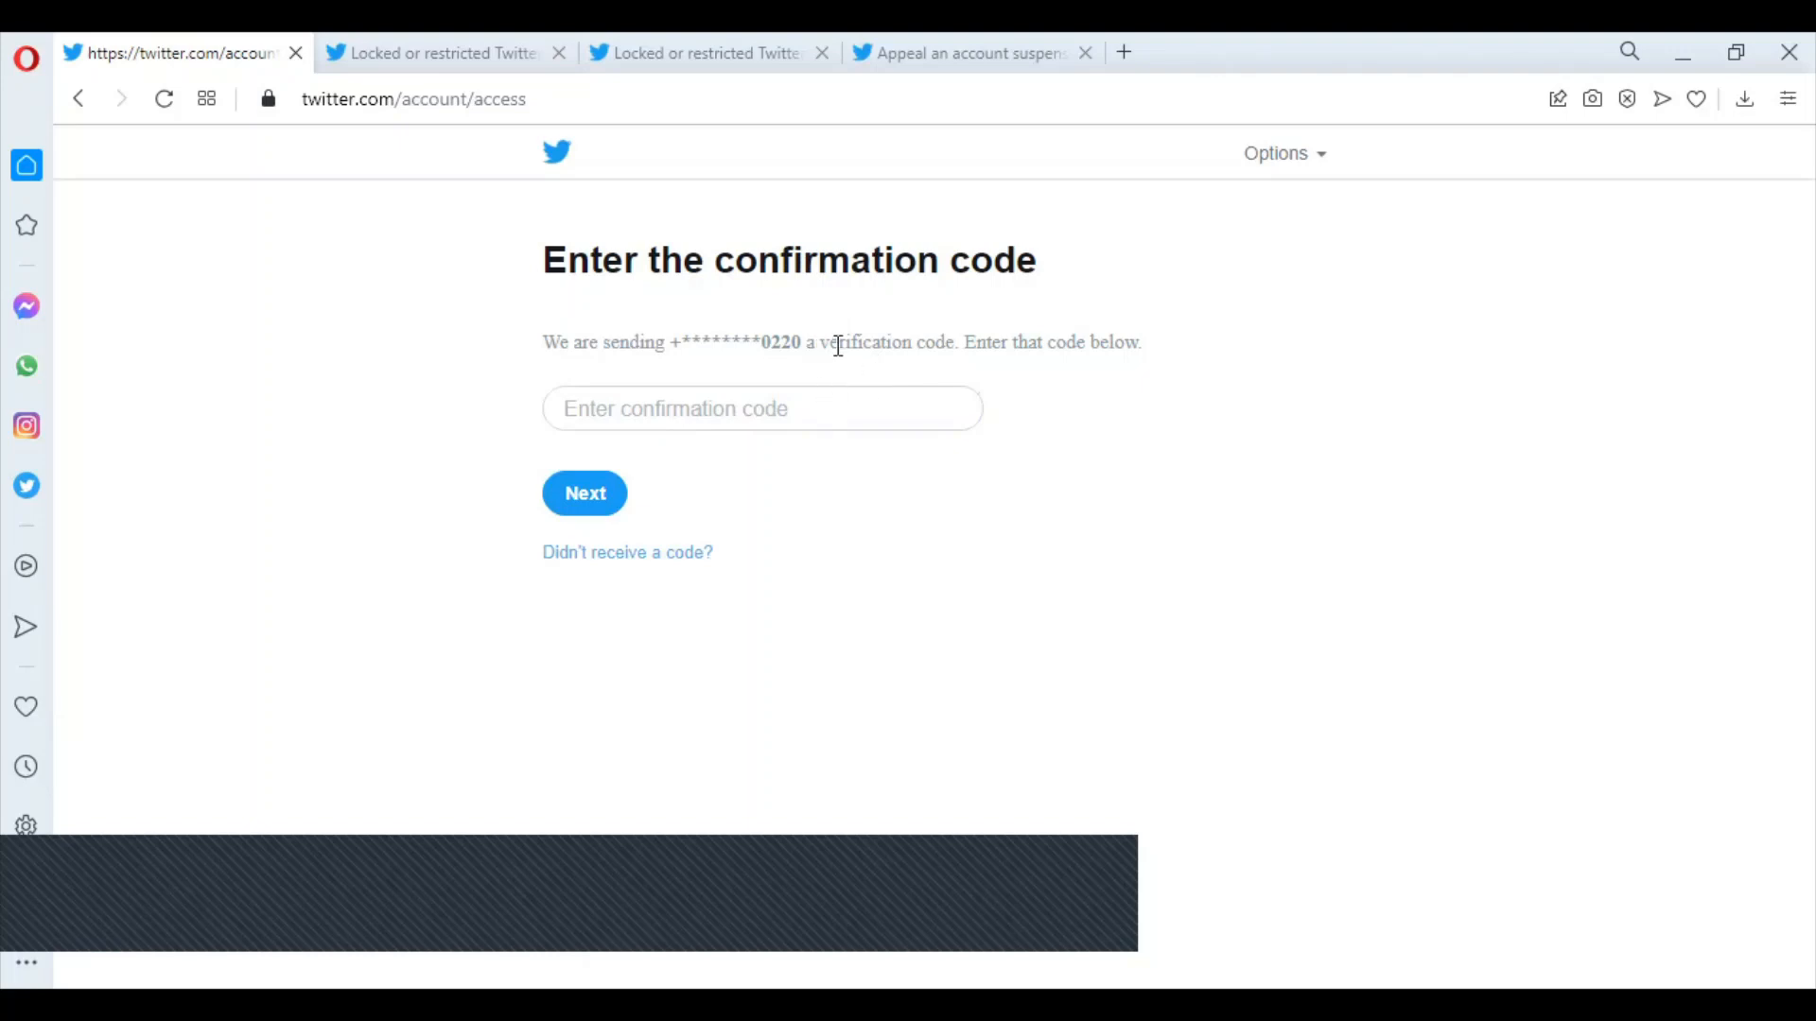
{"action": "mouse_move", "coordinate": [690, 450]}
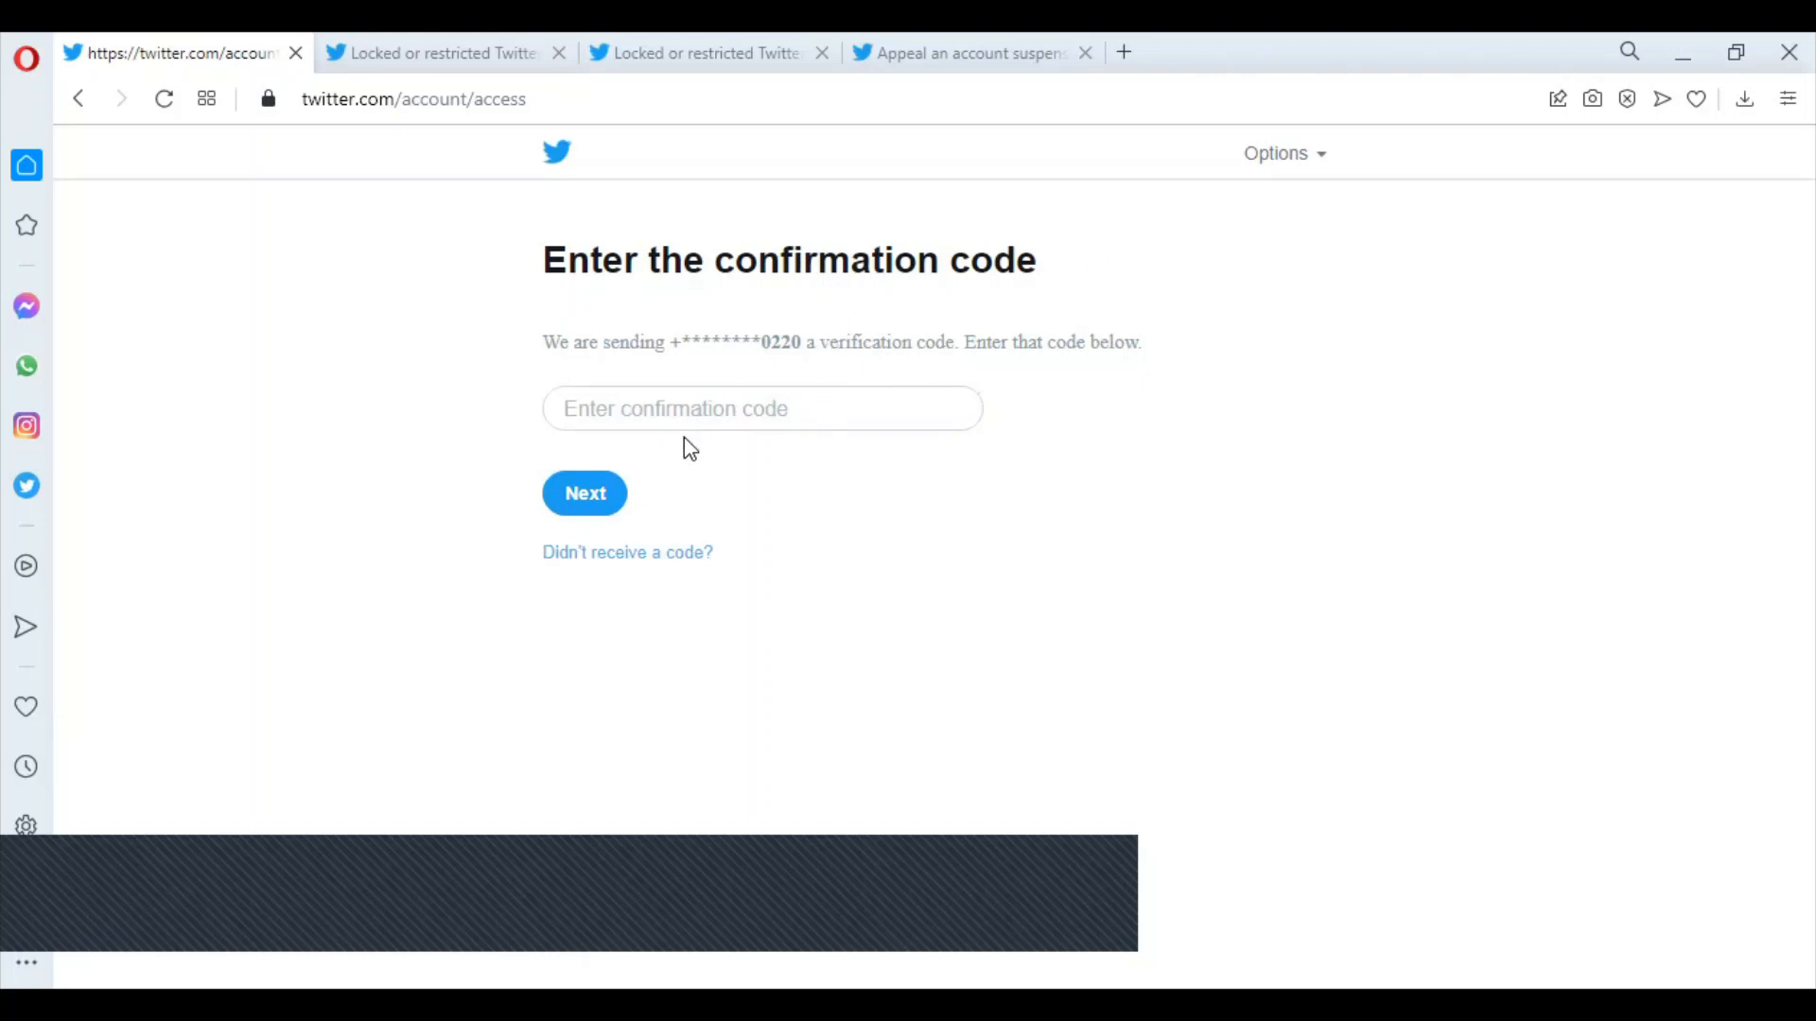
{"action": "left_click", "coordinate": [760, 407]}
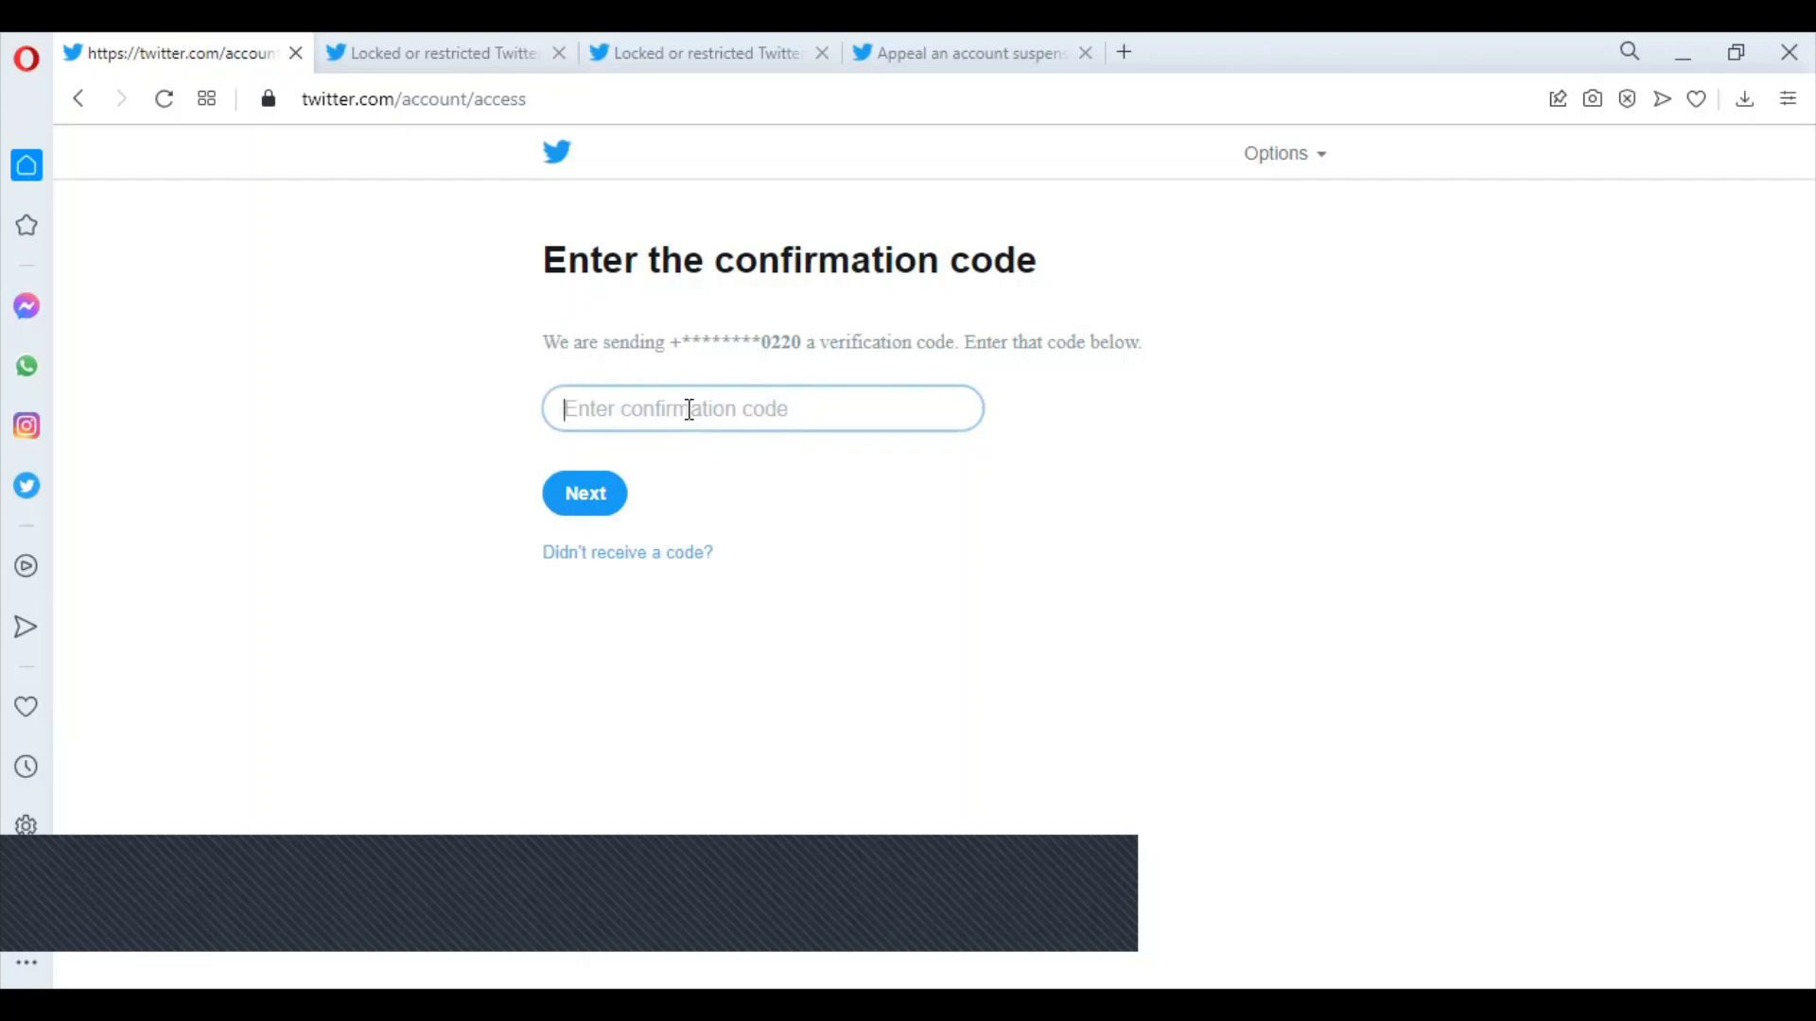
Step: Open the confirmation-code page's Options dropdown showing Help and Log out
{"action": "left_click", "coordinate": [1277, 154]}
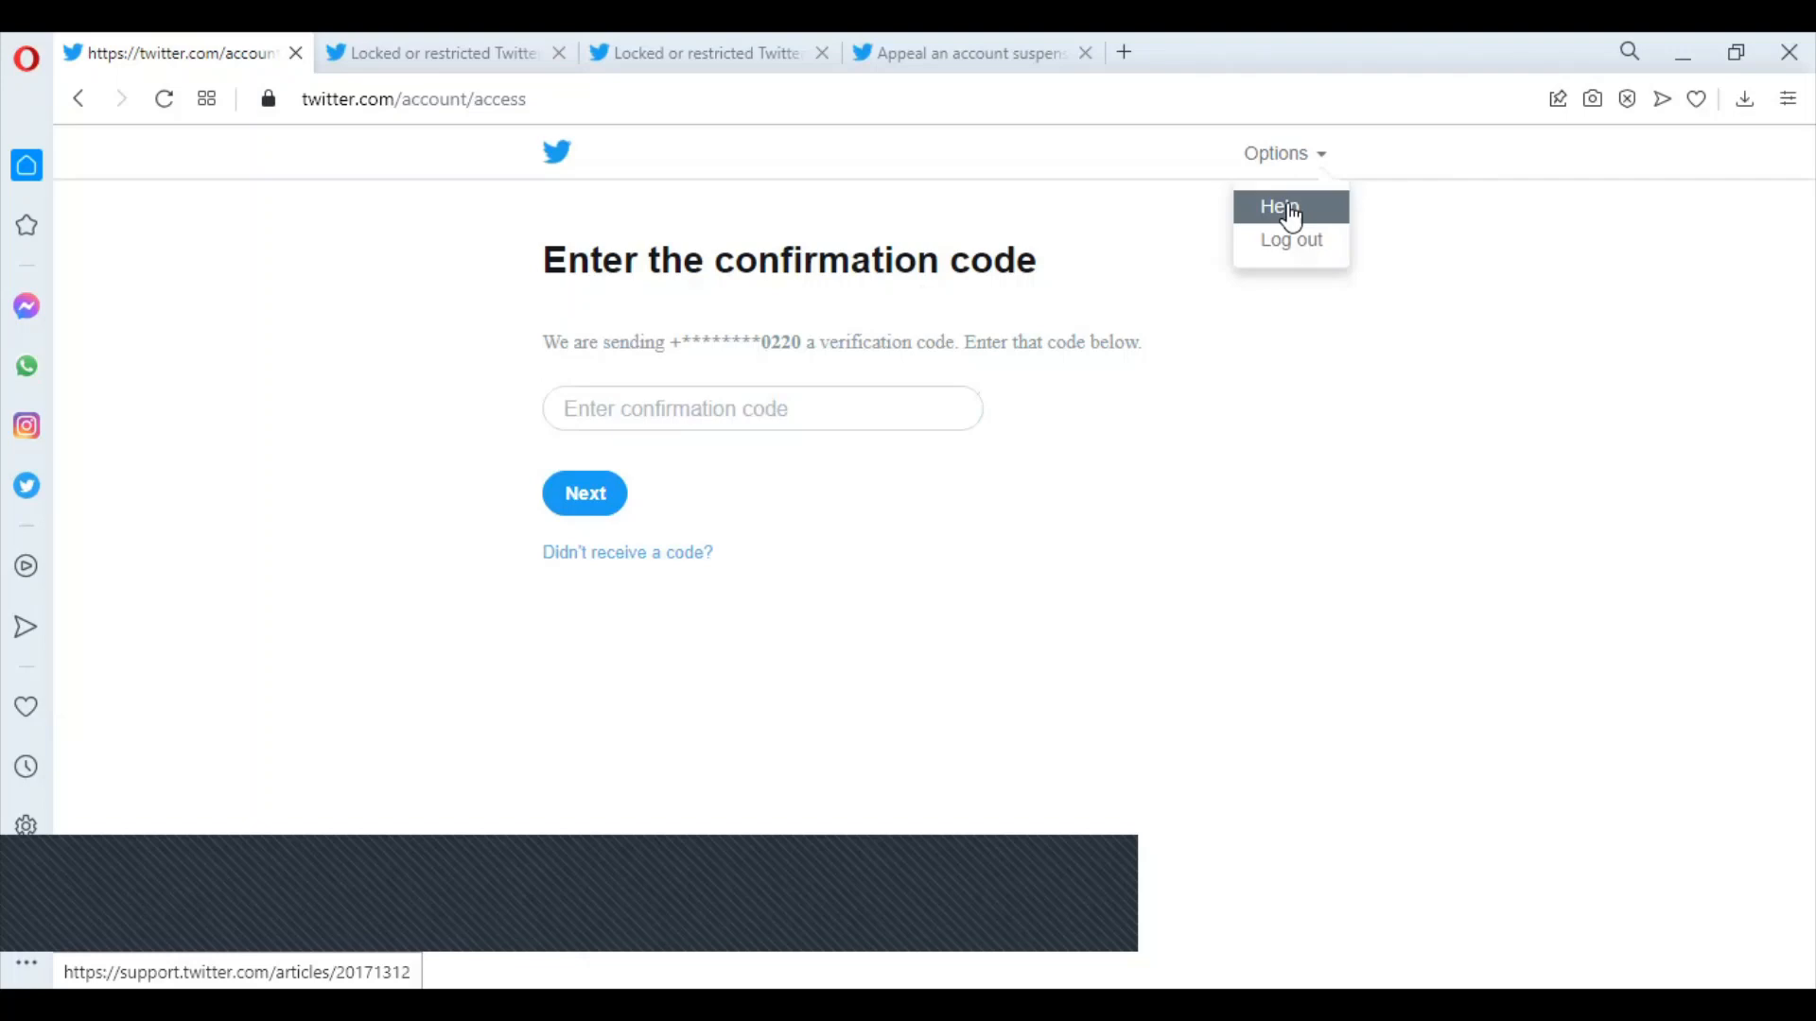
{"action": "mouse_move", "coordinate": [1278, 206]}
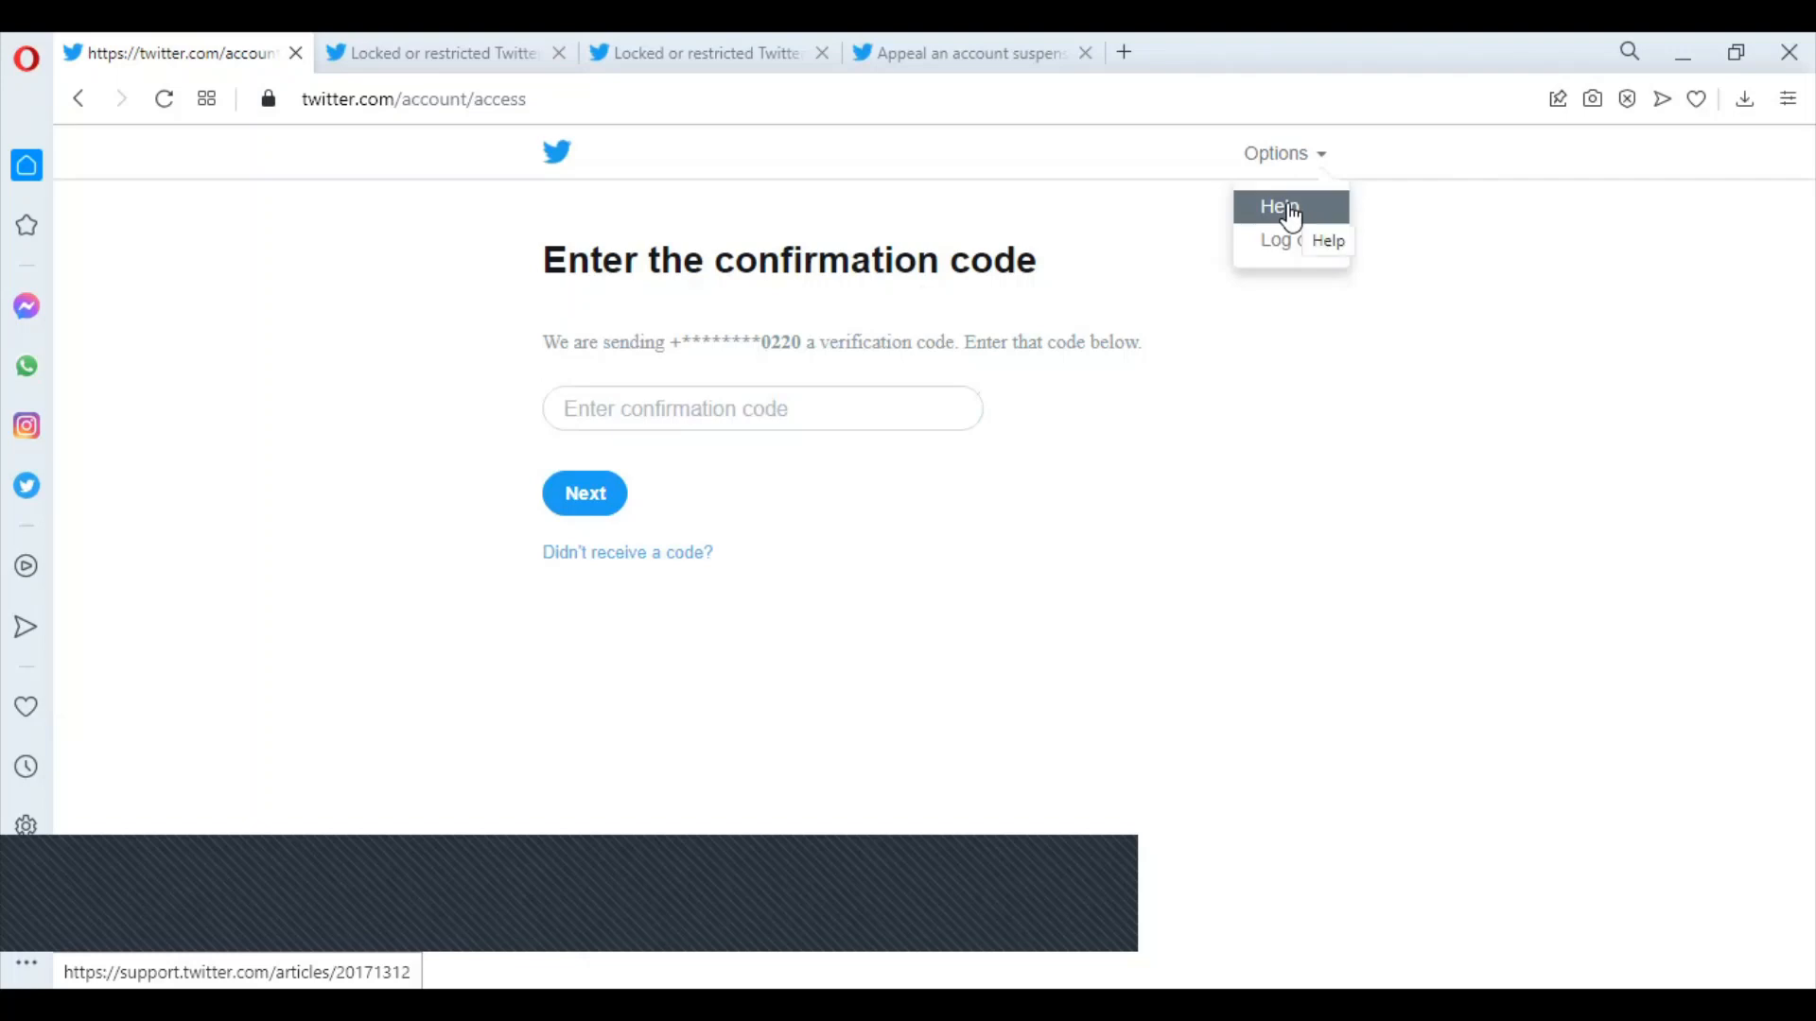
{"action": "left_click", "coordinate": [584, 493]}
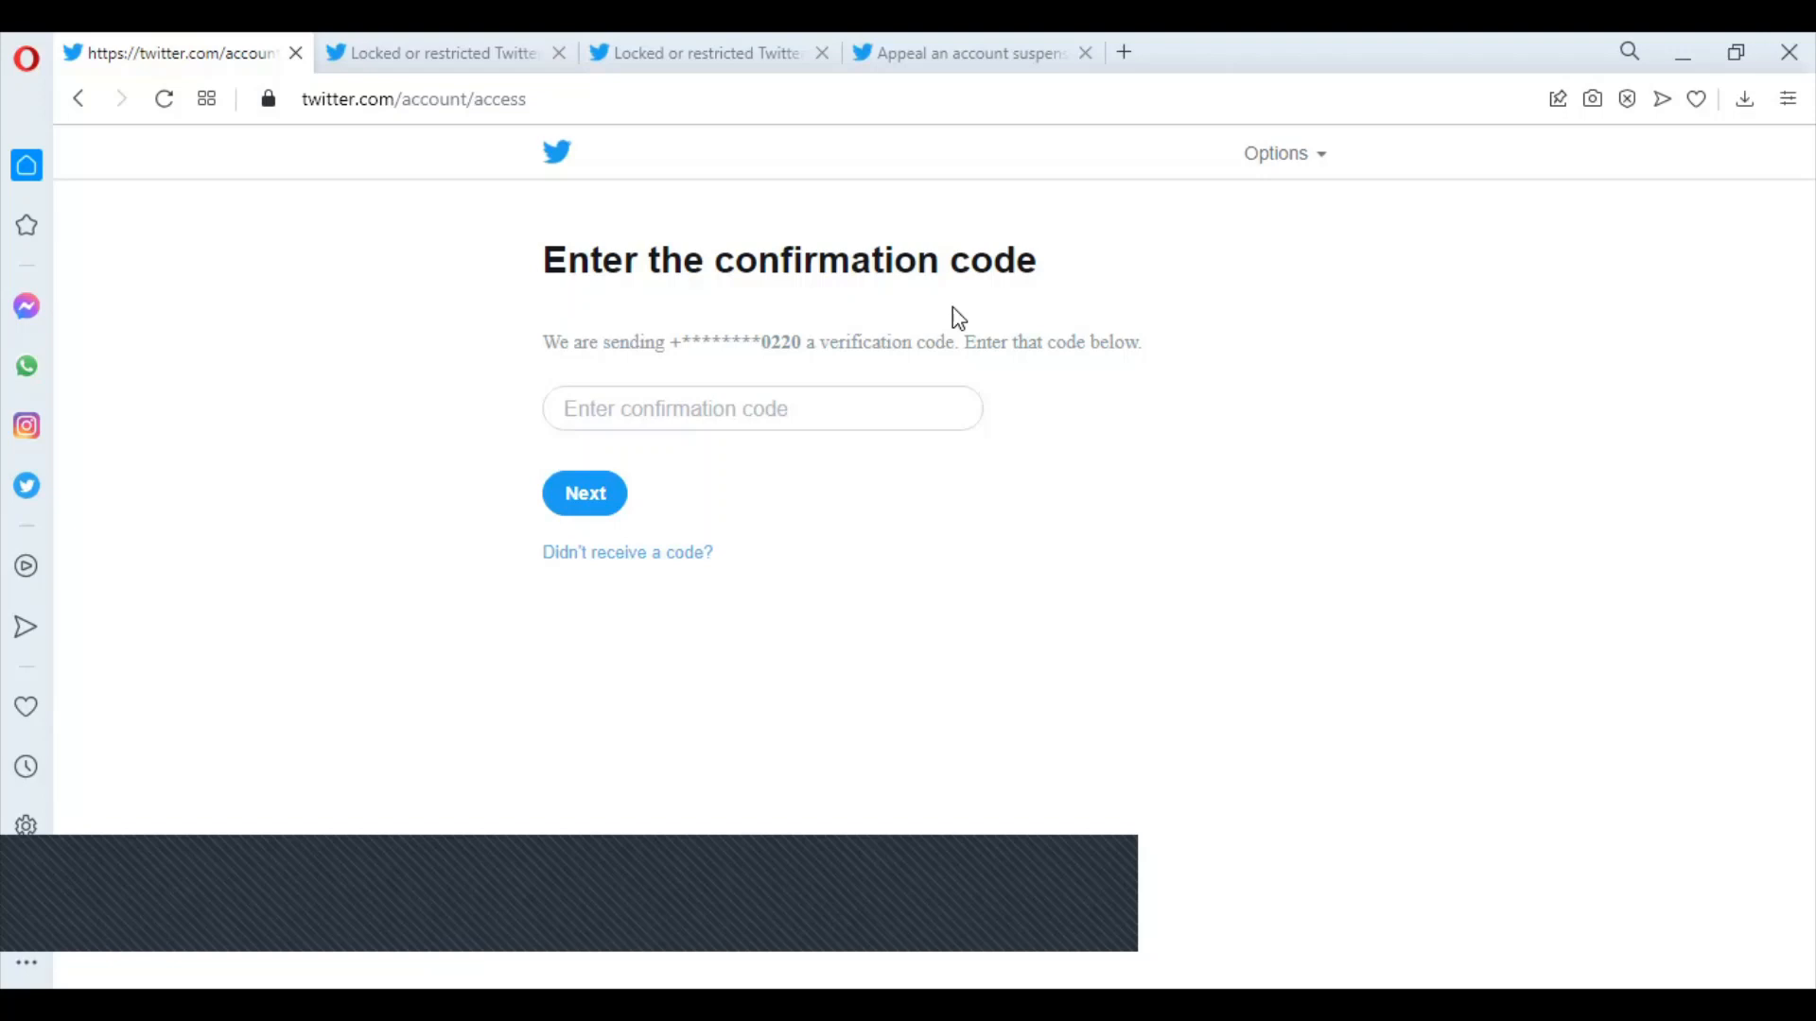
{"action": "left_click", "coordinate": [1274, 154]}
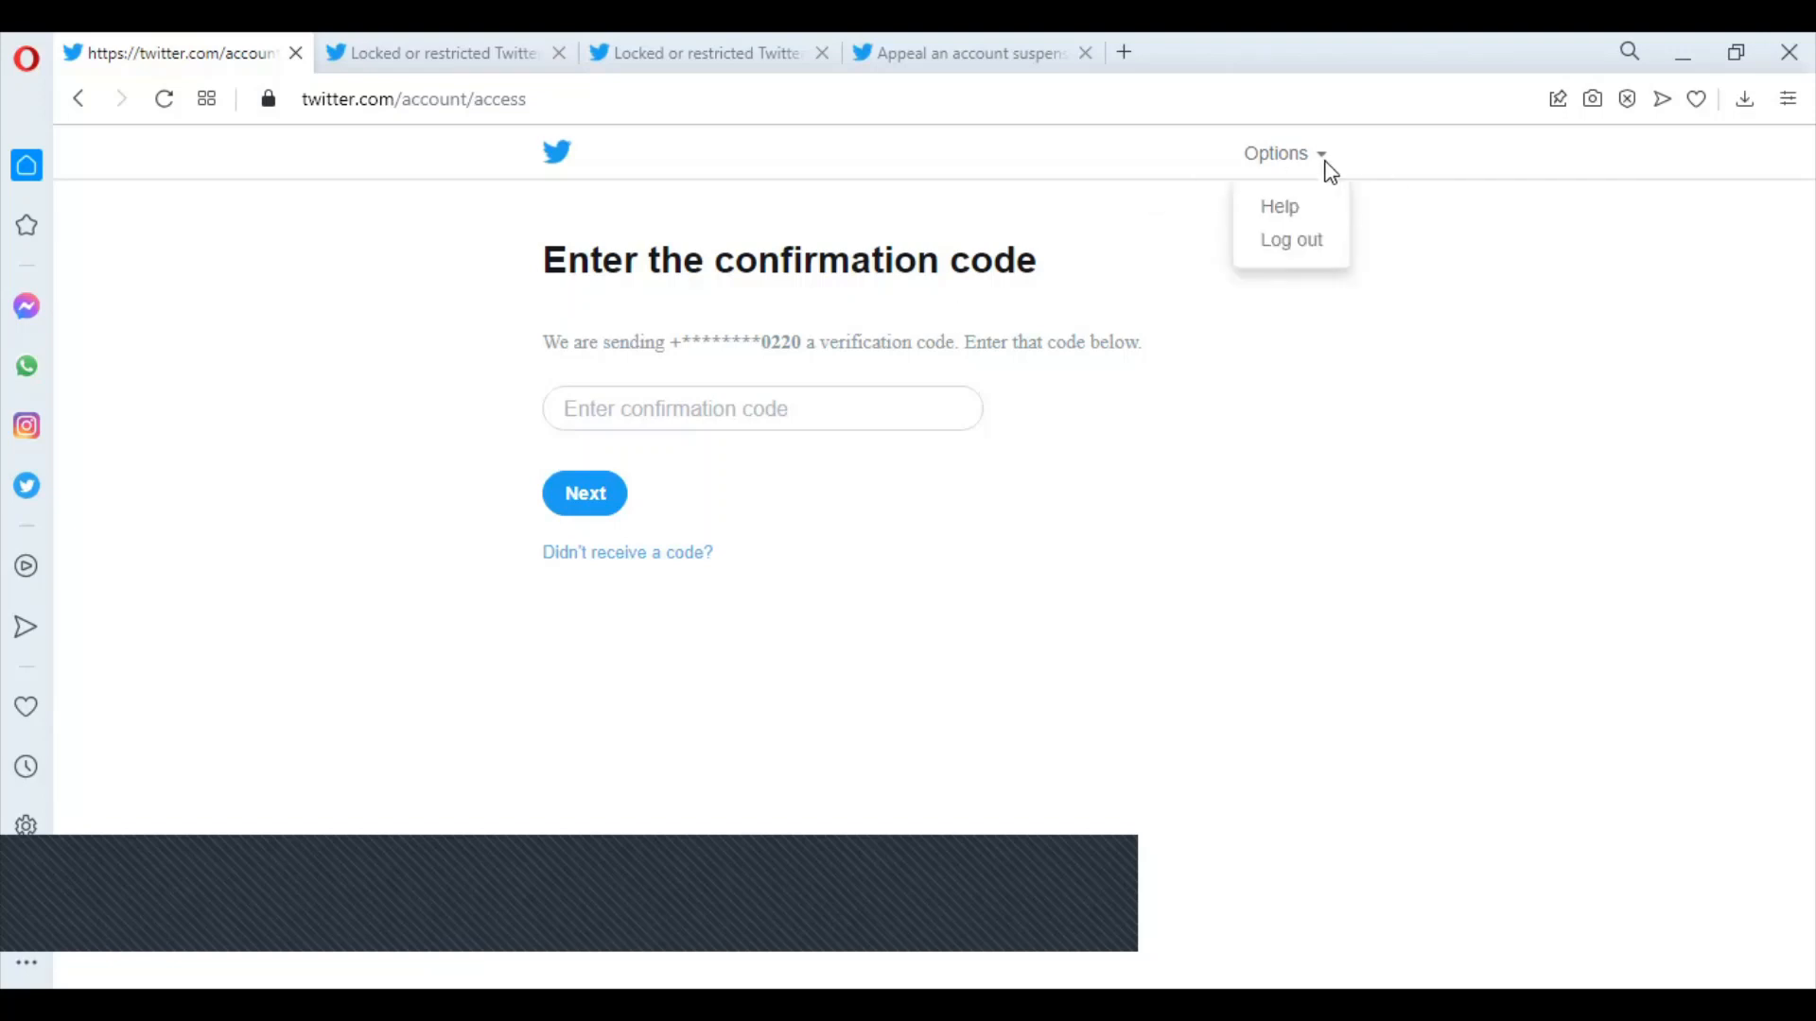
{"action": "mouse_move", "coordinate": [1278, 206]}
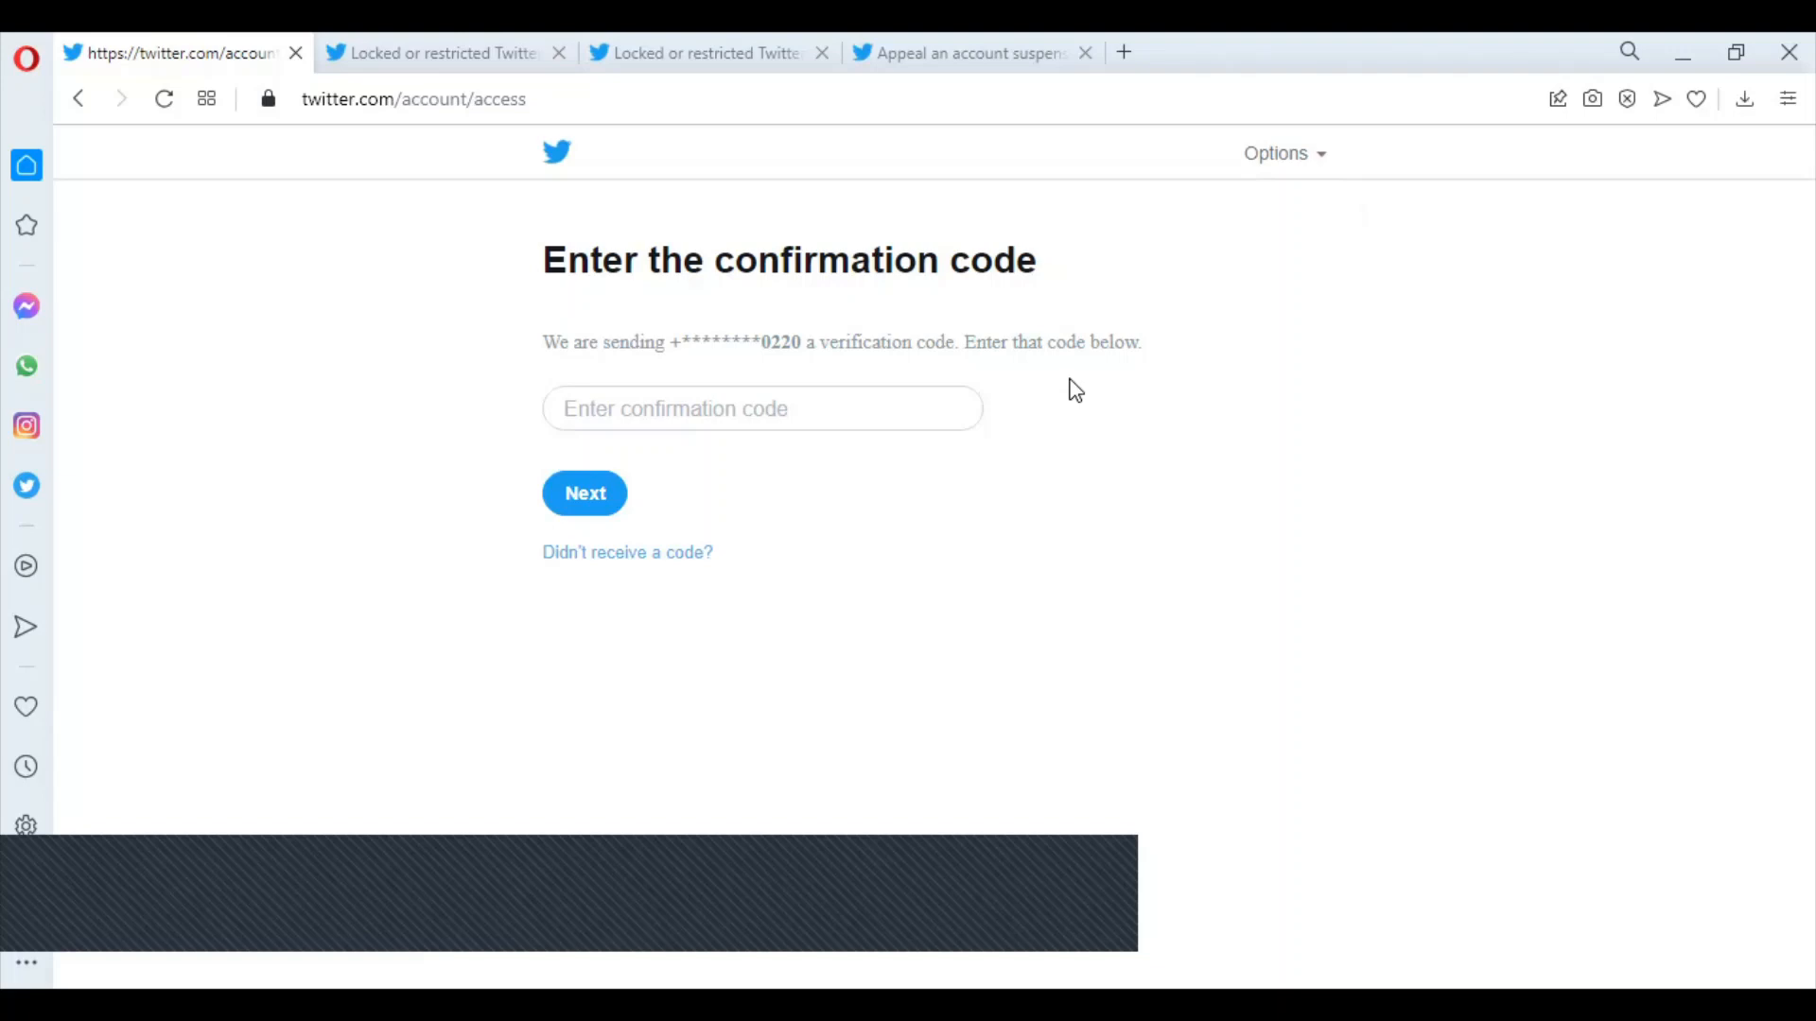
{"action": "mouse_move", "coordinate": [1074, 380]}
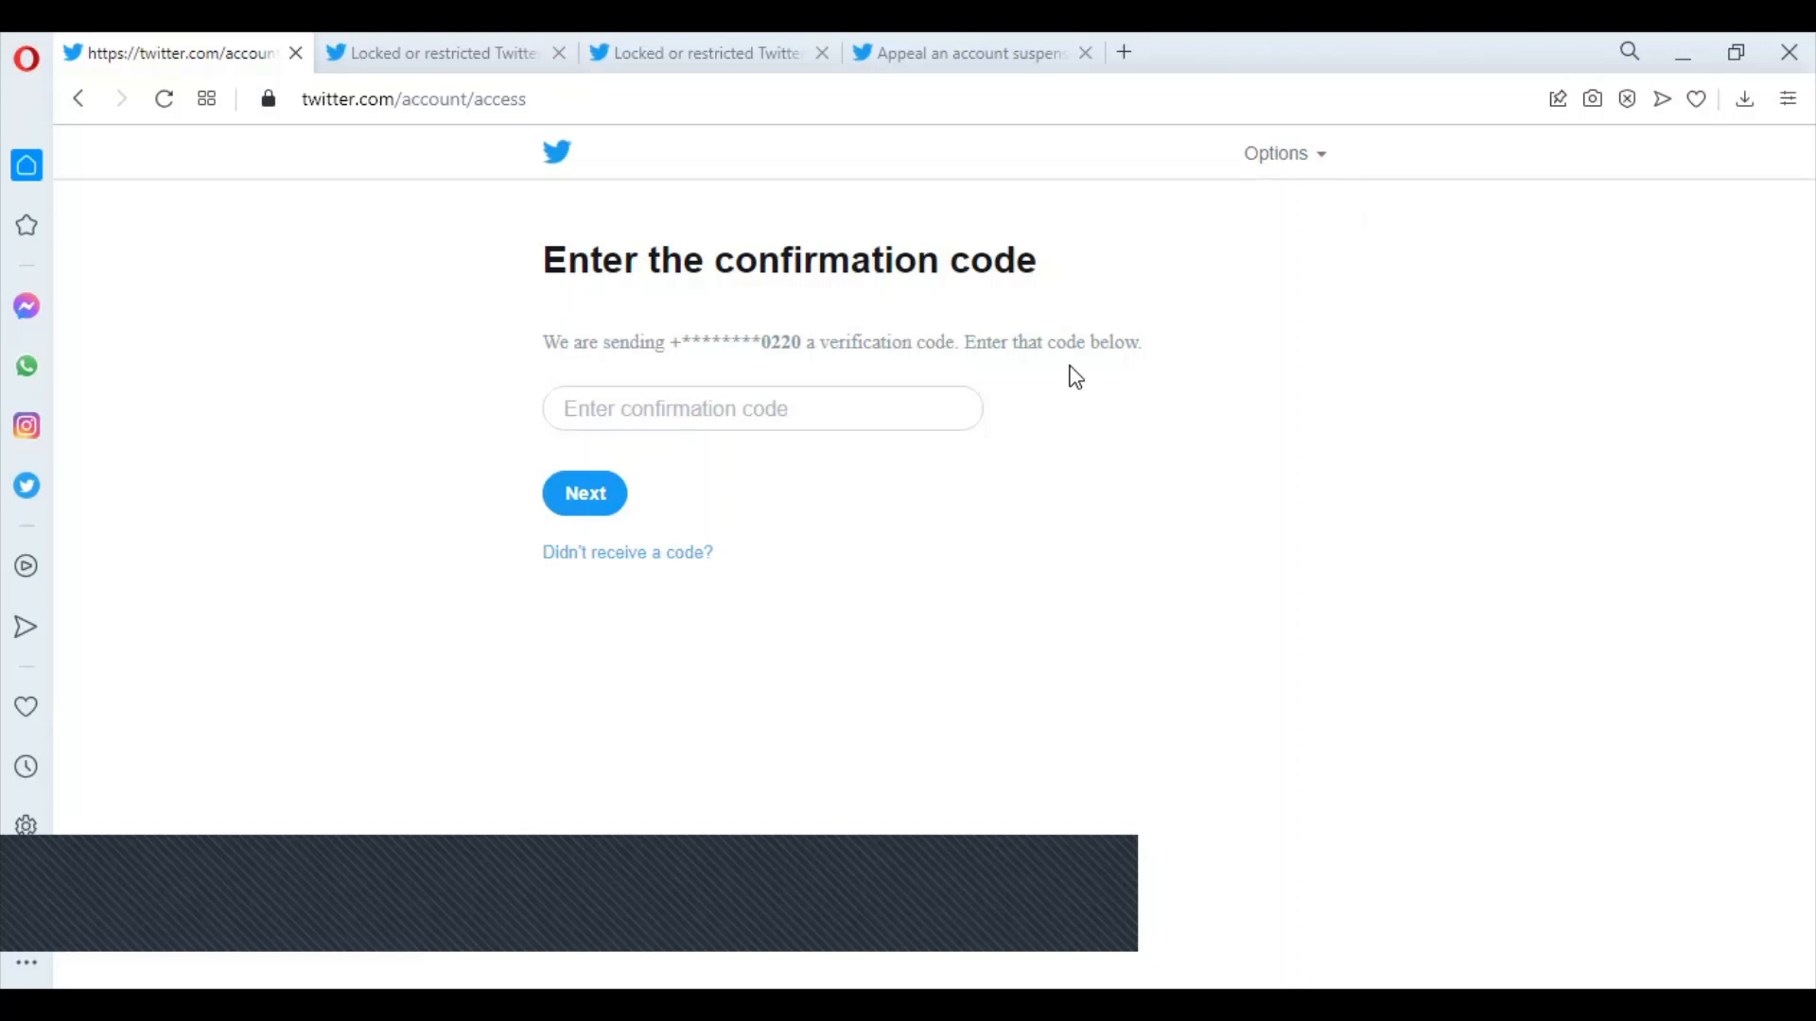
{"action": "left_click", "coordinate": [1274, 153]}
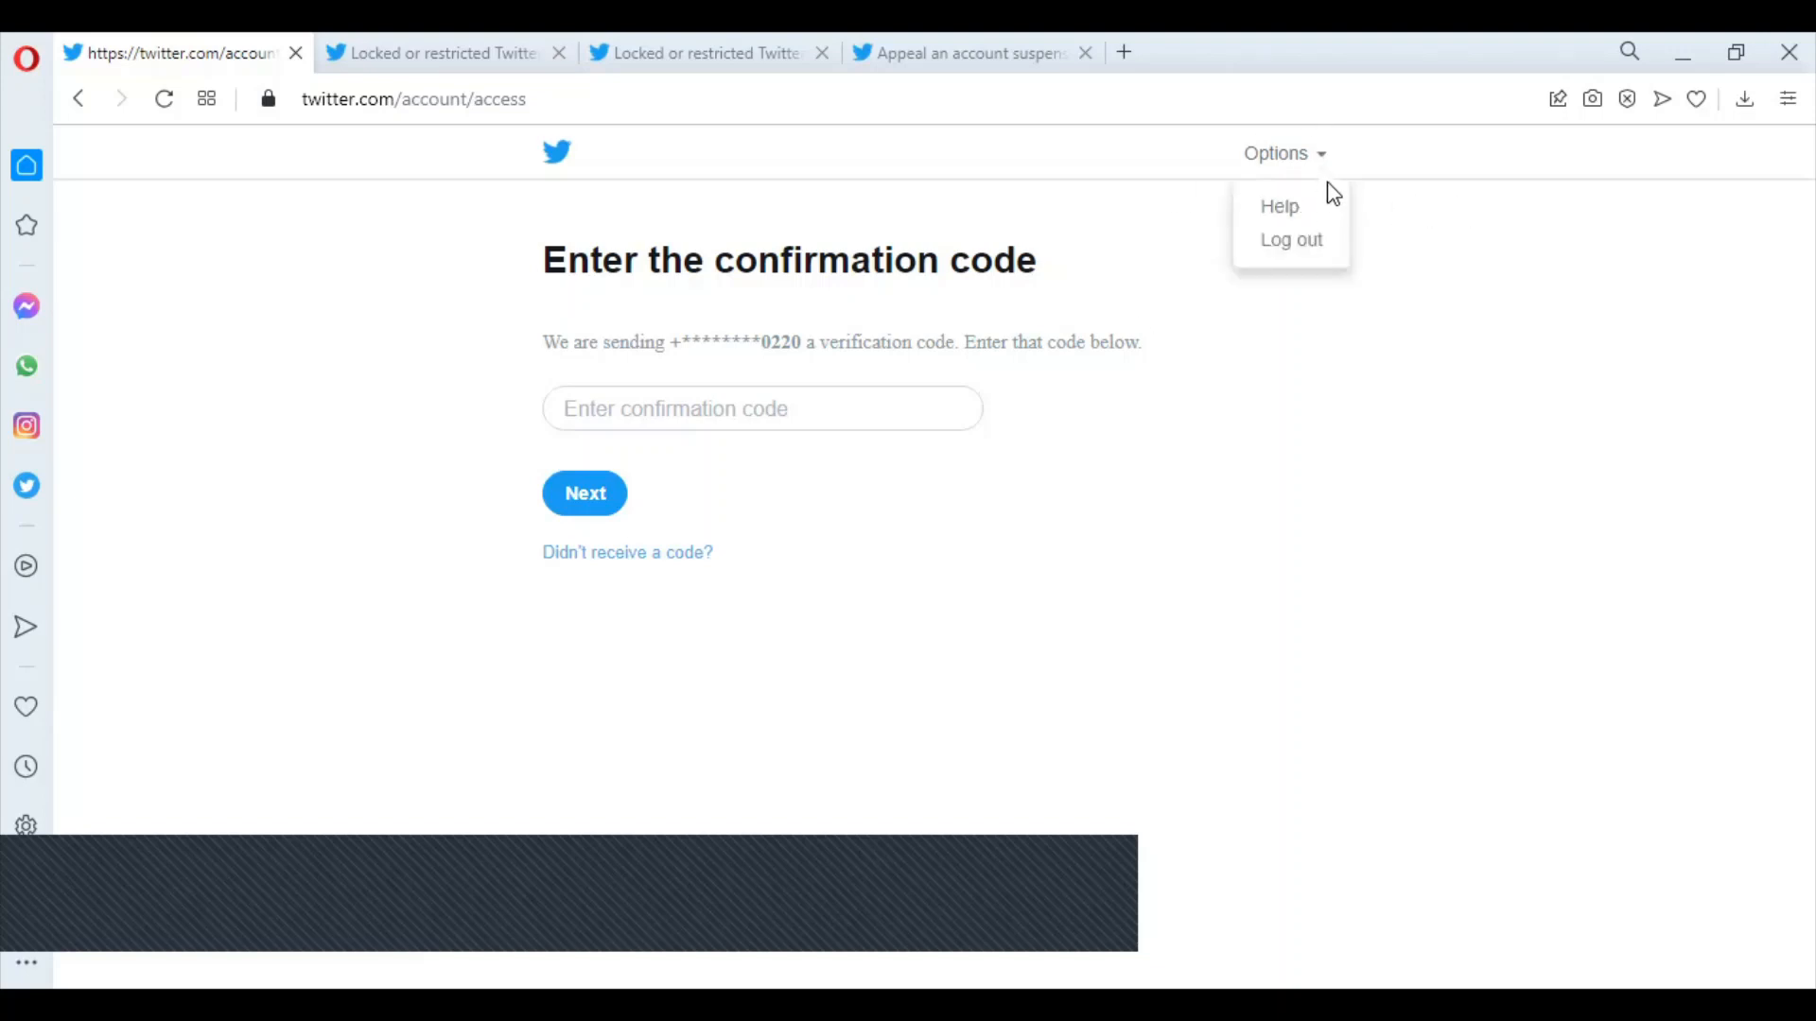
{"action": "mouse_move", "coordinate": [1280, 207]}
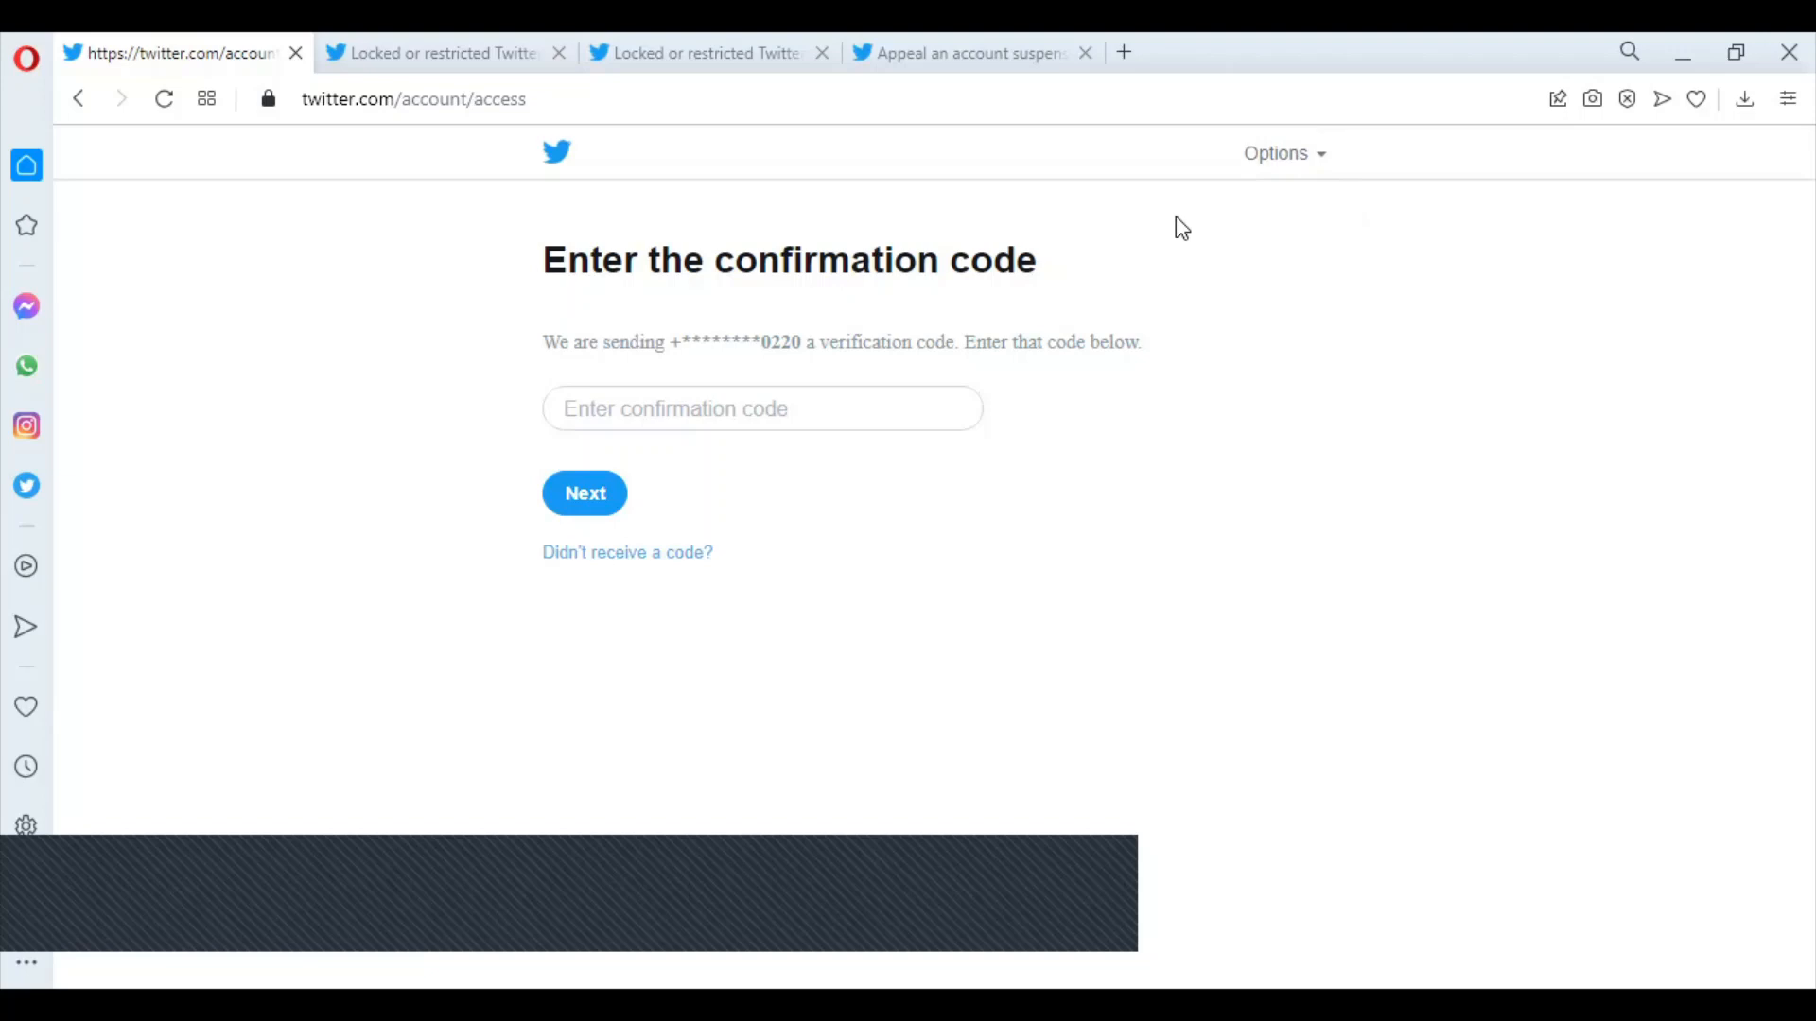
{"action": "left_click", "coordinate": [1276, 154]}
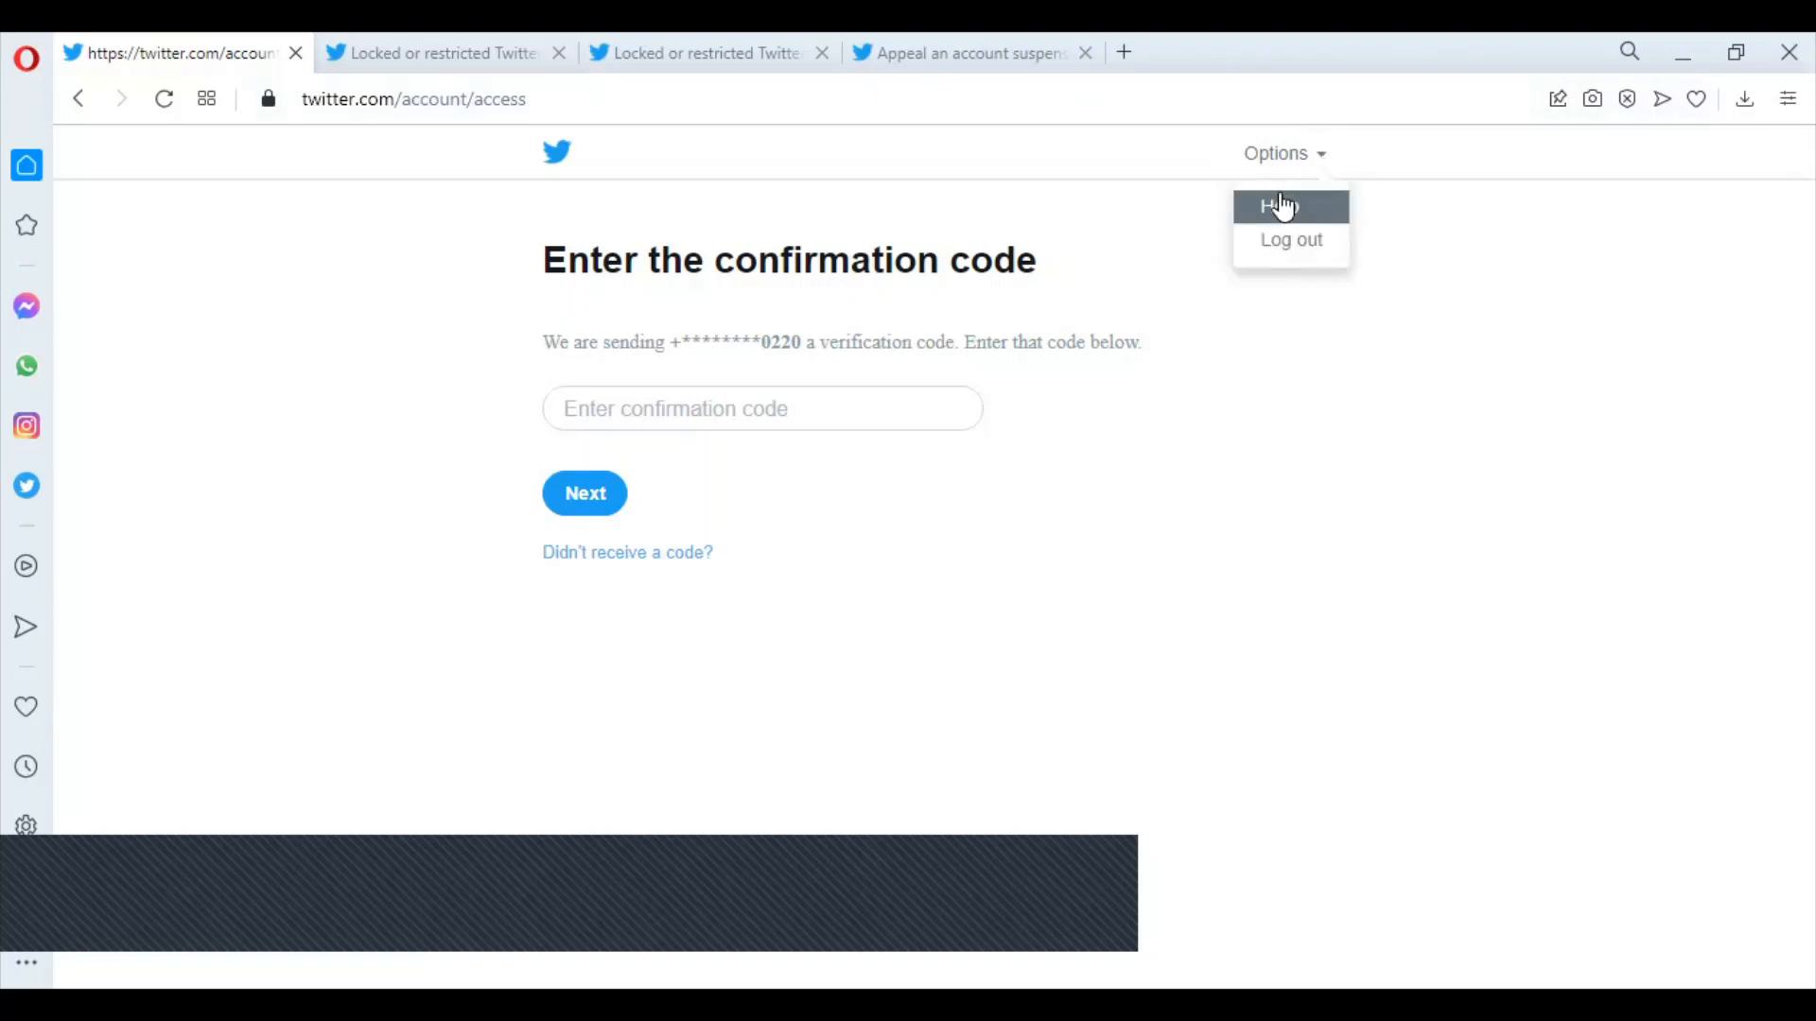
Step: Open Help and scroll through the locked and limited accounts article
{"action": "left_click", "coordinate": [1290, 206]}
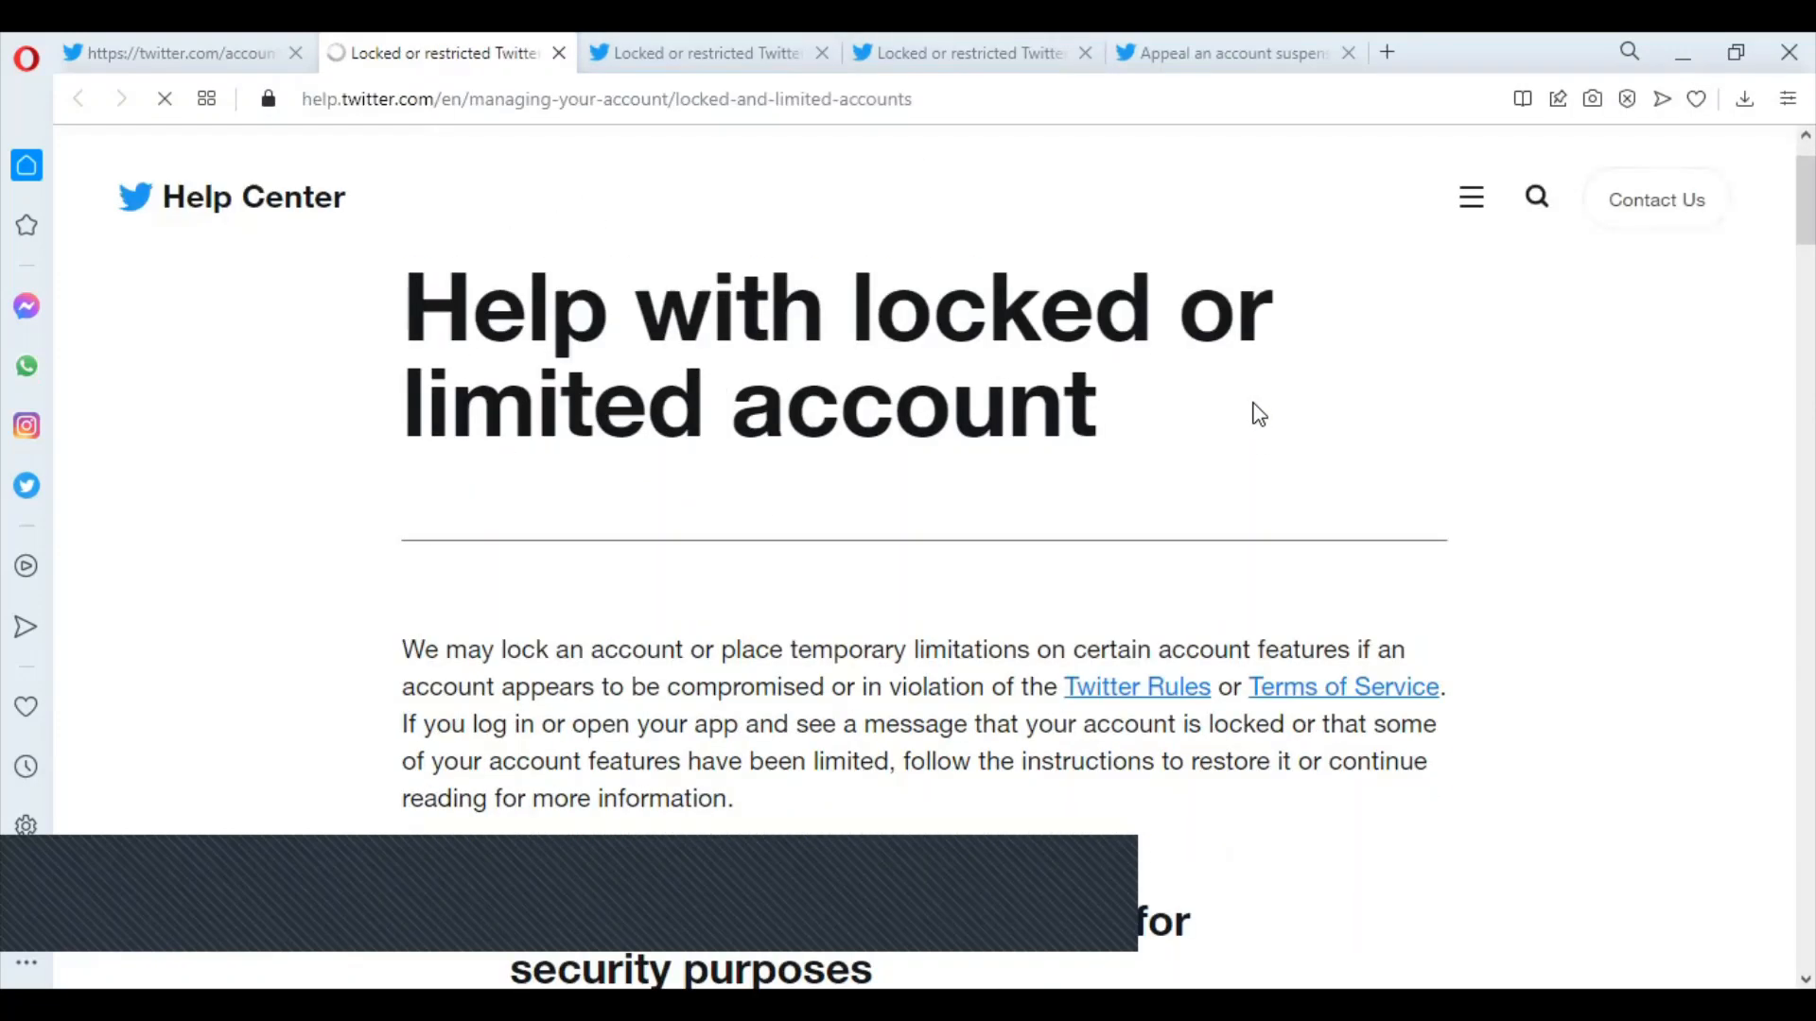
{"action": "scroll", "scroll_direction": "down", "scroll_amount": 3}
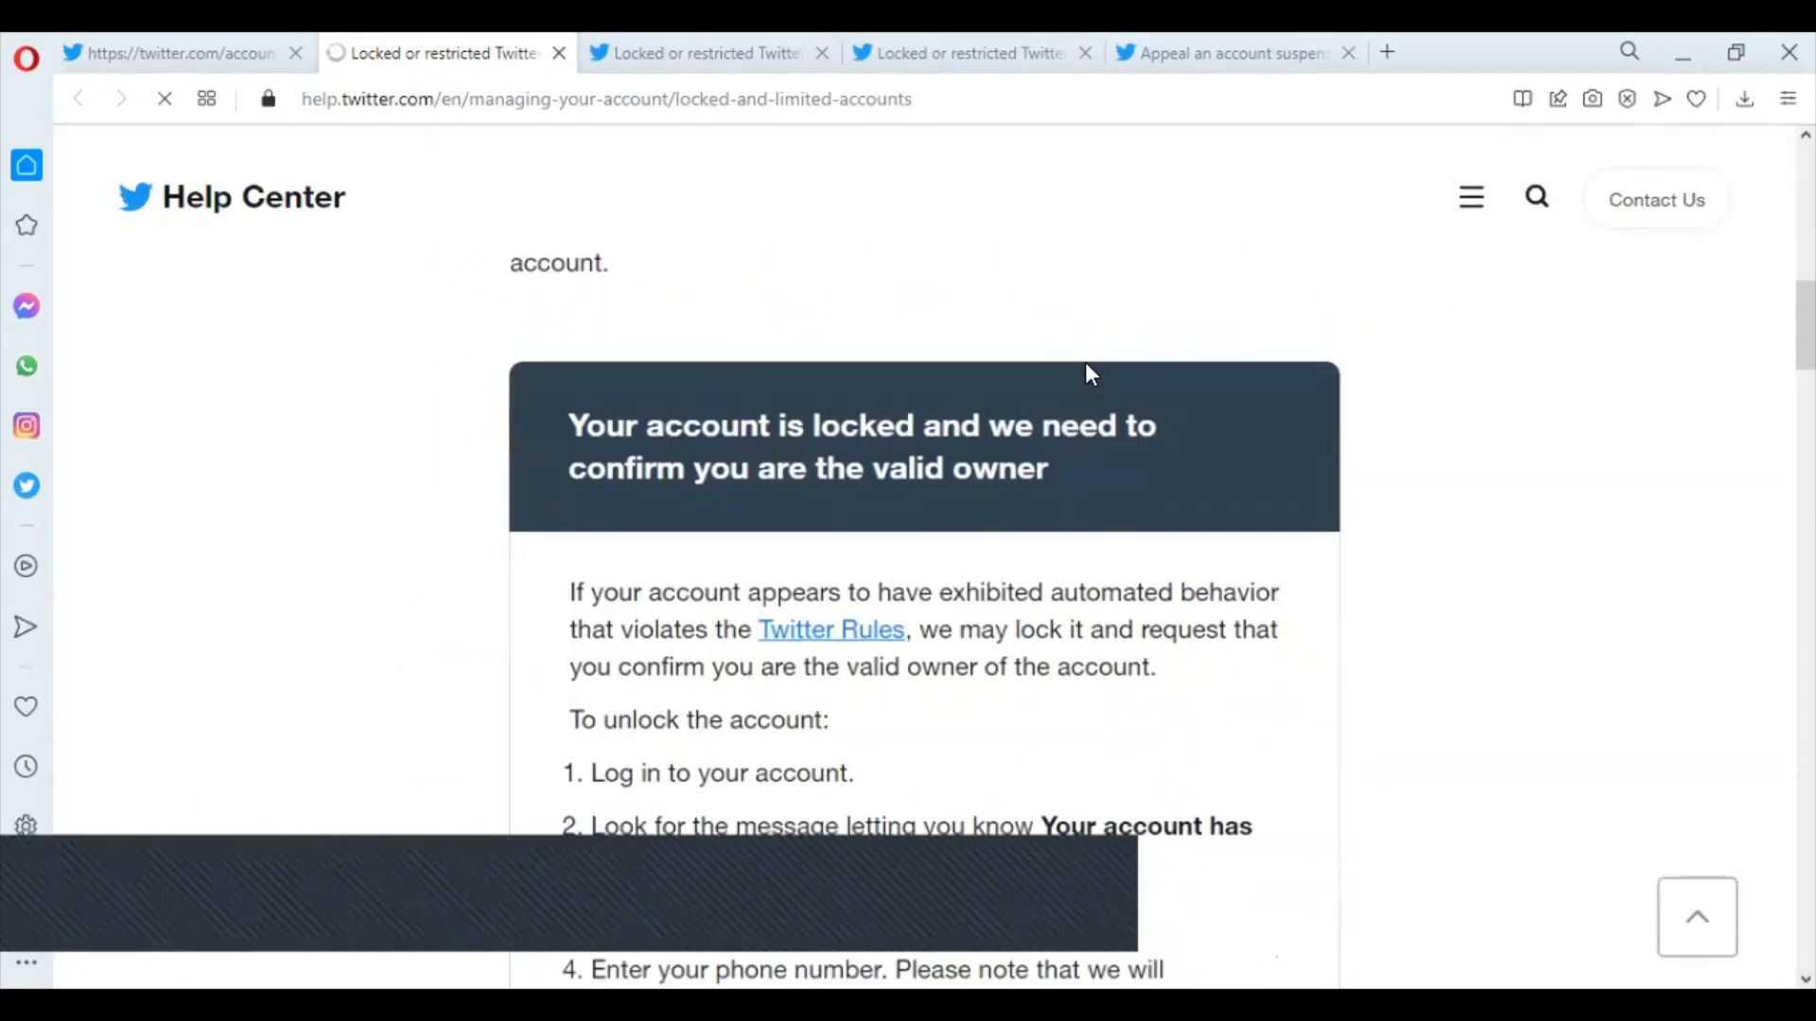
{"action": "scroll", "scroll_direction": "down", "scroll_amount": 3}
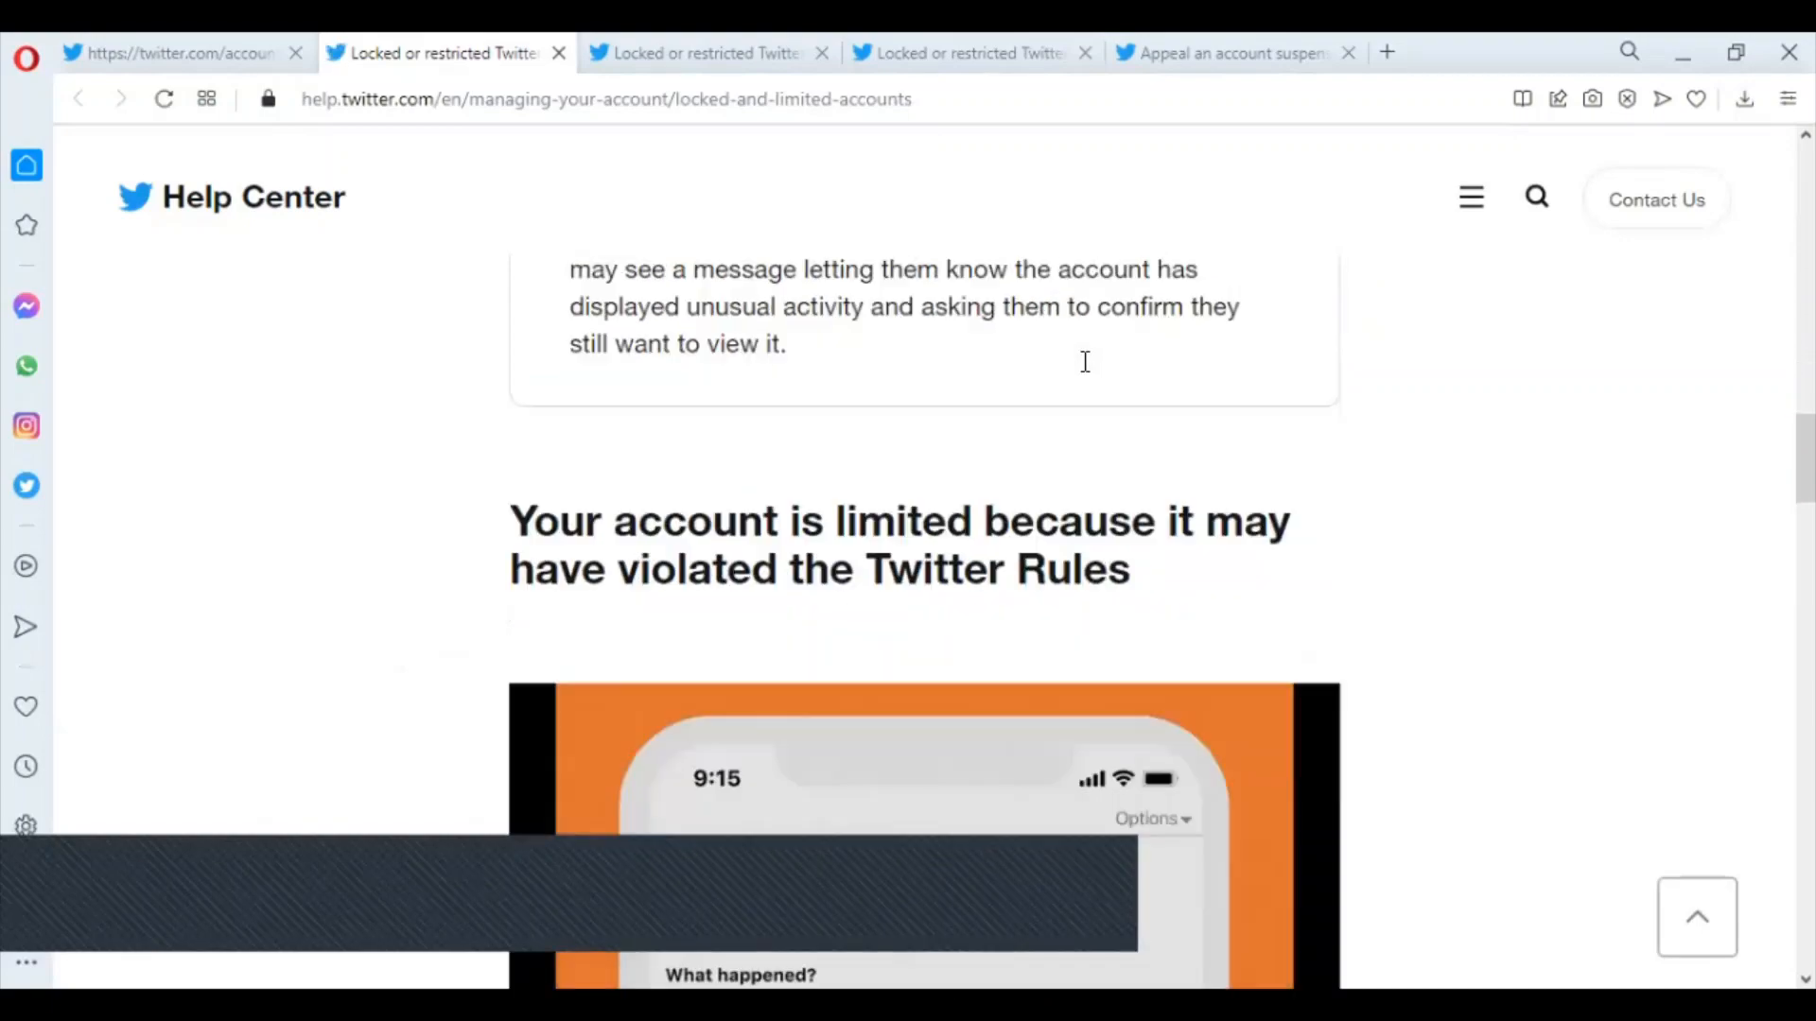
{"action": "scroll", "scroll_direction": "down", "scroll_amount": 3}
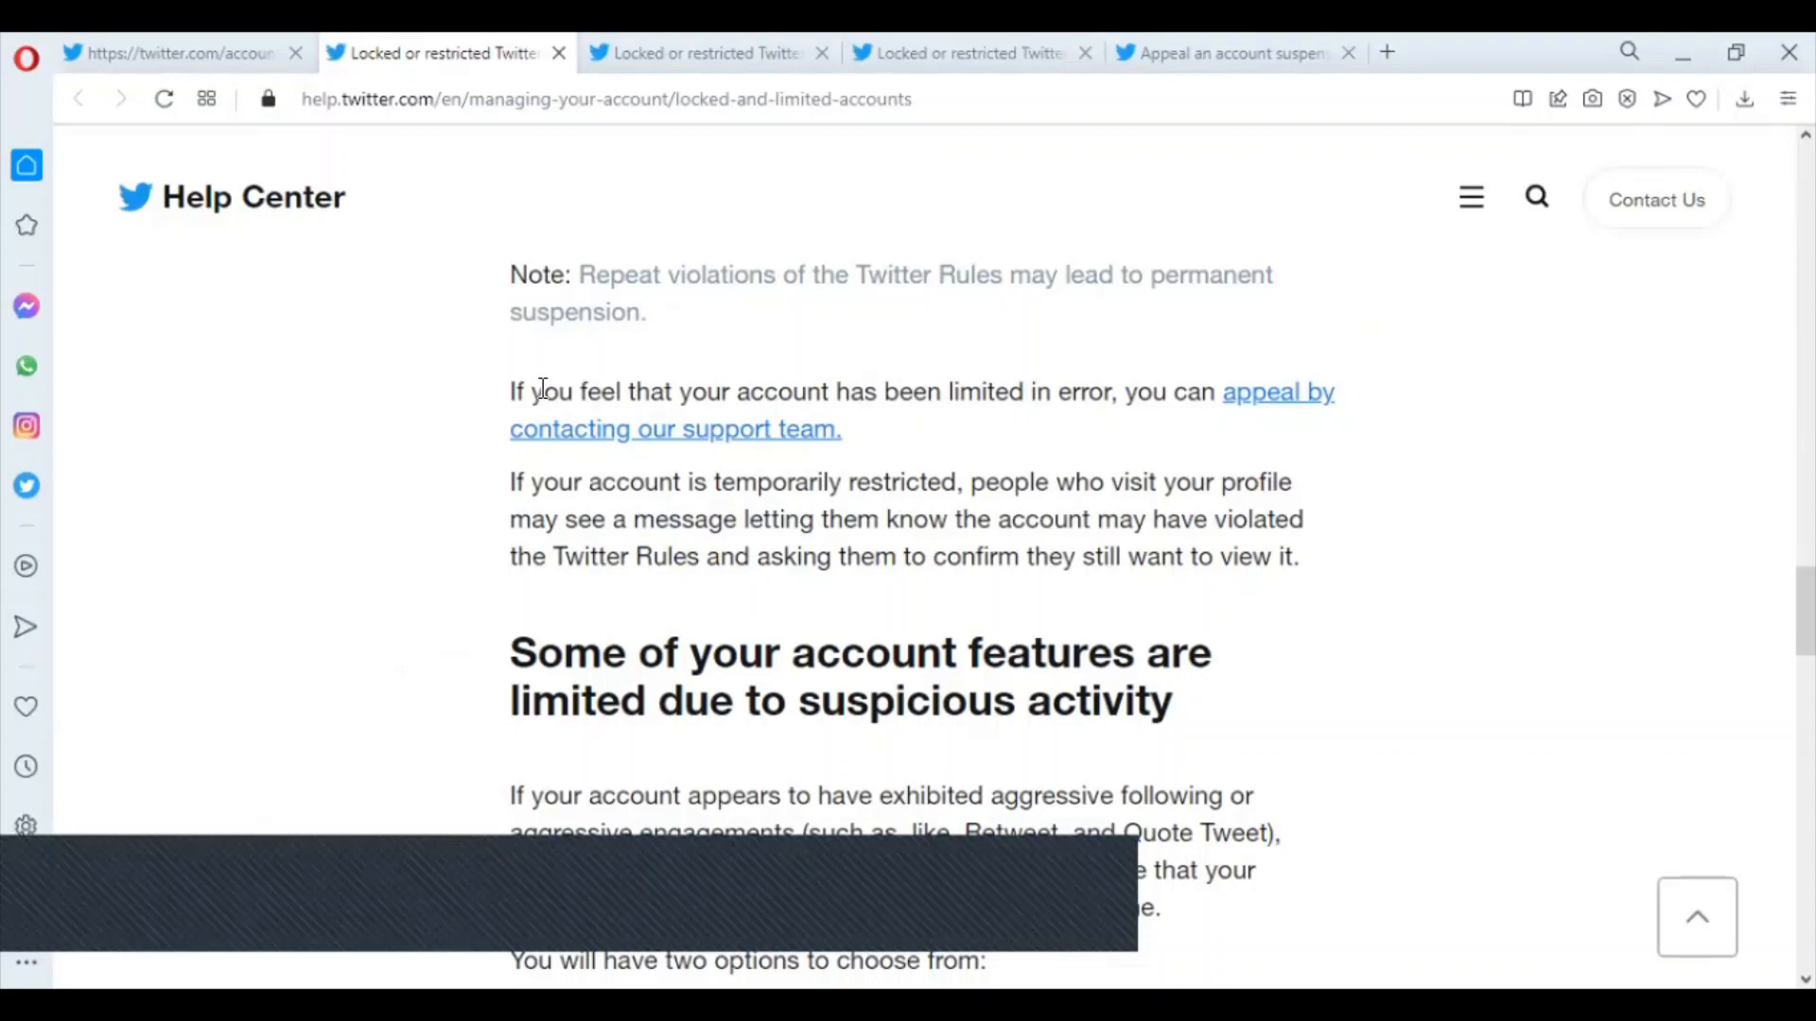
{"action": "scroll", "scroll_direction": "down", "scroll_amount": 3}
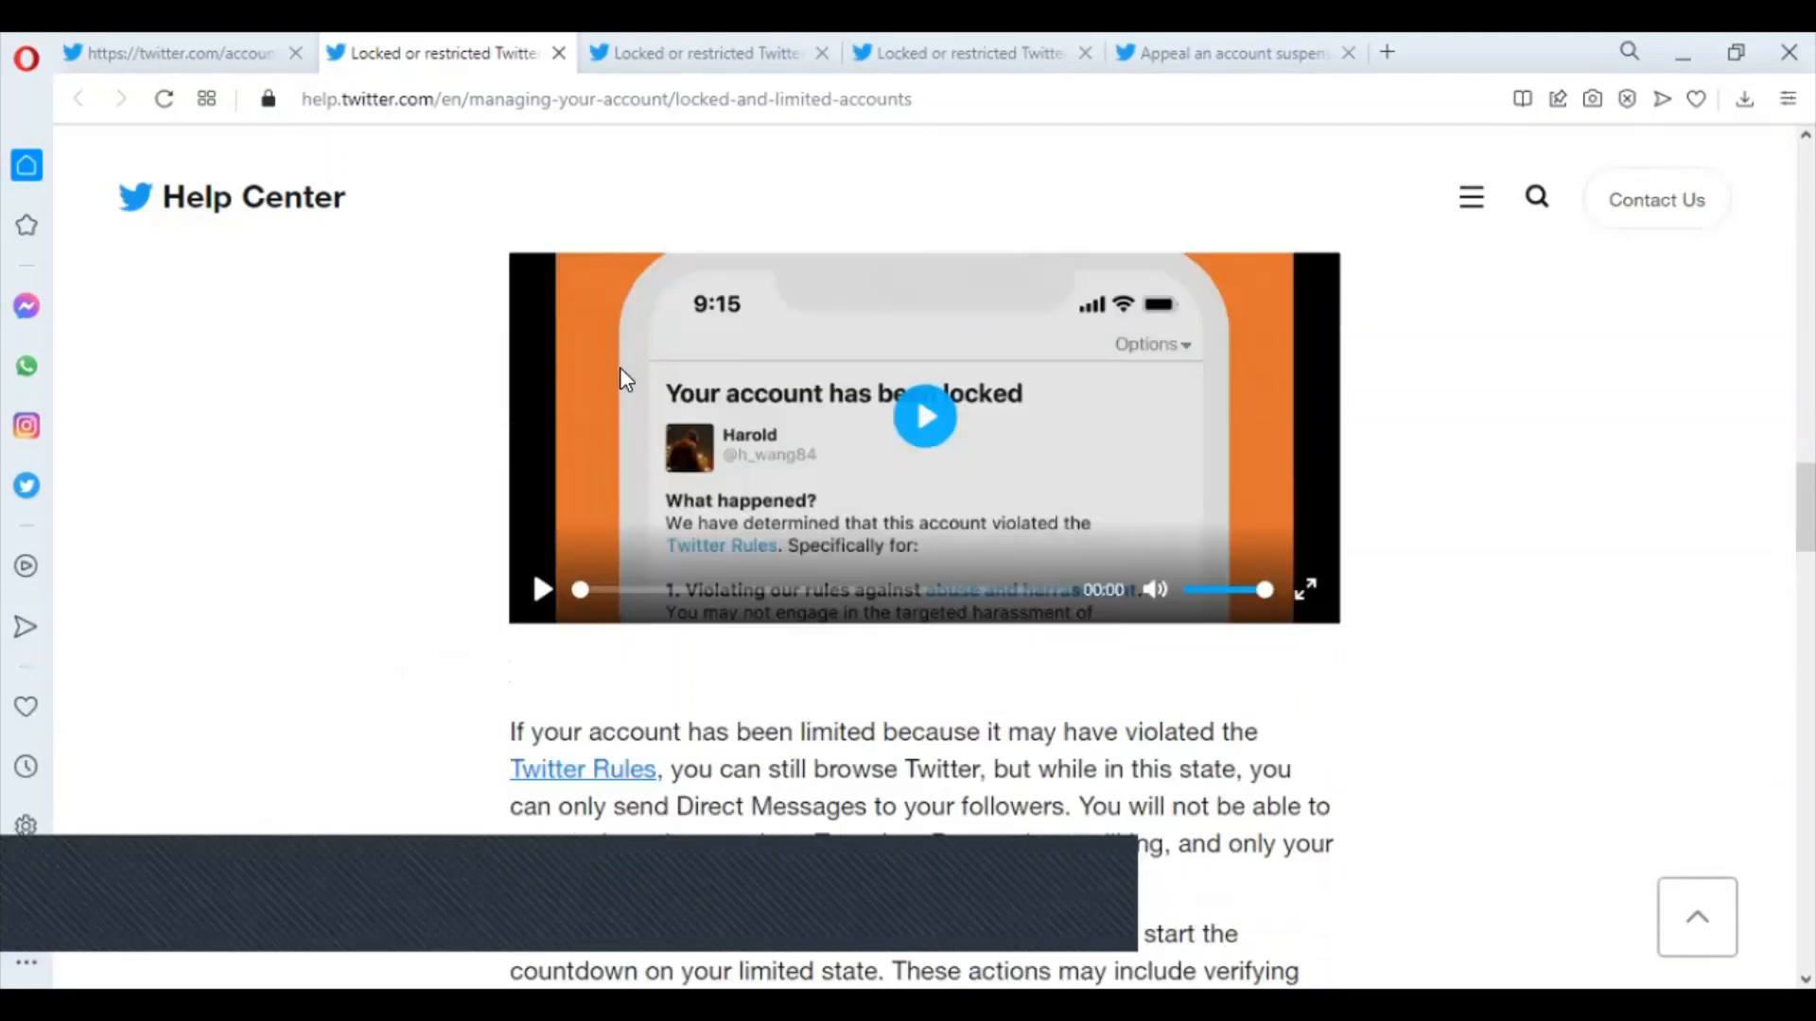
{"action": "scroll", "scroll_direction": "down", "scroll_amount": 3}
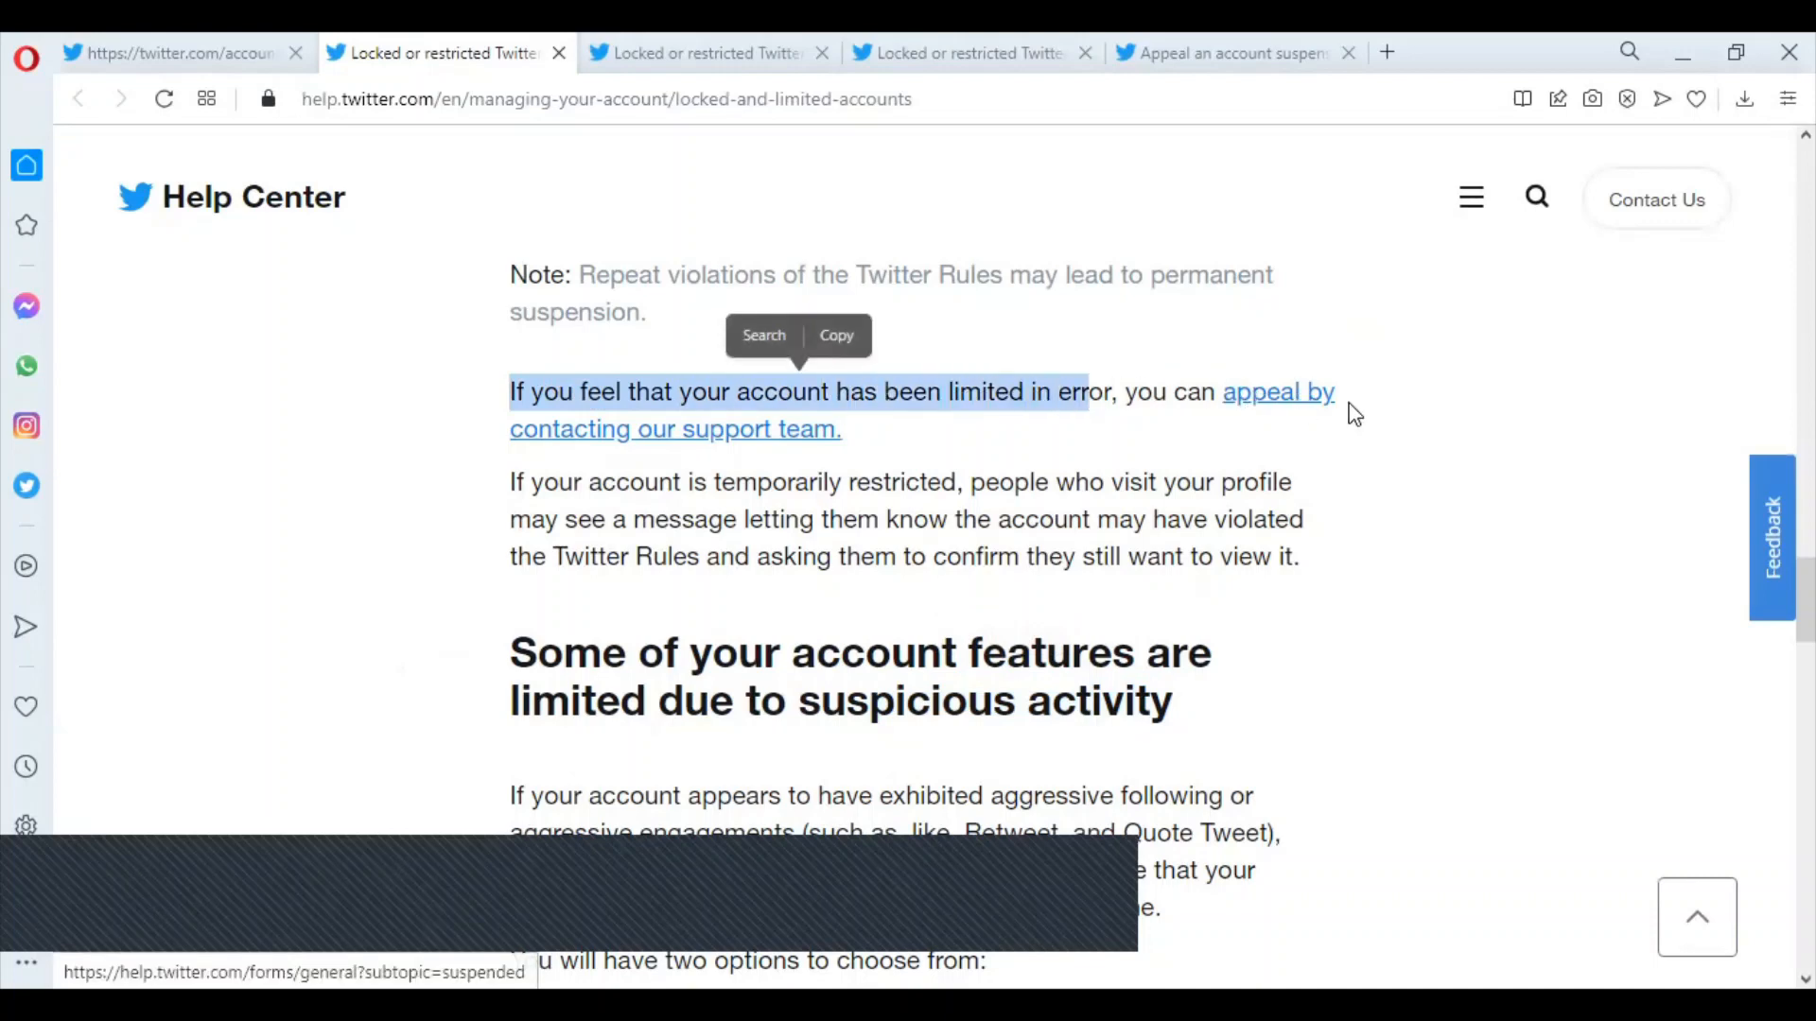
{"action": "mouse_move", "coordinate": [780, 443]}
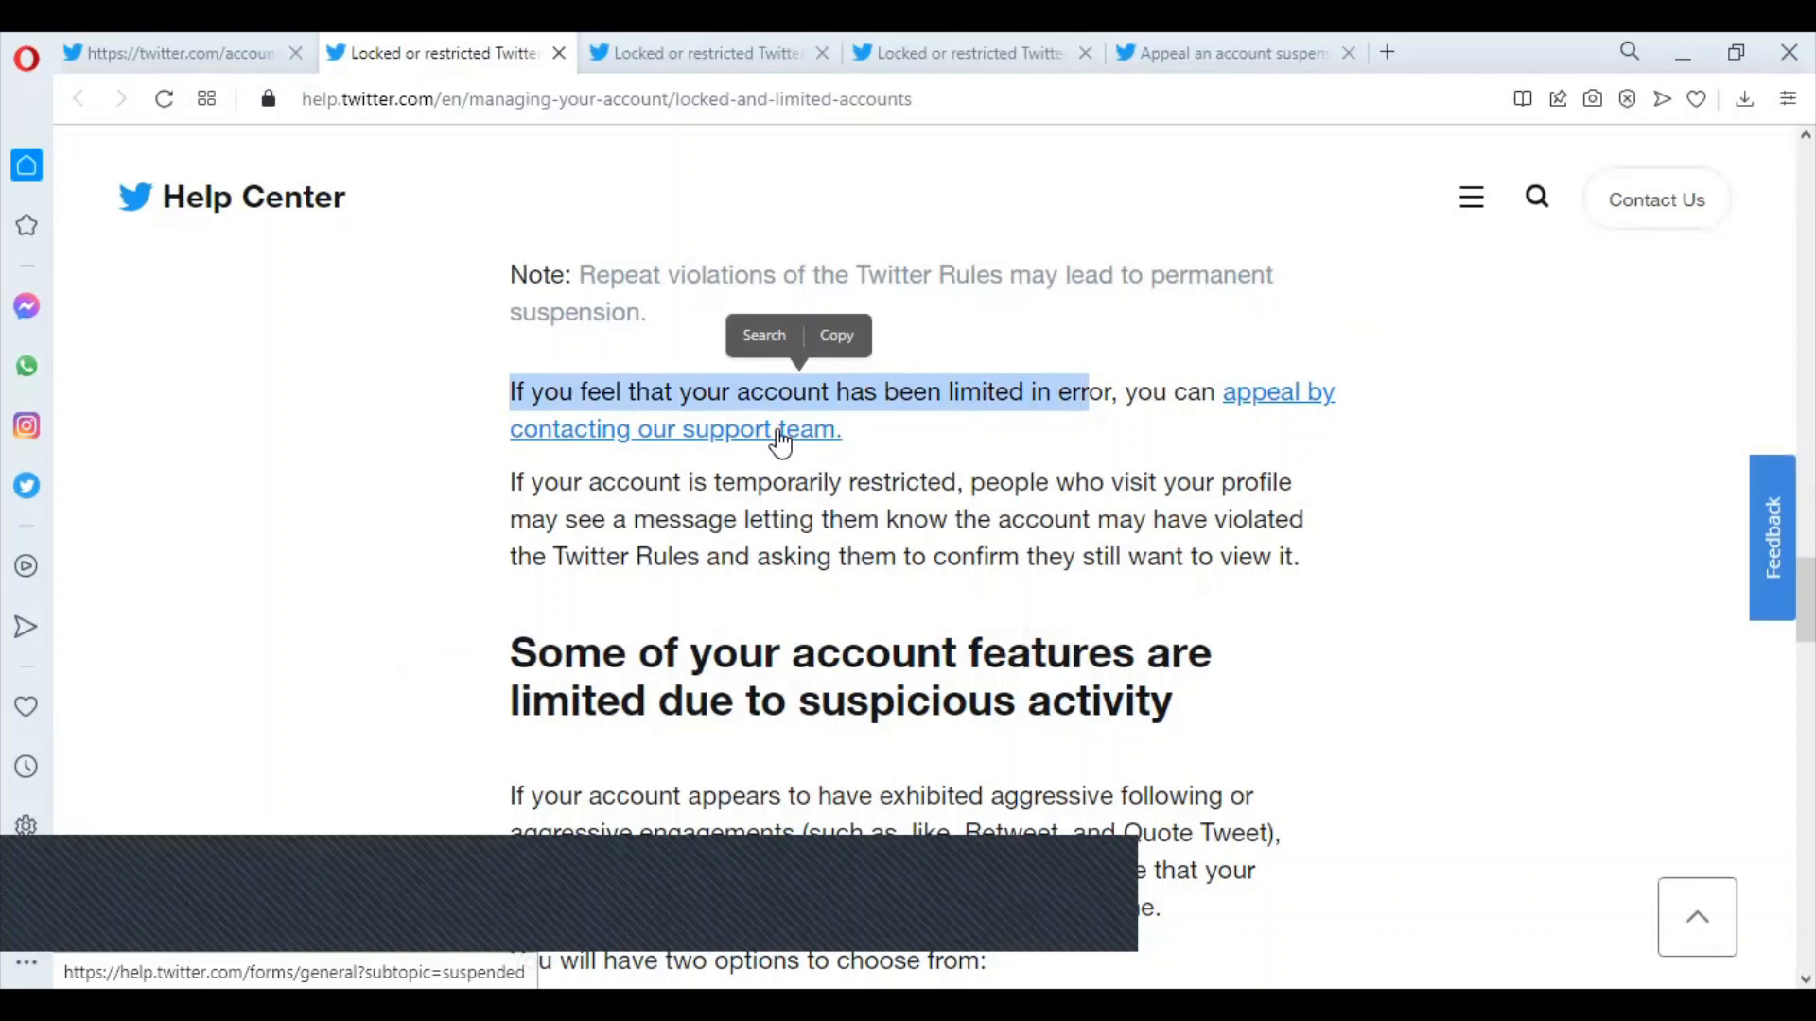
{"action": "mouse_move", "coordinate": [860, 394]}
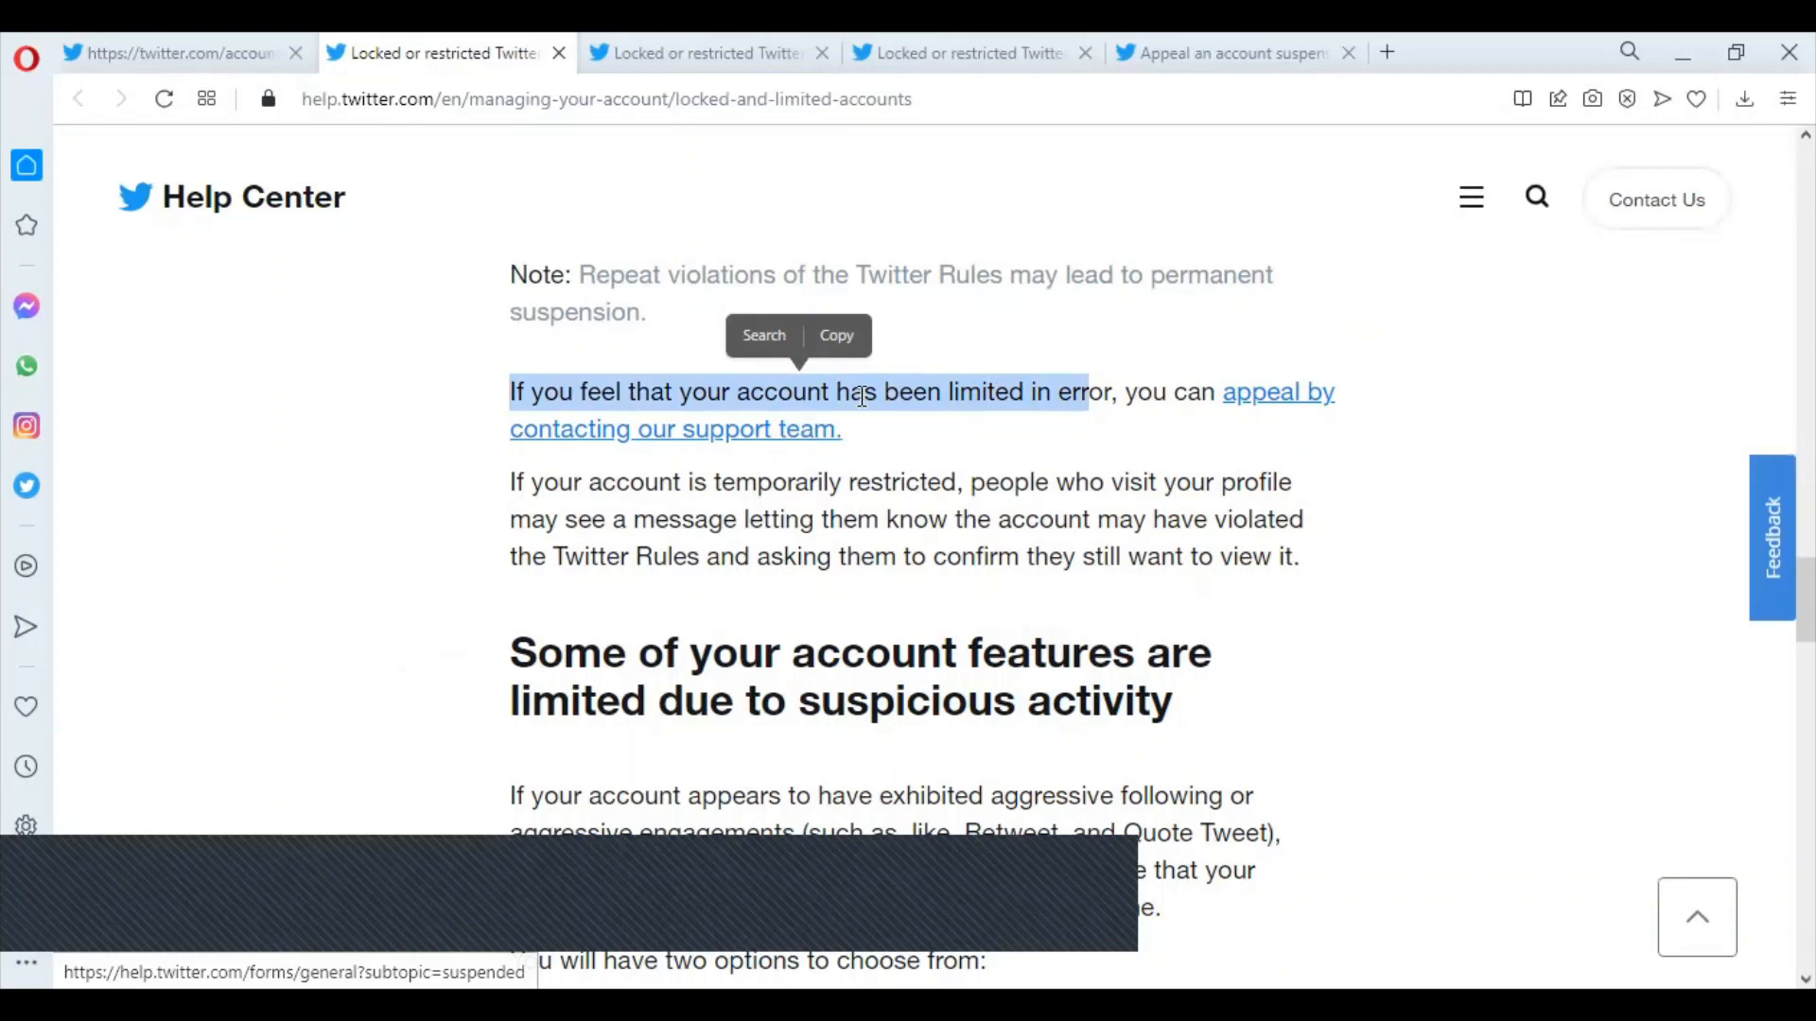
Step: Read further down, highlighting the passage about accounts limited in error
{"action": "left_click", "coordinate": [1040, 399]}
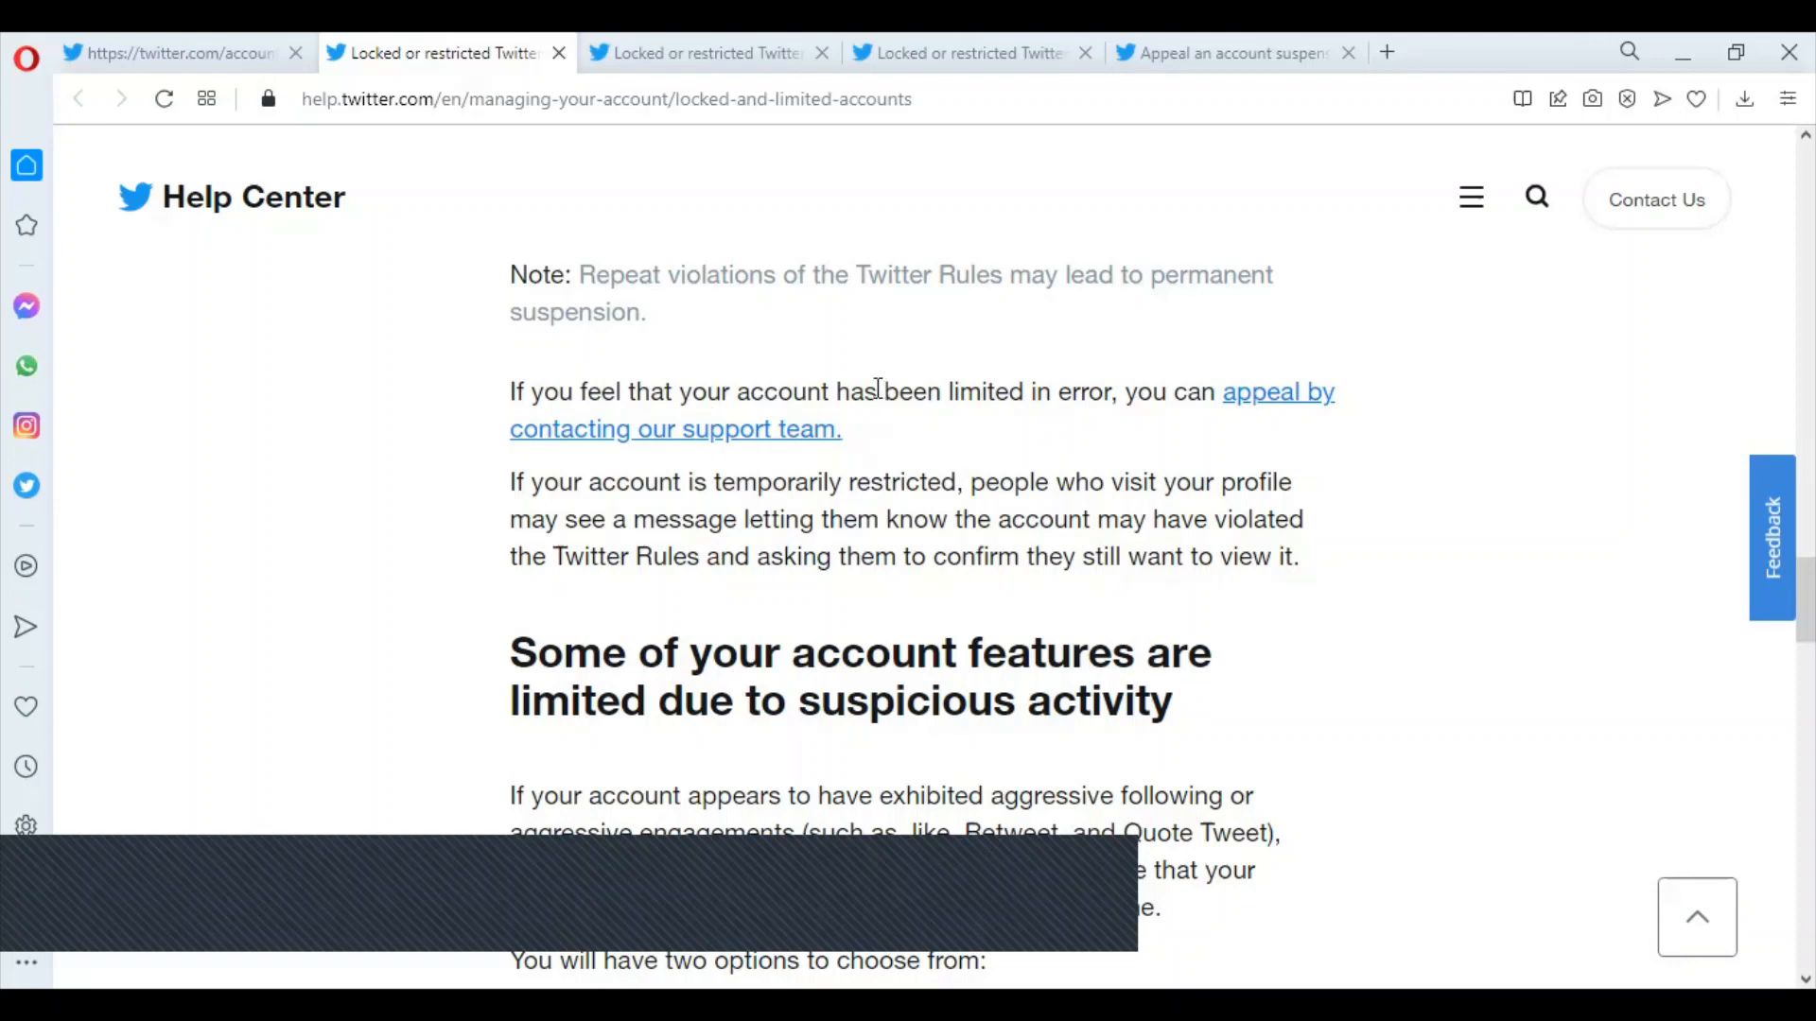
{"action": "mouse_move", "coordinate": [965, 394]}
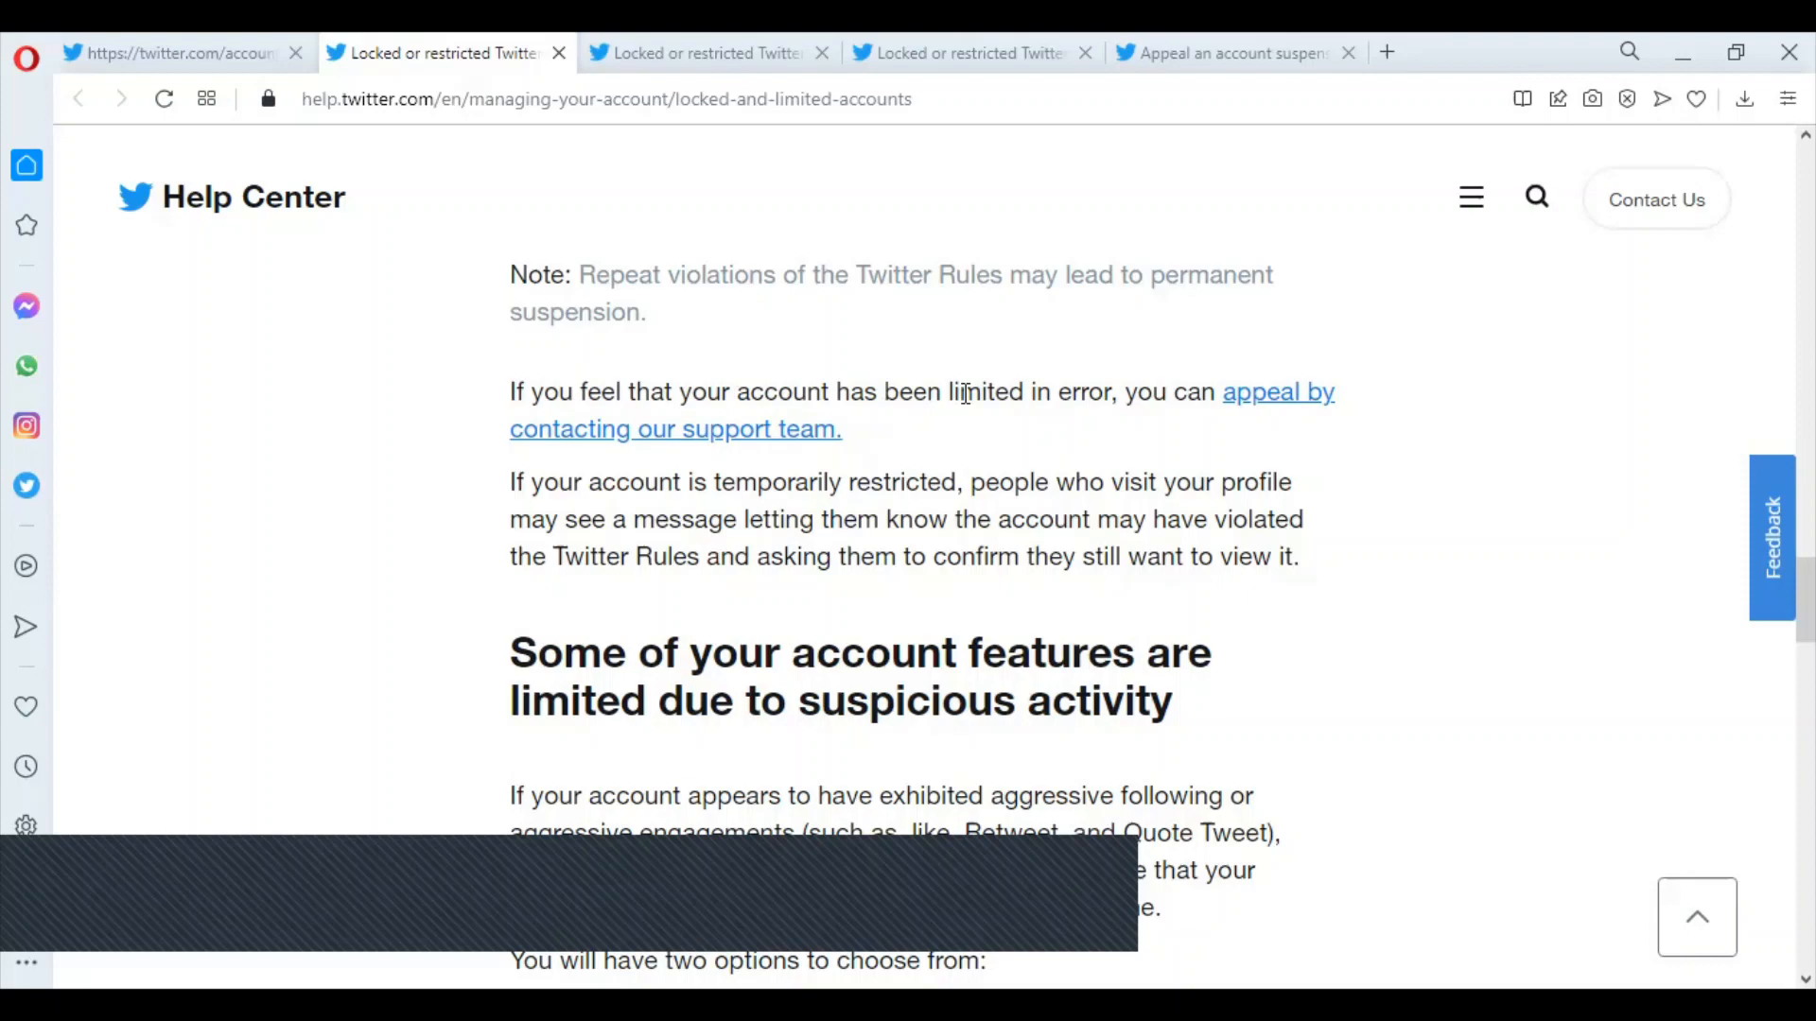
{"action": "mouse_move", "coordinate": [950, 438]}
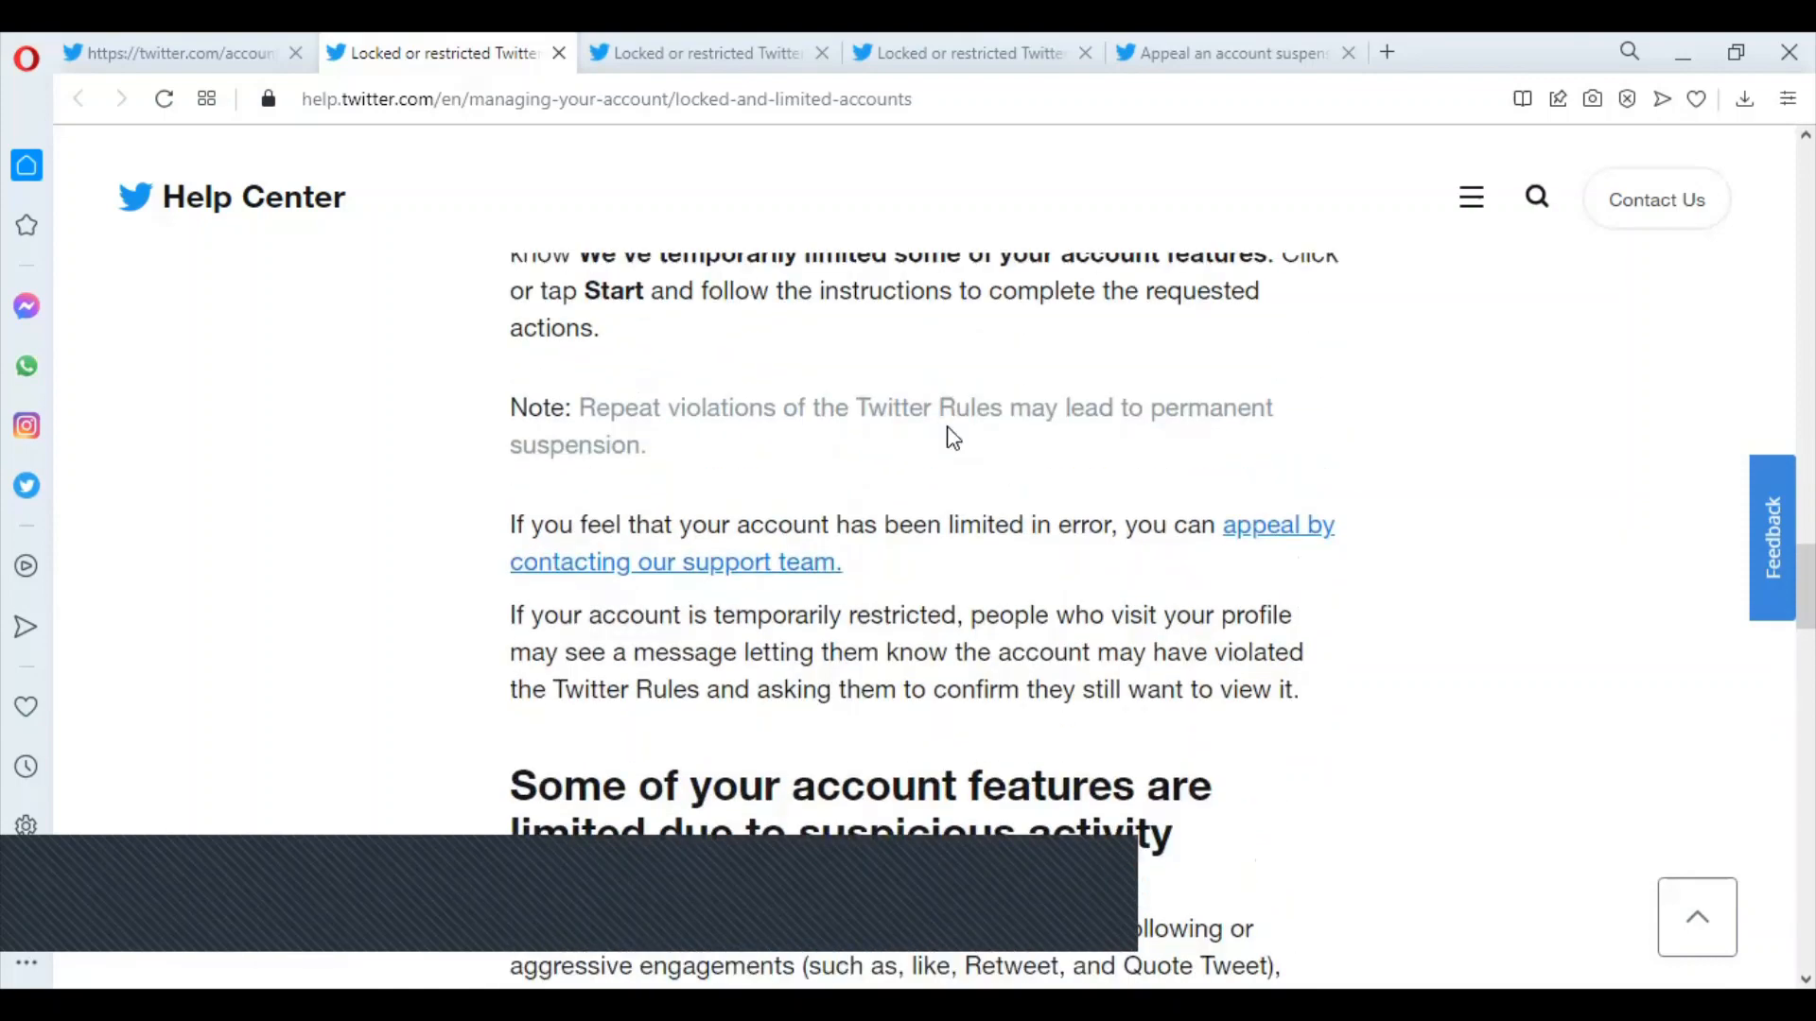
{"action": "scroll", "scroll_direction": "down", "scroll_amount": 3}
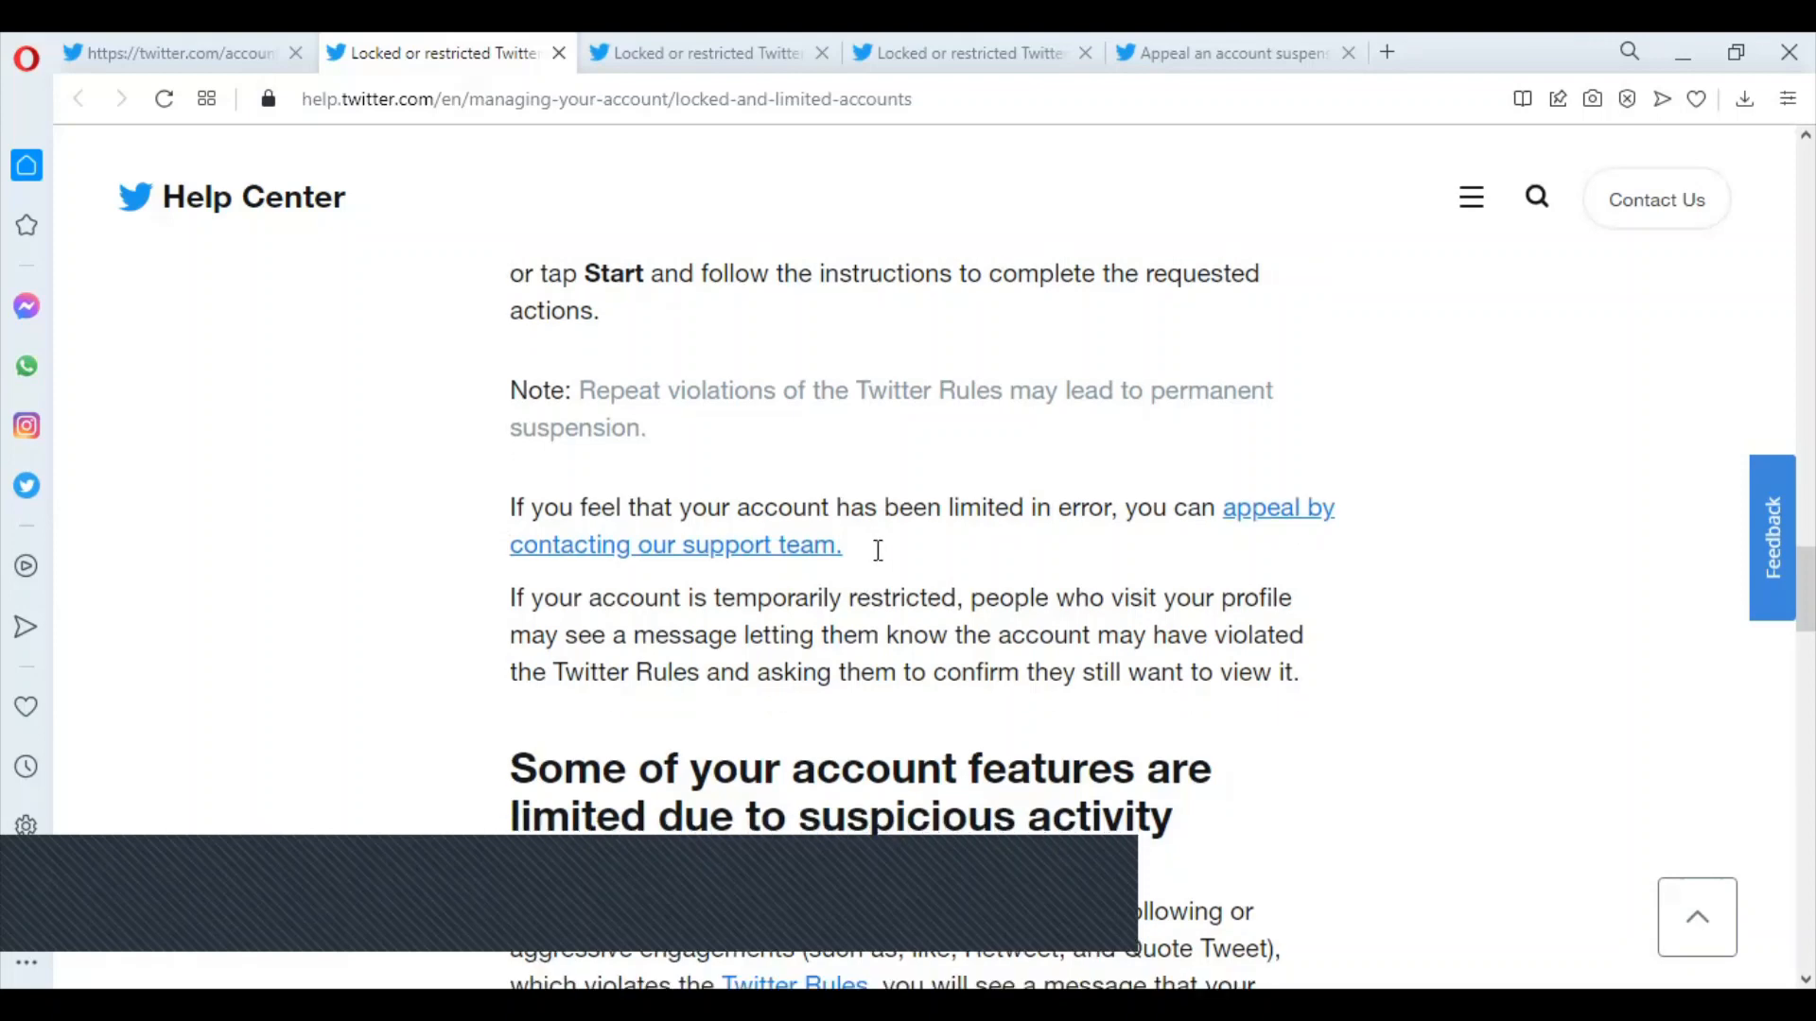
{"action": "scroll", "scroll_direction": "down", "scroll_amount": 3}
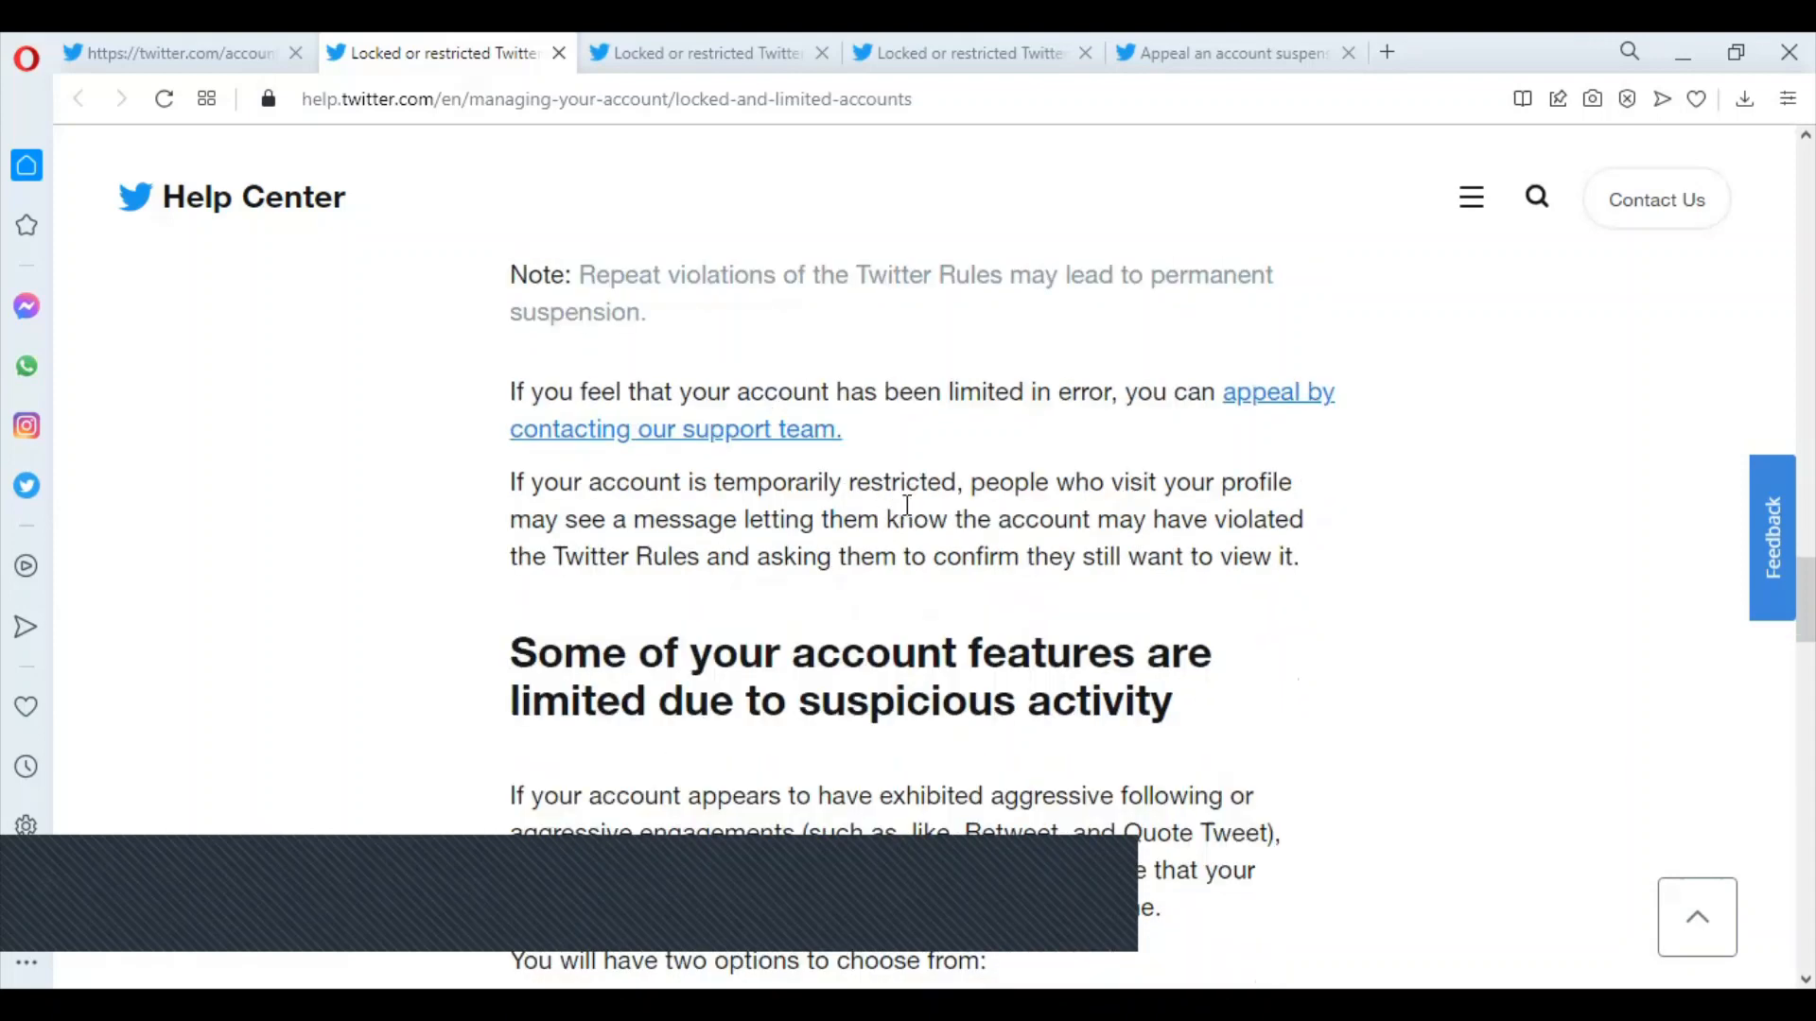
{"action": "mouse_move", "coordinate": [883, 438]}
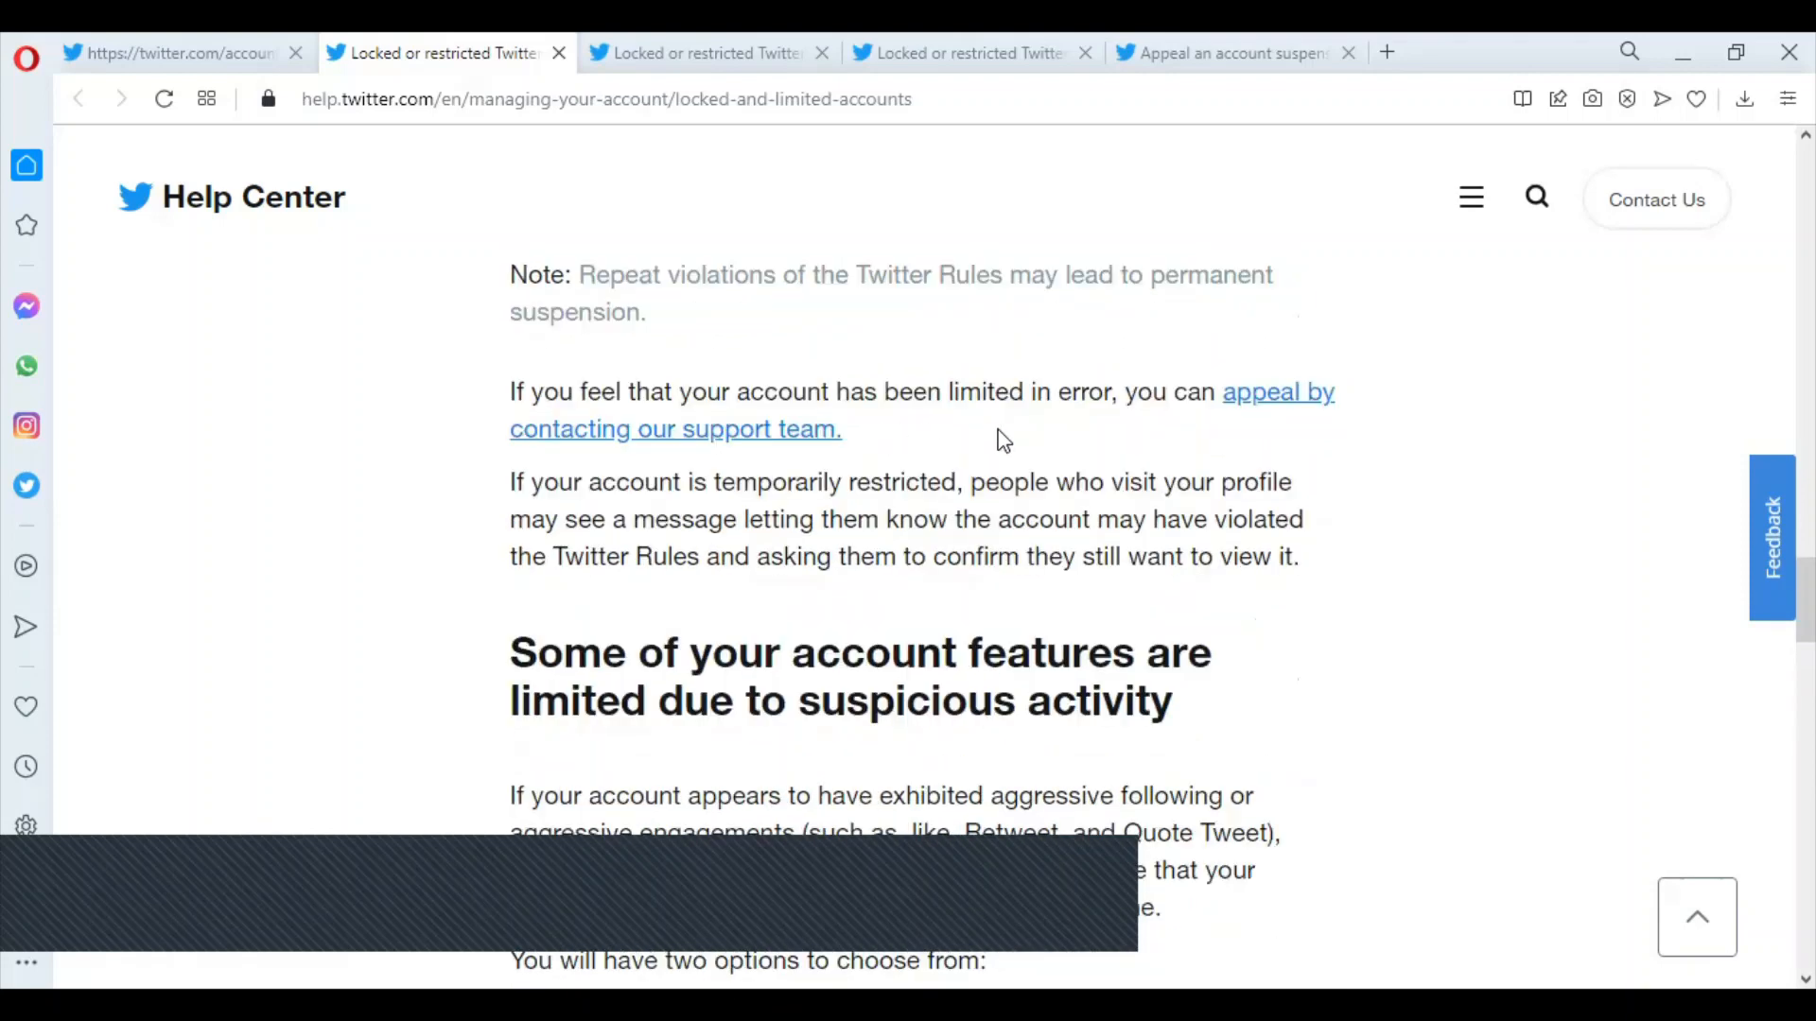
{"action": "left_click_drag", "start_coordinate": [732, 391], "coordinate": [1108, 392]}
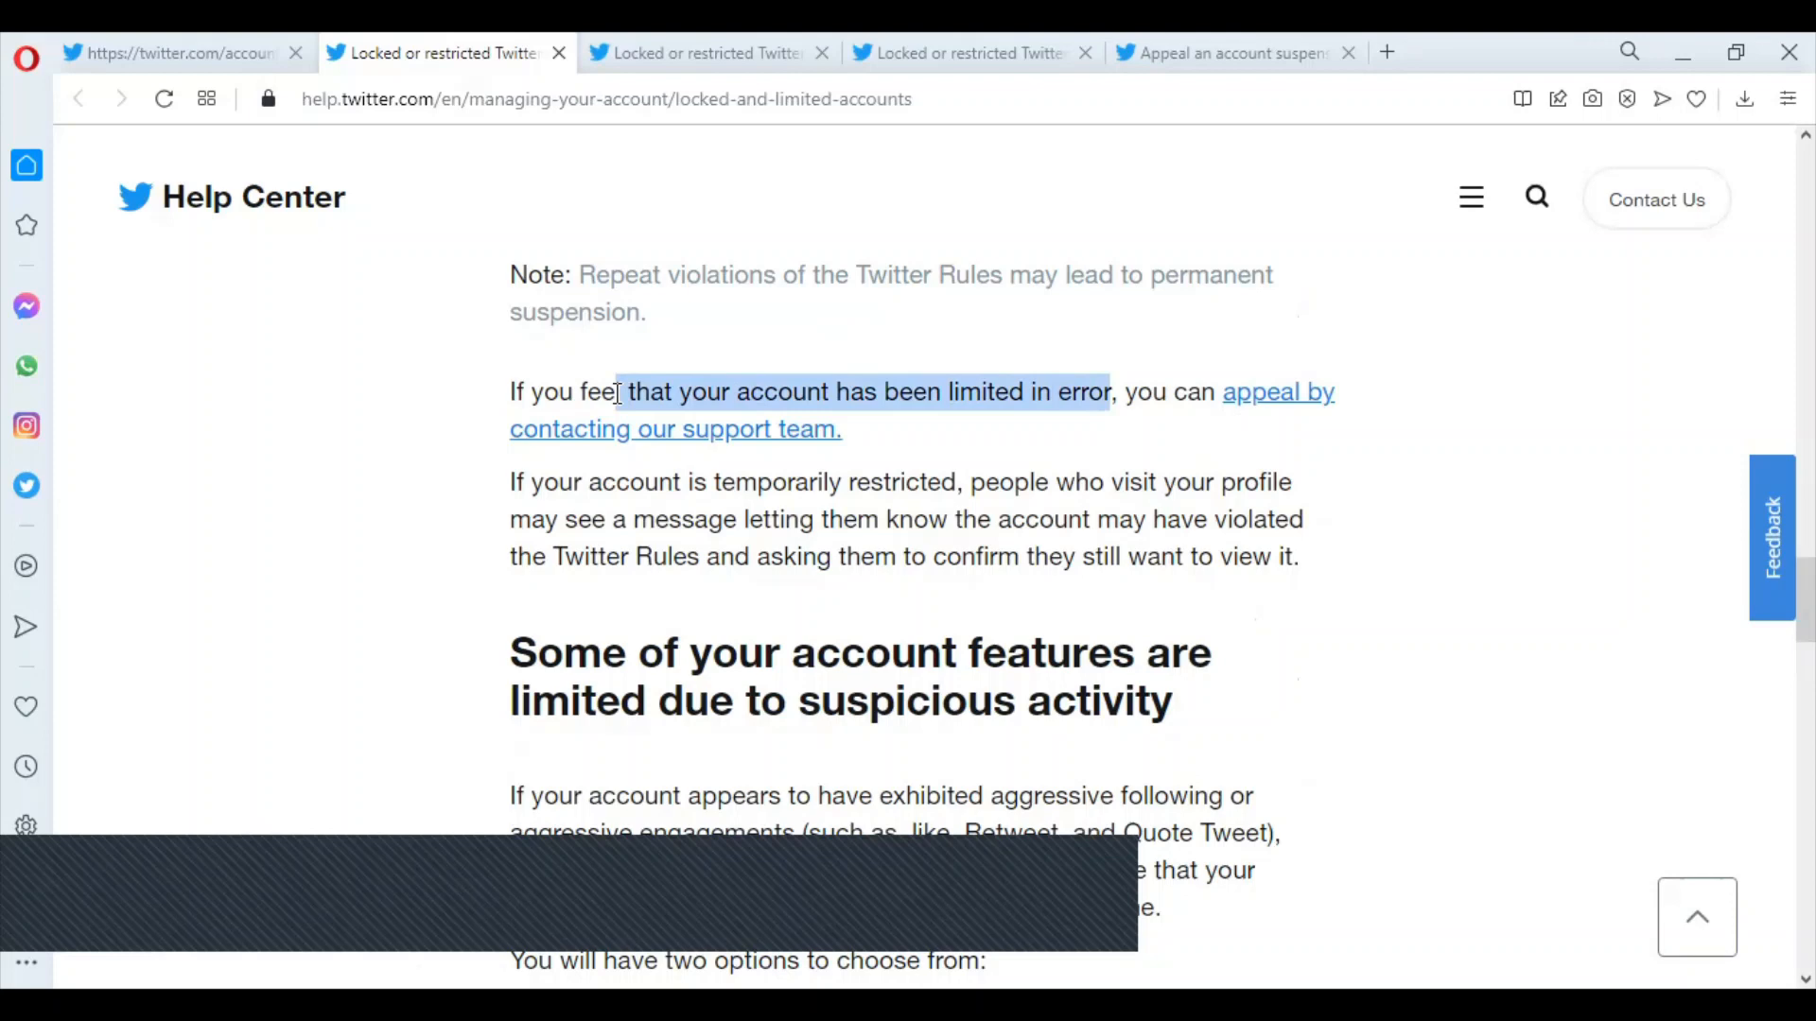
{"action": "double_click", "coordinate": [1080, 392]}
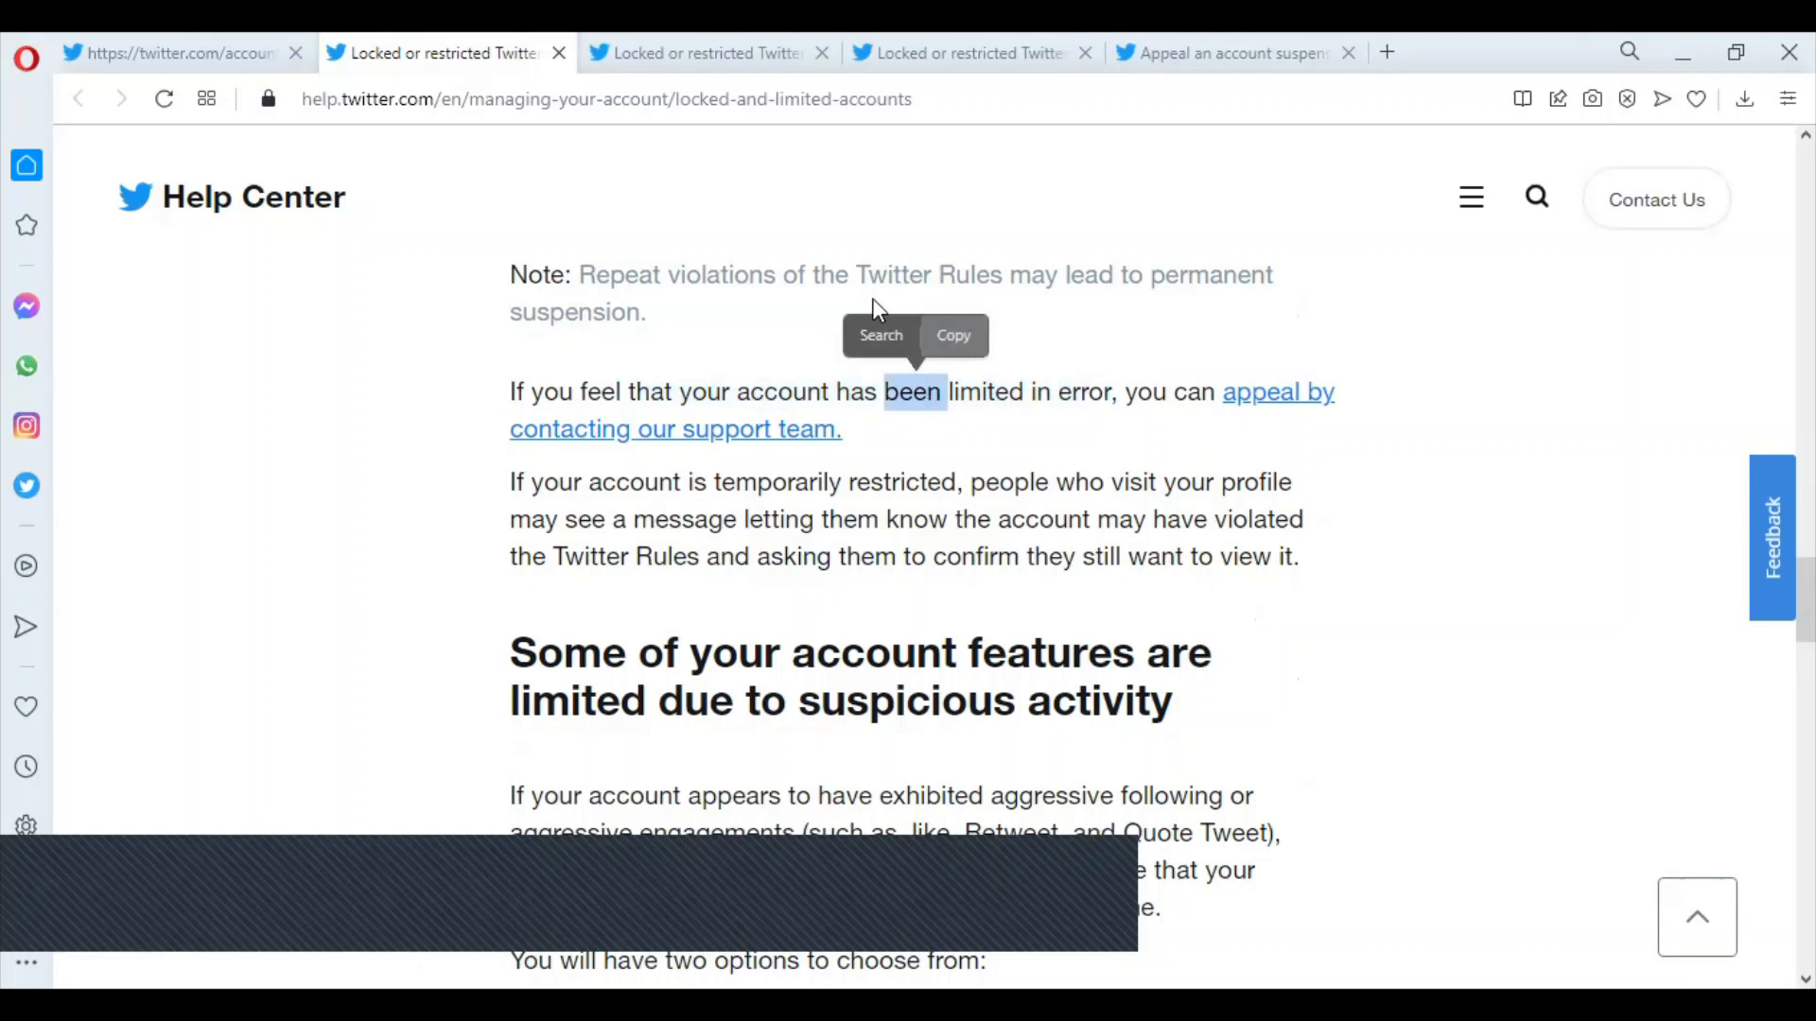
{"action": "mouse_move", "coordinate": [1242, 417]}
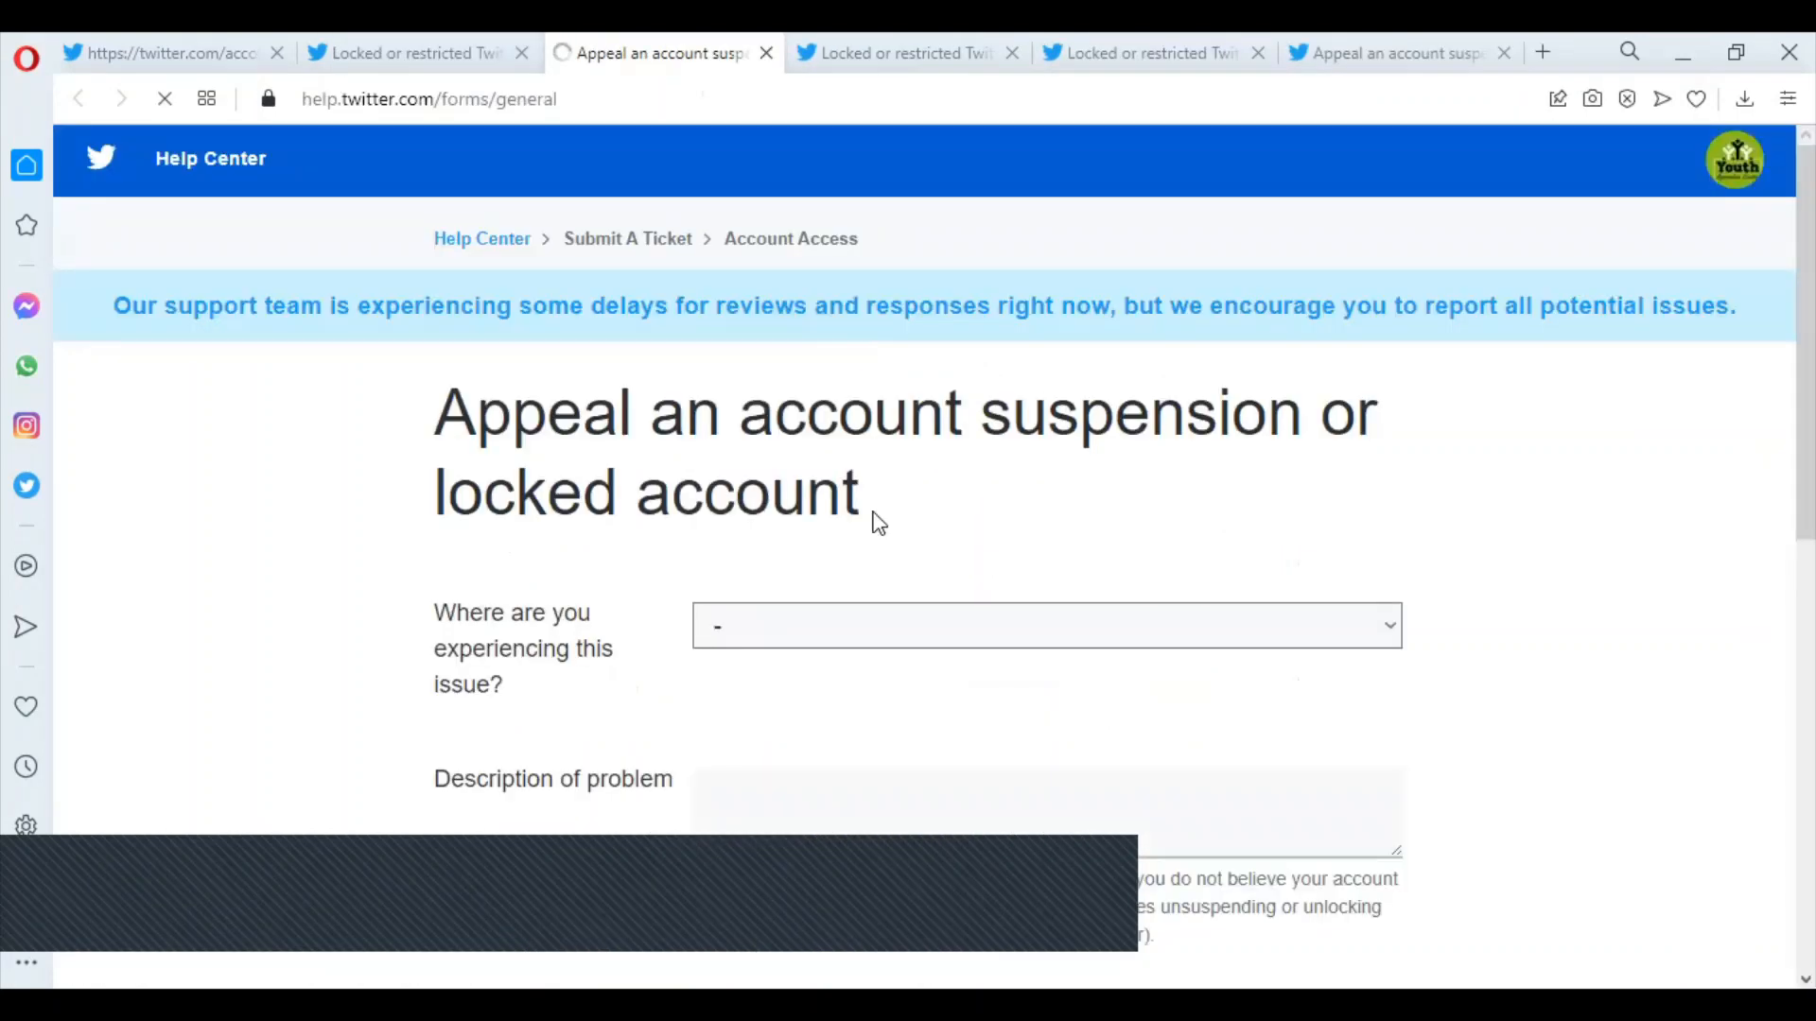
Step: Set the issue location to desktop web browser and enter the problem description
{"action": "scroll", "scroll_direction": "down", "scroll_amount": 3}
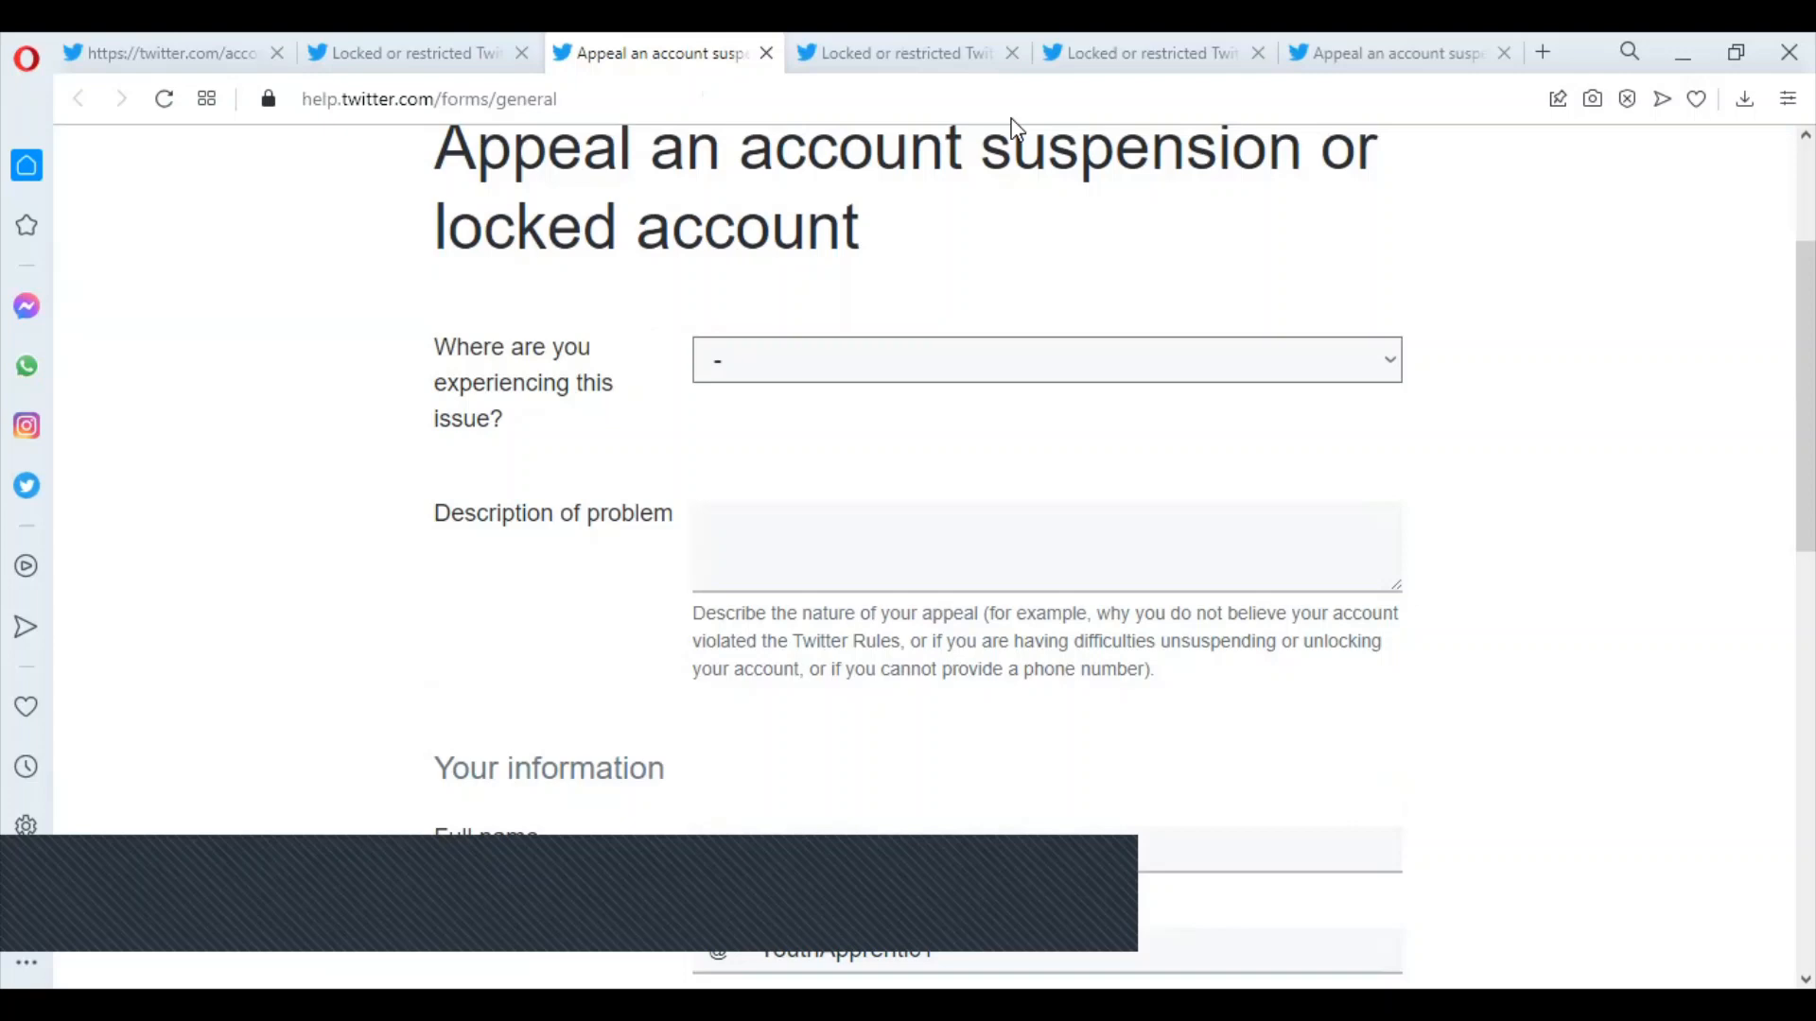
{"action": "left_click", "coordinate": [1043, 360]}
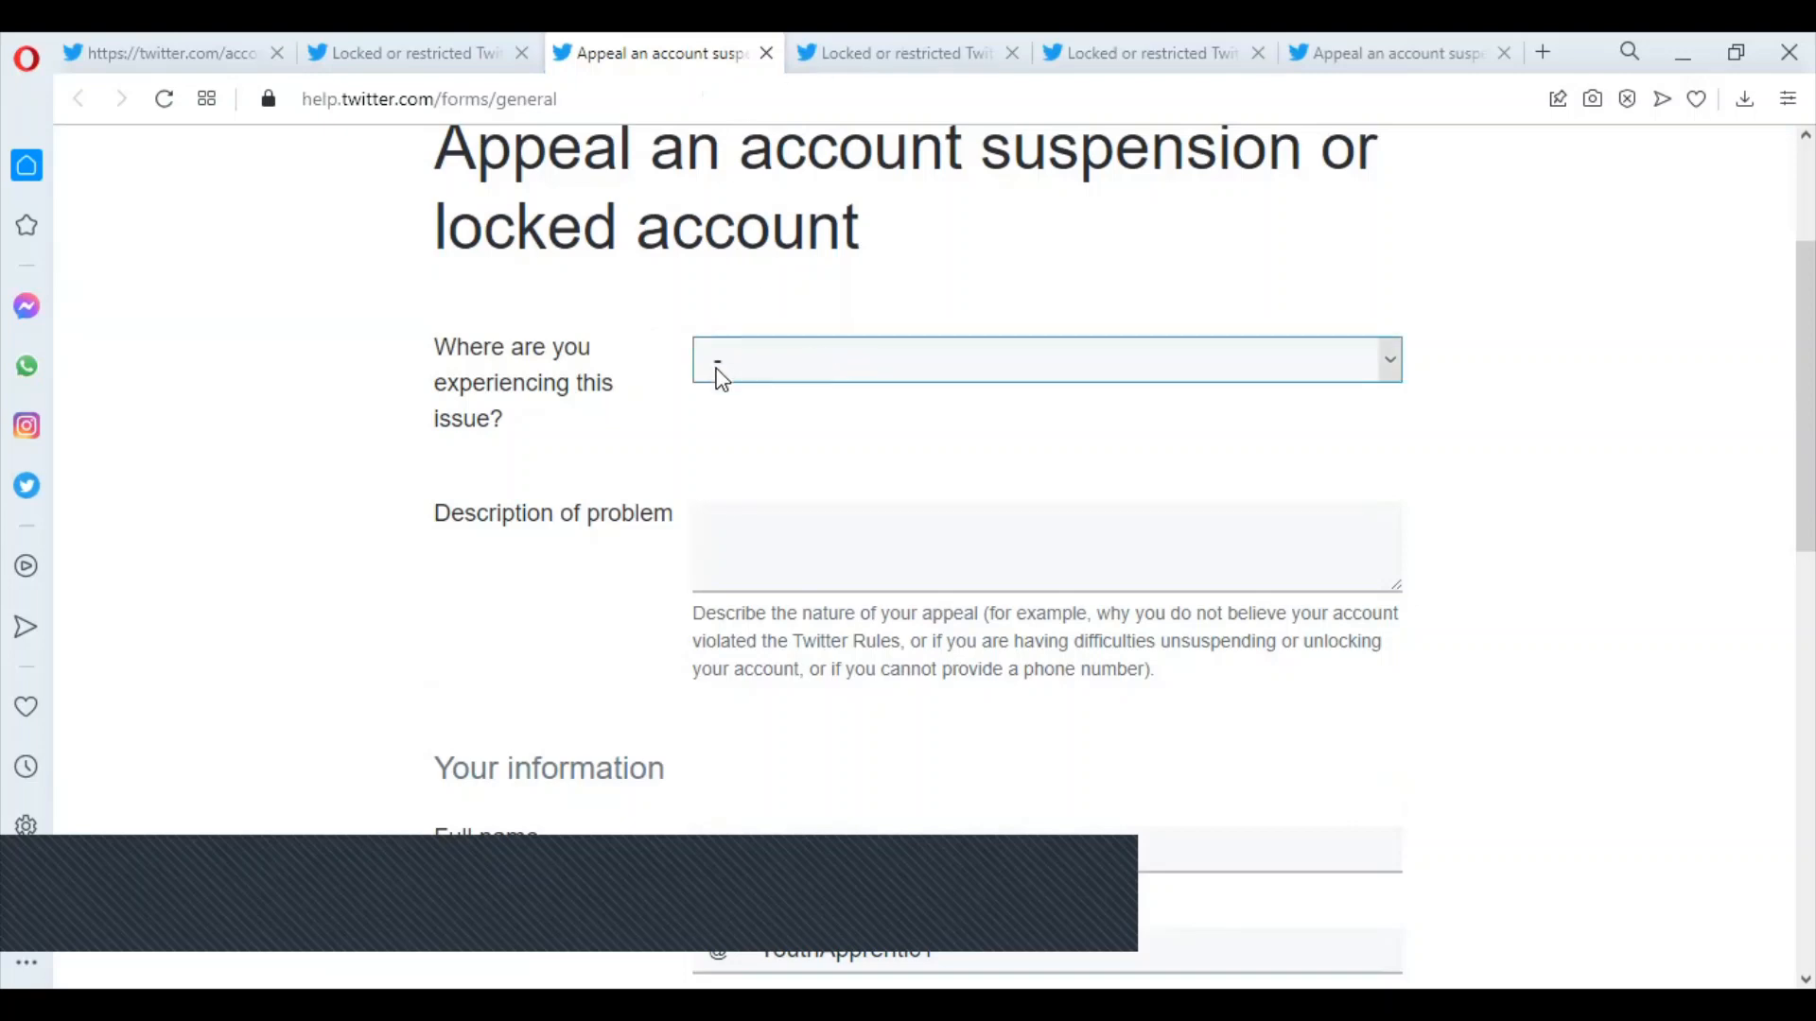
{"action": "left_click", "coordinate": [1042, 360]}
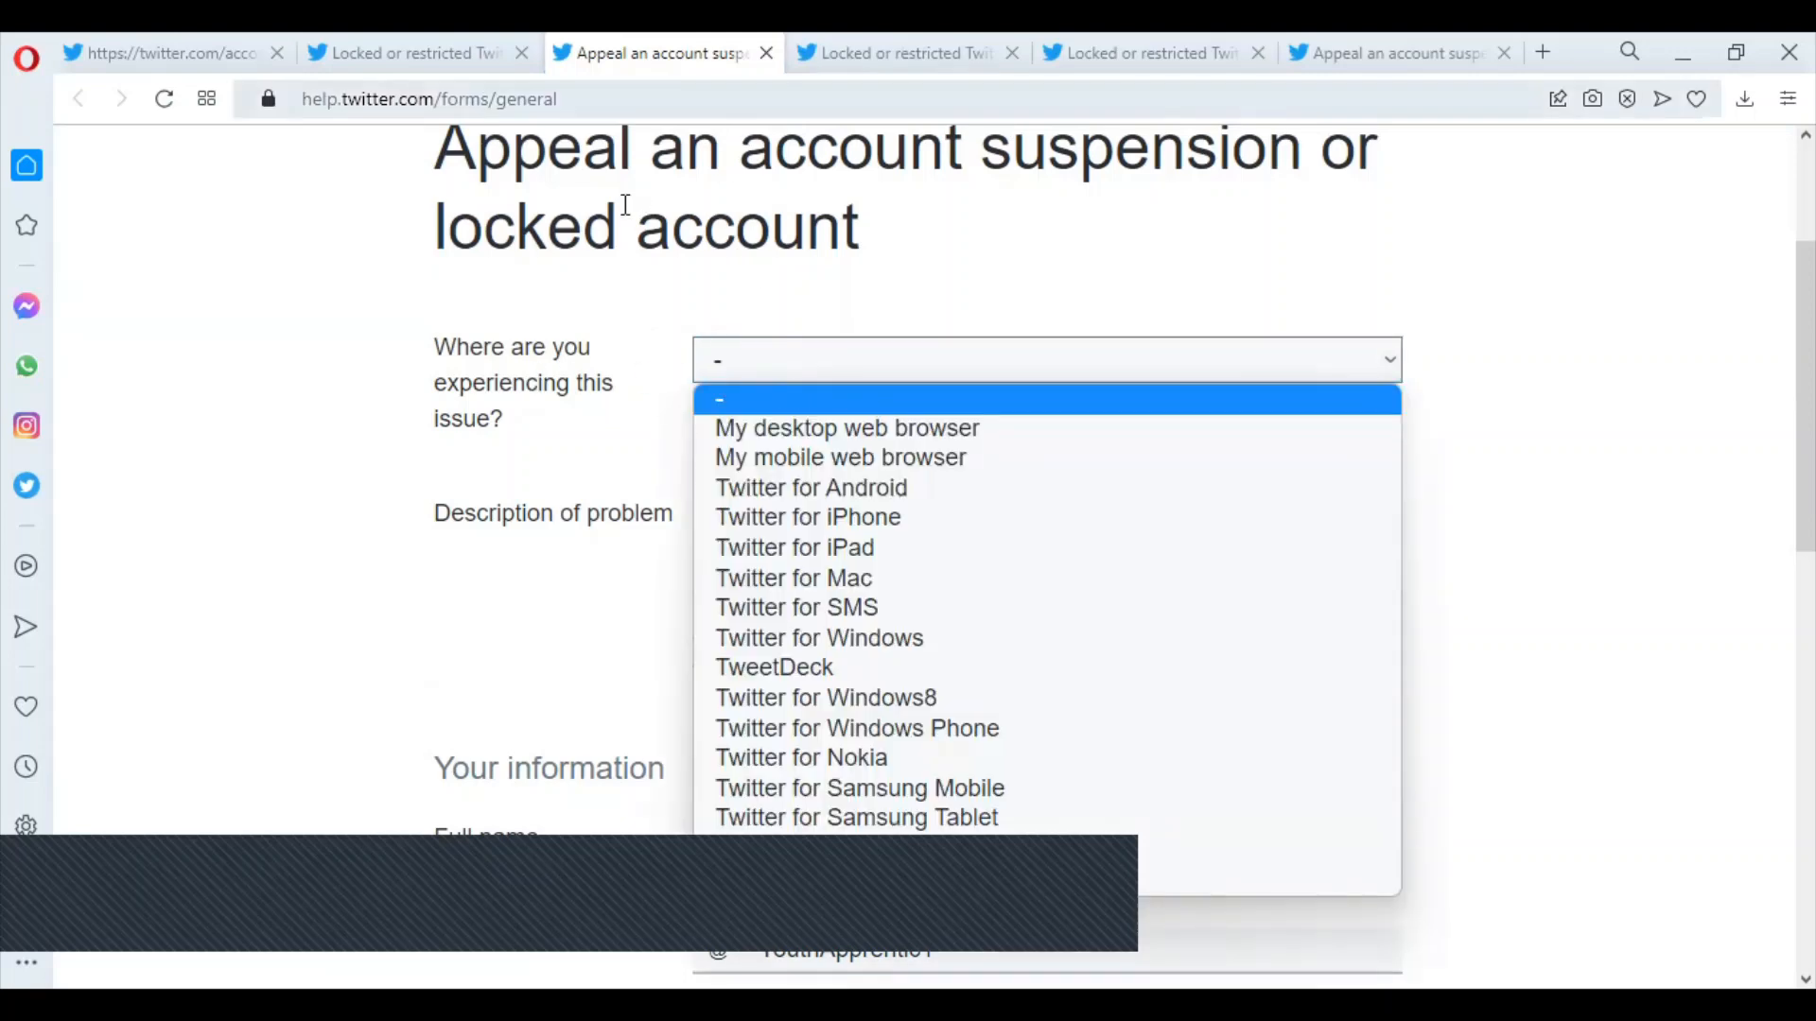
{"action": "mouse_move", "coordinate": [846, 427]}
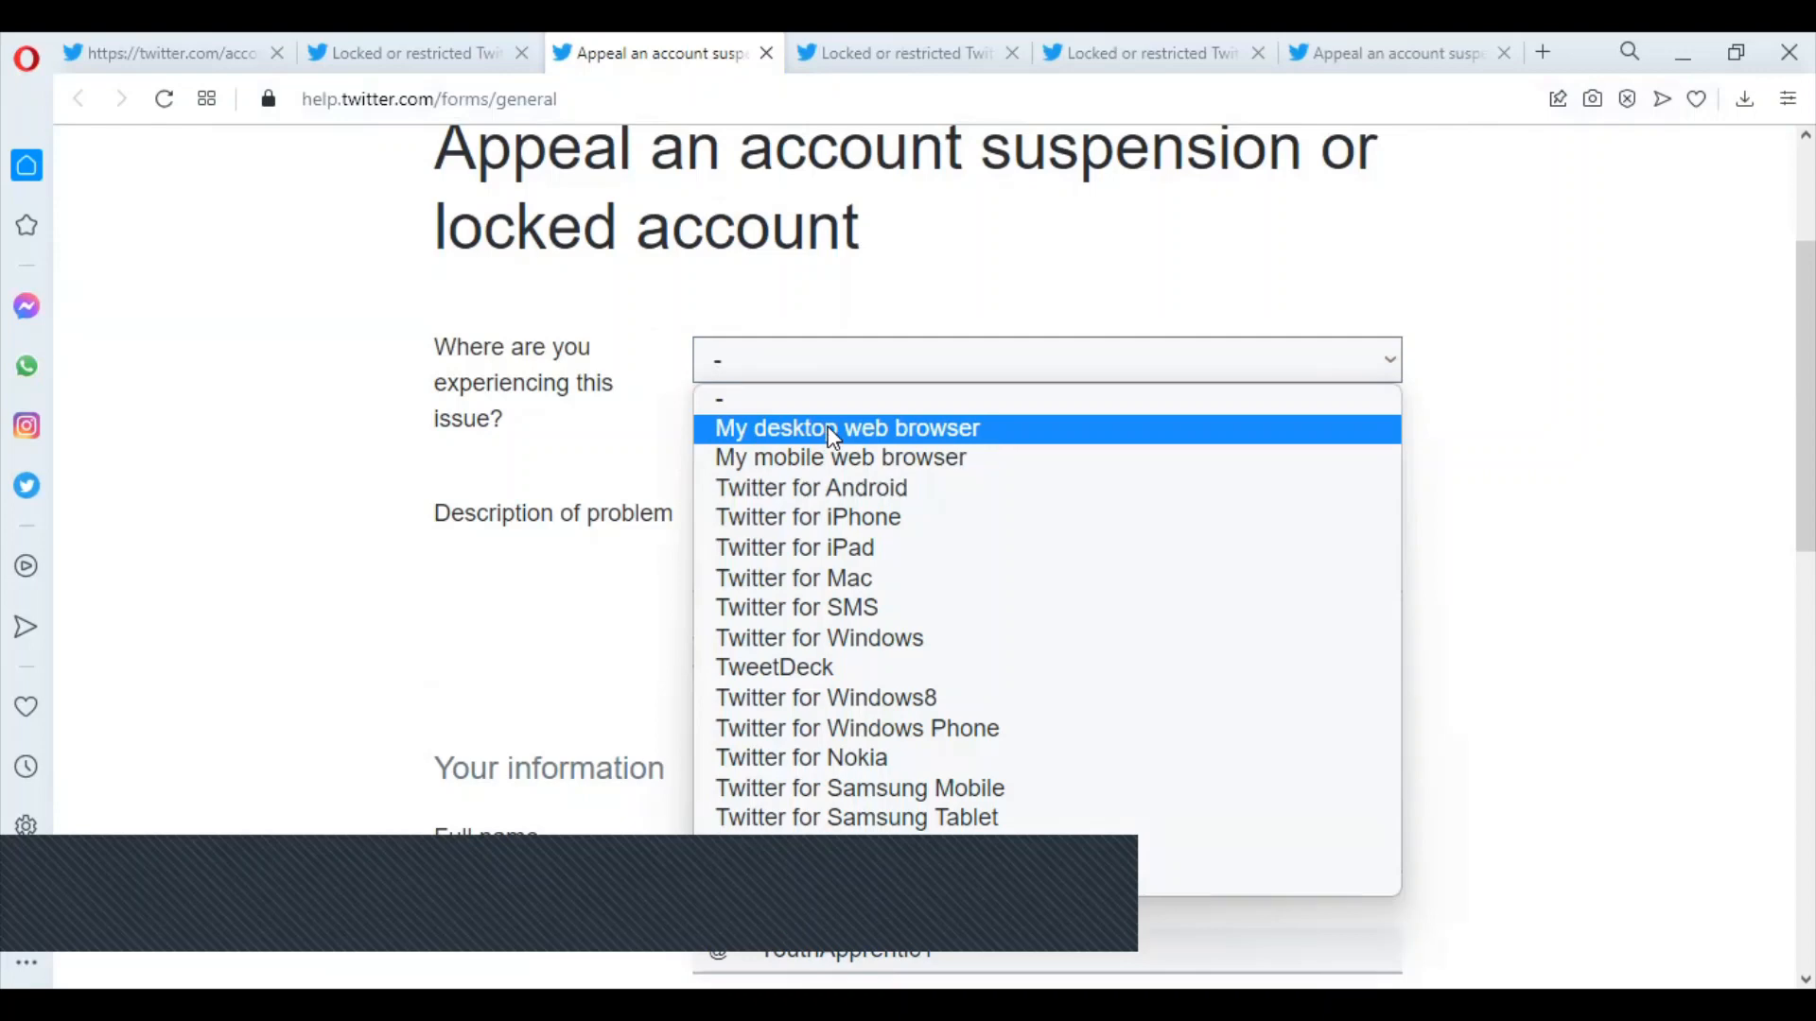
{"action": "left_click", "coordinate": [846, 427]}
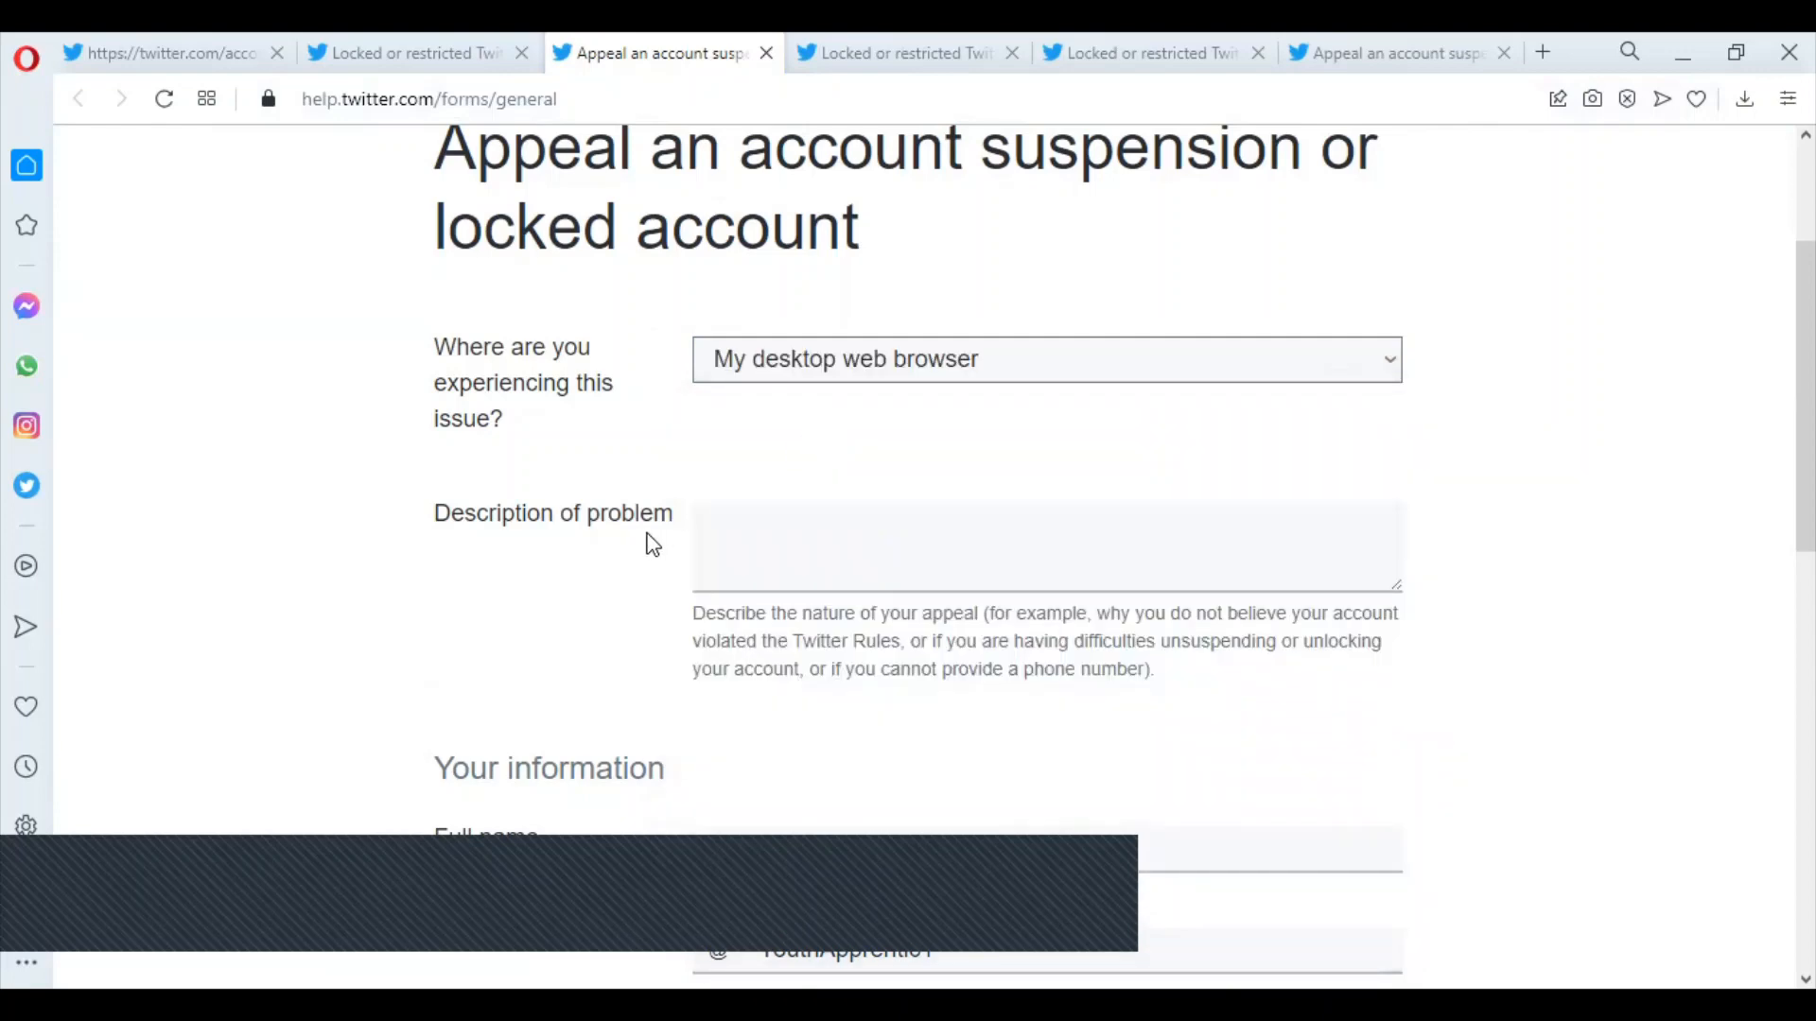
{"action": "left_click", "coordinate": [773, 541]}
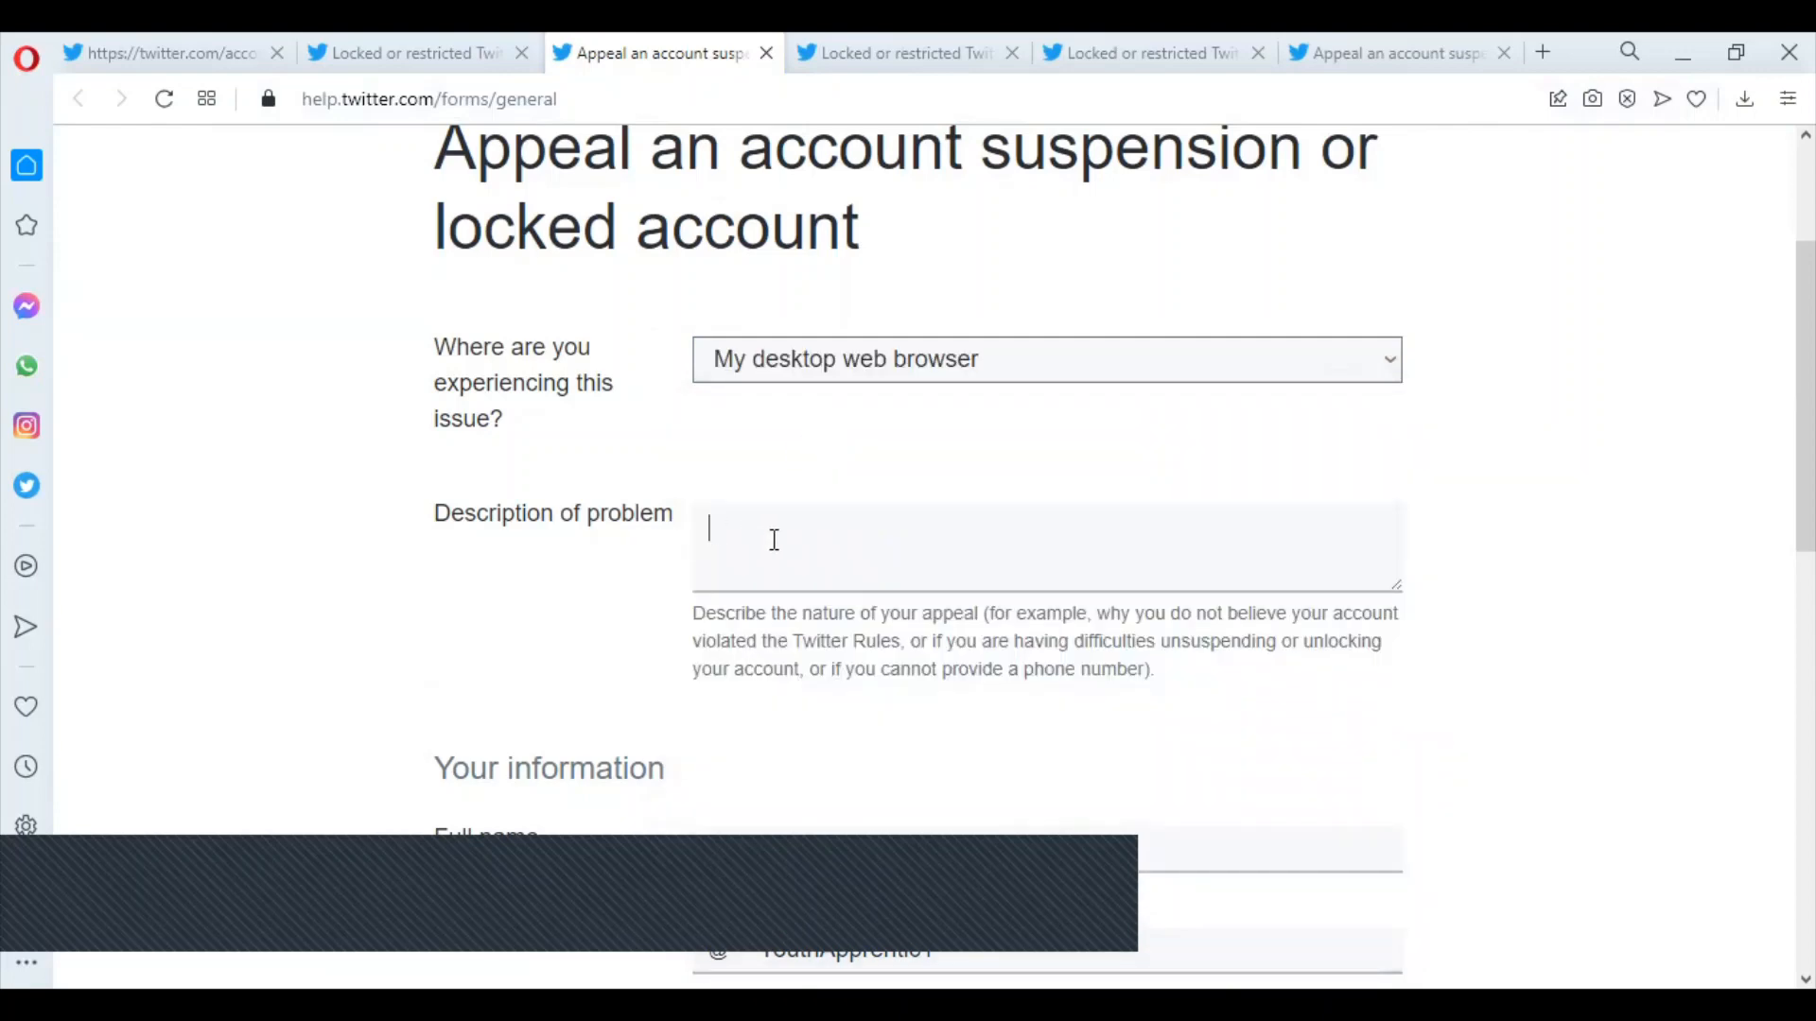
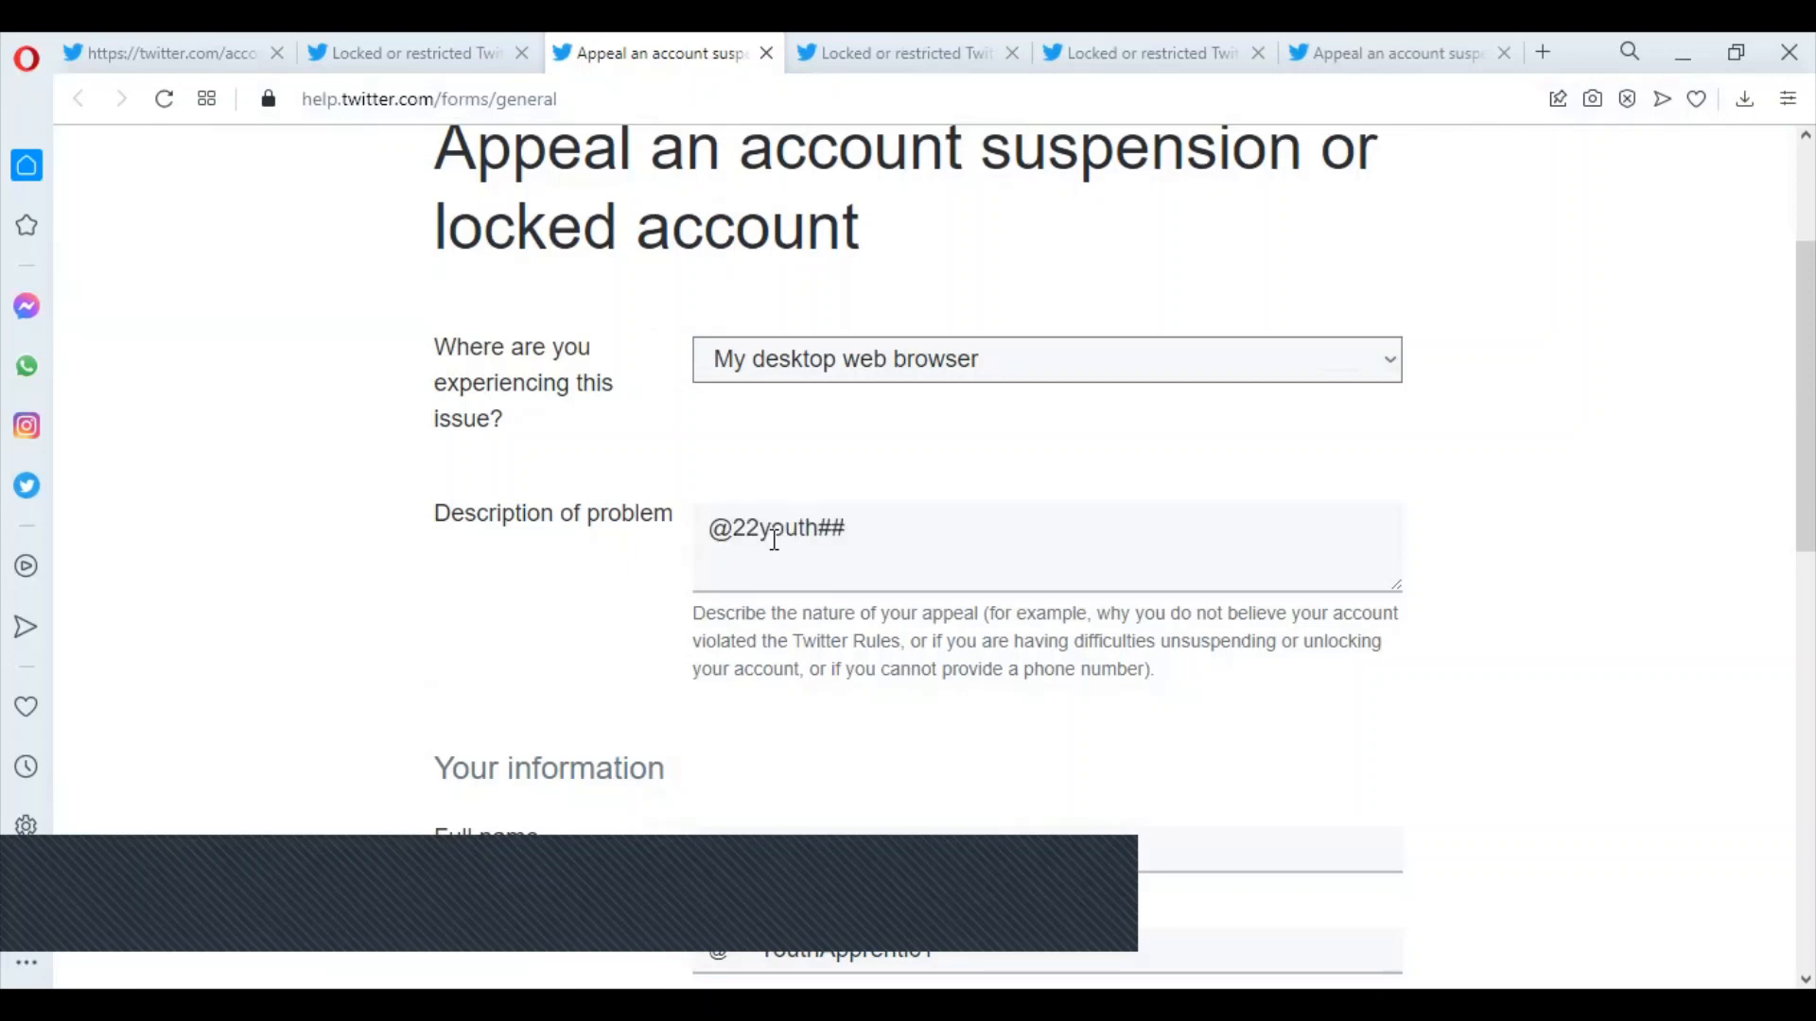
{"action": "left_click", "coordinate": [1042, 546]}
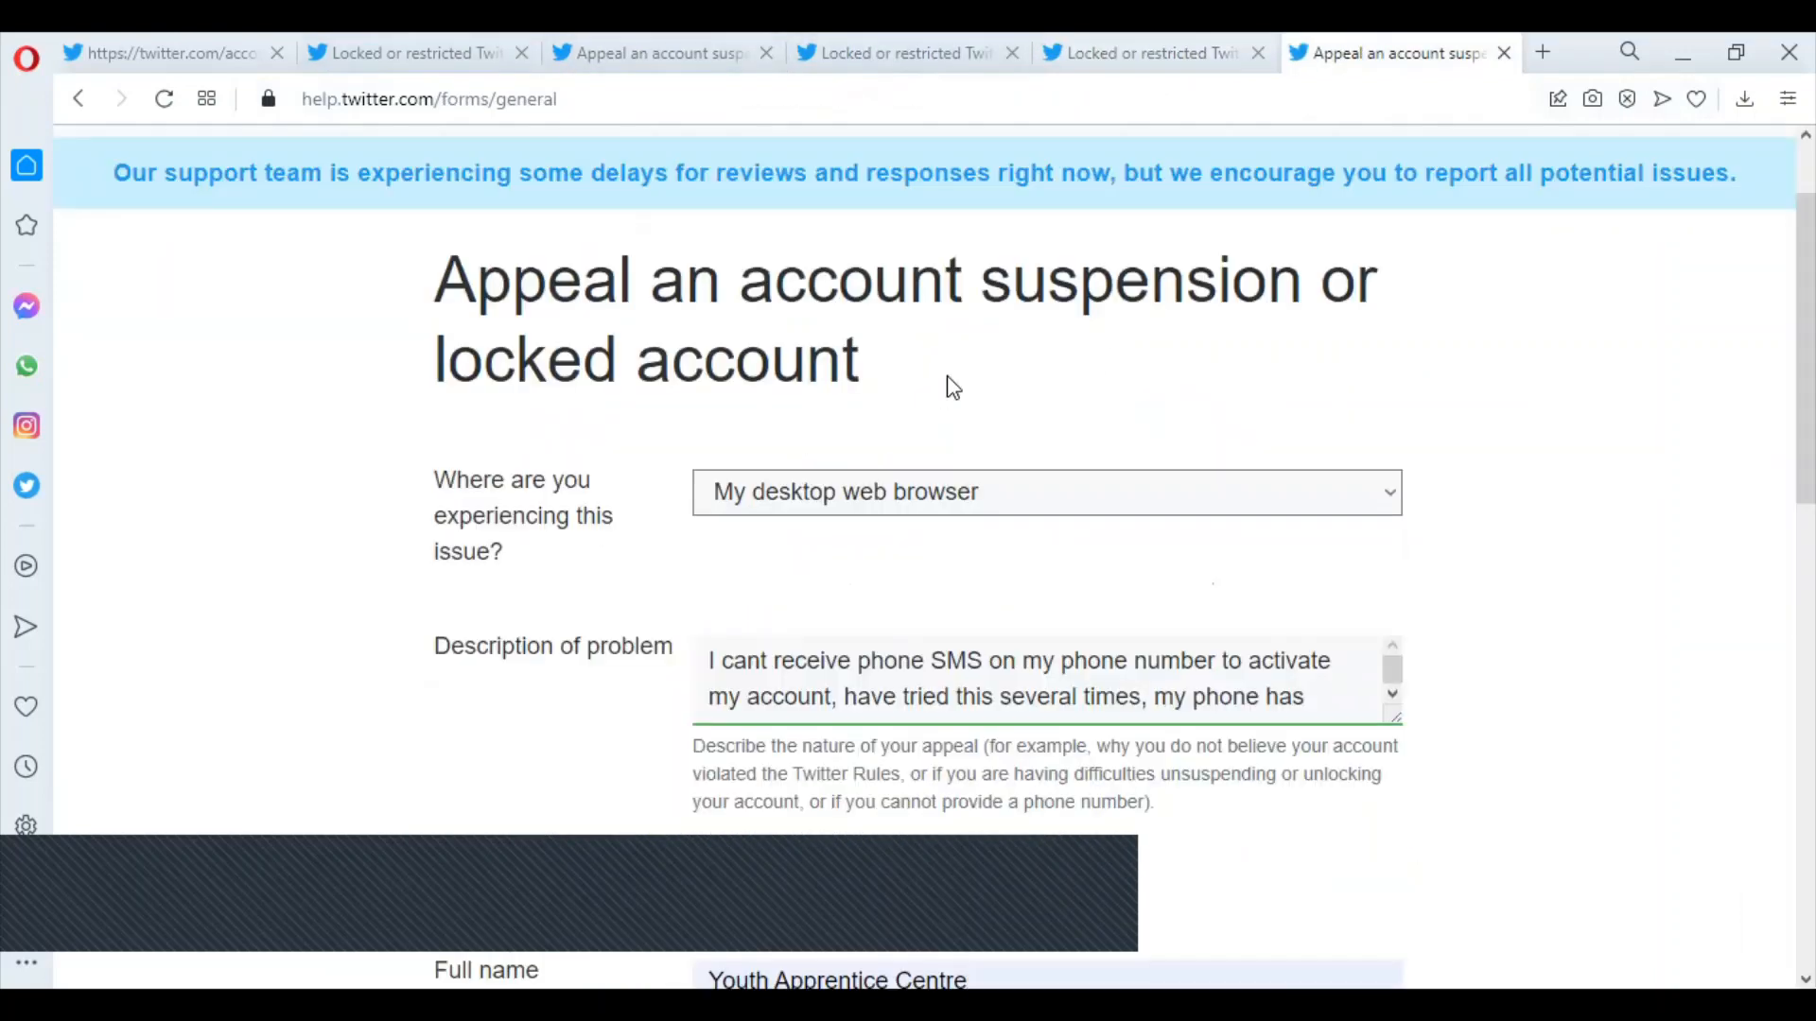
{"action": "scroll", "scroll_direction": "down", "scroll_amount": 3}
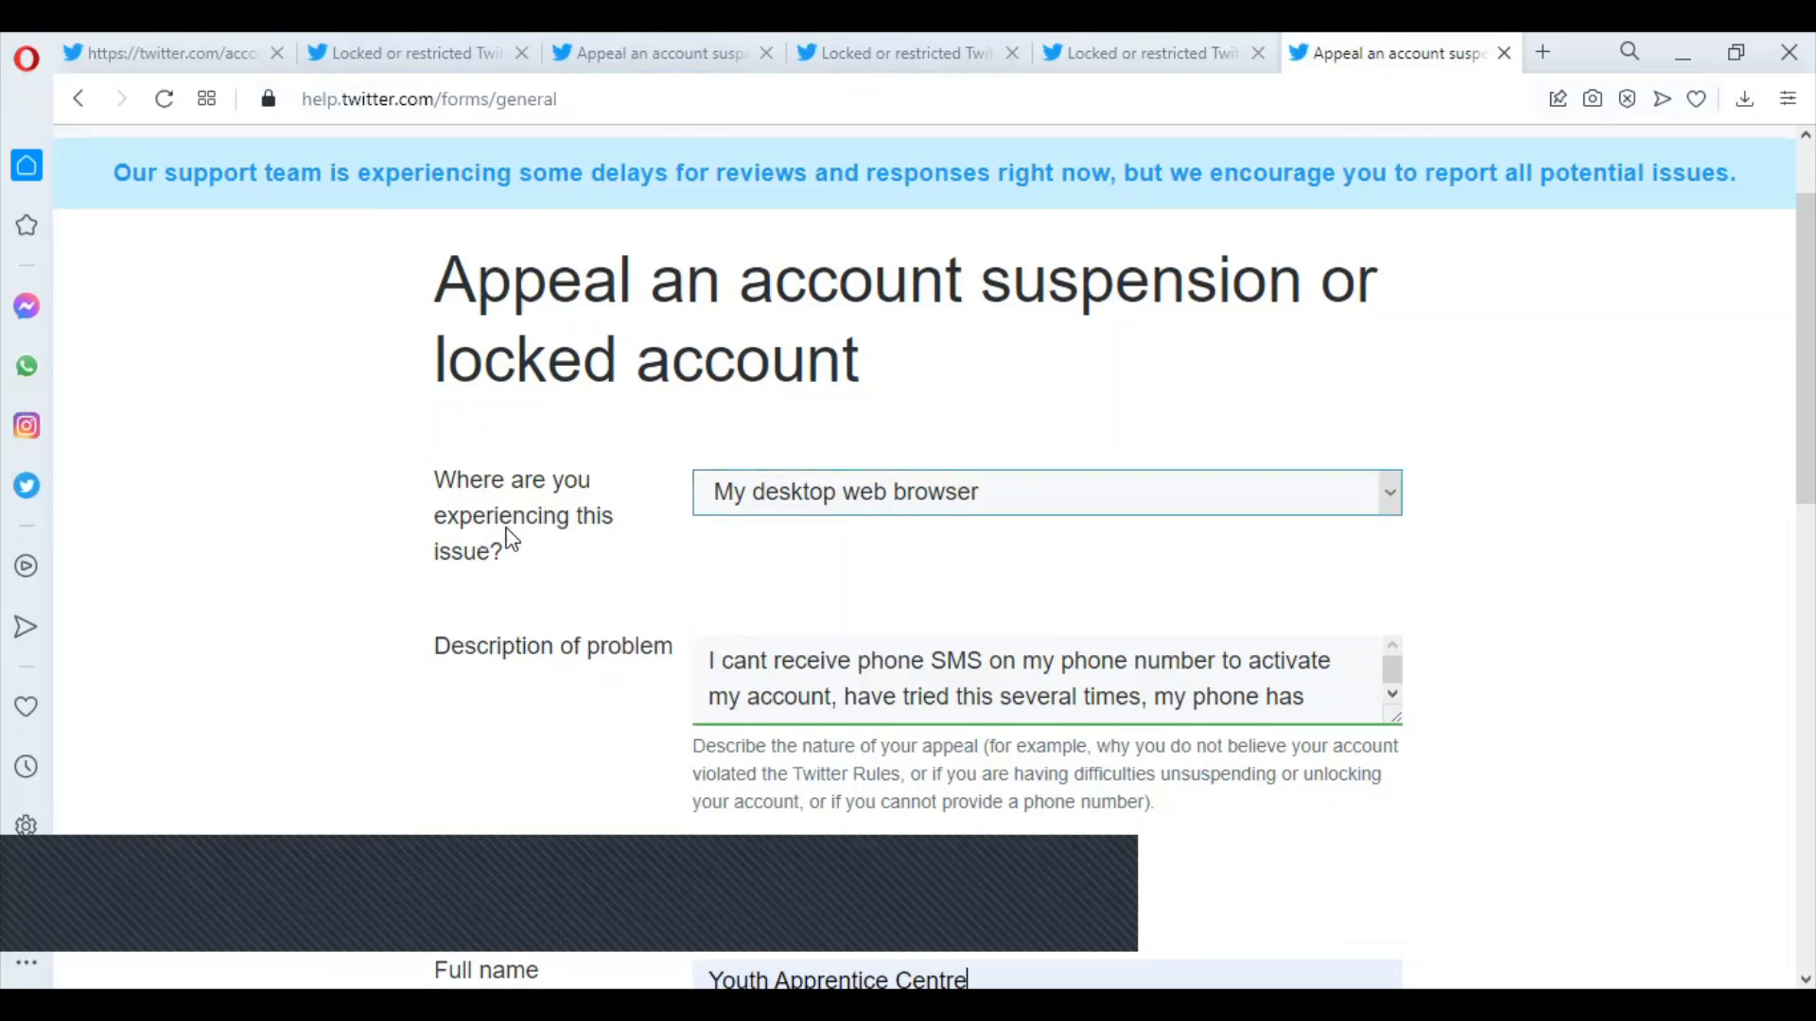
{"action": "scroll", "scroll_direction": "down", "scroll_amount": 3}
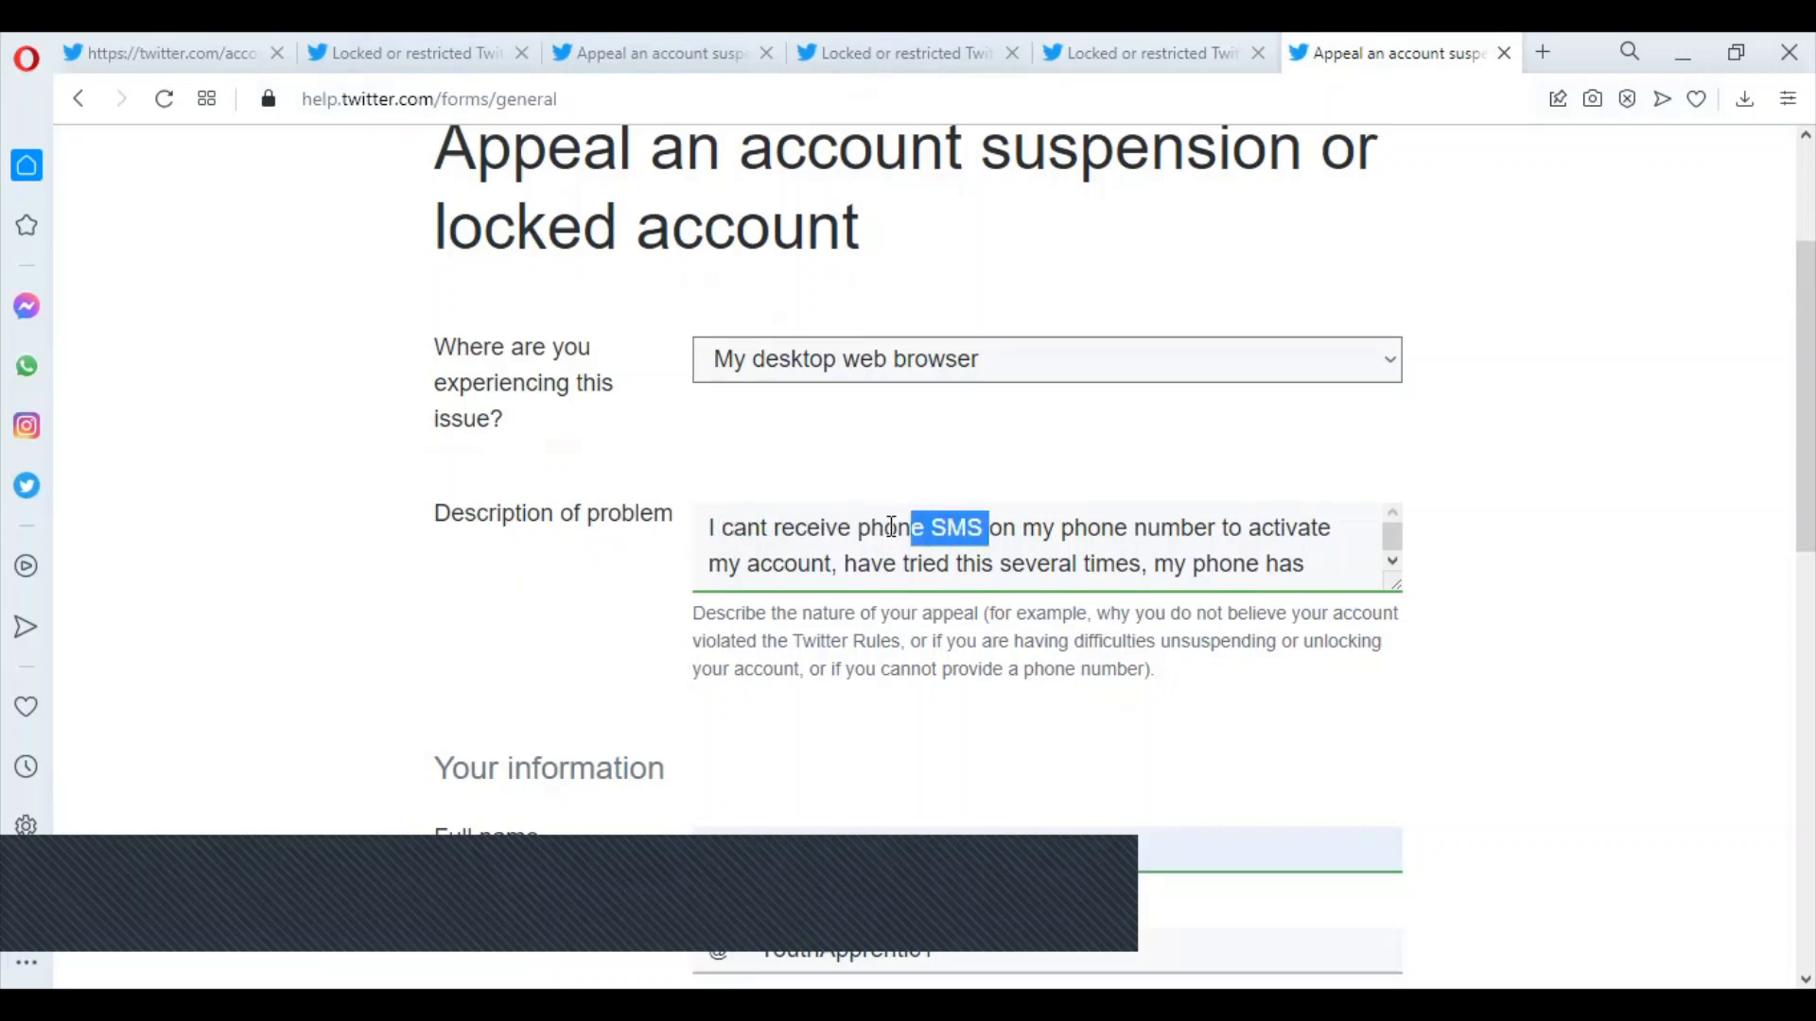
{"action": "double_click", "coordinate": [1169, 527]}
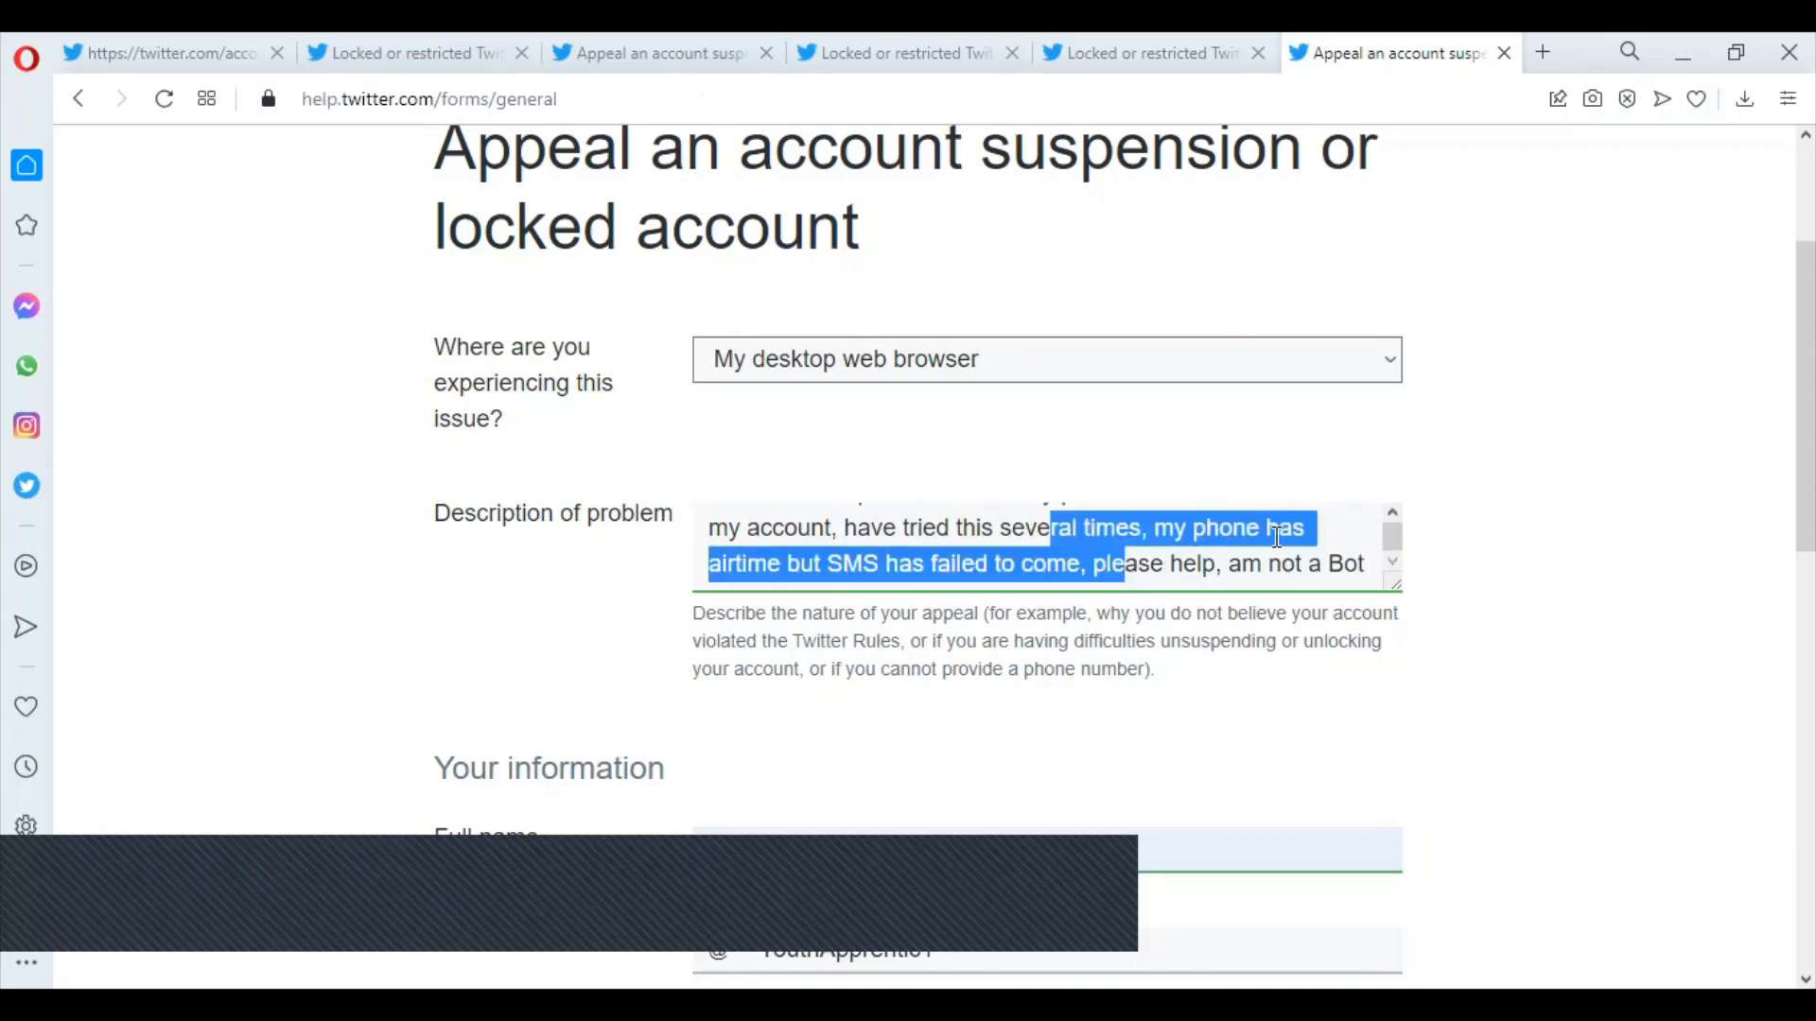
{"action": "left_click", "coordinate": [979, 563]}
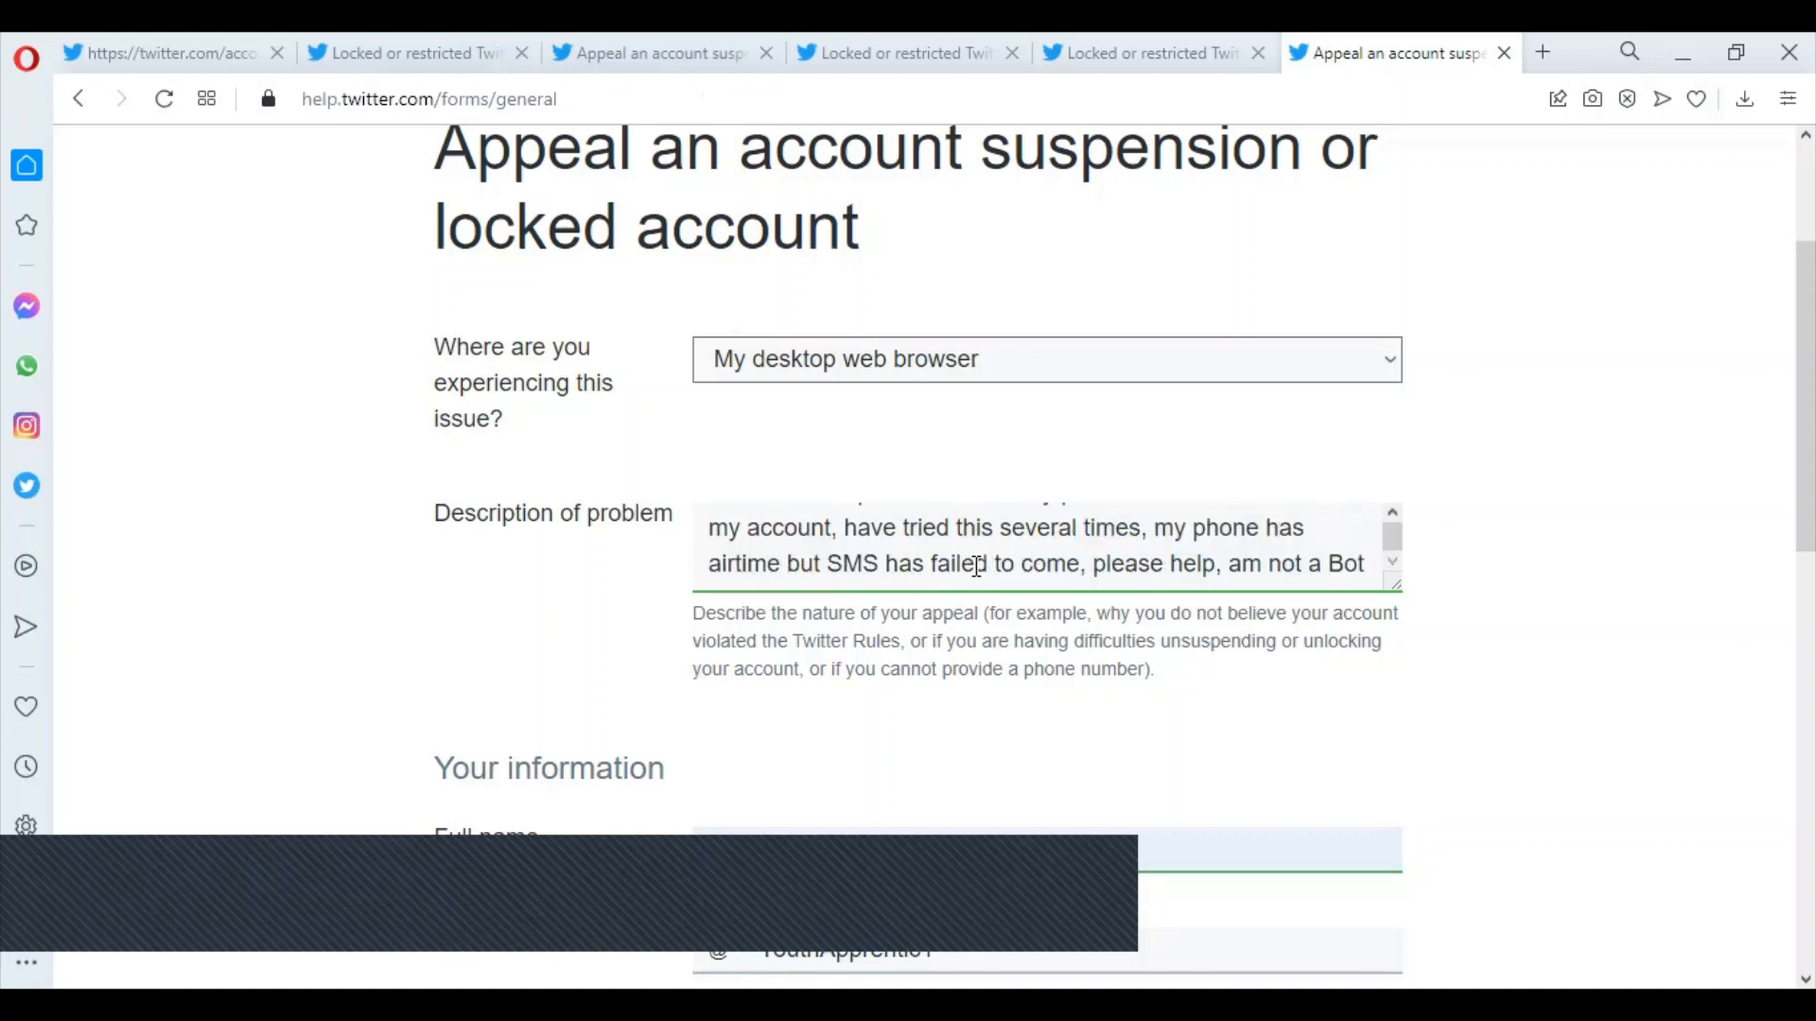
{"action": "scroll", "scroll_direction": "down", "scroll_amount": 3}
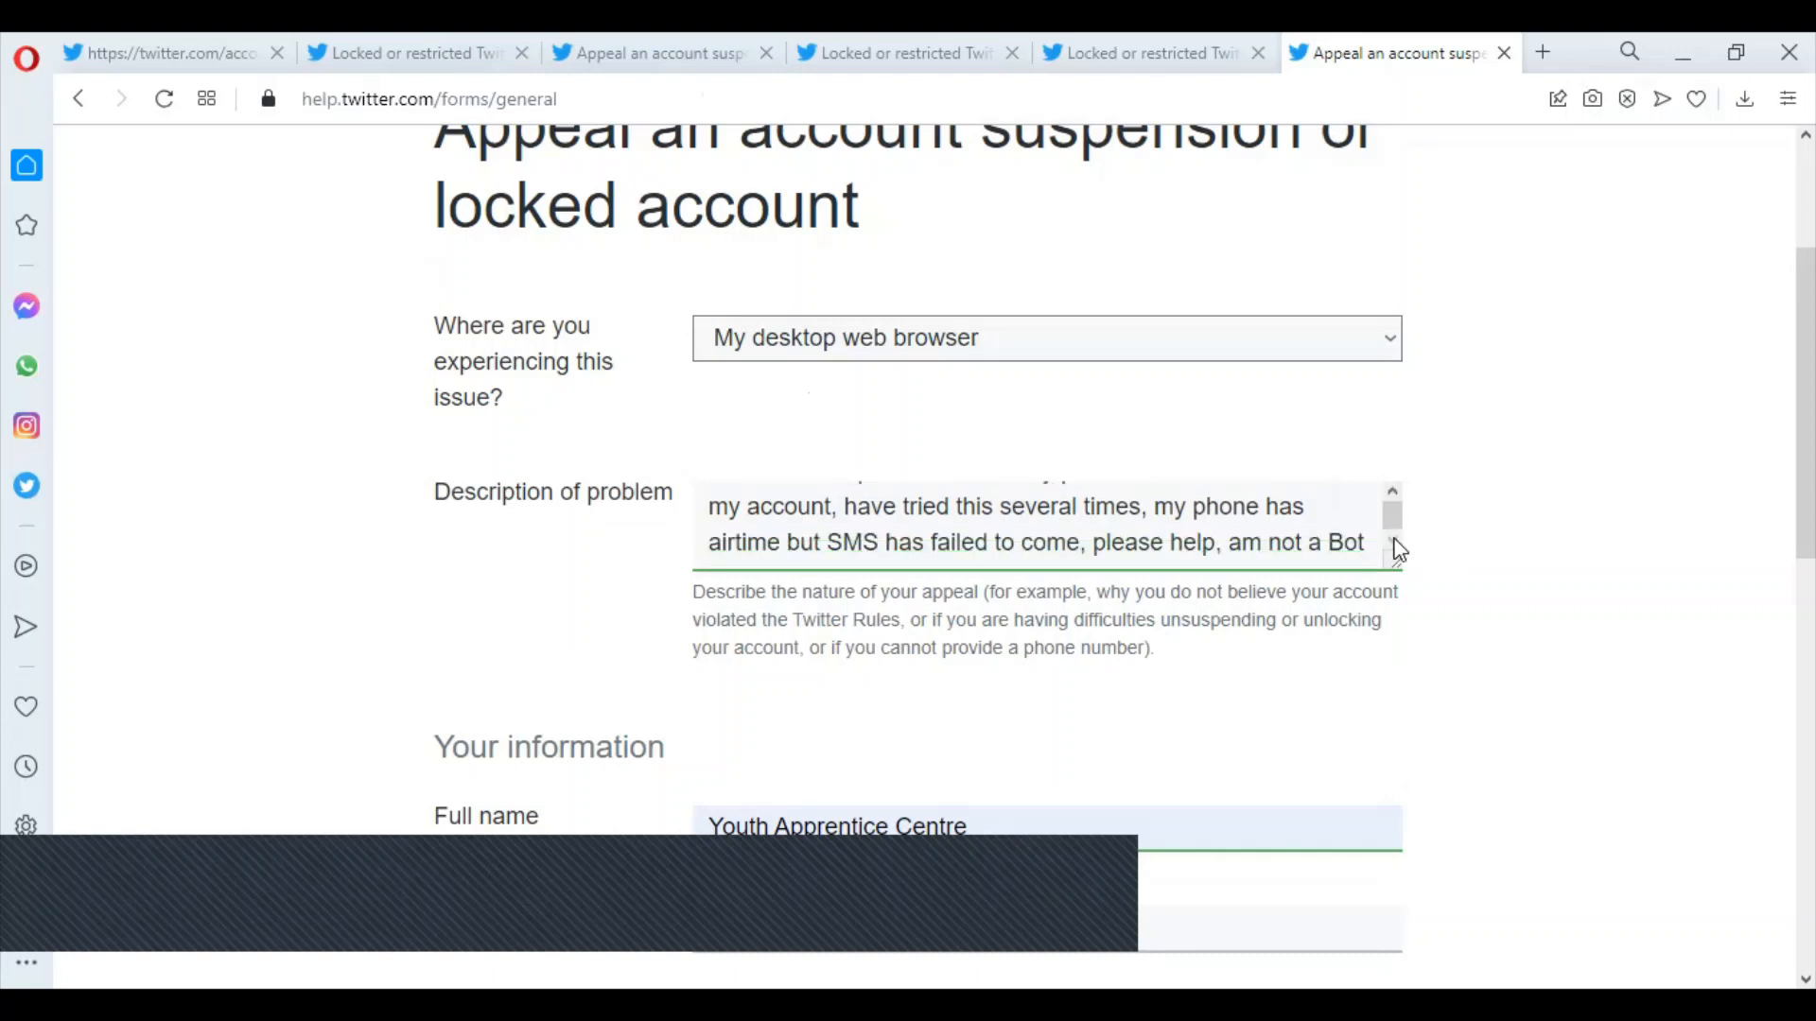
{"action": "double_click", "coordinate": [1342, 541]}
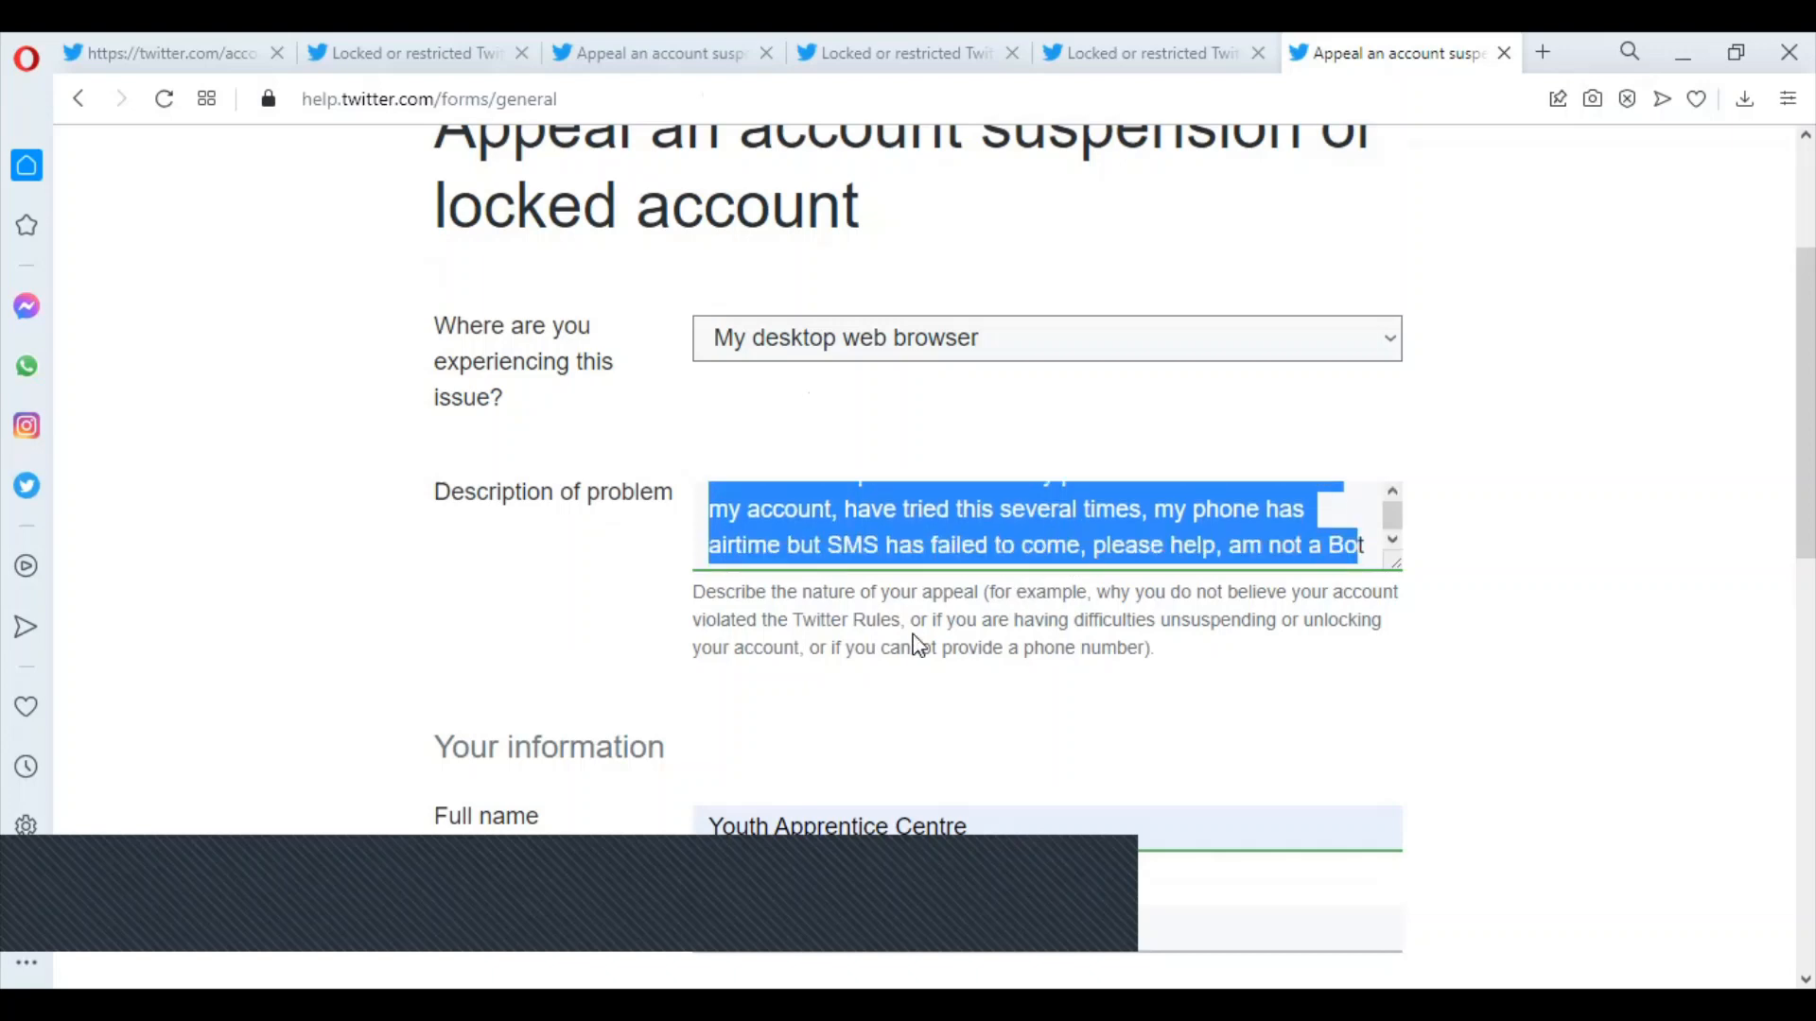
{"action": "scroll", "scroll_direction": "down", "scroll_amount": 3}
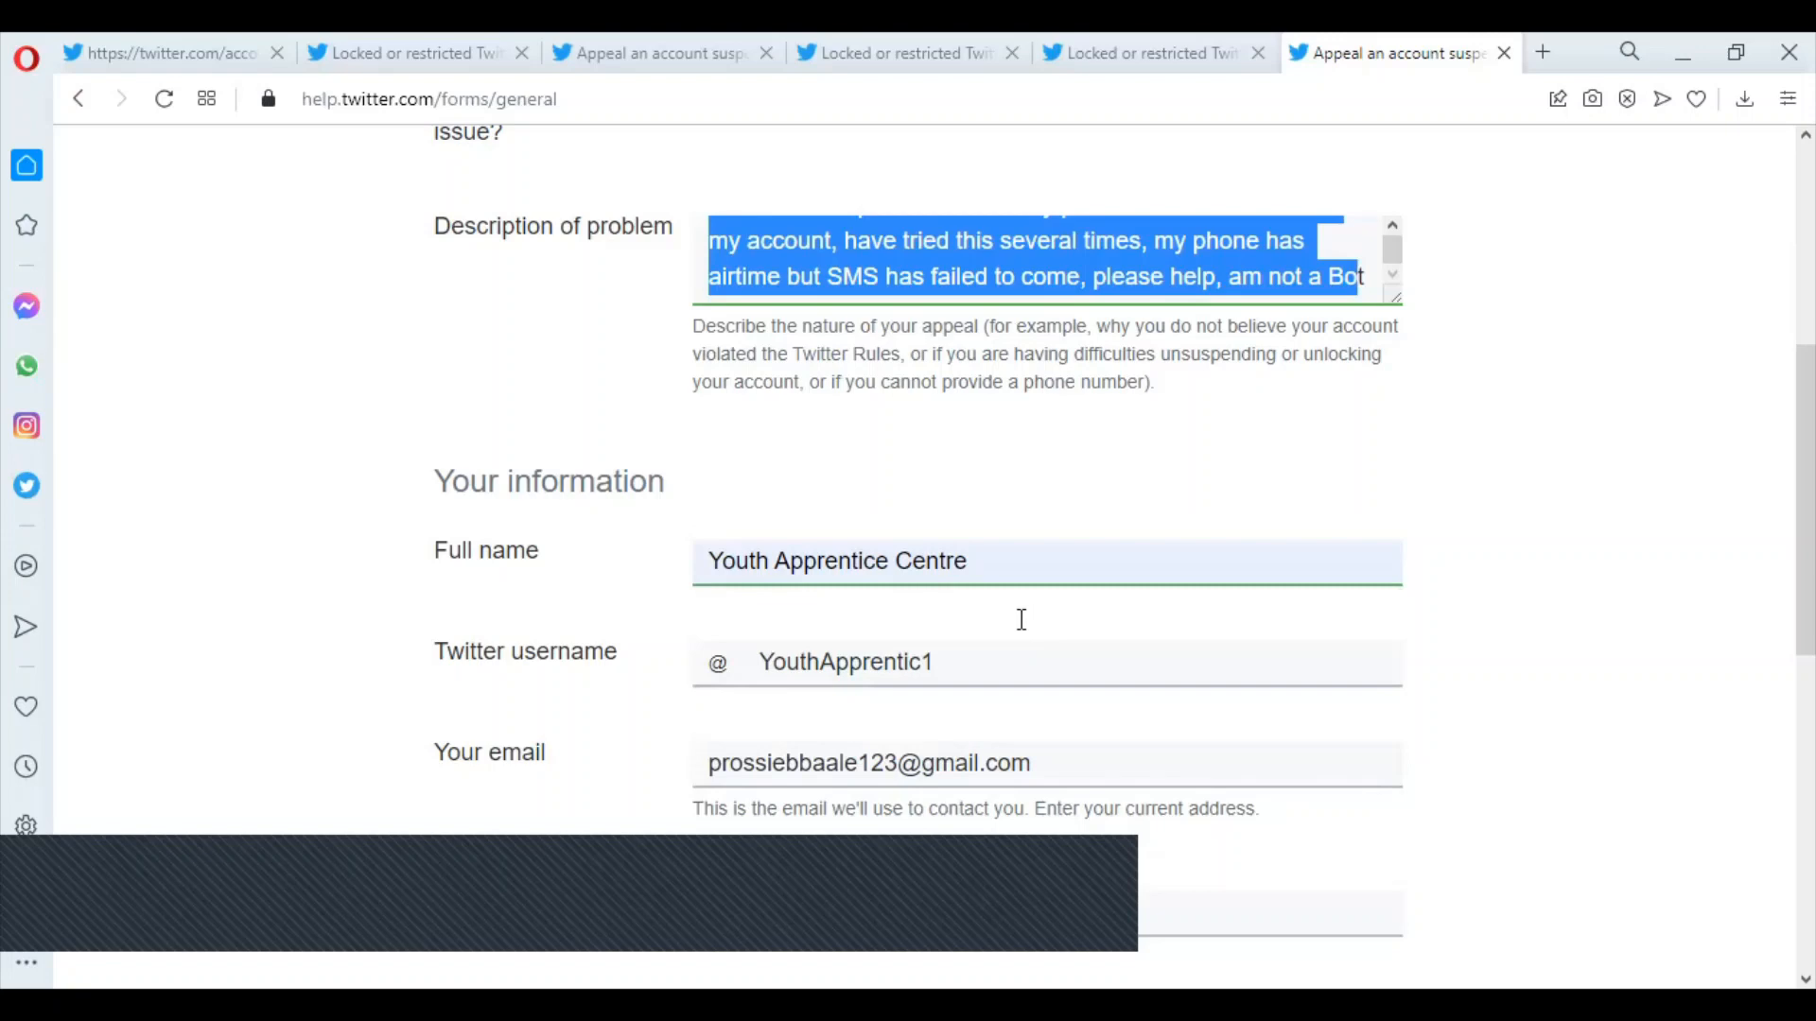
{"action": "mouse_move", "coordinate": [1023, 631]}
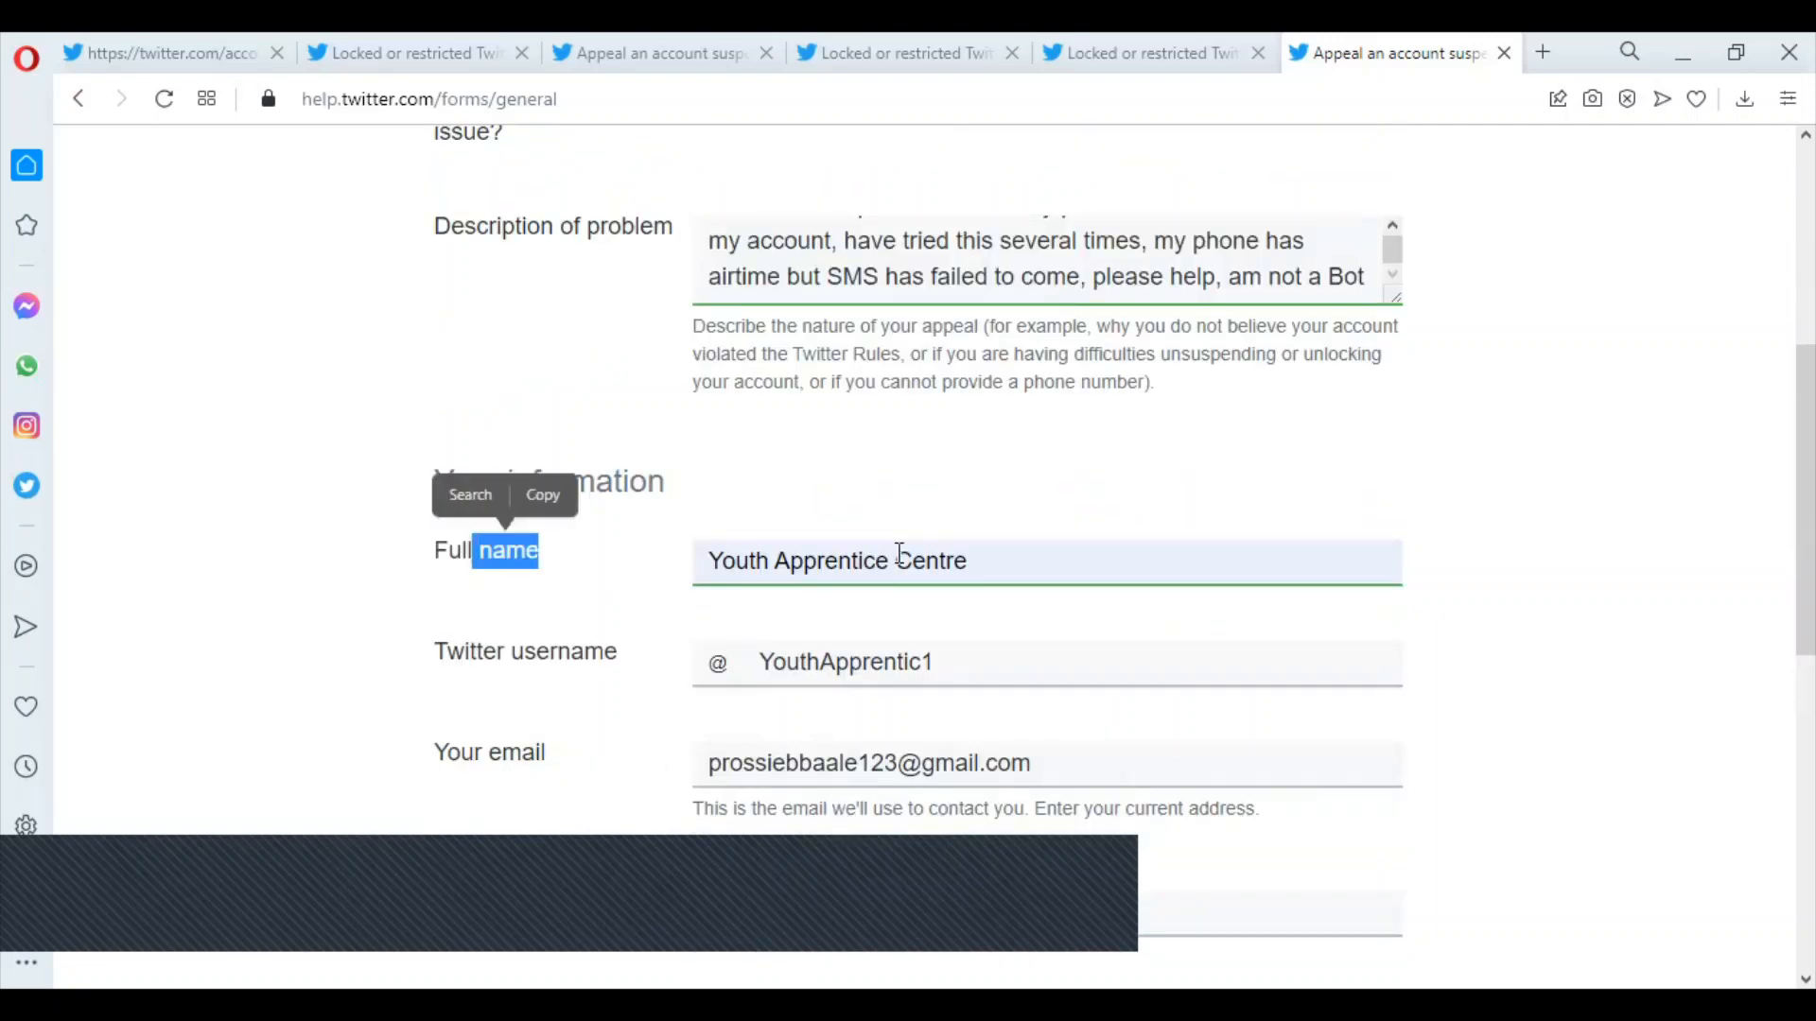
{"action": "scroll", "scroll_direction": "down", "scroll_amount": 3}
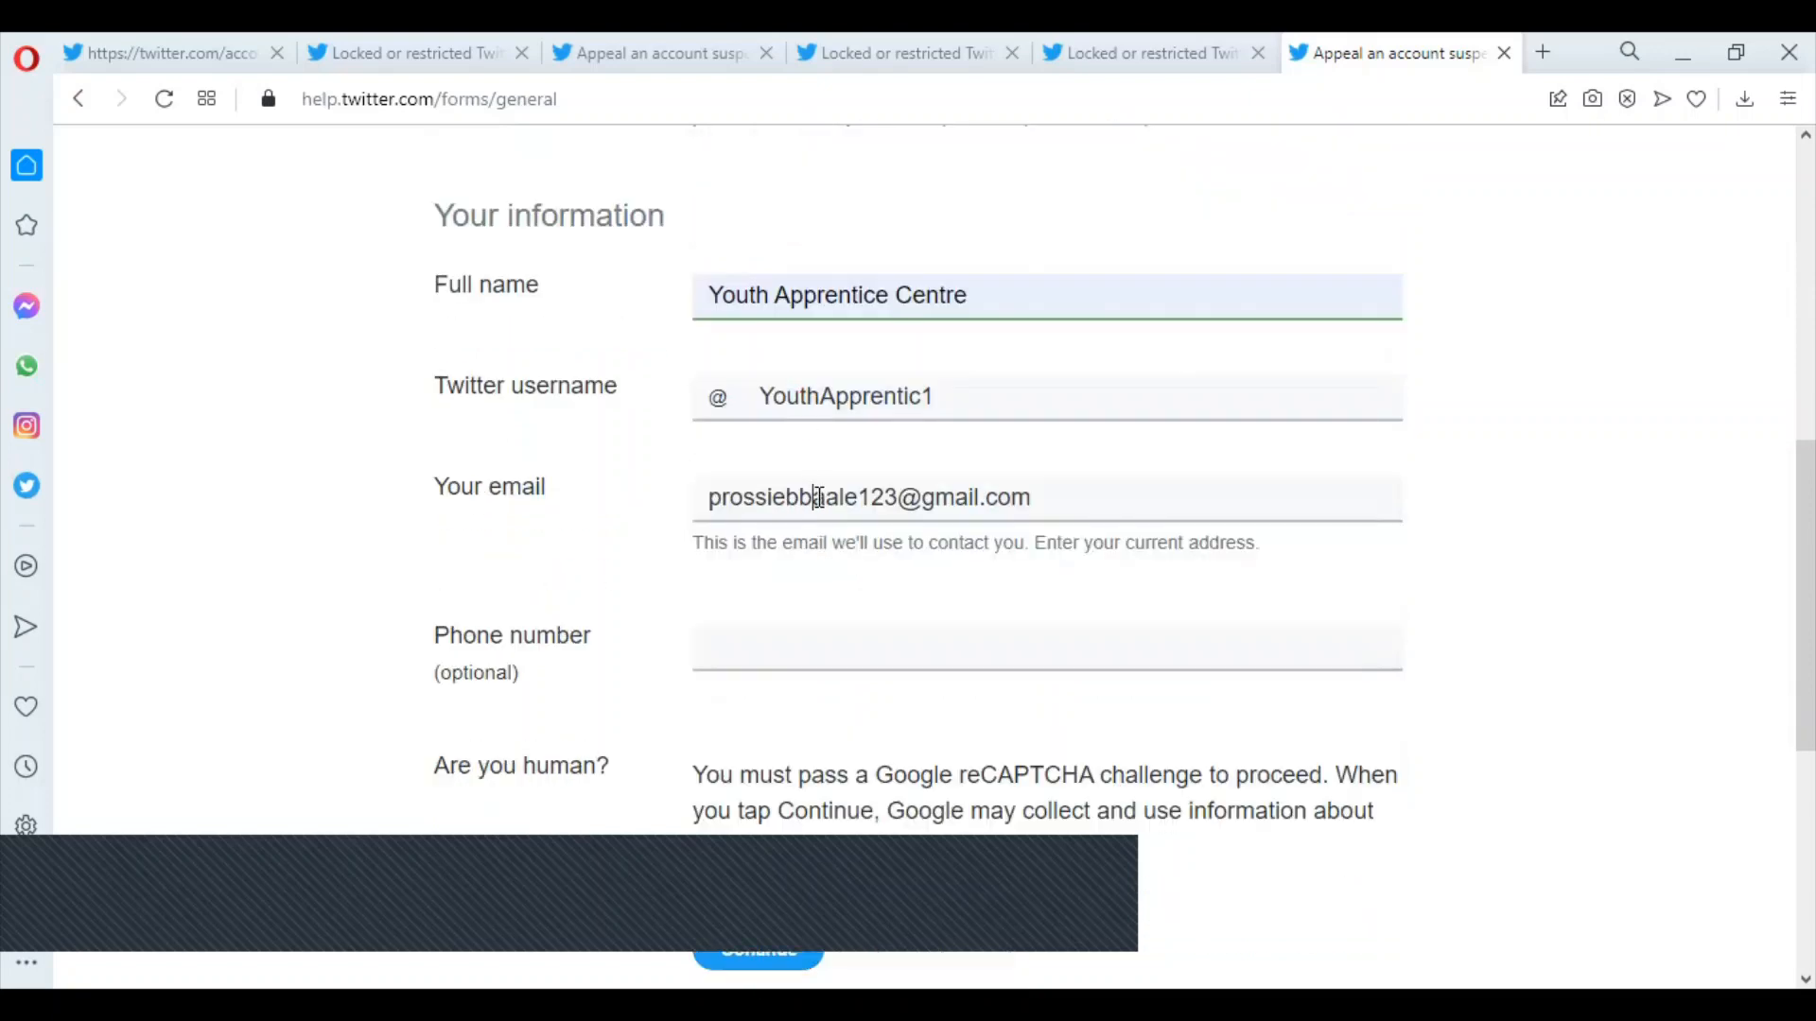
{"action": "left_click", "coordinate": [1043, 631]}
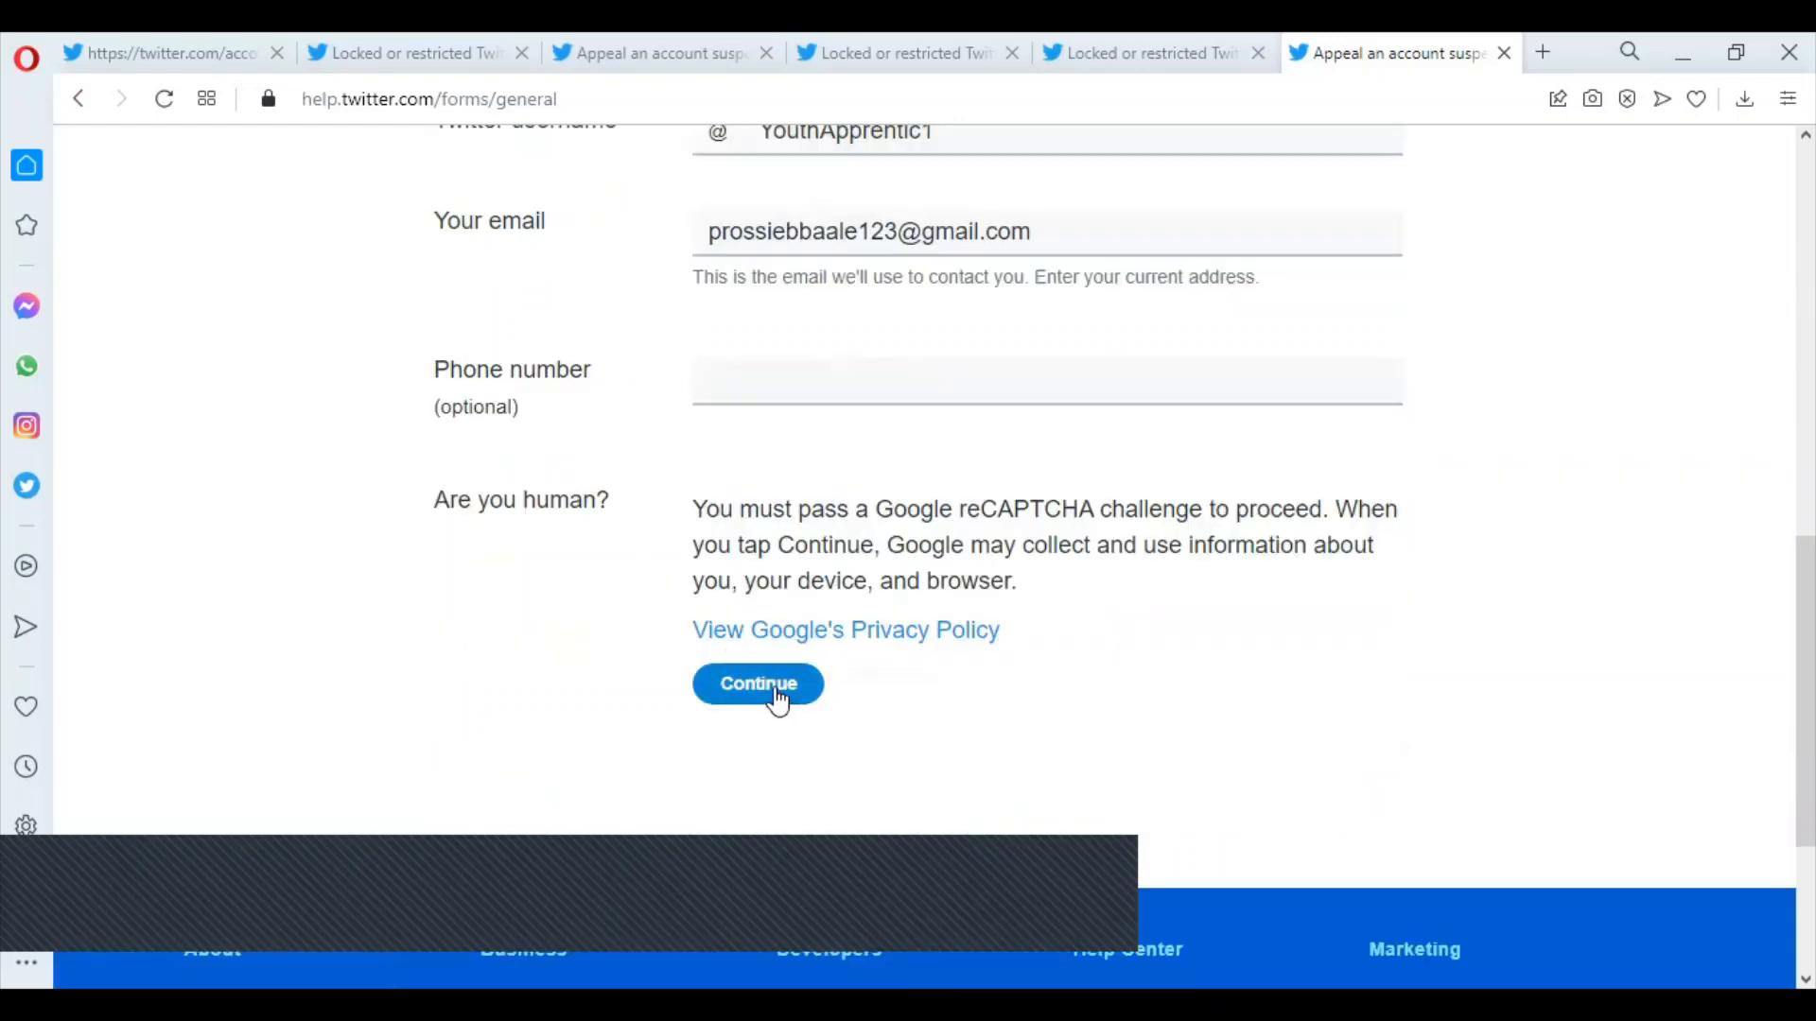
Step: Pass the "I'm not a robot" reCAPTCHA and submit the appeal form
{"action": "left_click", "coordinate": [757, 683]}
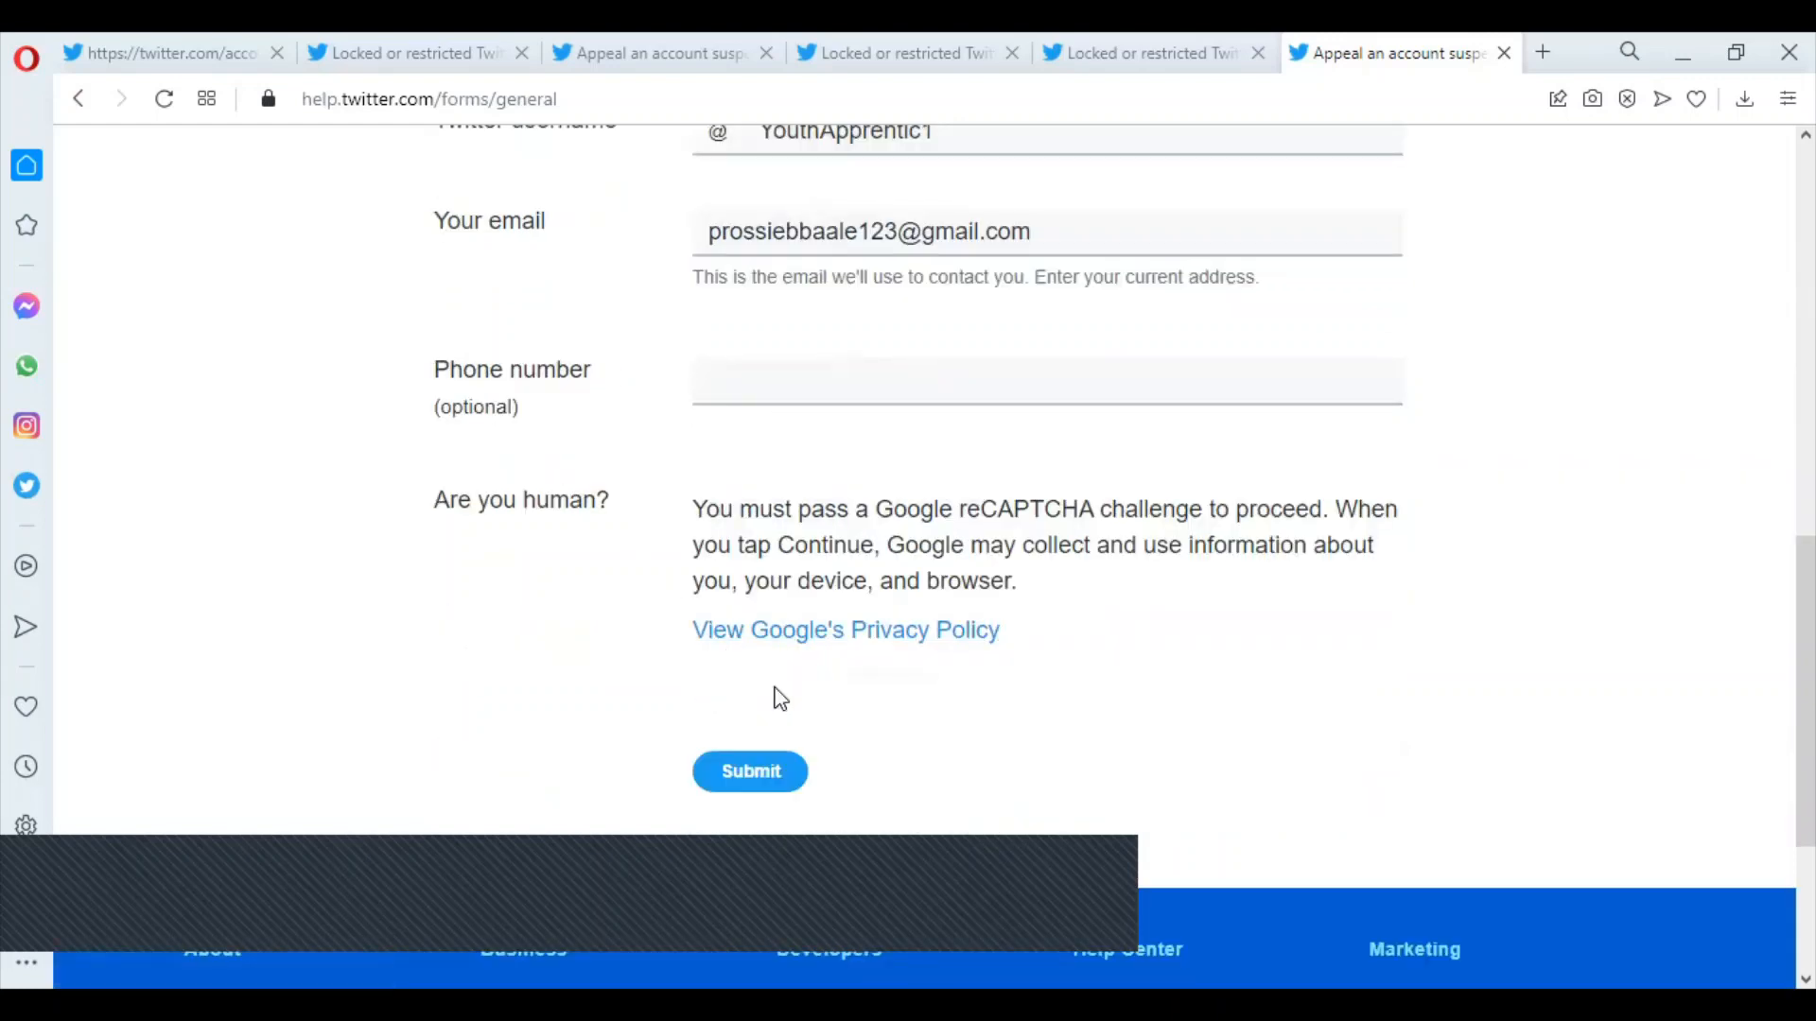
{"action": "scroll", "scroll_direction": "down", "scroll_amount": 3}
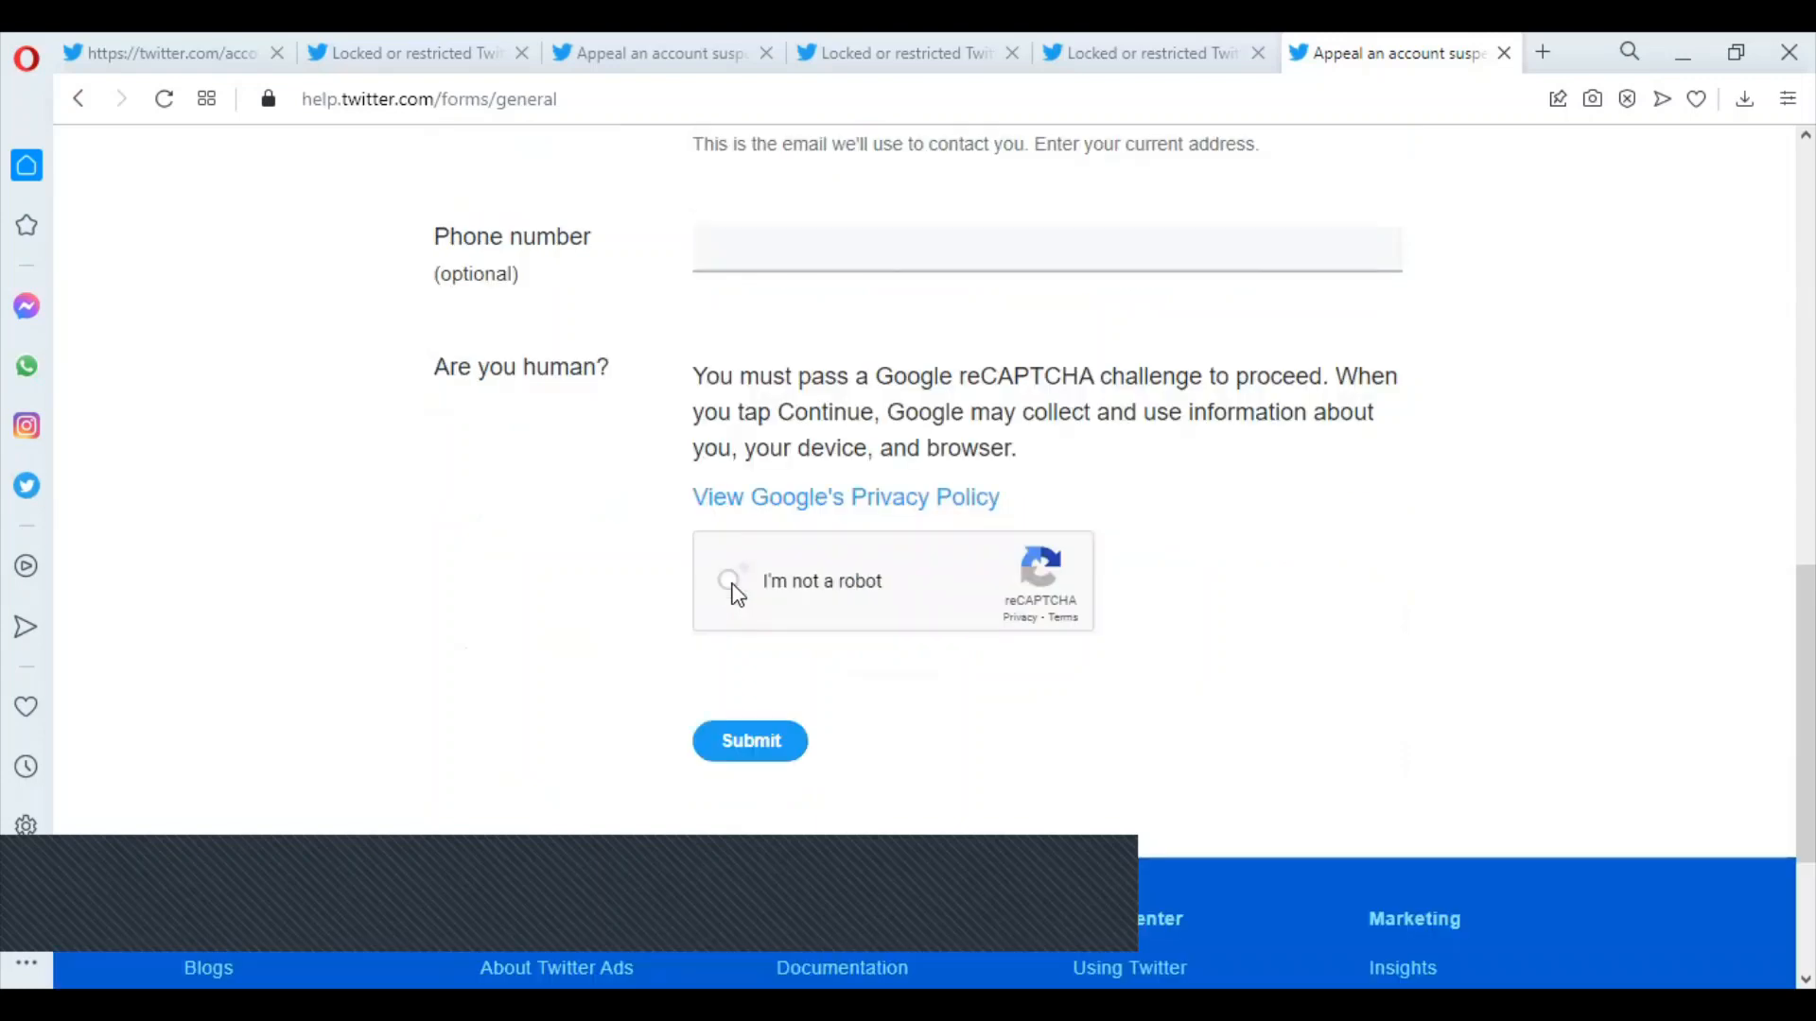
{"action": "left_click", "coordinate": [731, 580]}
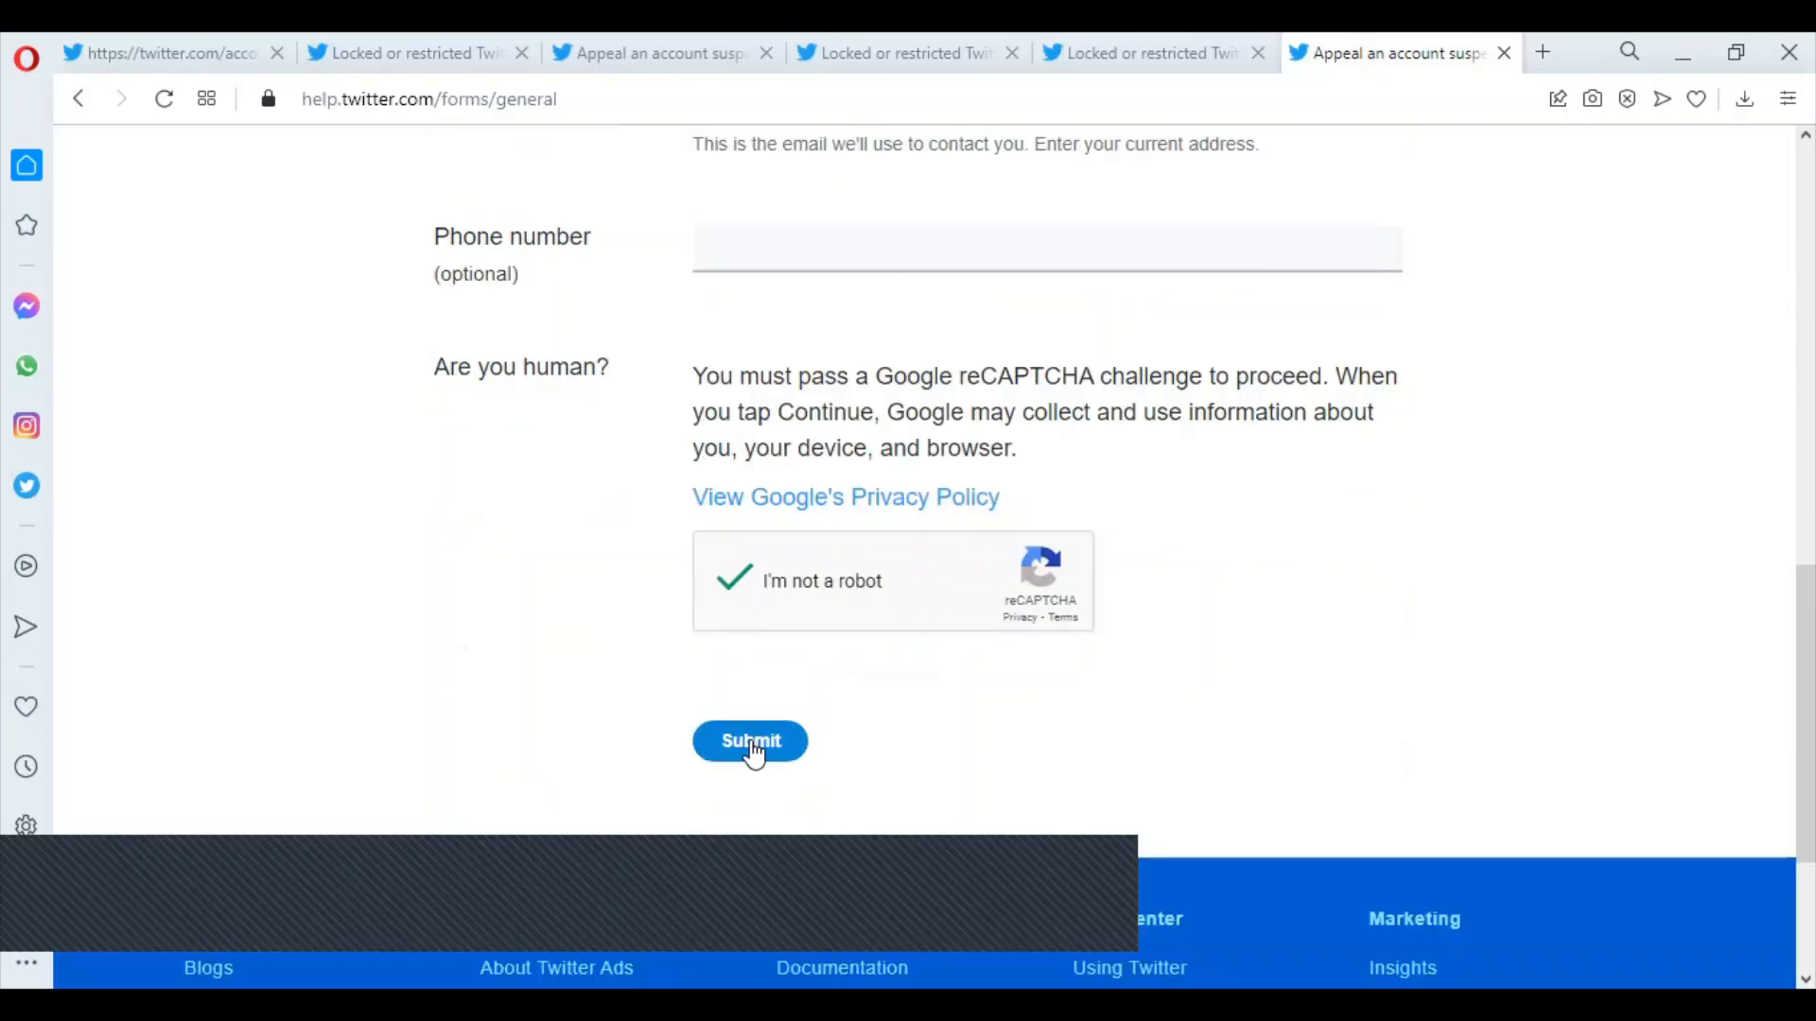
{"action": "left_click", "coordinate": [749, 742]}
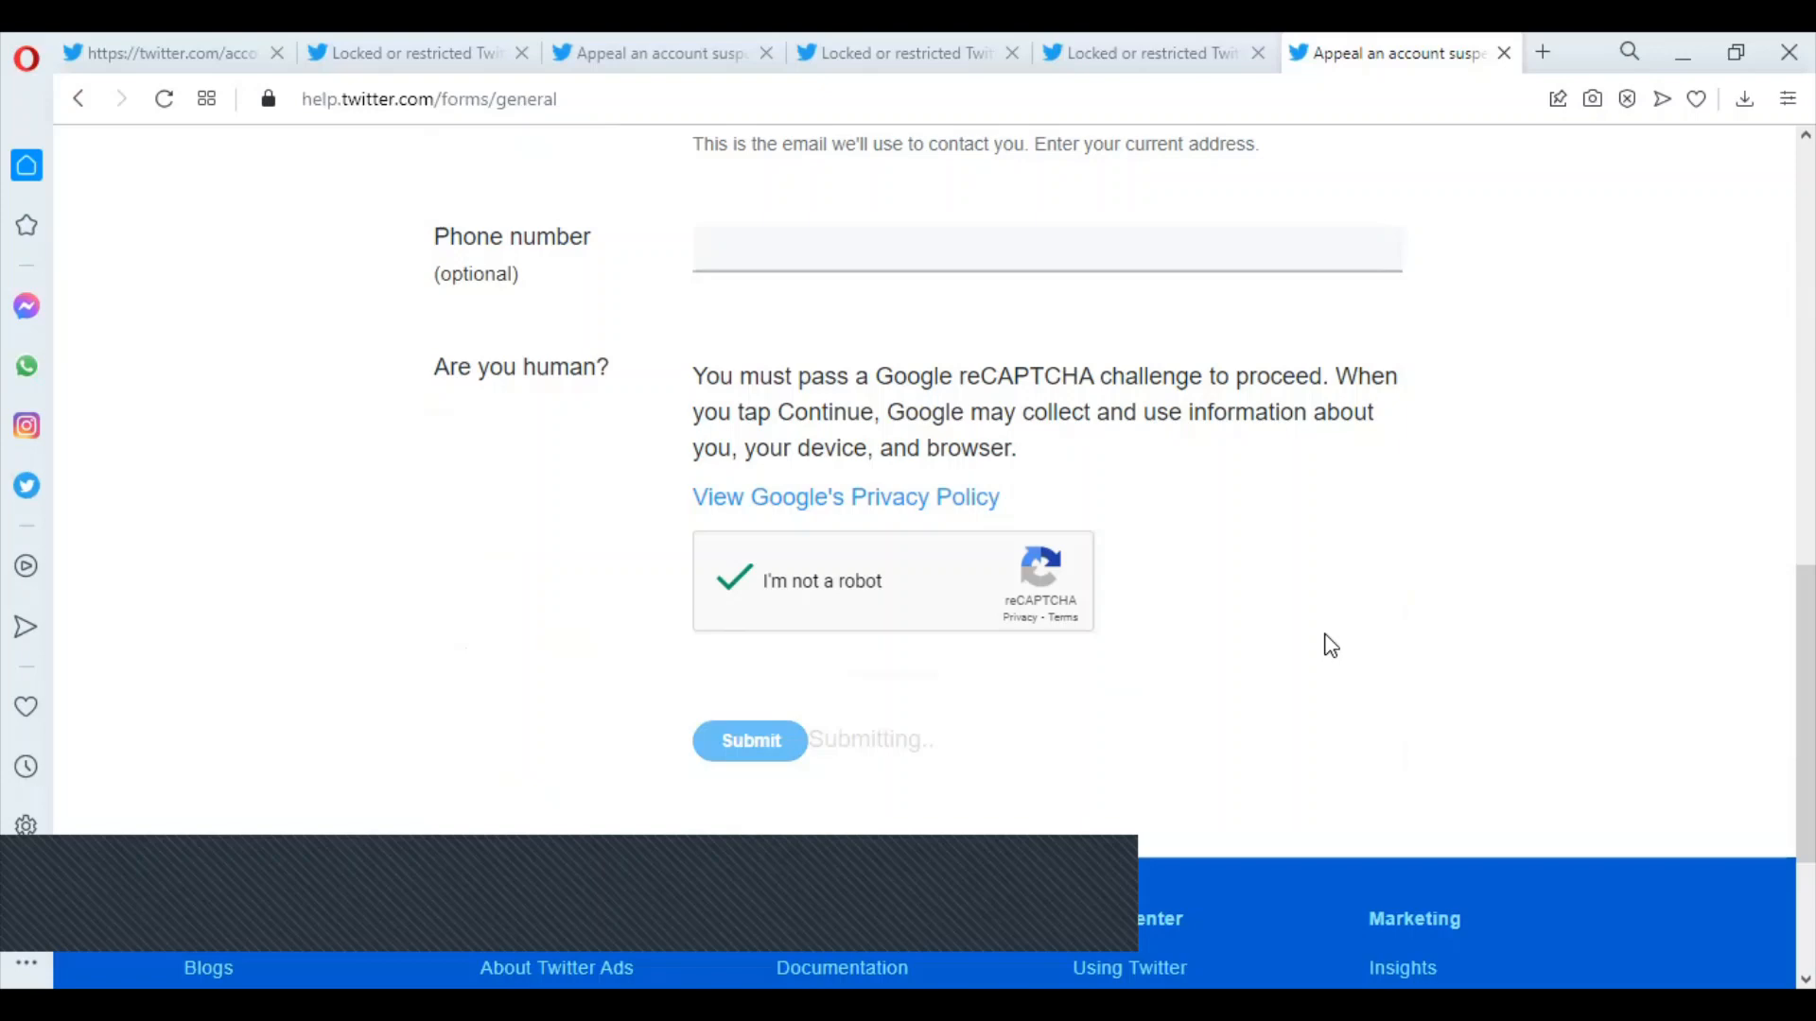
{"action": "left_click", "coordinate": [749, 740]}
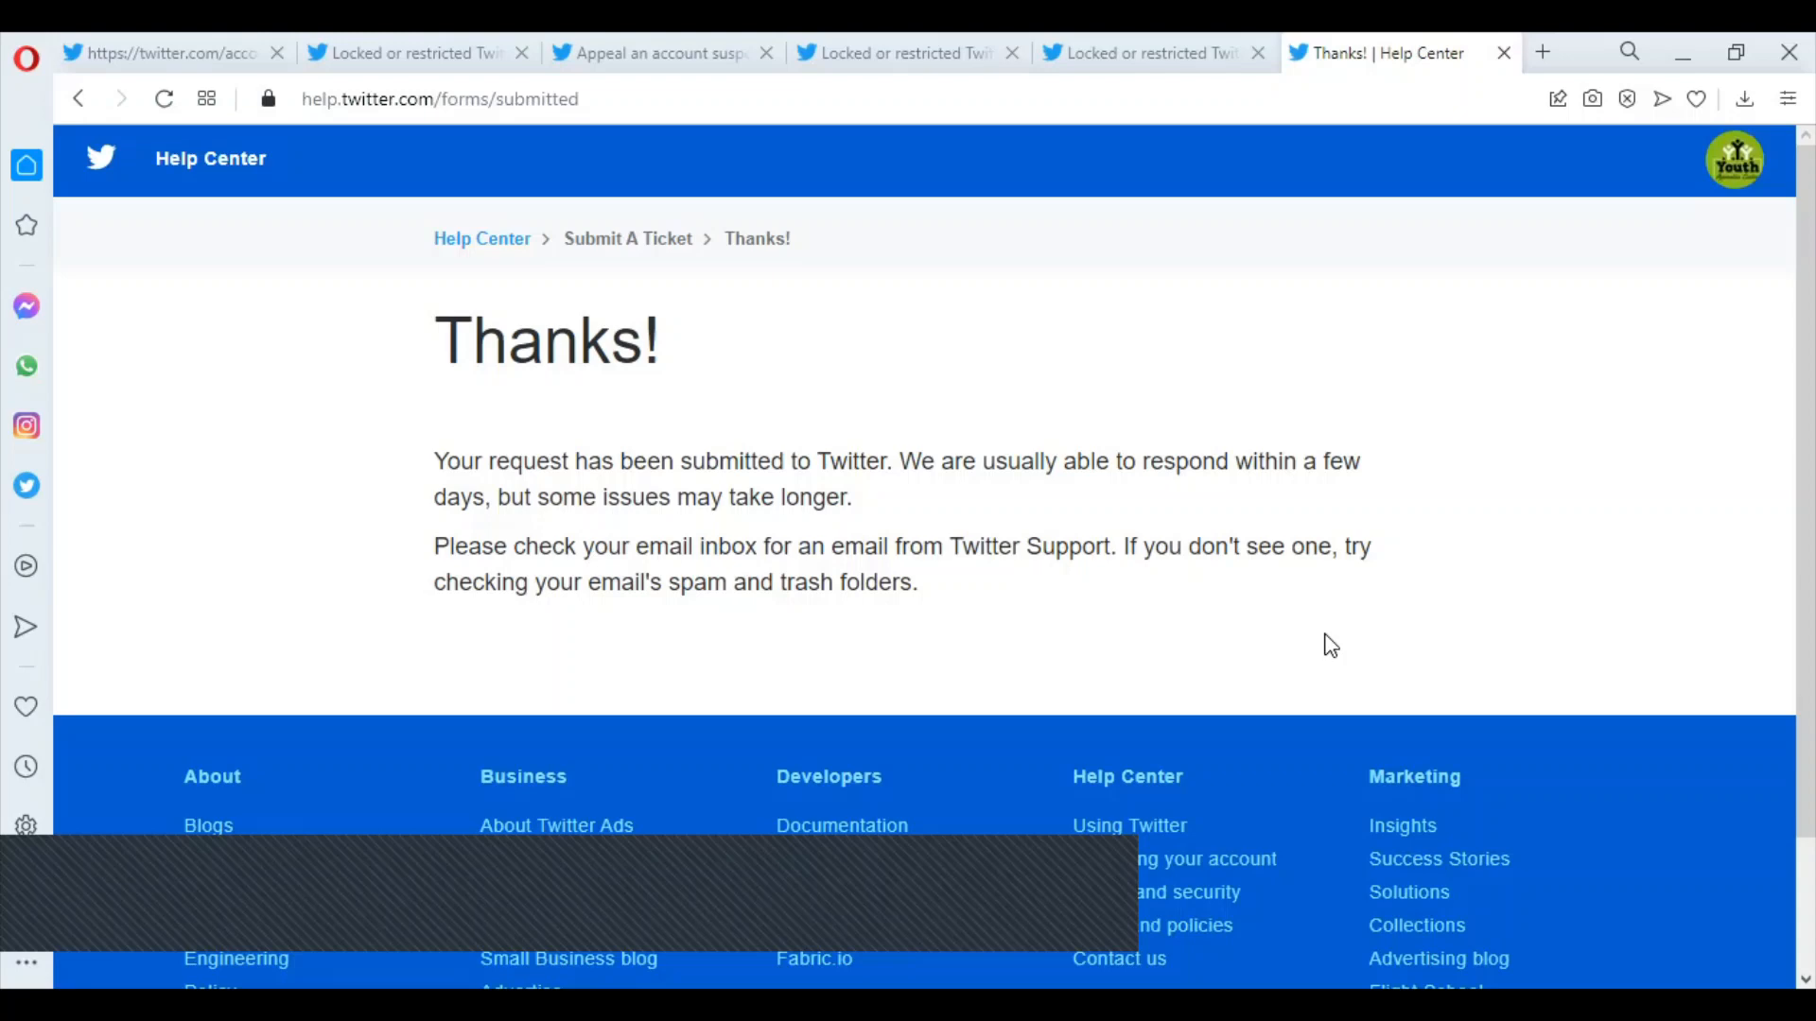
{"action": "mouse_move", "coordinate": [1089, 899]}
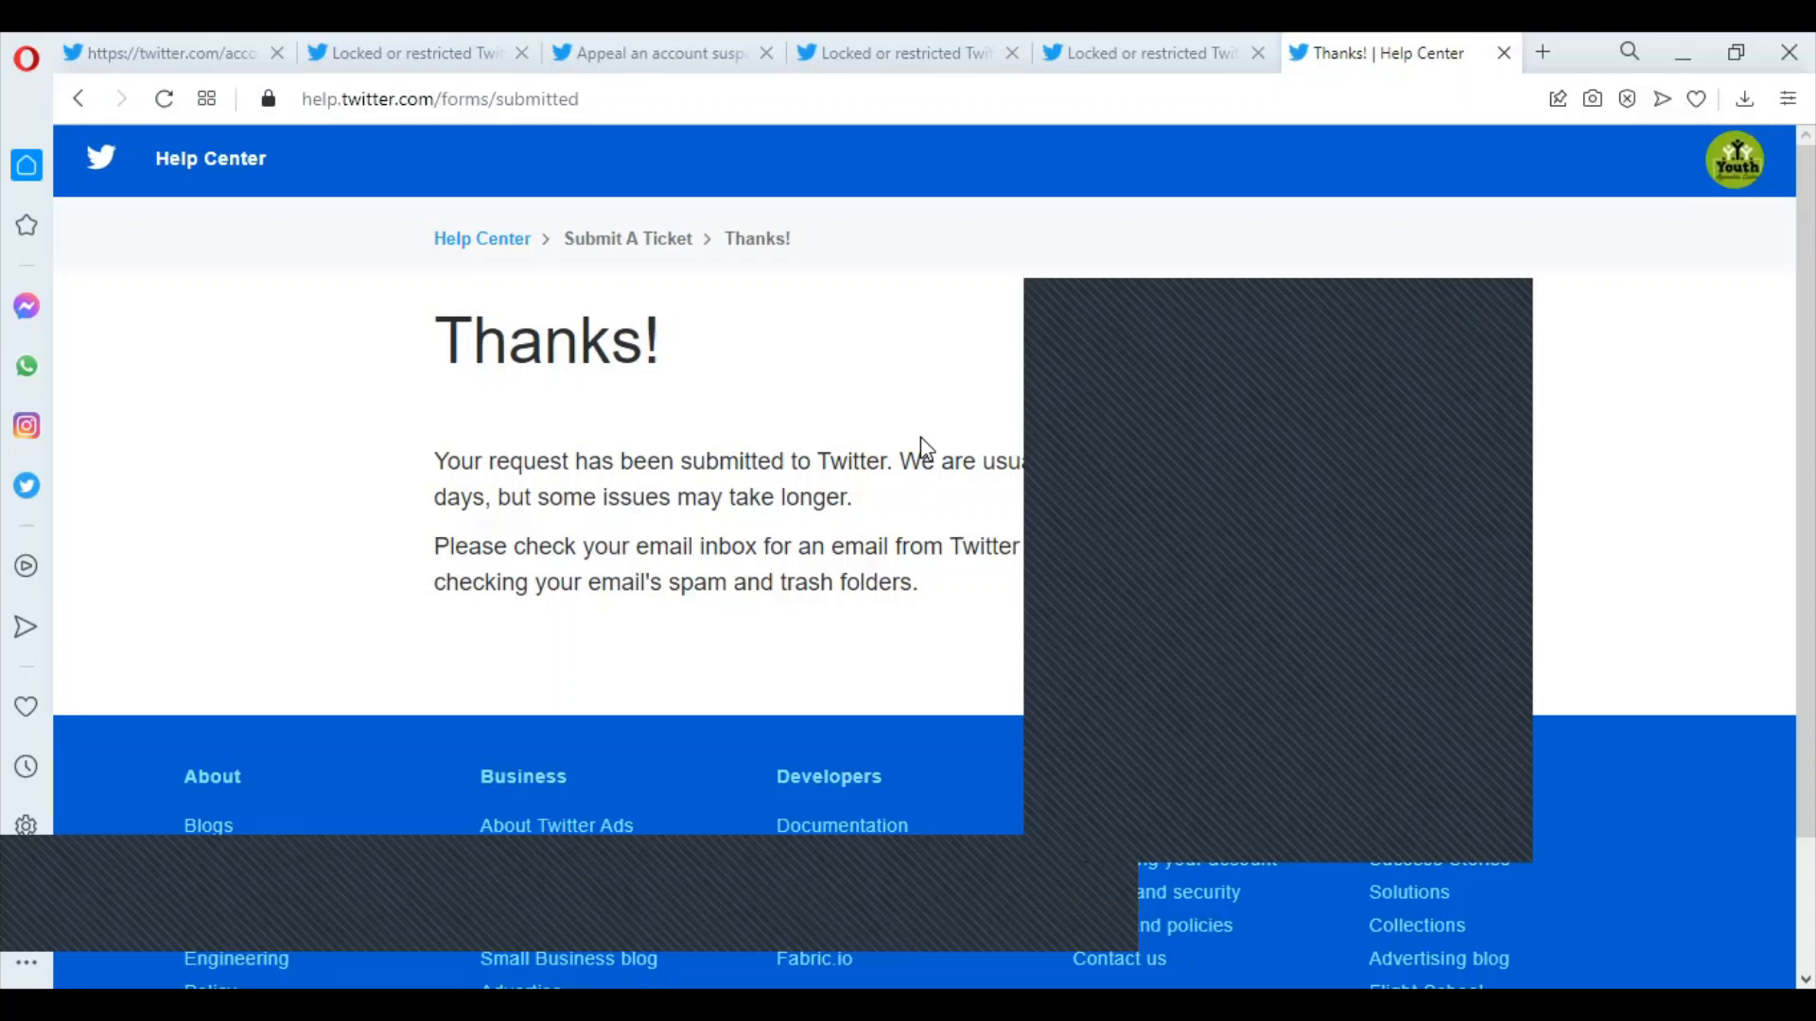
{"action": "mouse_move", "coordinate": [1094, 501]}
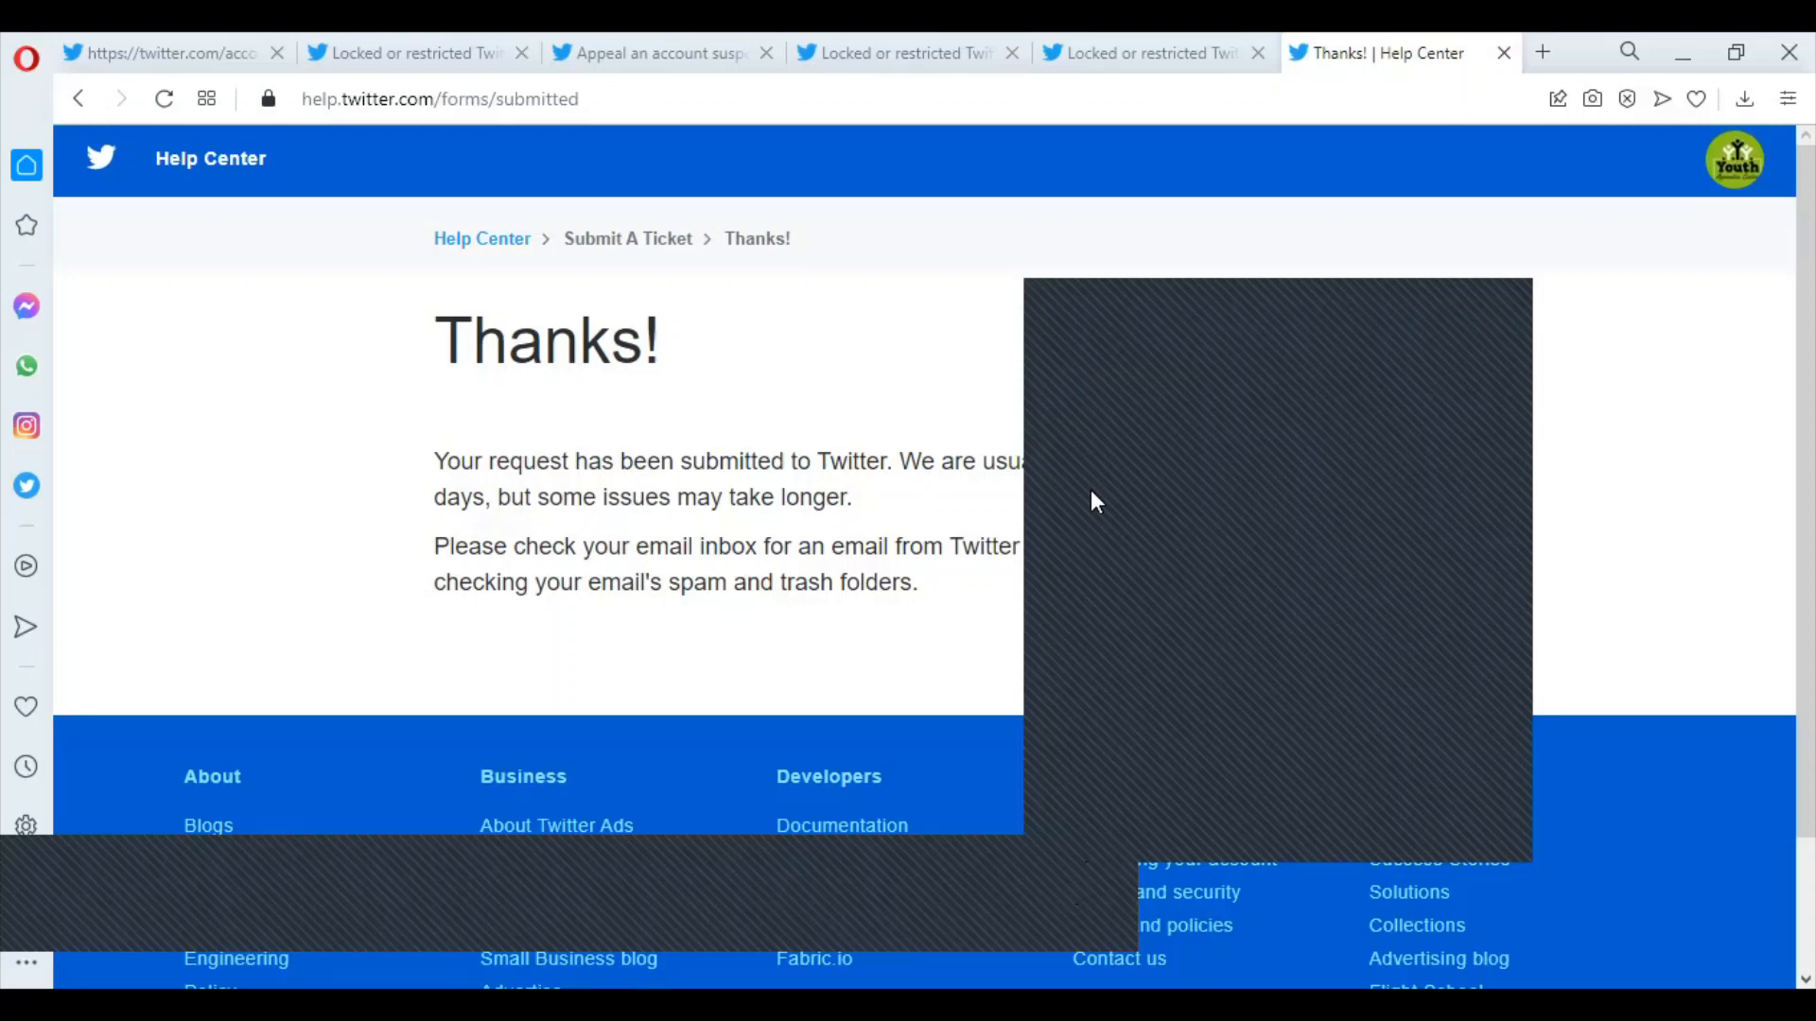
{"action": "mouse_move", "coordinate": [1123, 336]}
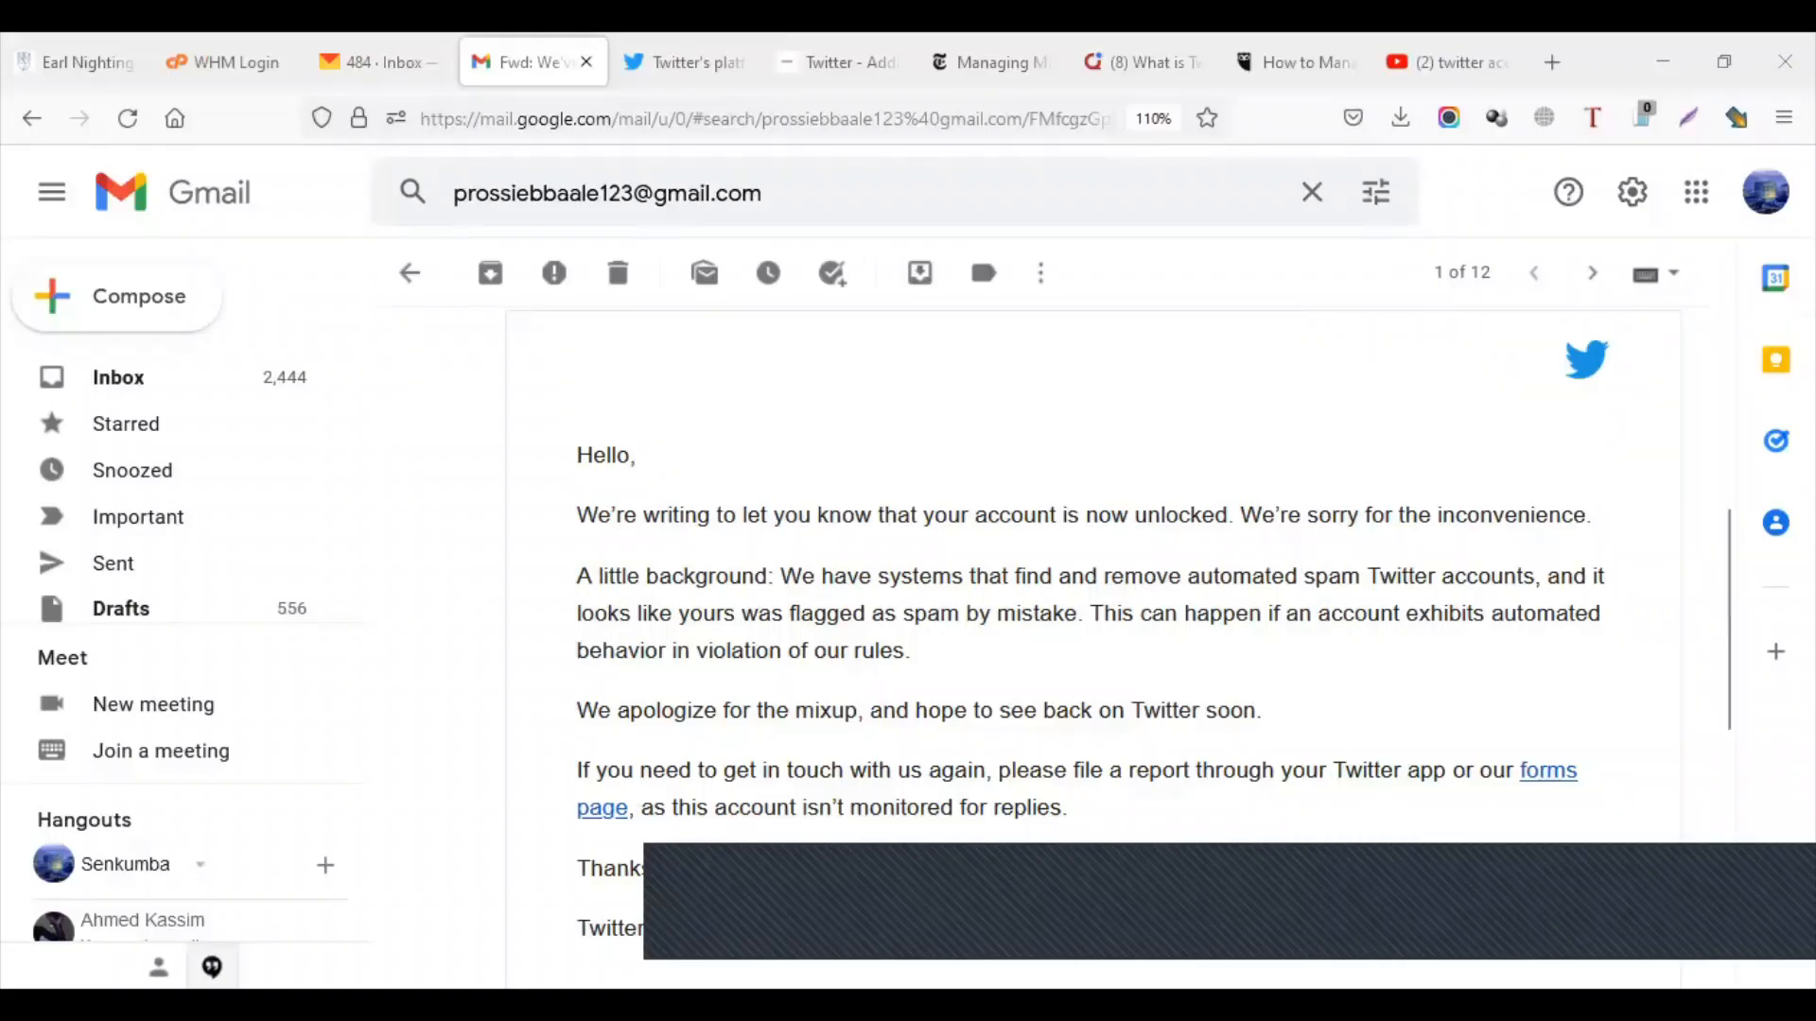
{"action": "mouse_move", "coordinate": [1179, 552]}
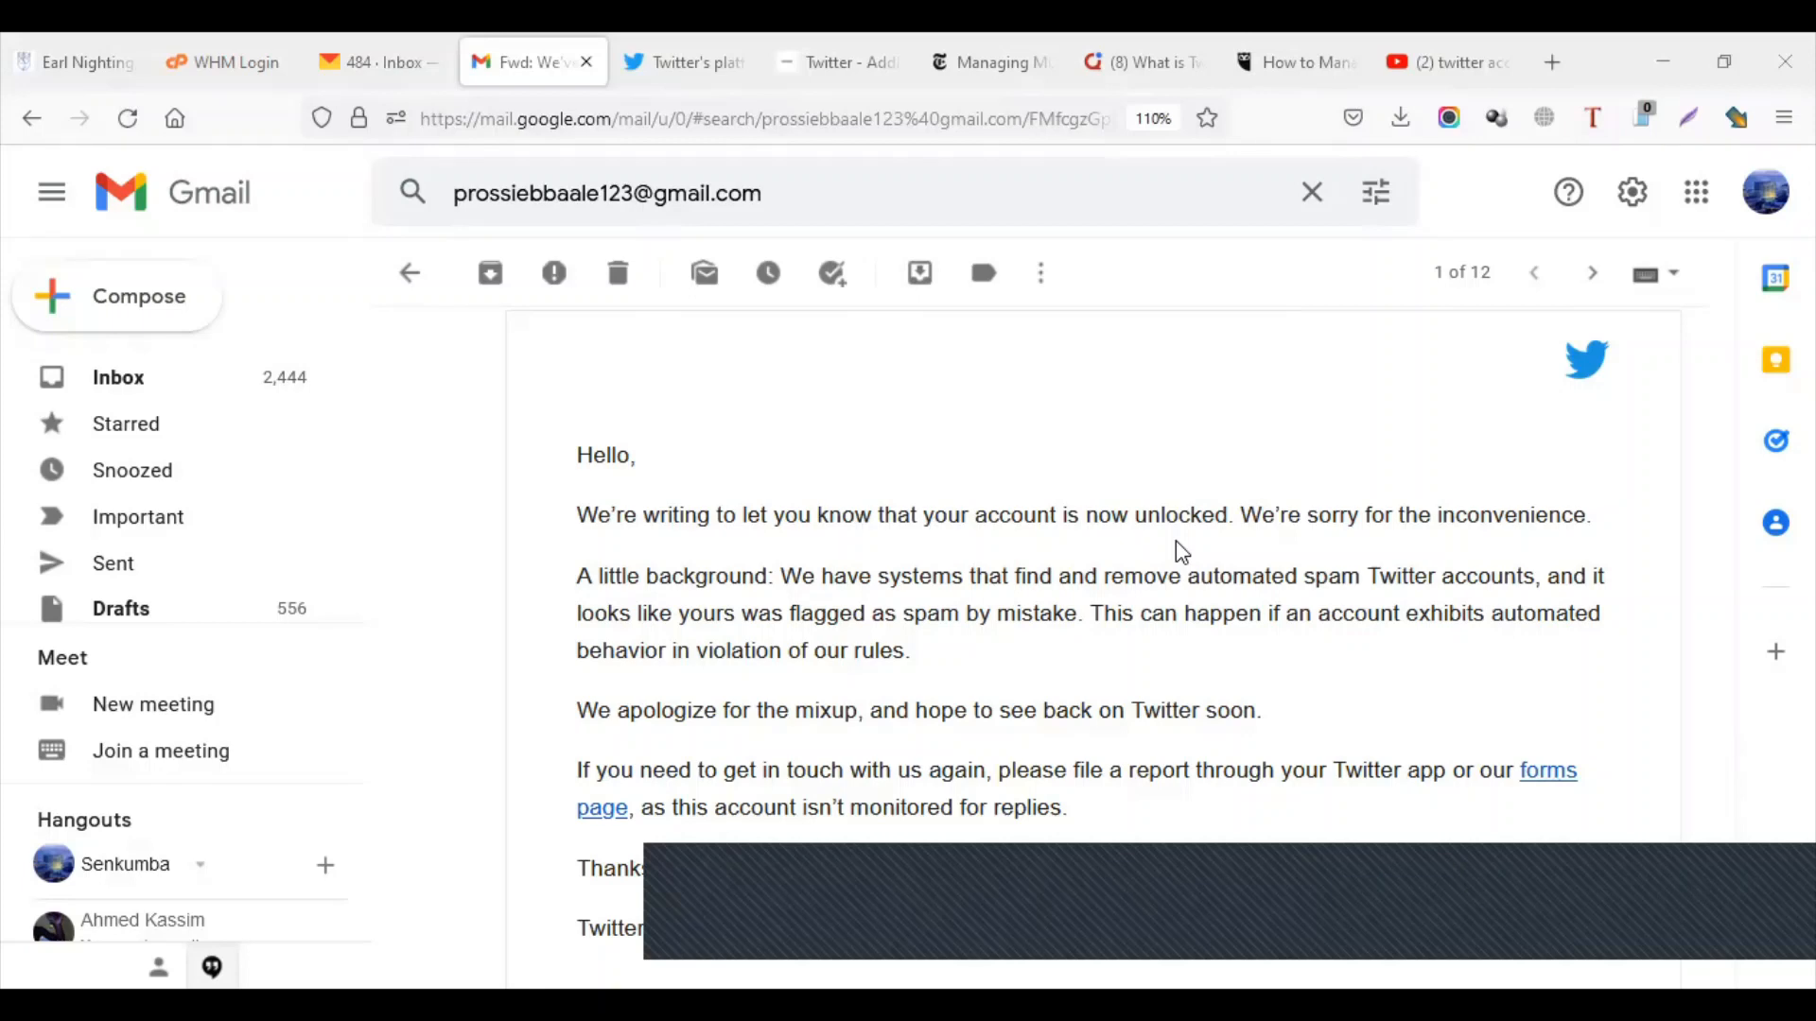
{"action": "mouse_move", "coordinate": [895, 584]}
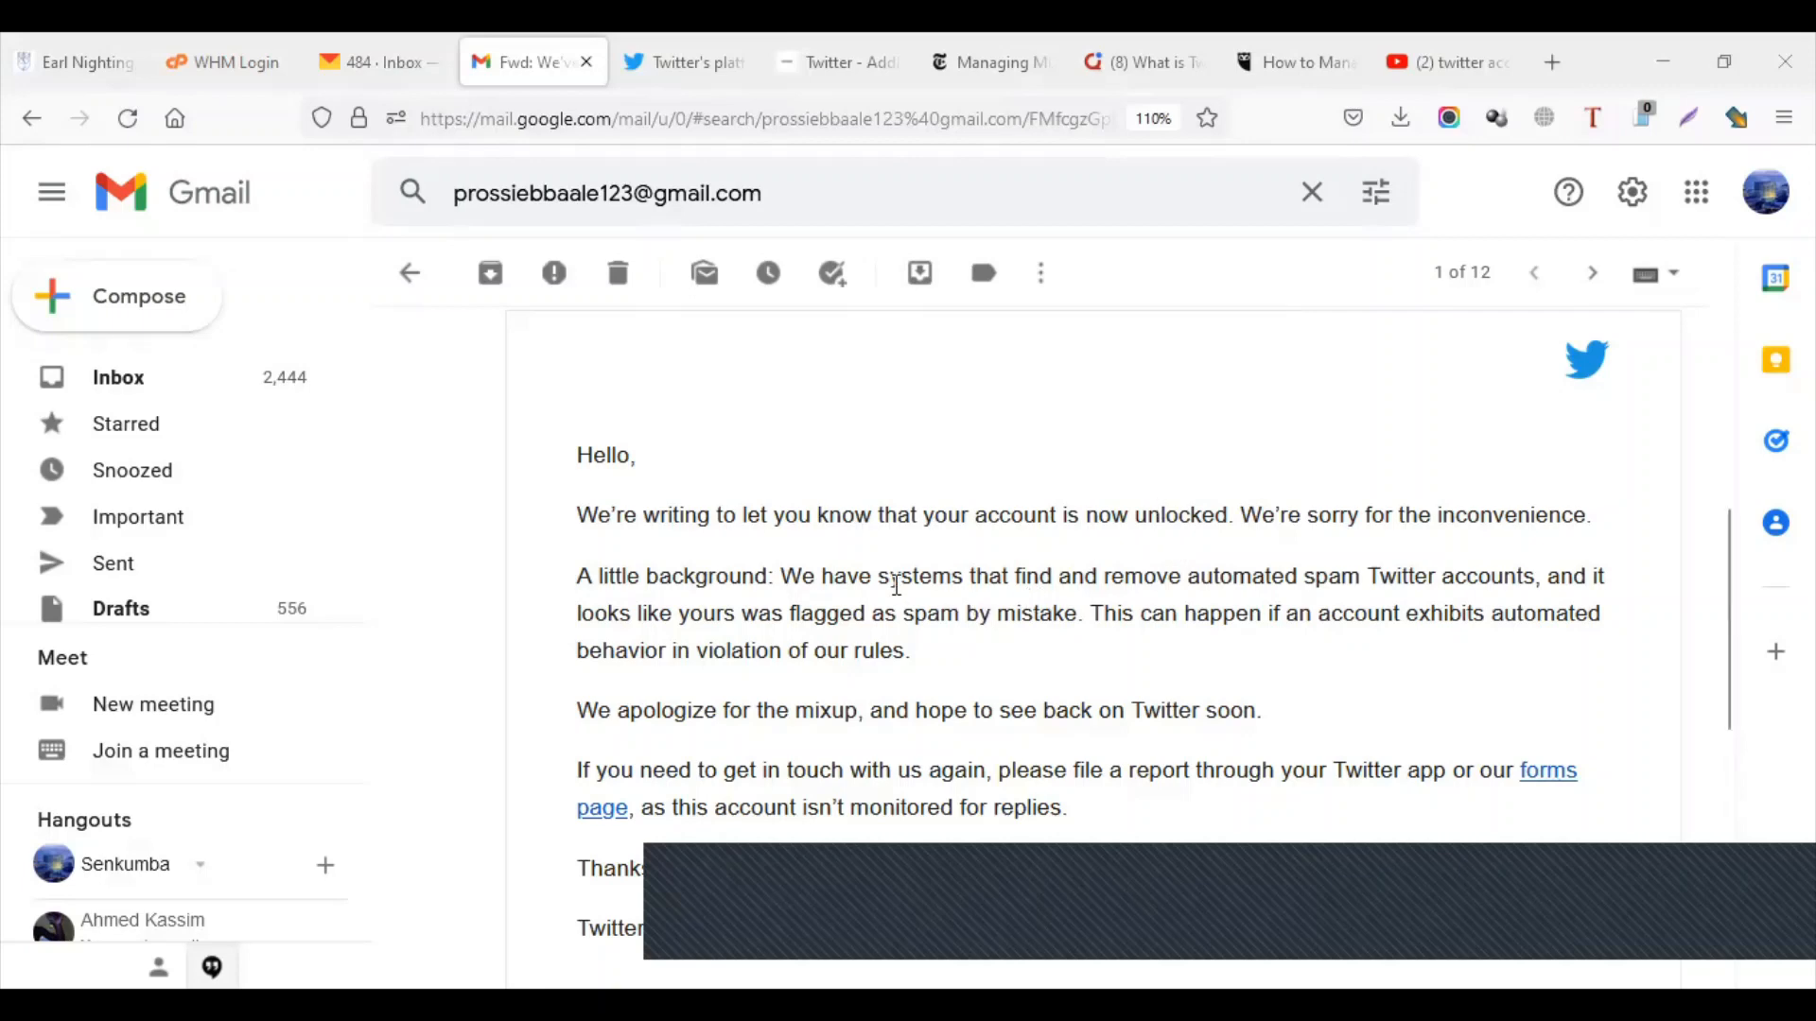
{"action": "mouse_move", "coordinate": [579, 531]}
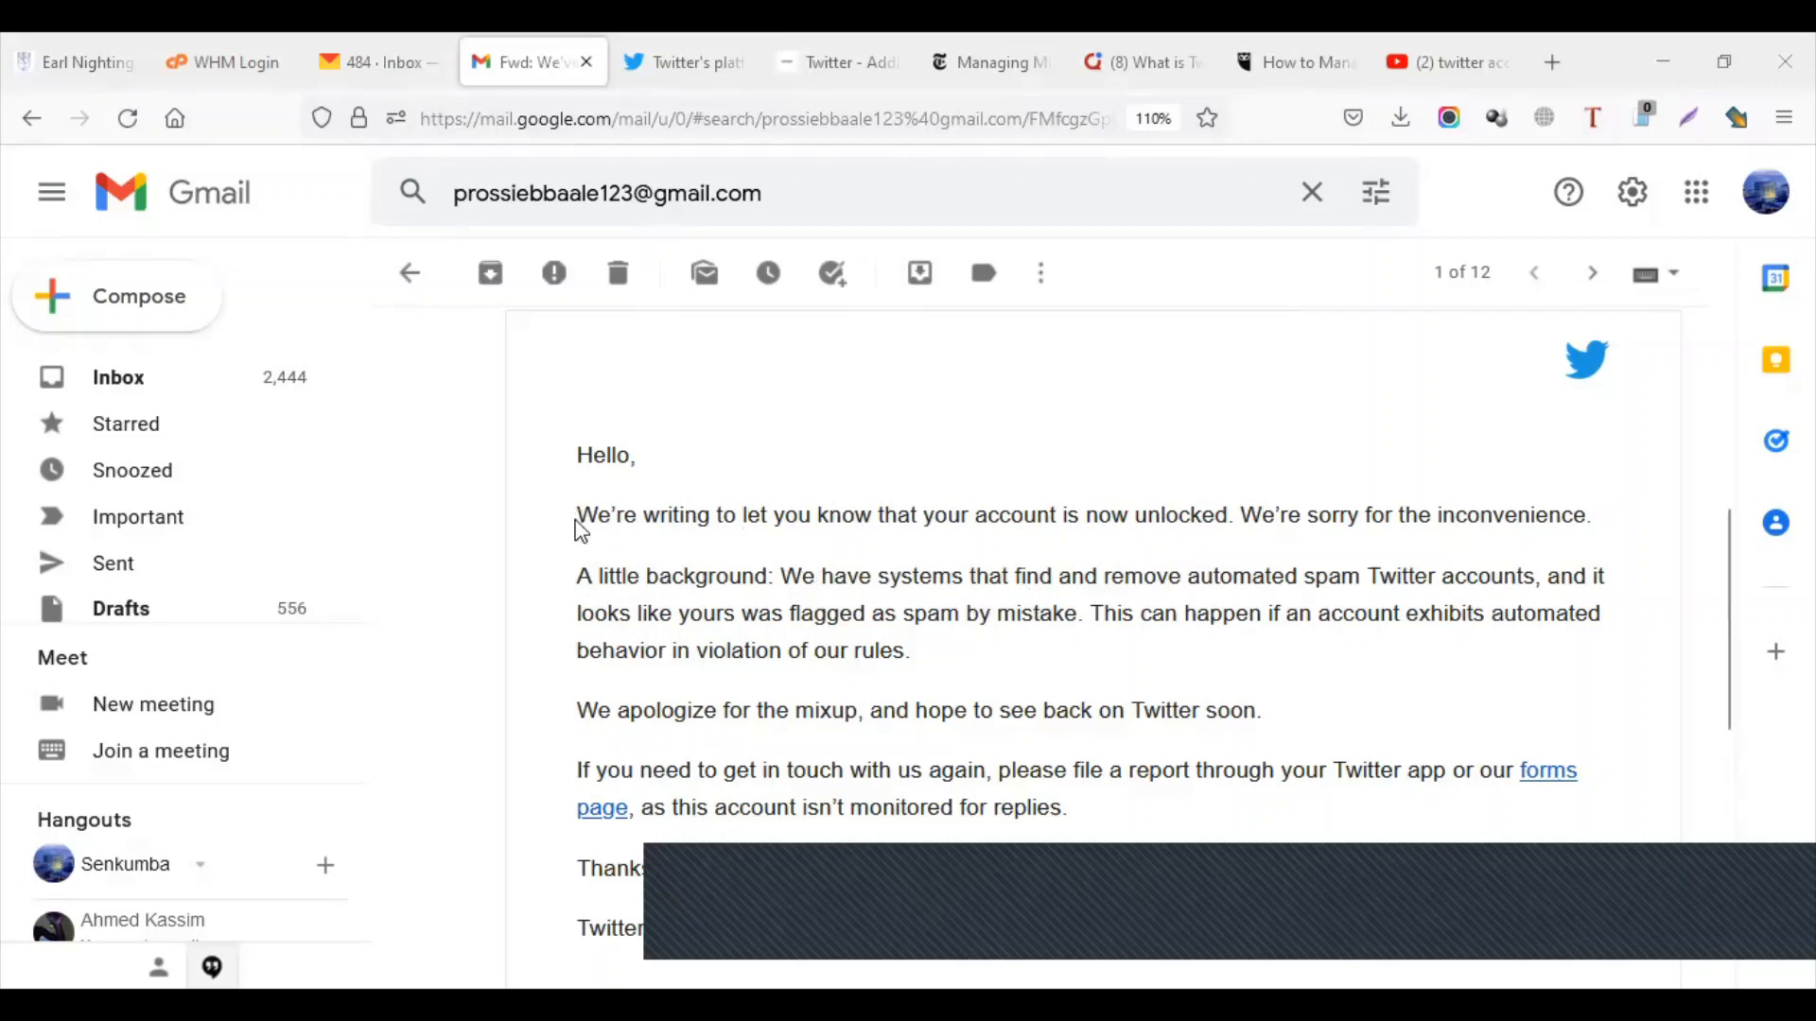
Step: Drag across the page content in the browser
{"action": "left_click_drag", "start_coordinate": [576, 515], "coordinate": [1213, 516]}
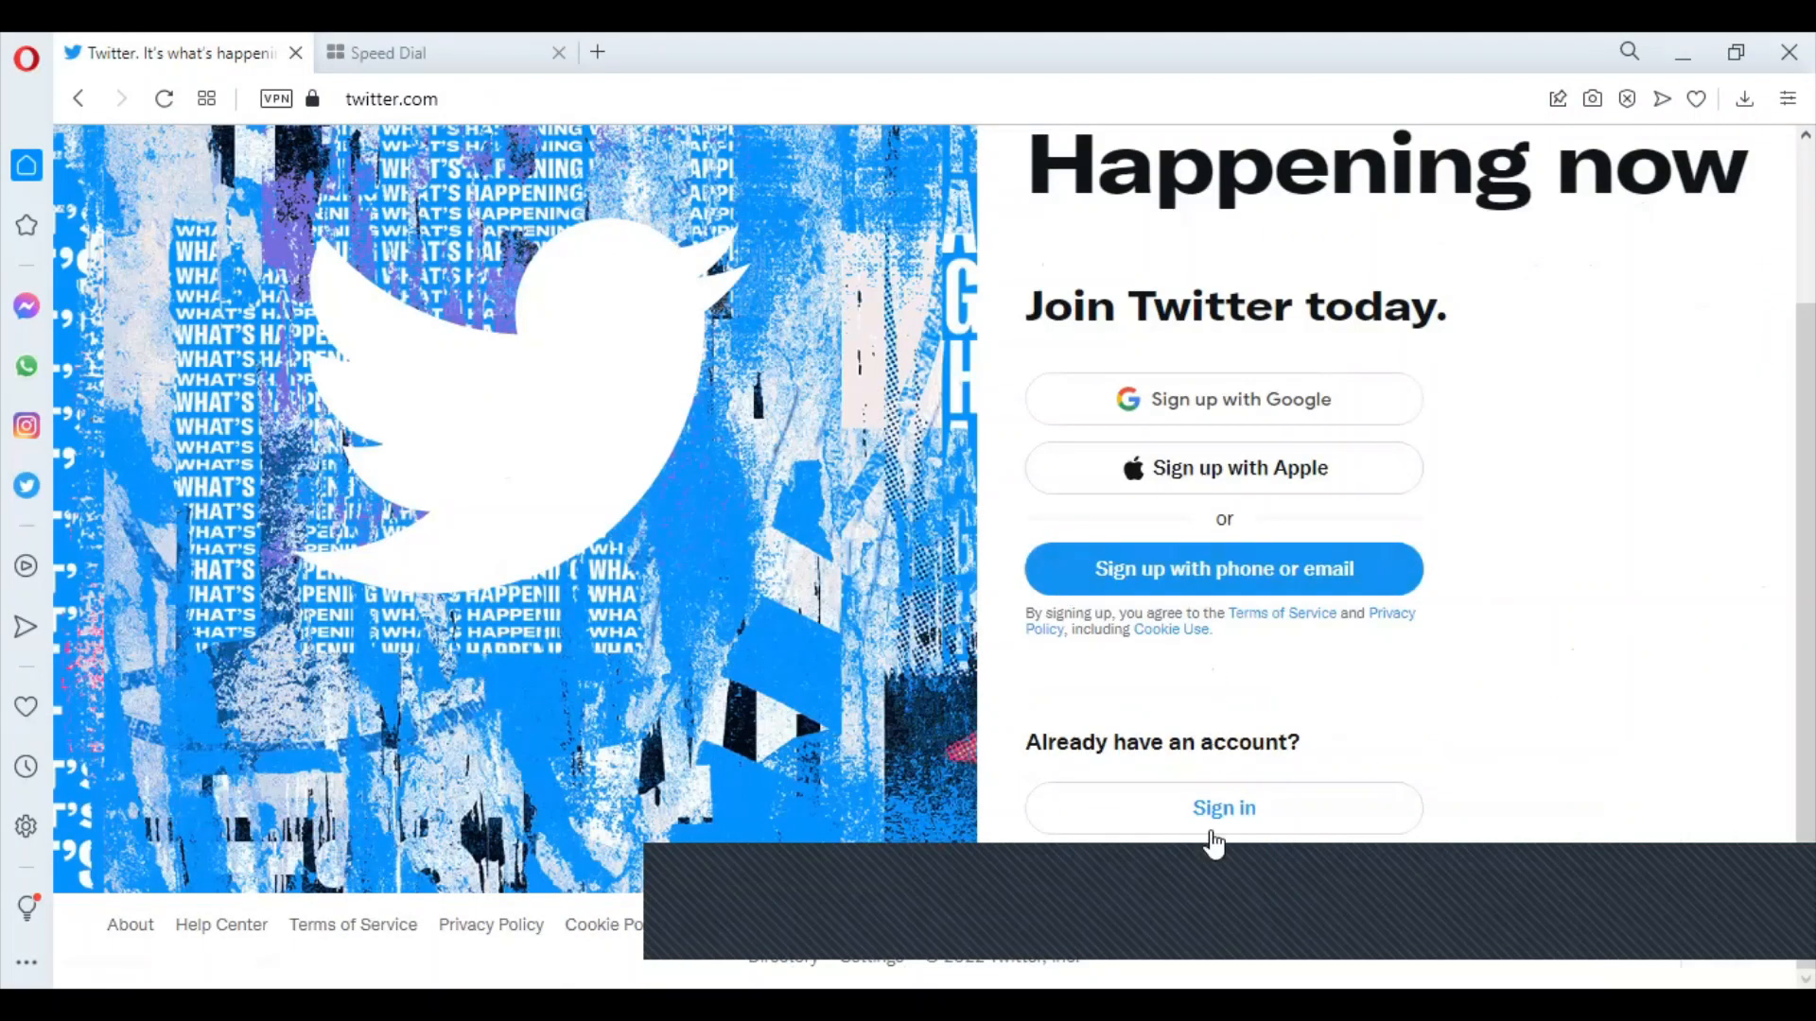
{"action": "mouse_move", "coordinate": [1363, 942]}
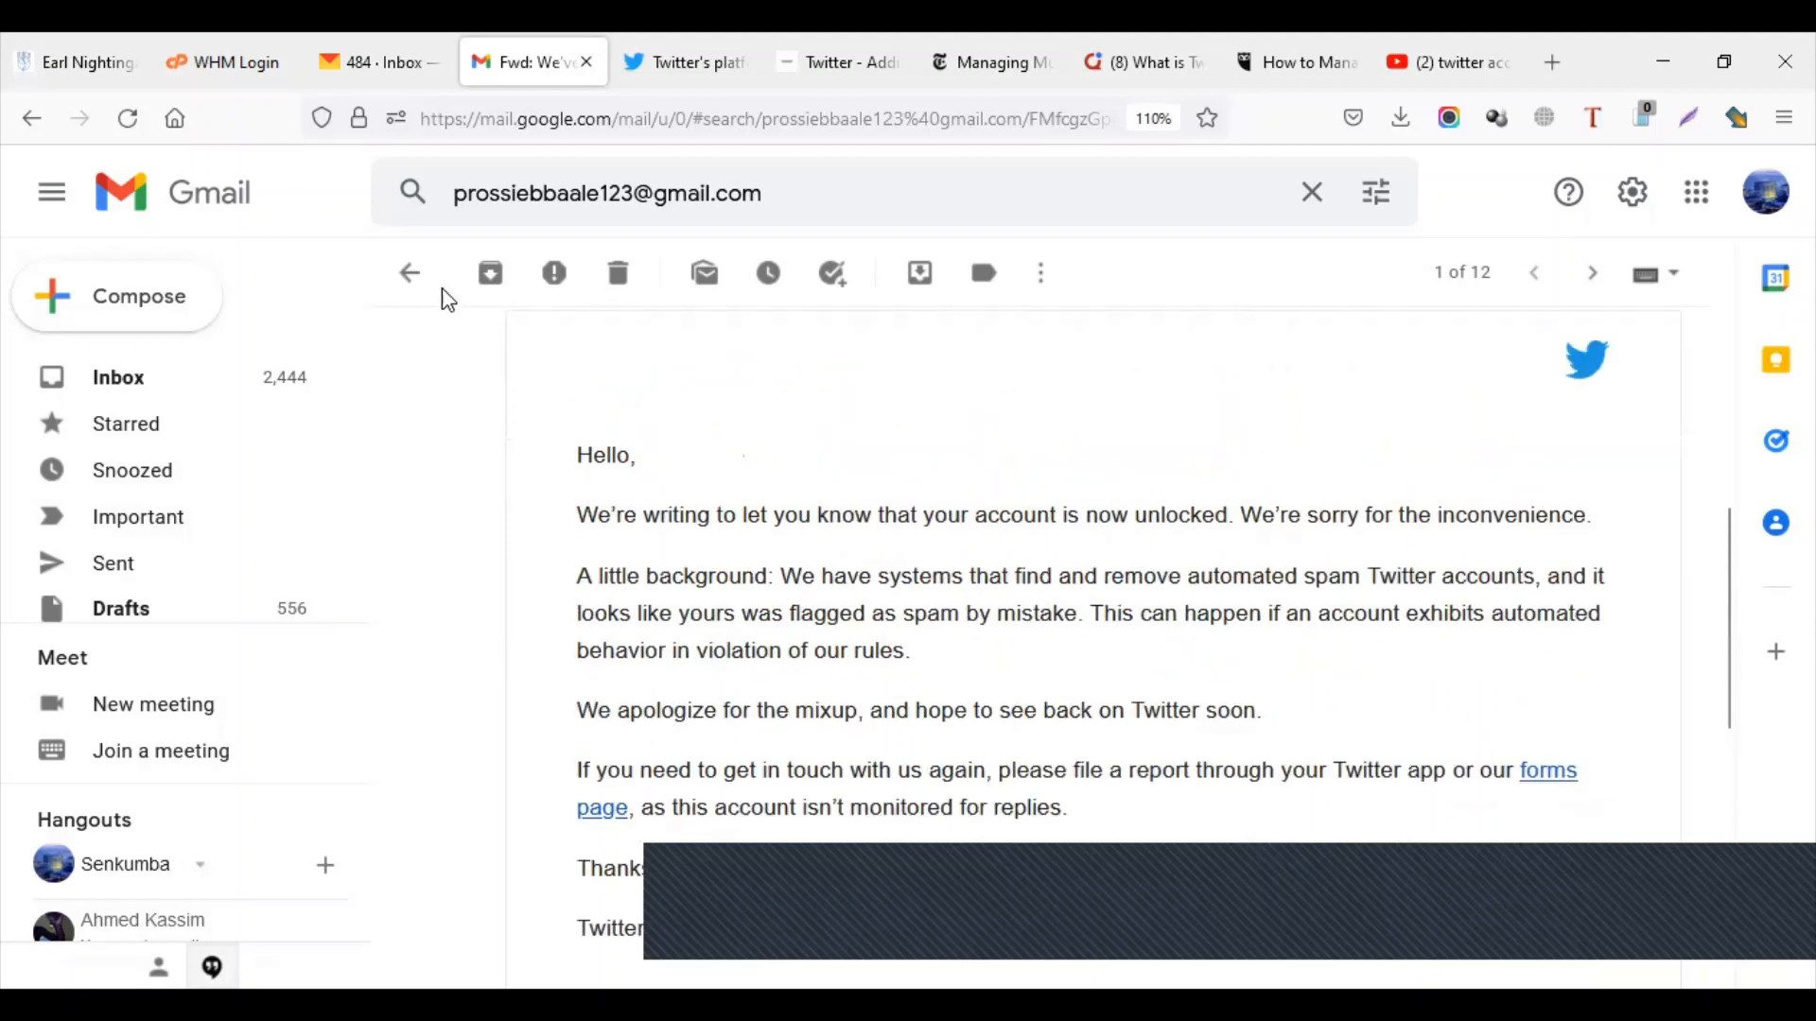
Step: Review the original lock-notice email, highlighting key lines, then open the newer appeal reply
{"action": "left_click", "coordinate": [408, 273]}
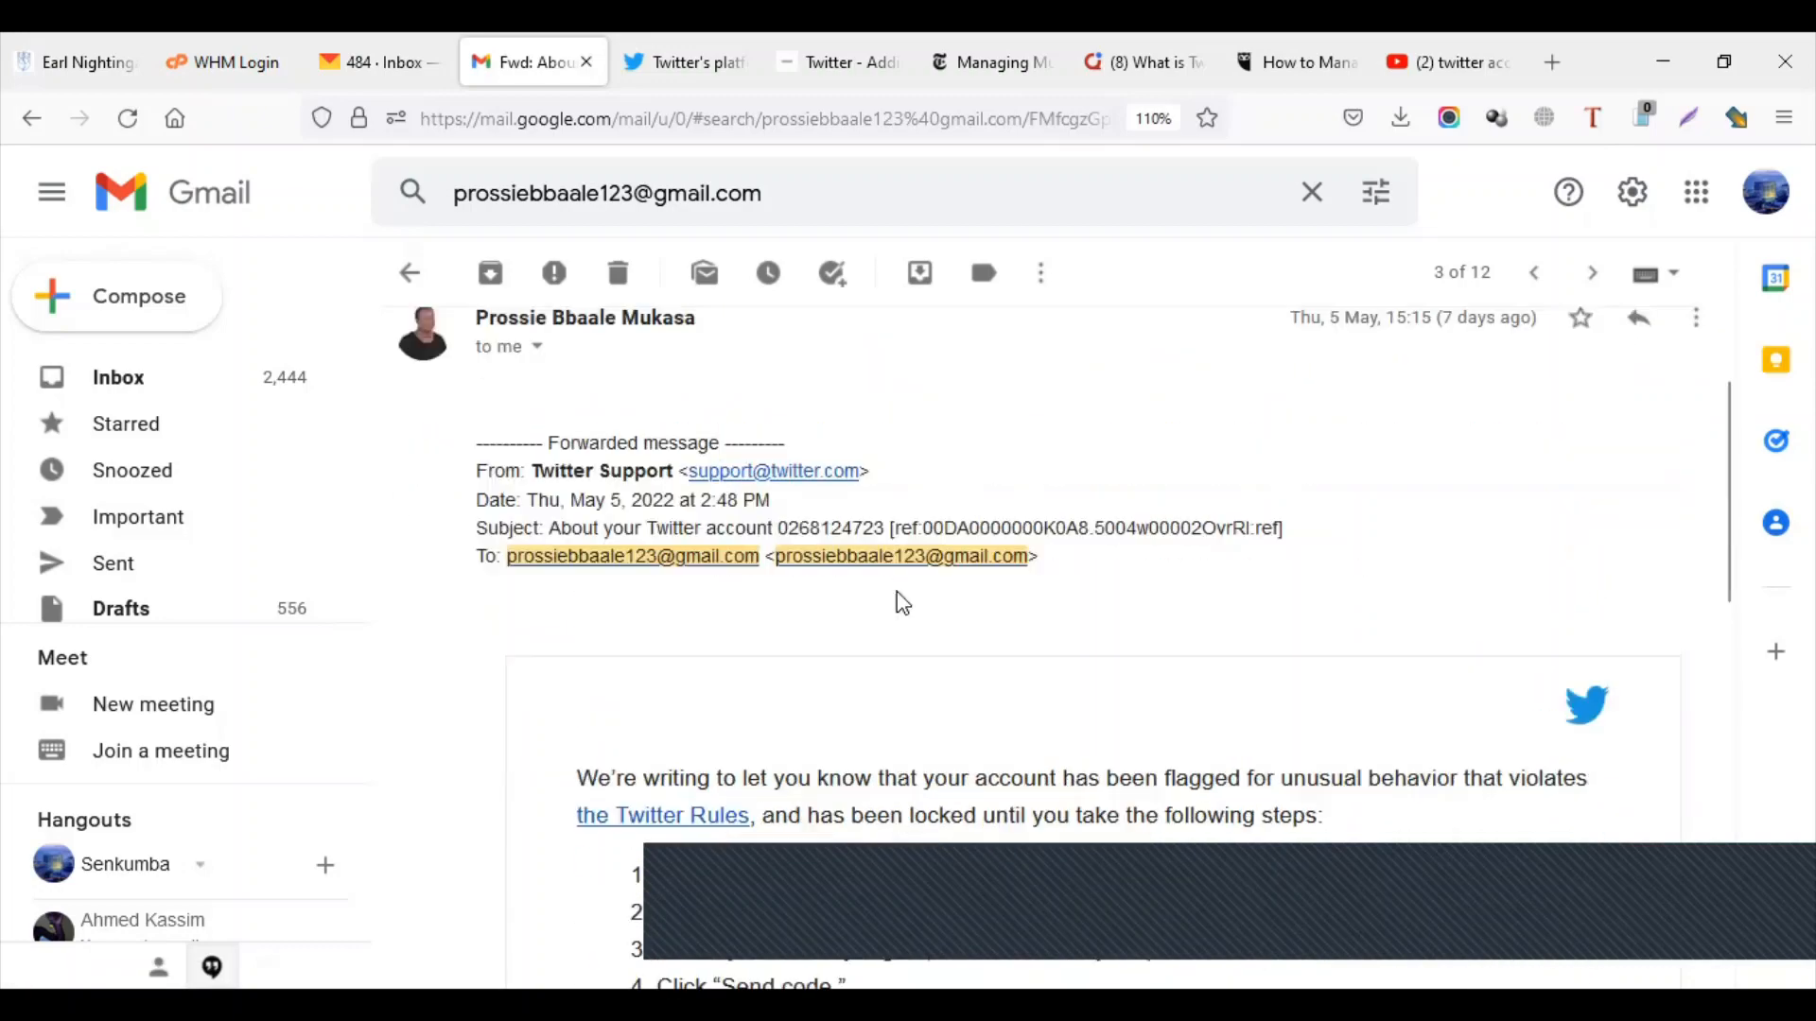
{"action": "scroll", "scroll_direction": "down", "scroll_amount": 3}
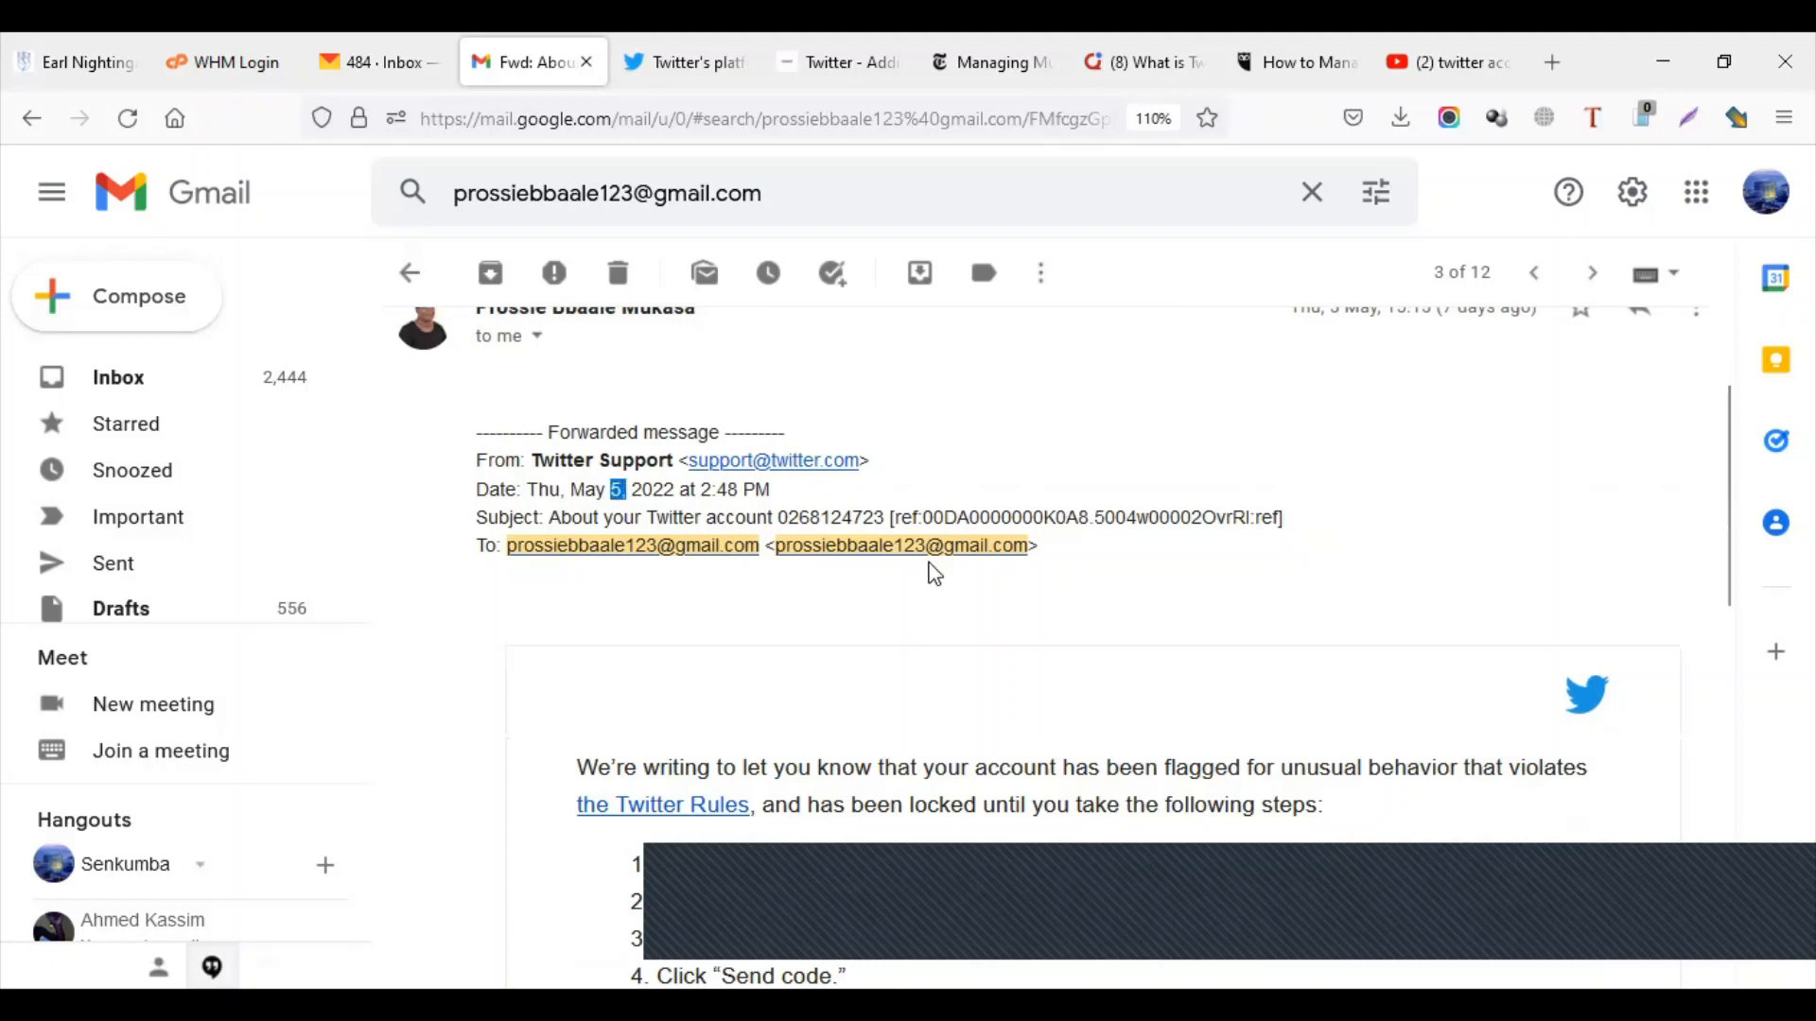
{"action": "scroll", "scroll_direction": "down", "scroll_amount": 3}
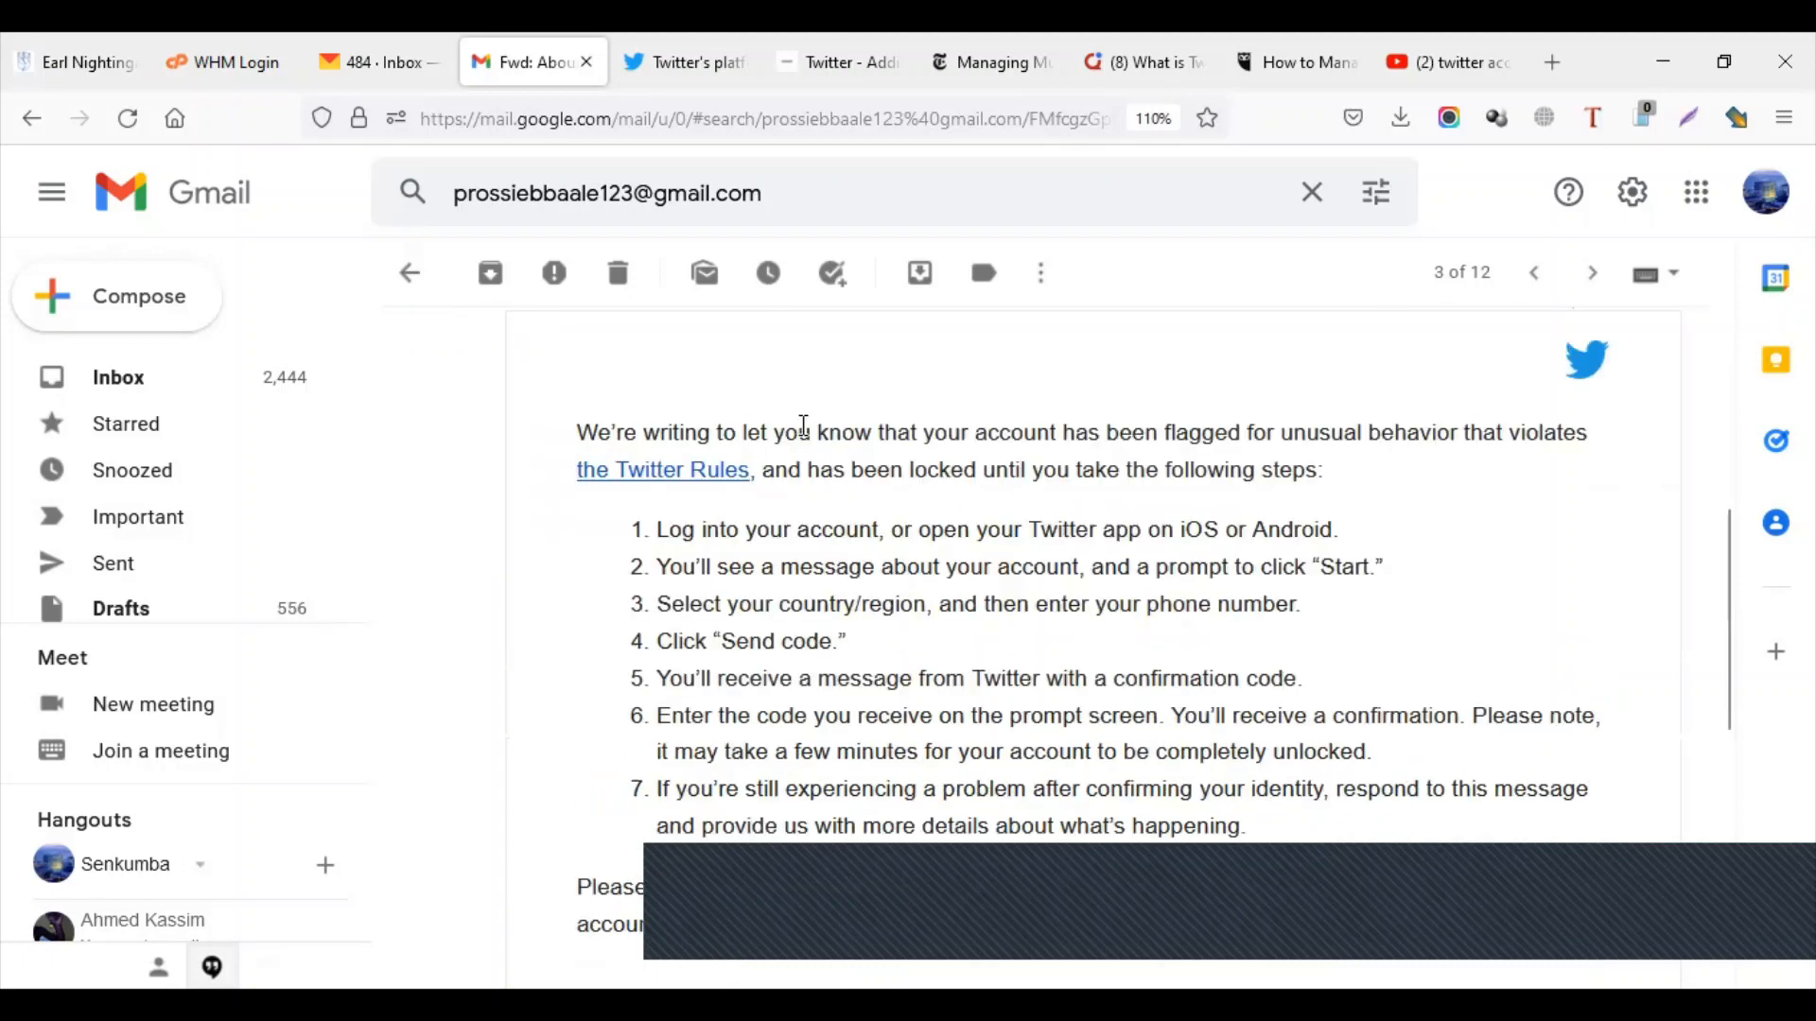
{"action": "left_click_drag", "start_coordinate": [1102, 432], "coordinate": [1329, 433]}
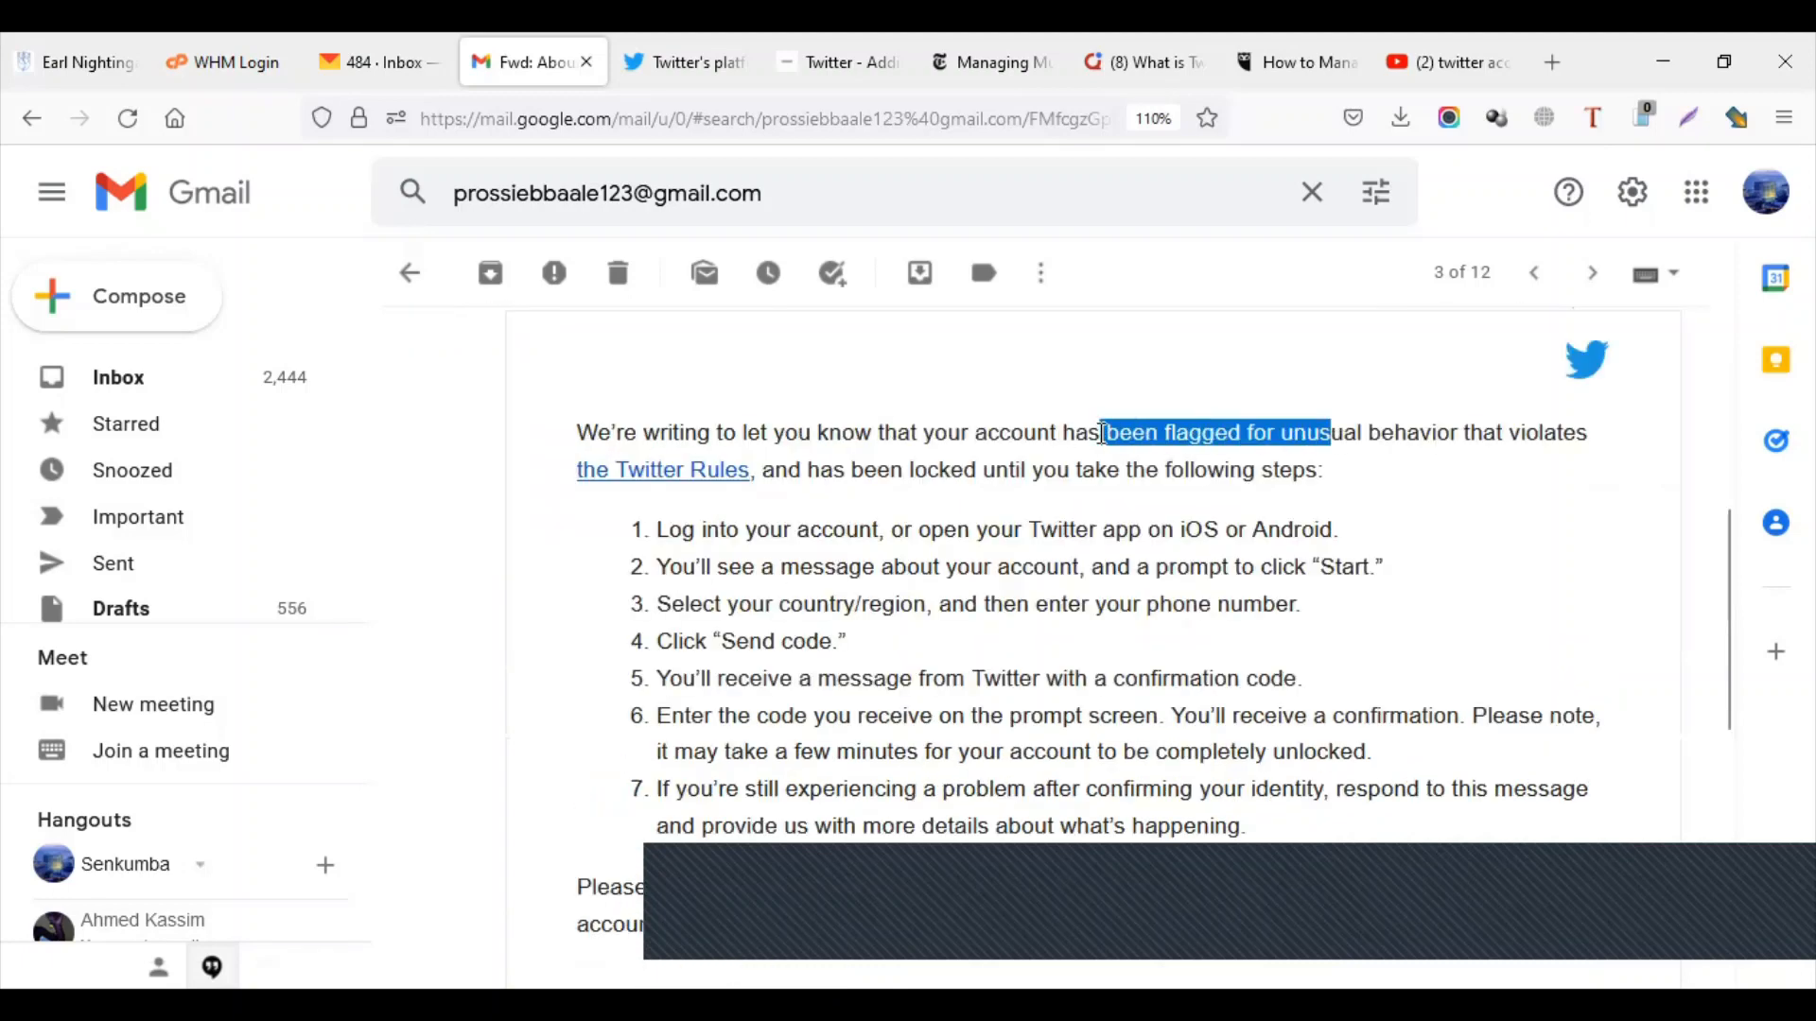
{"action": "left_click_drag", "start_coordinate": [1100, 432], "coordinate": [1479, 432]}
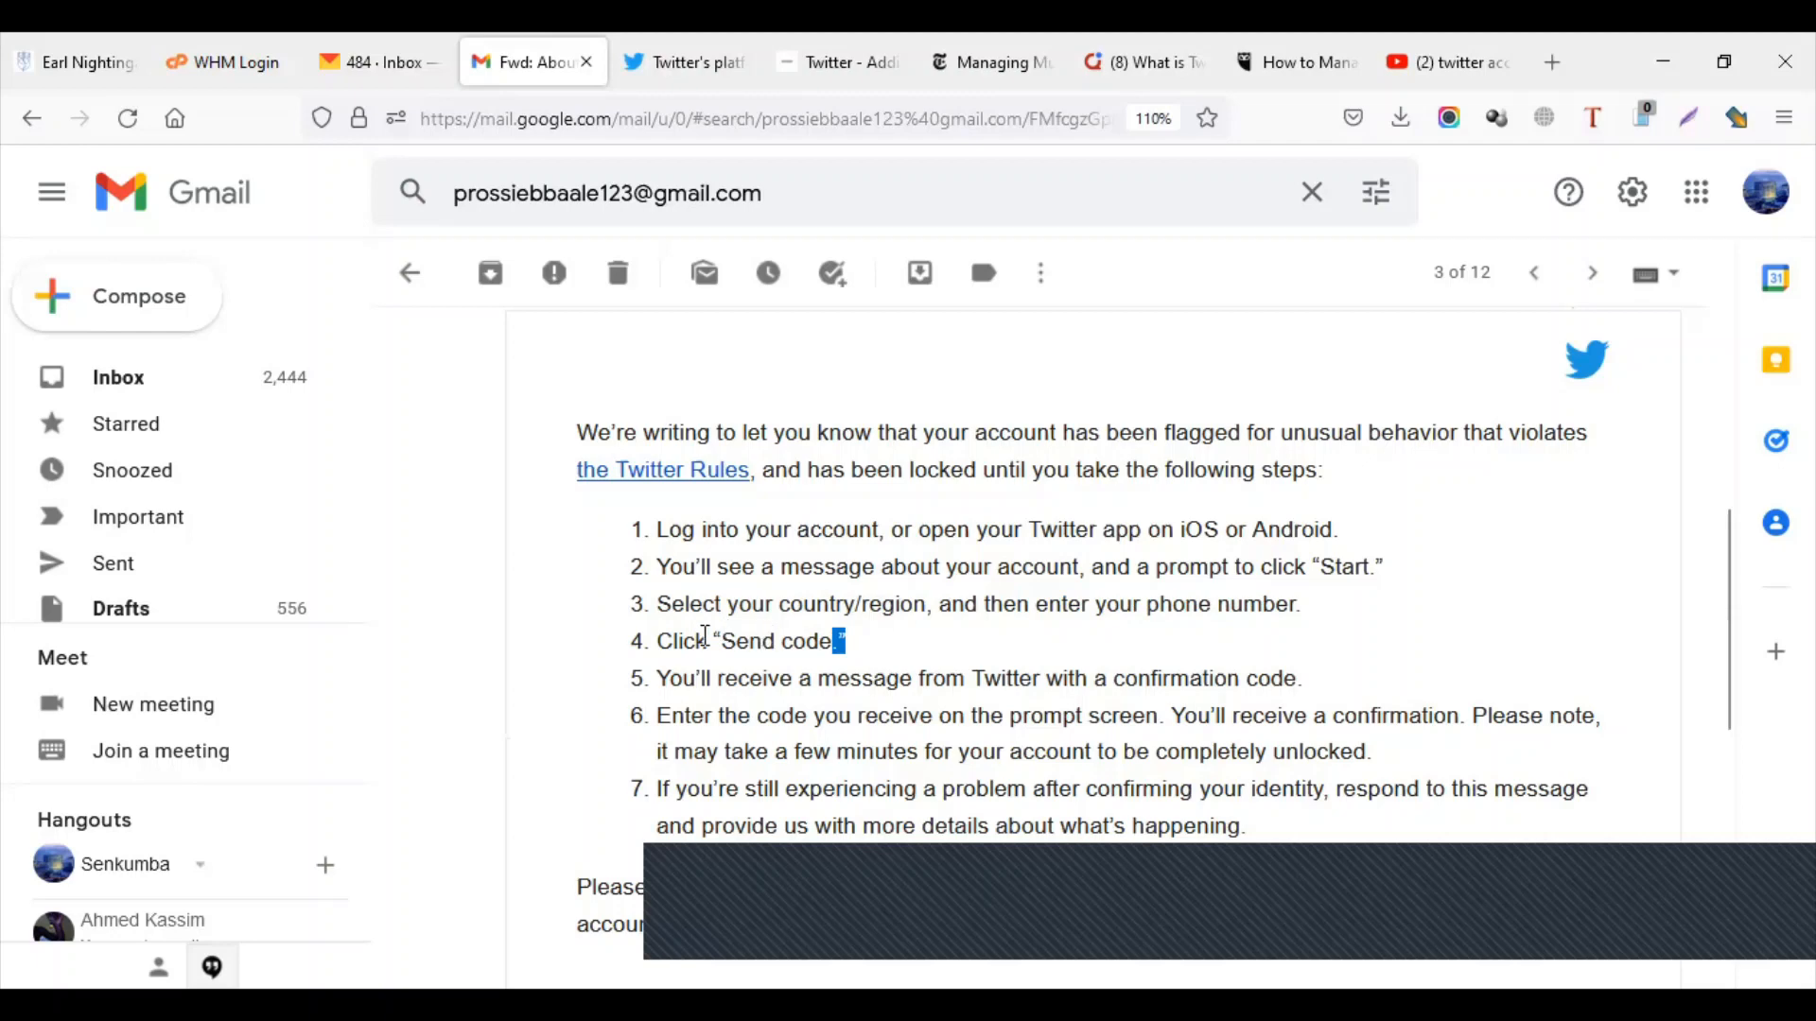
{"action": "double_click", "coordinate": [778, 640]}
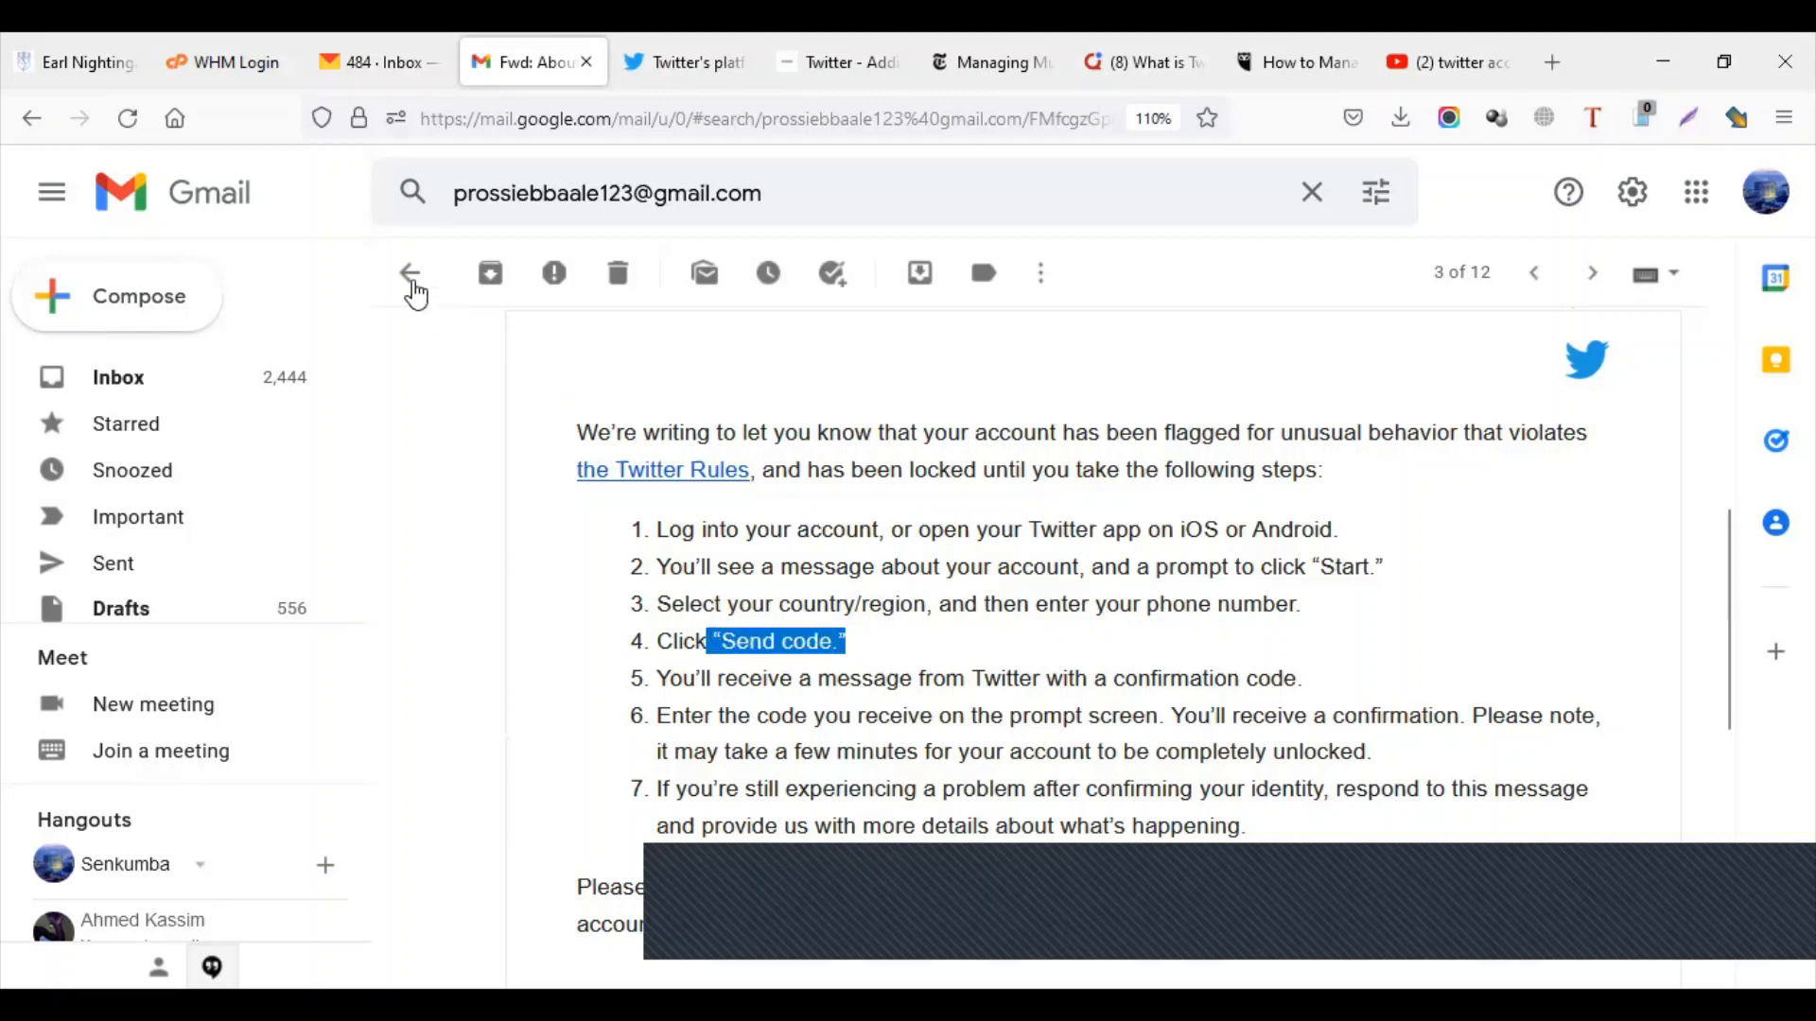
{"action": "left_click", "coordinate": [412, 273]}
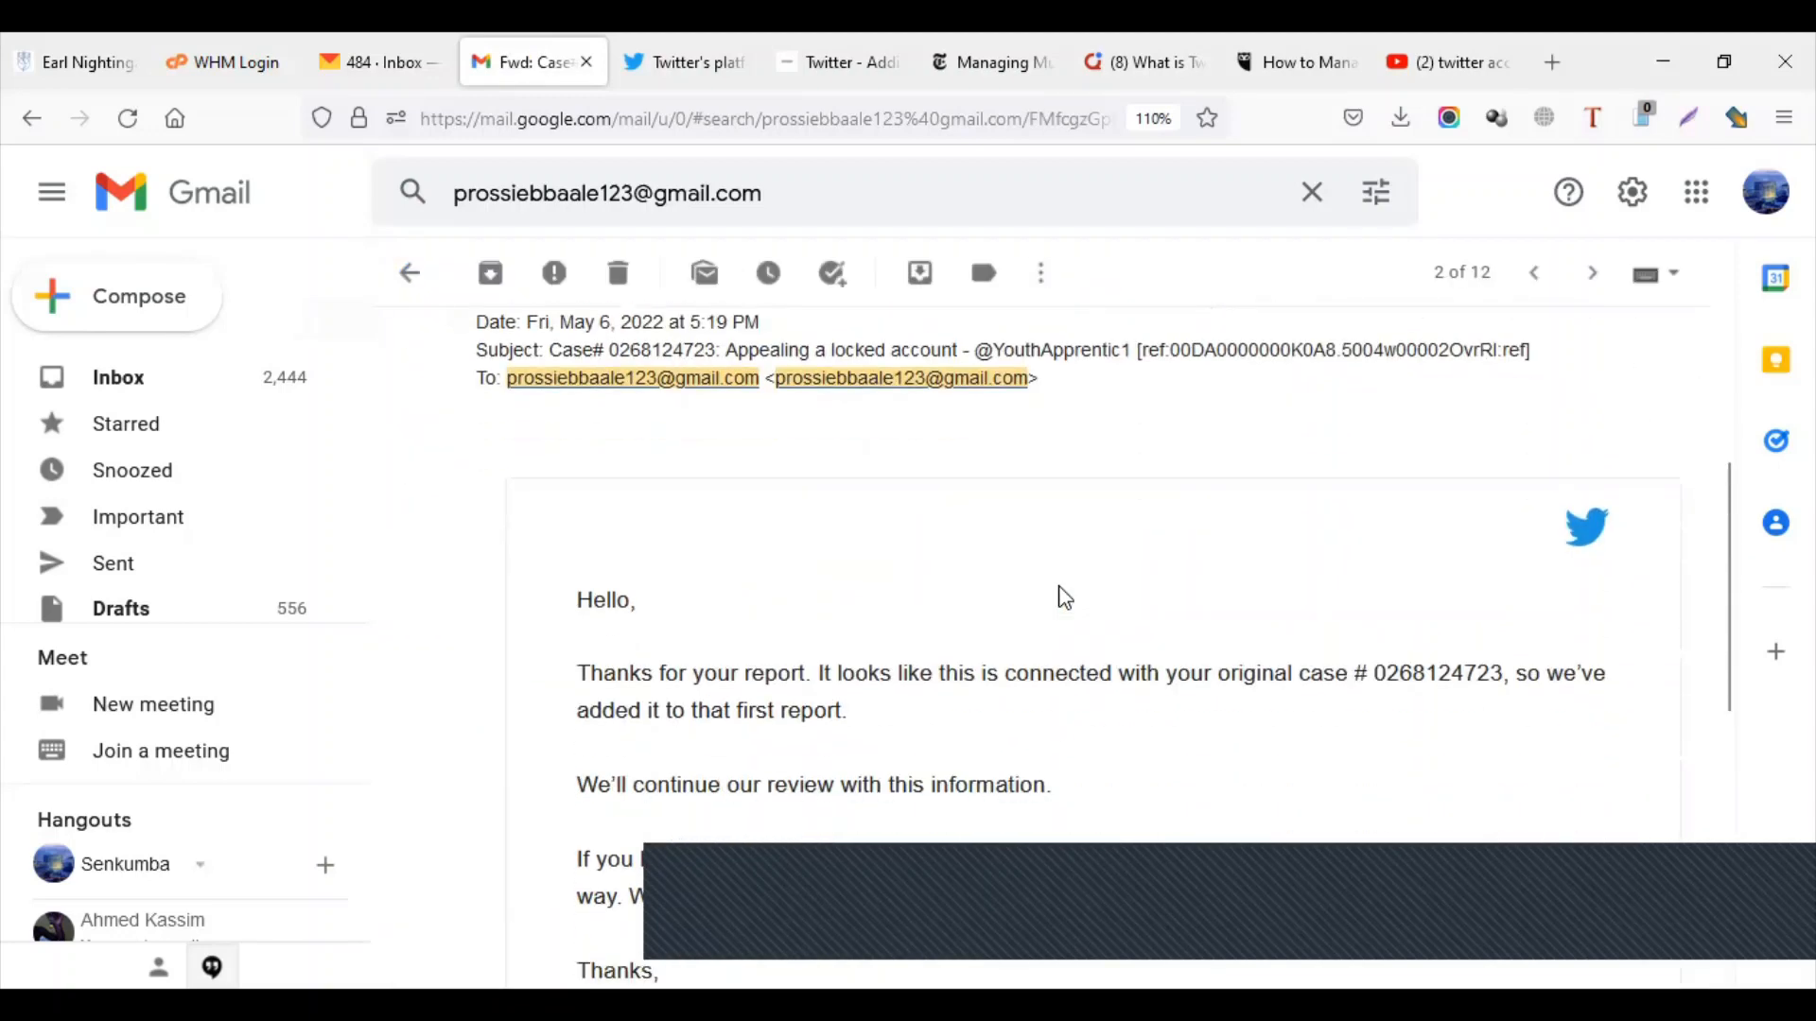
{"action": "scroll", "scroll_direction": "down", "scroll_amount": 3}
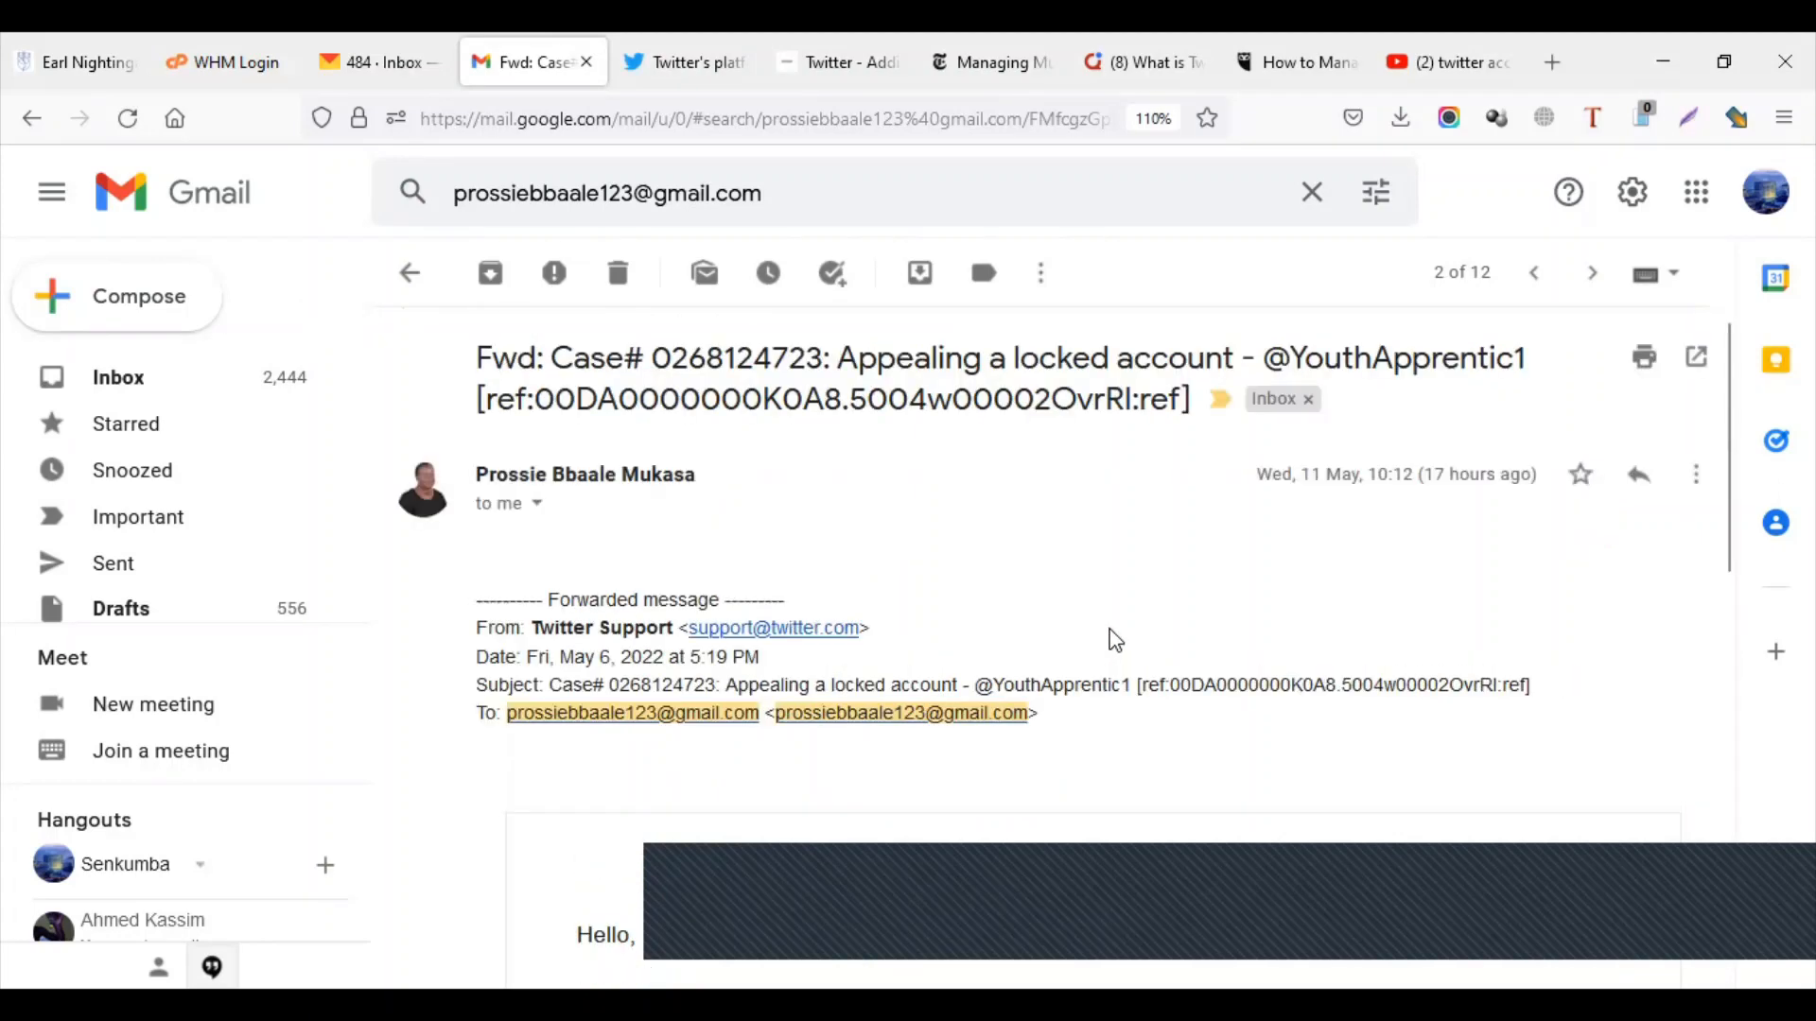
{"action": "scroll", "scroll_direction": "down", "scroll_amount": 3}
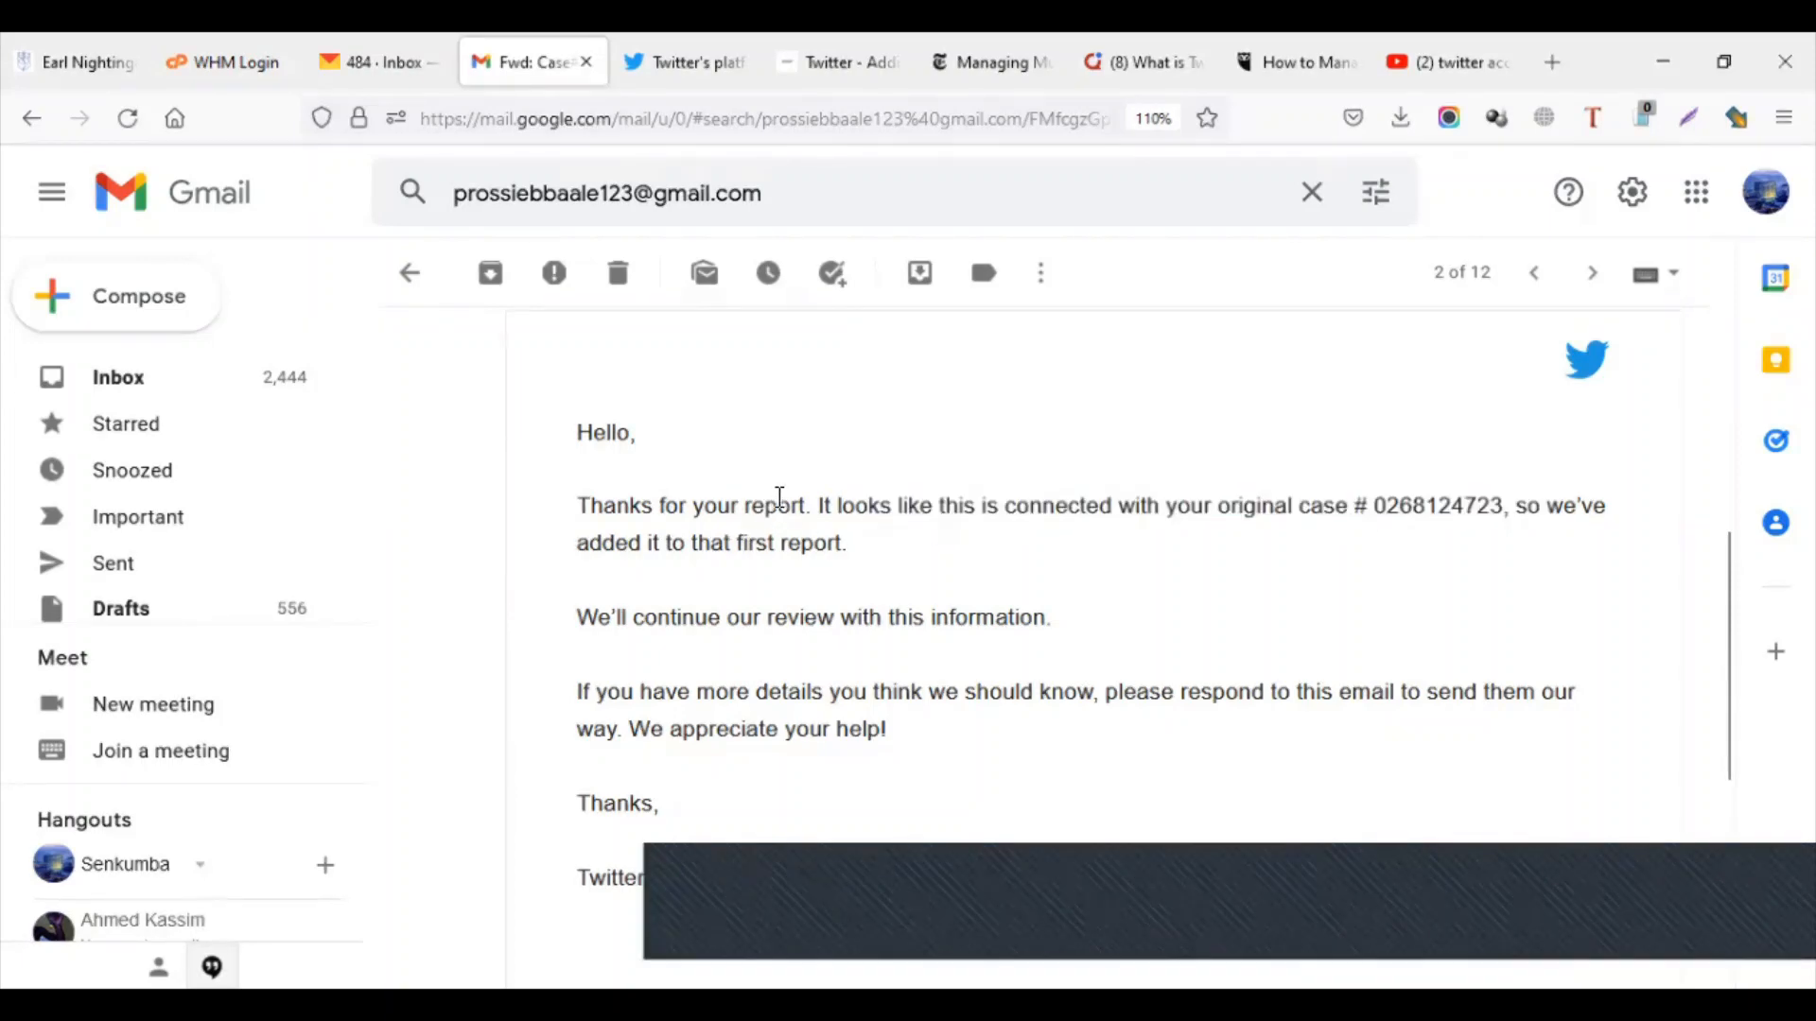
{"action": "mouse_move", "coordinate": [835, 533]}
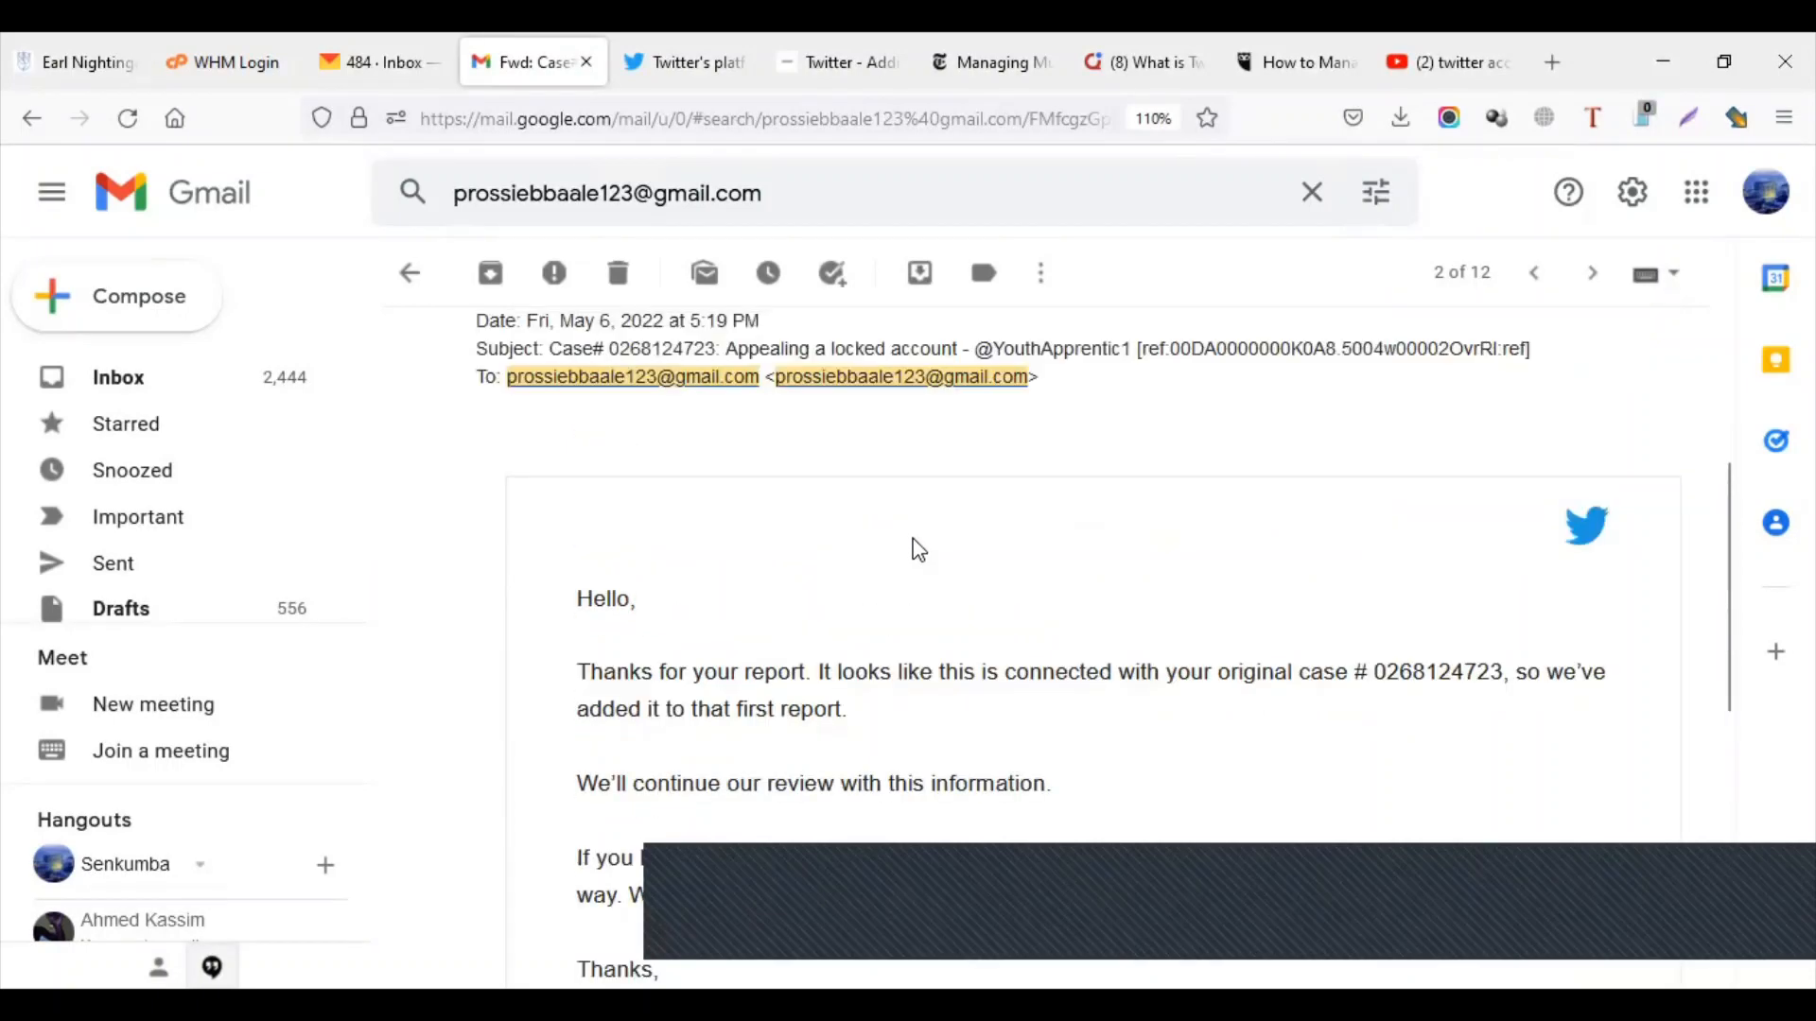
{"action": "scroll", "scroll_direction": "down", "scroll_amount": 3}
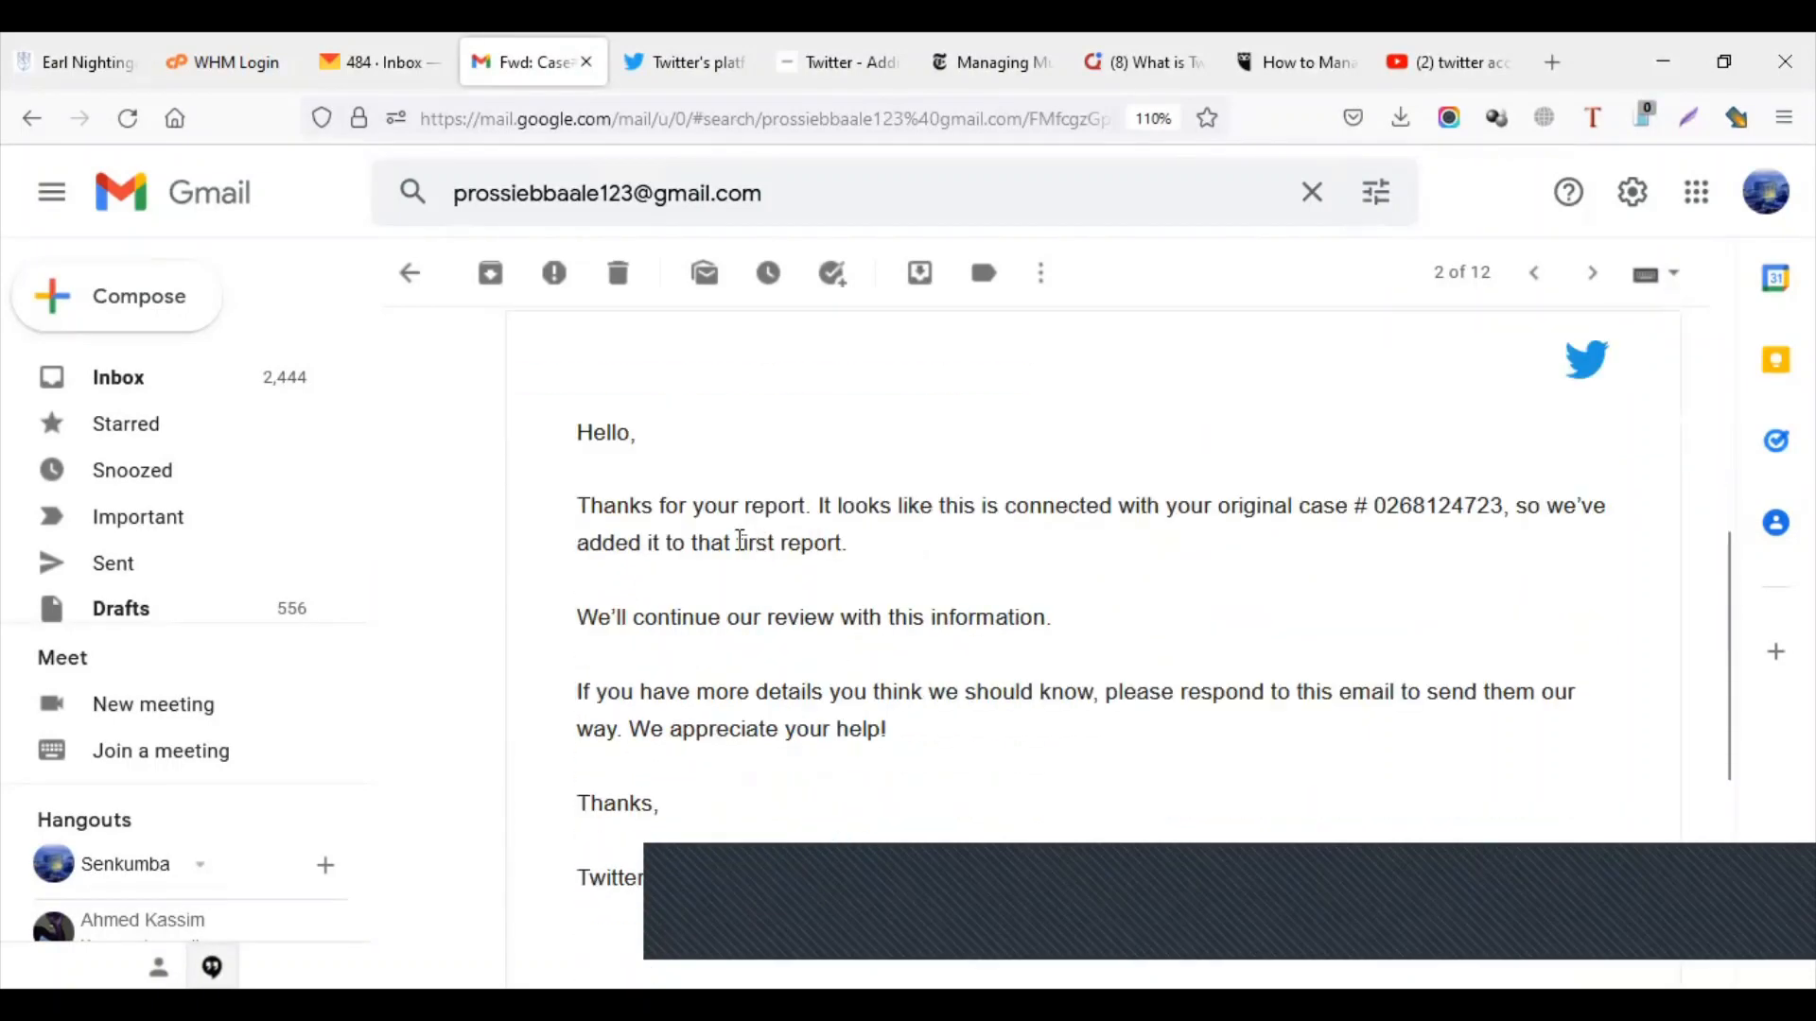
{"action": "left_click_drag", "start_coordinate": [619, 506], "coordinate": [1237, 506]}
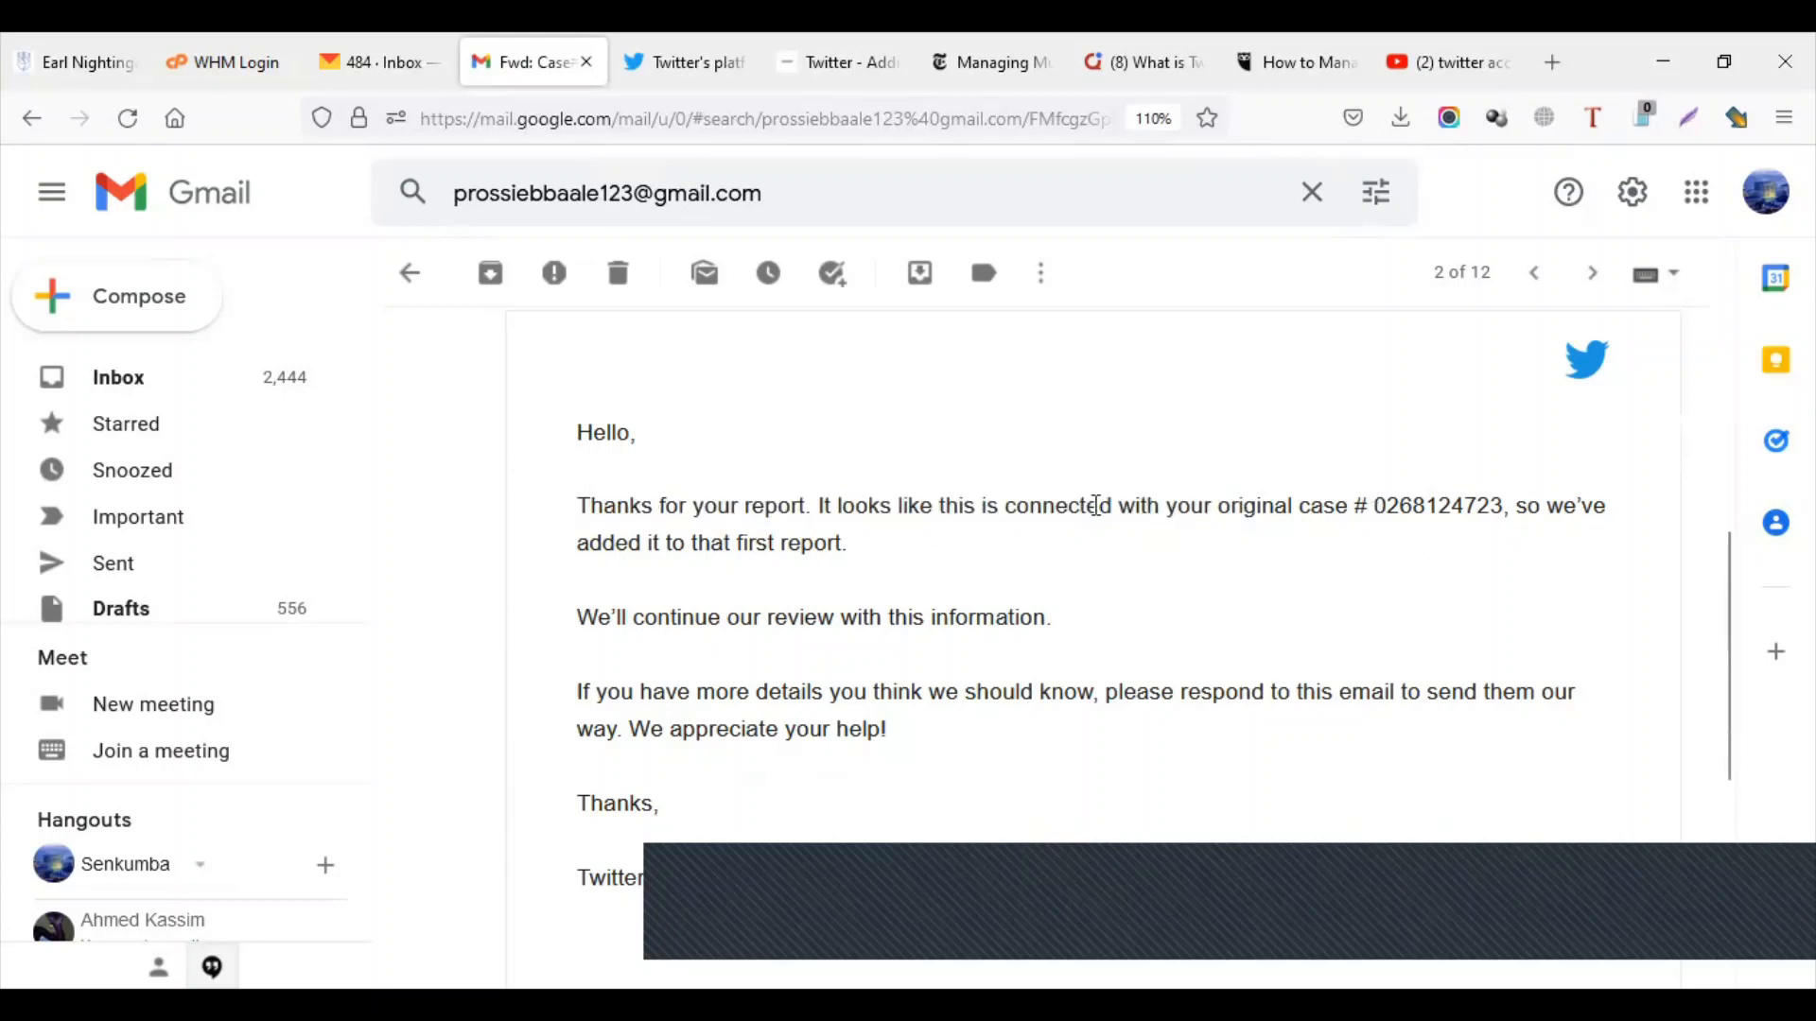
{"action": "left_click_drag", "start_coordinate": [576, 506], "coordinate": [1415, 506]}
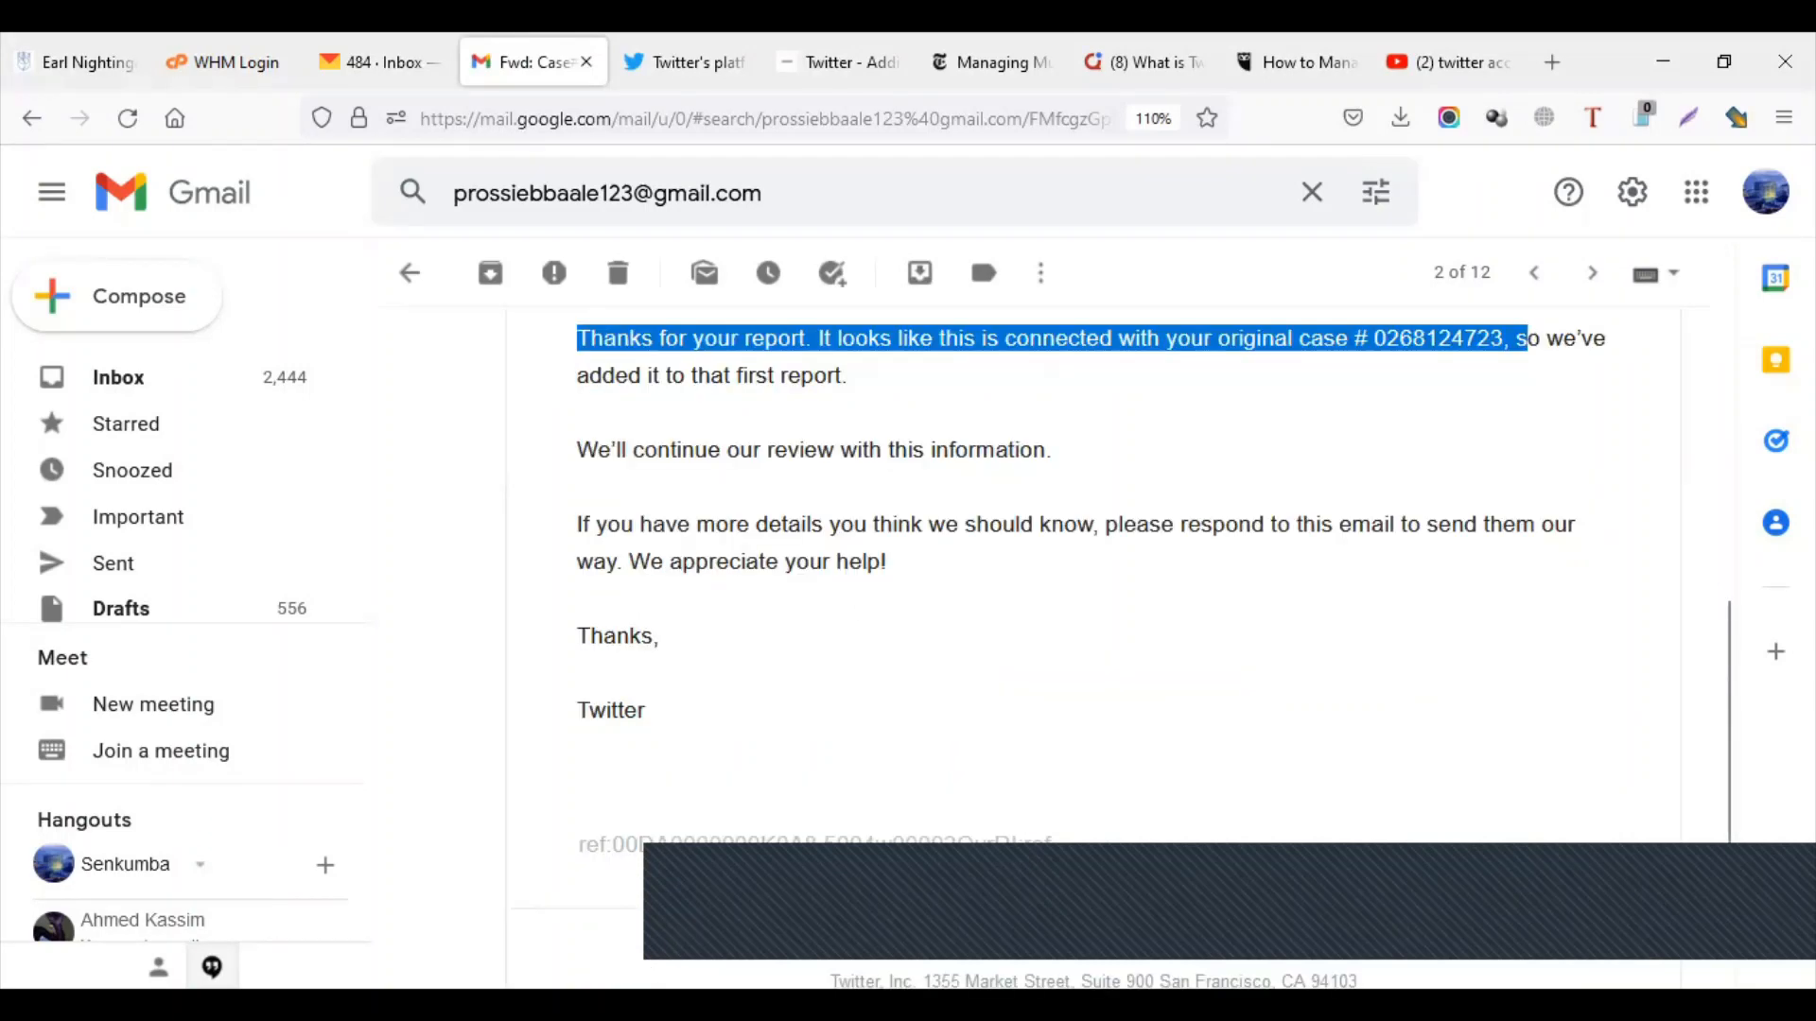
{"action": "mouse_move", "coordinate": [1185, 821]}
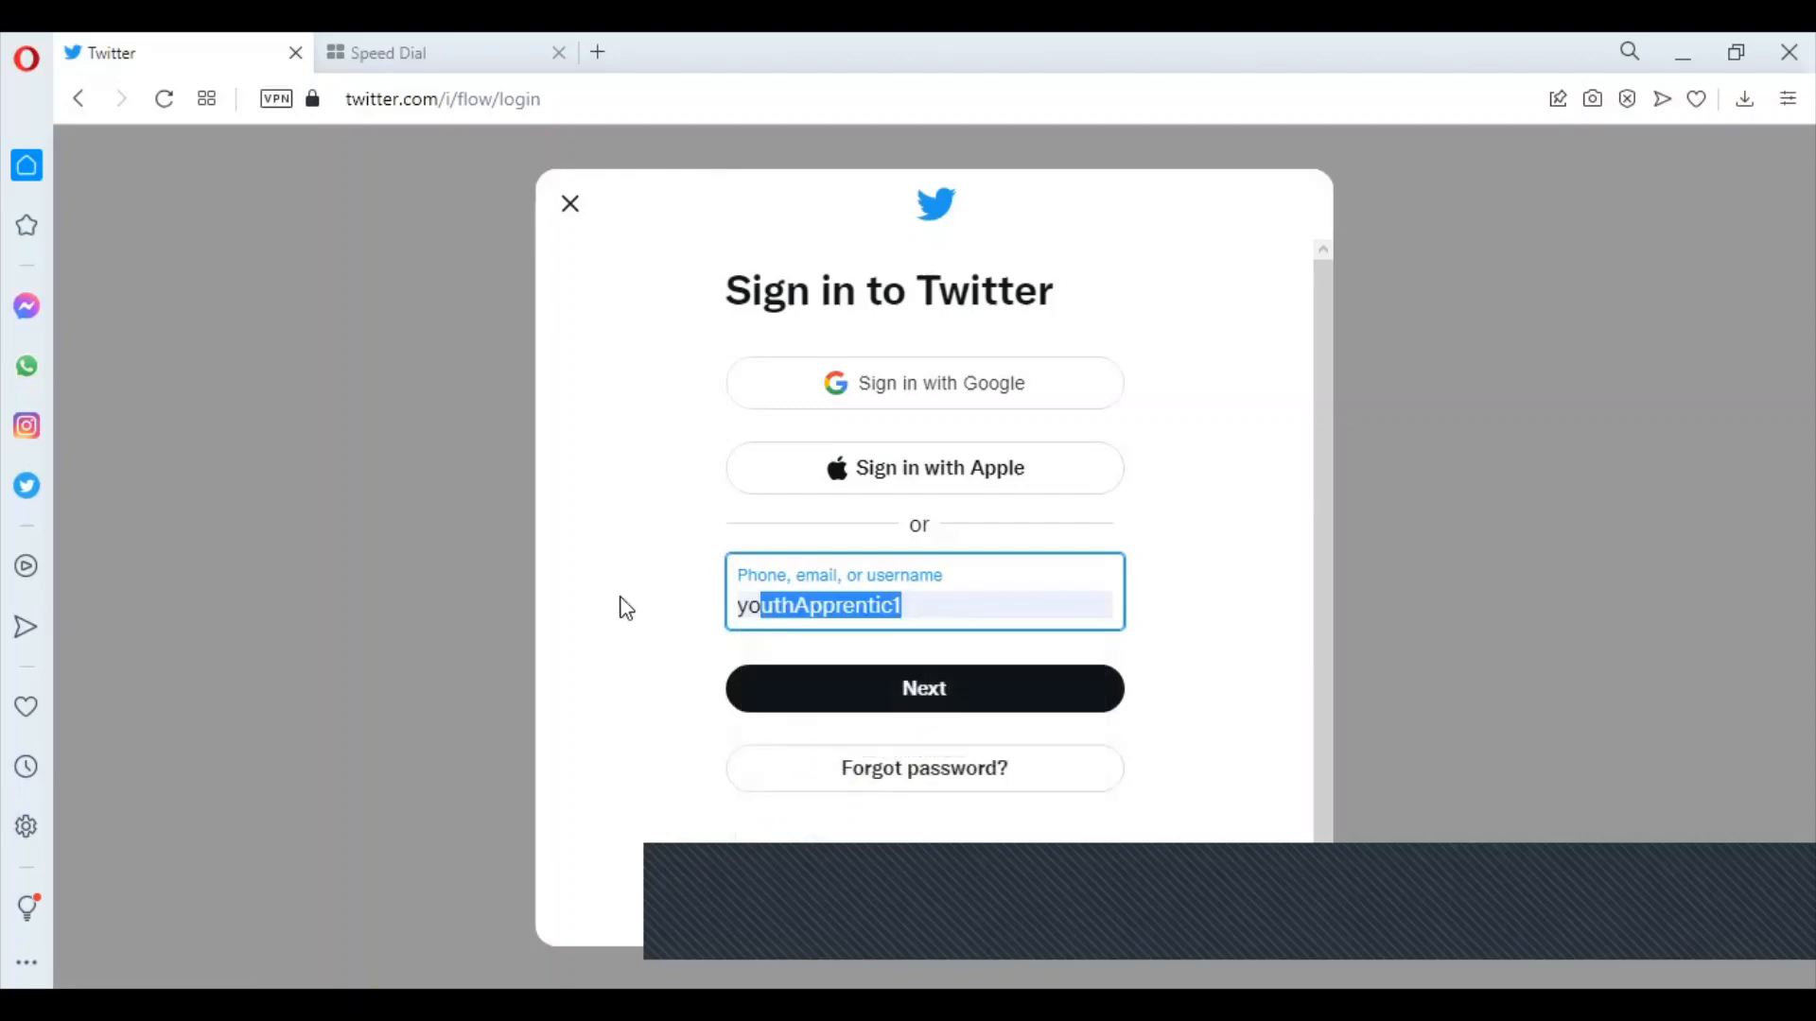
Step: Submit the username and password to sign back into the restored account
{"action": "left_click", "coordinate": [923, 688]}
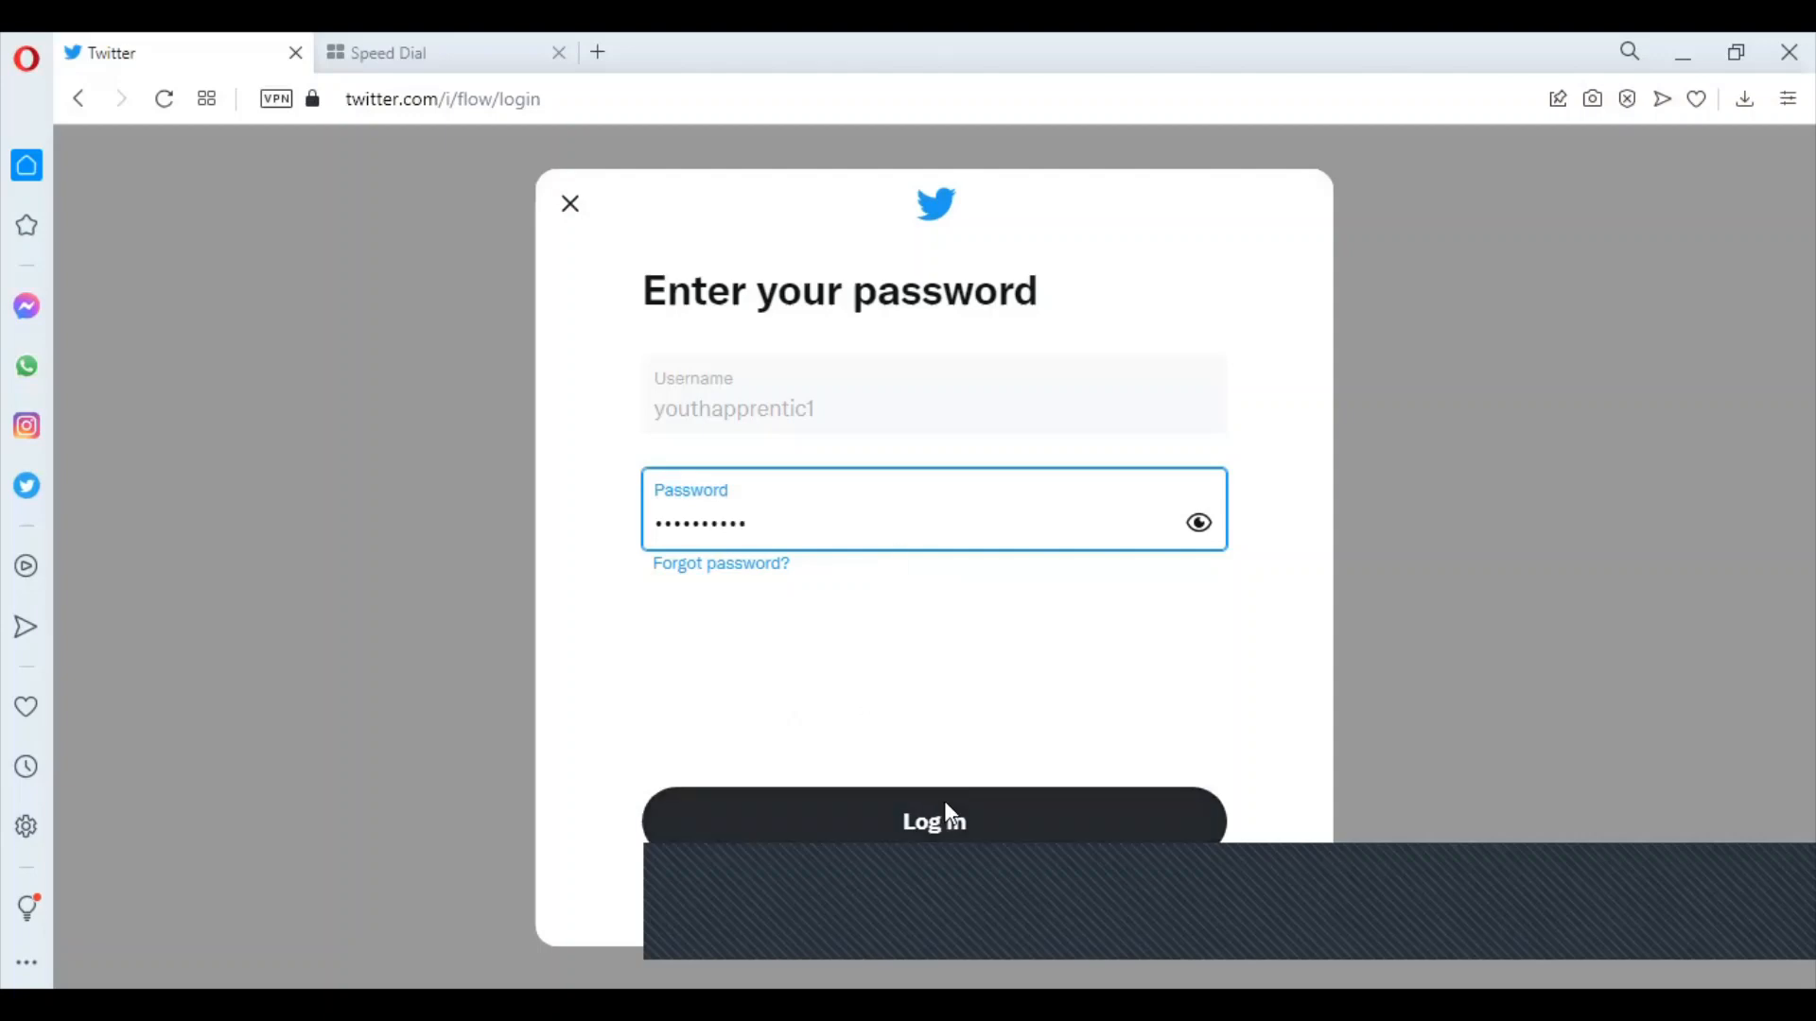
{"action": "left_click", "coordinate": [932, 821]}
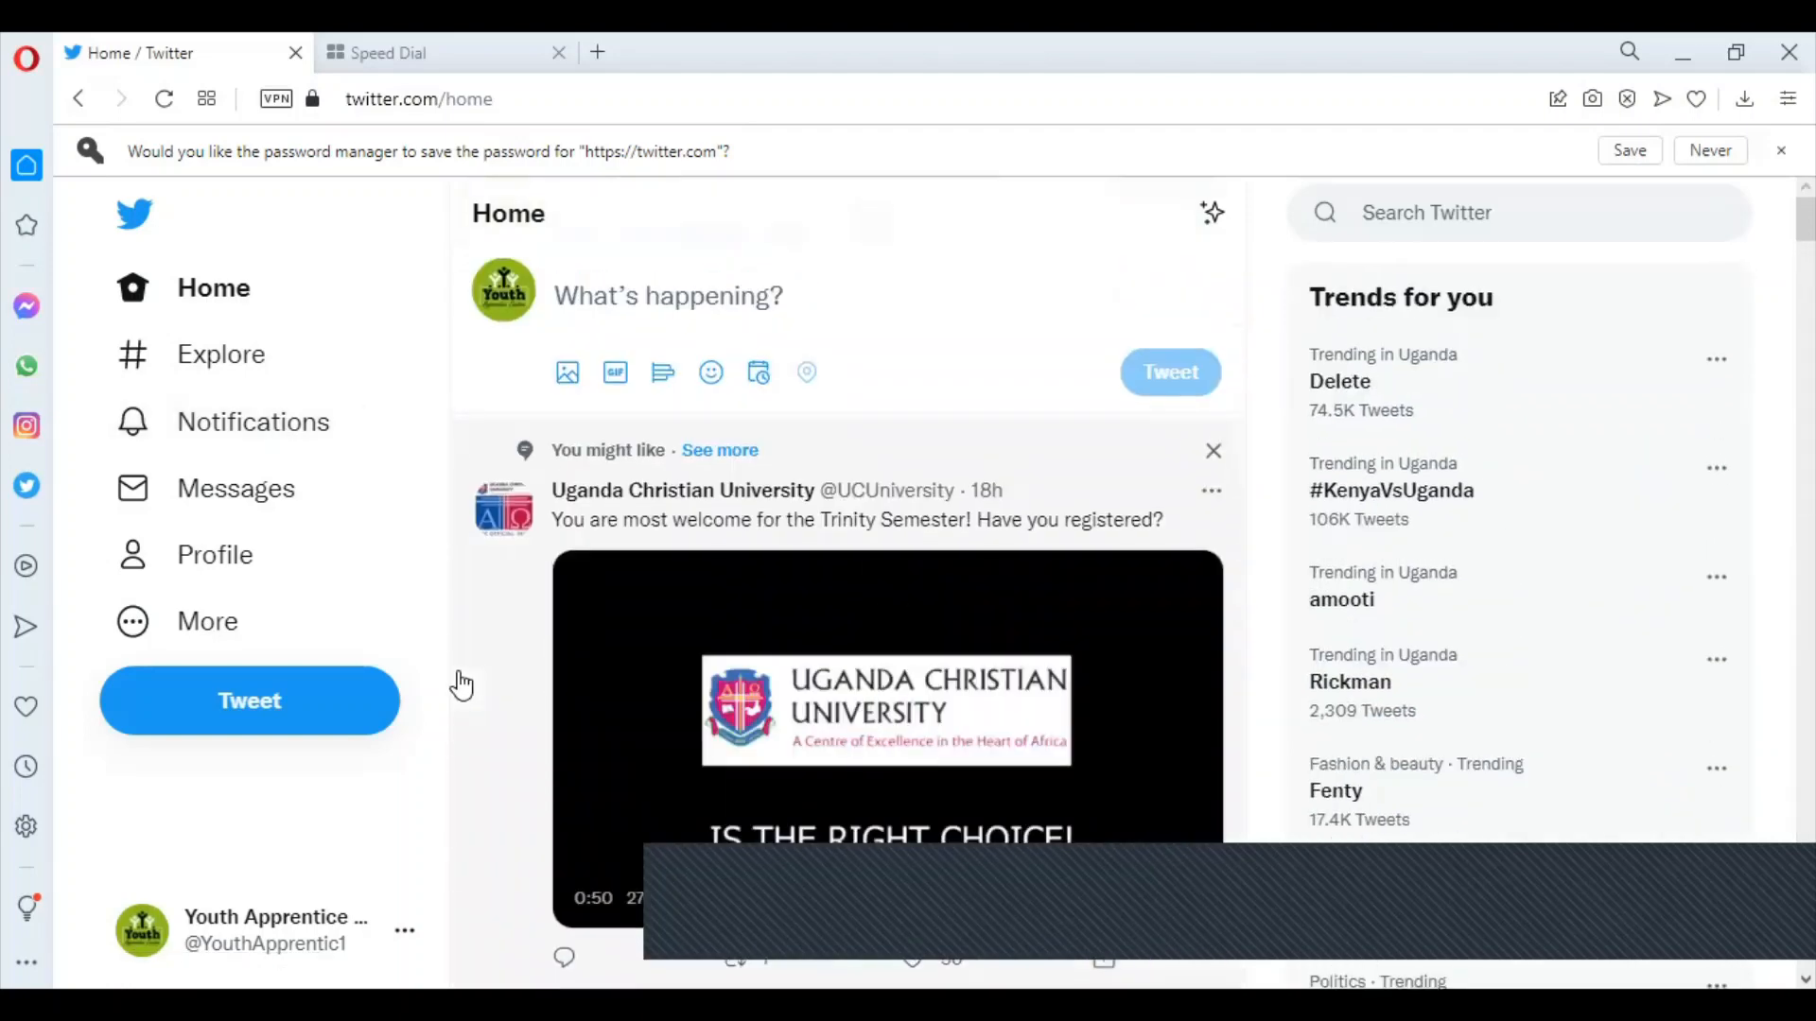
{"action": "mouse_move", "coordinate": [214, 555]}
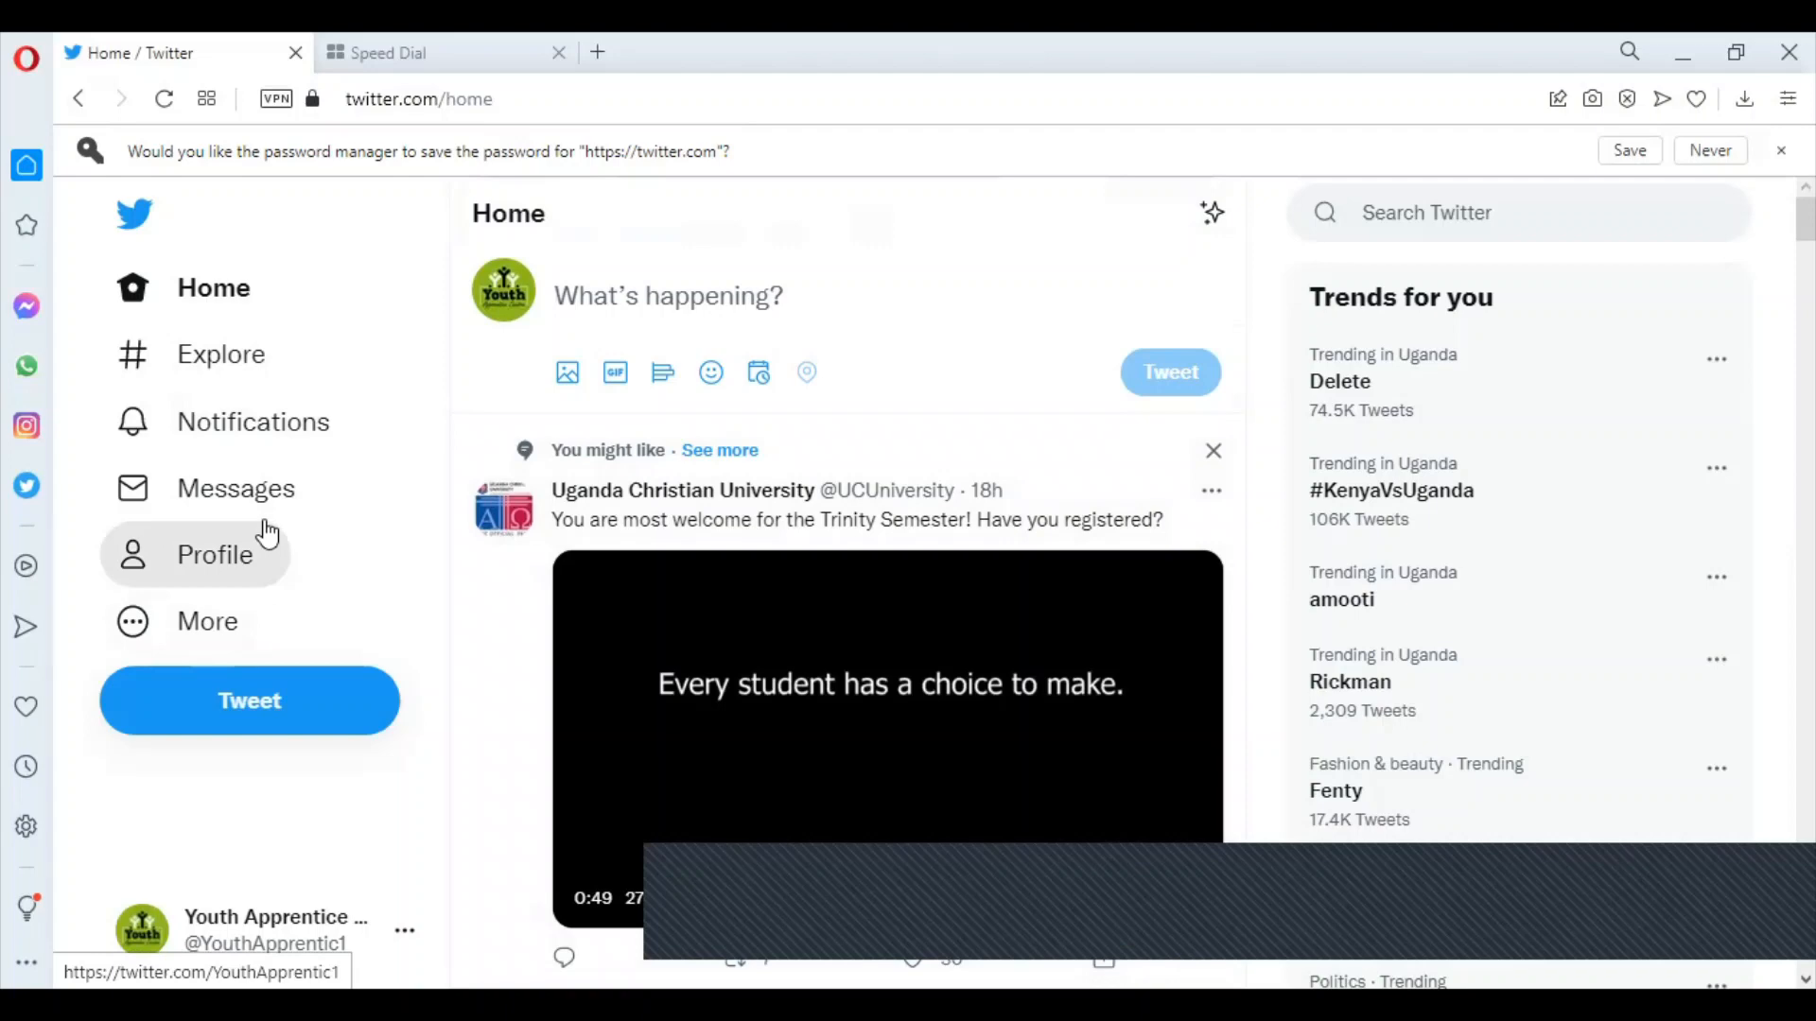
Step: Browse down the Home timeline, then go to the account's own profile page
{"action": "scroll", "scroll_direction": "down", "scroll_amount": 3}
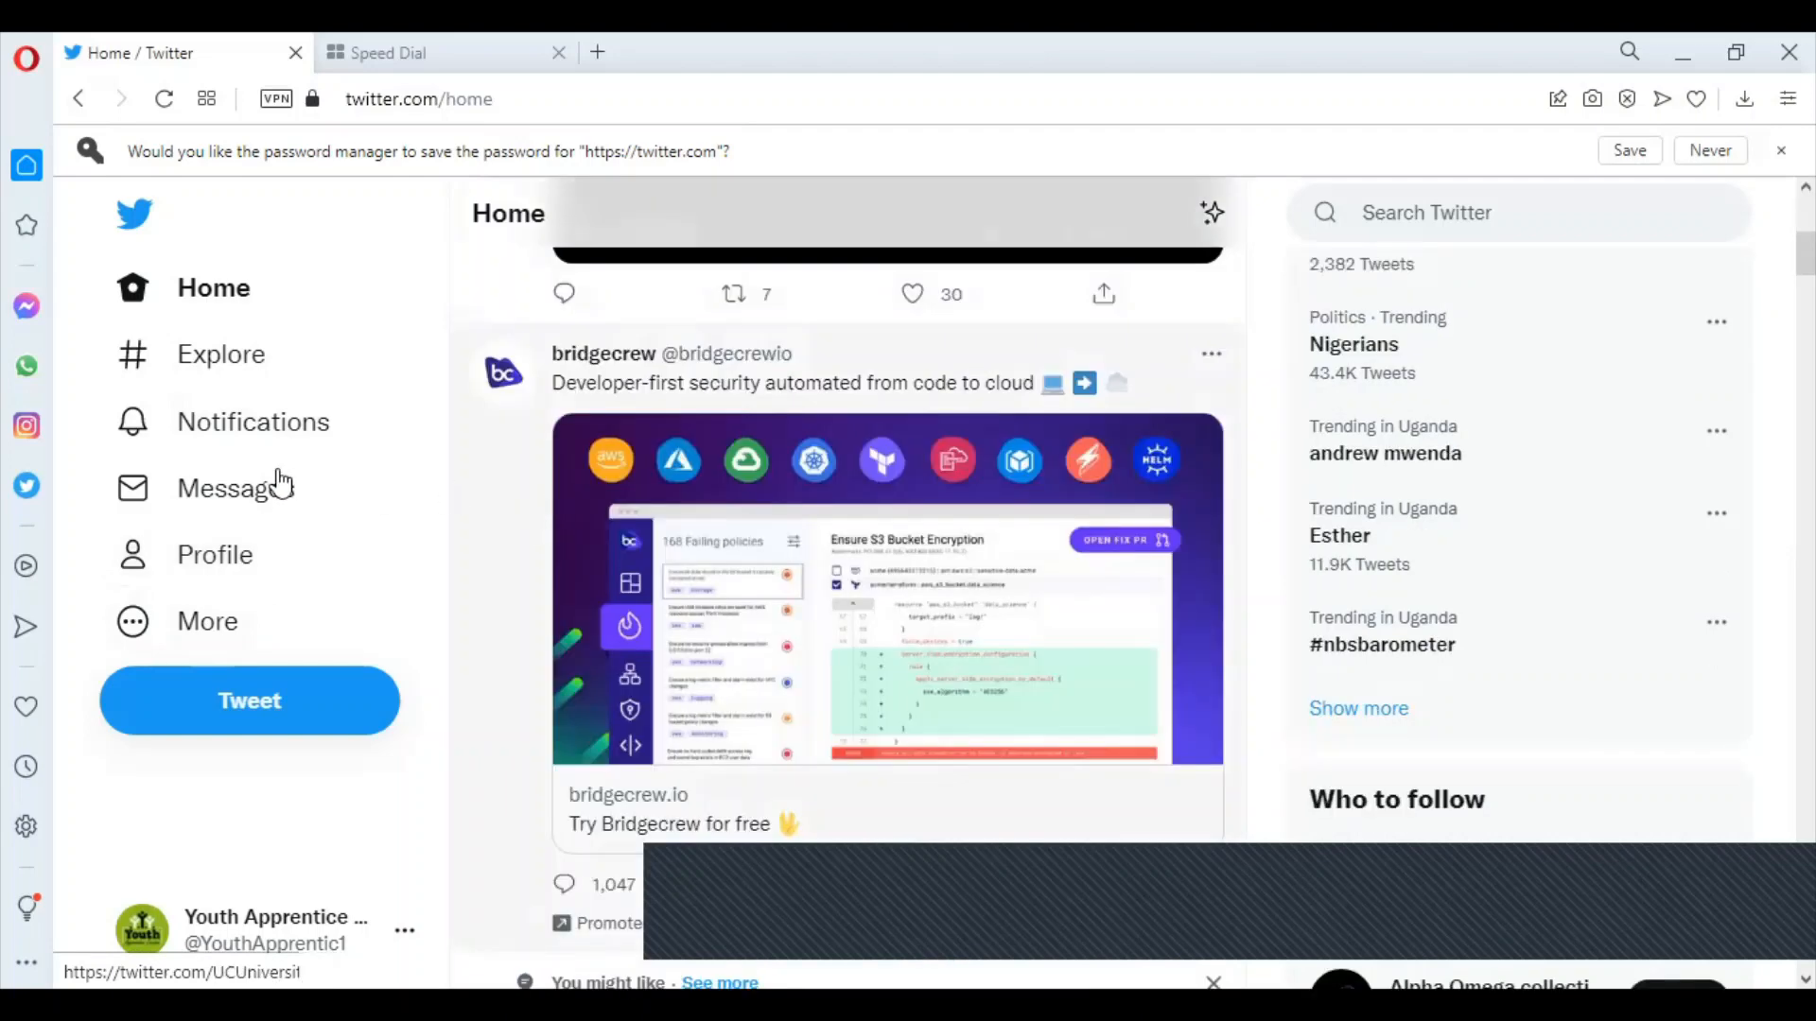
{"action": "scroll", "scroll_direction": "down", "scroll_amount": 3}
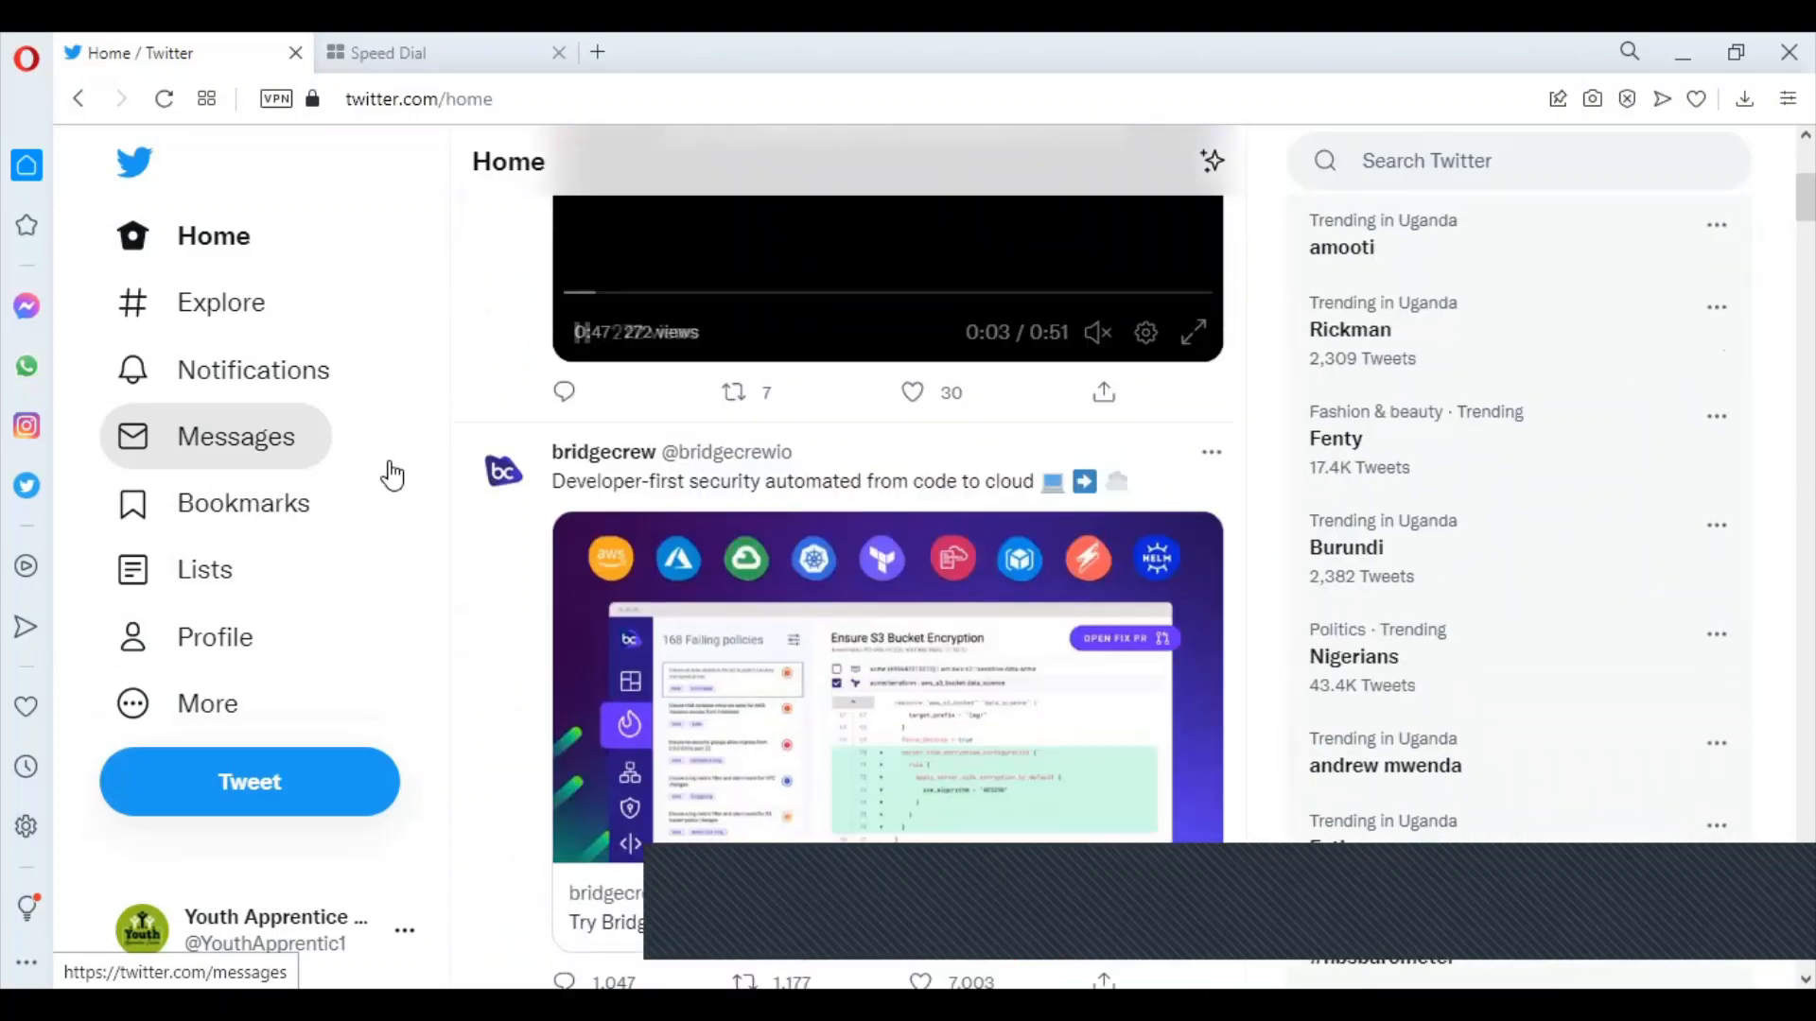
{"action": "scroll", "scroll_direction": "down", "scroll_amount": 3}
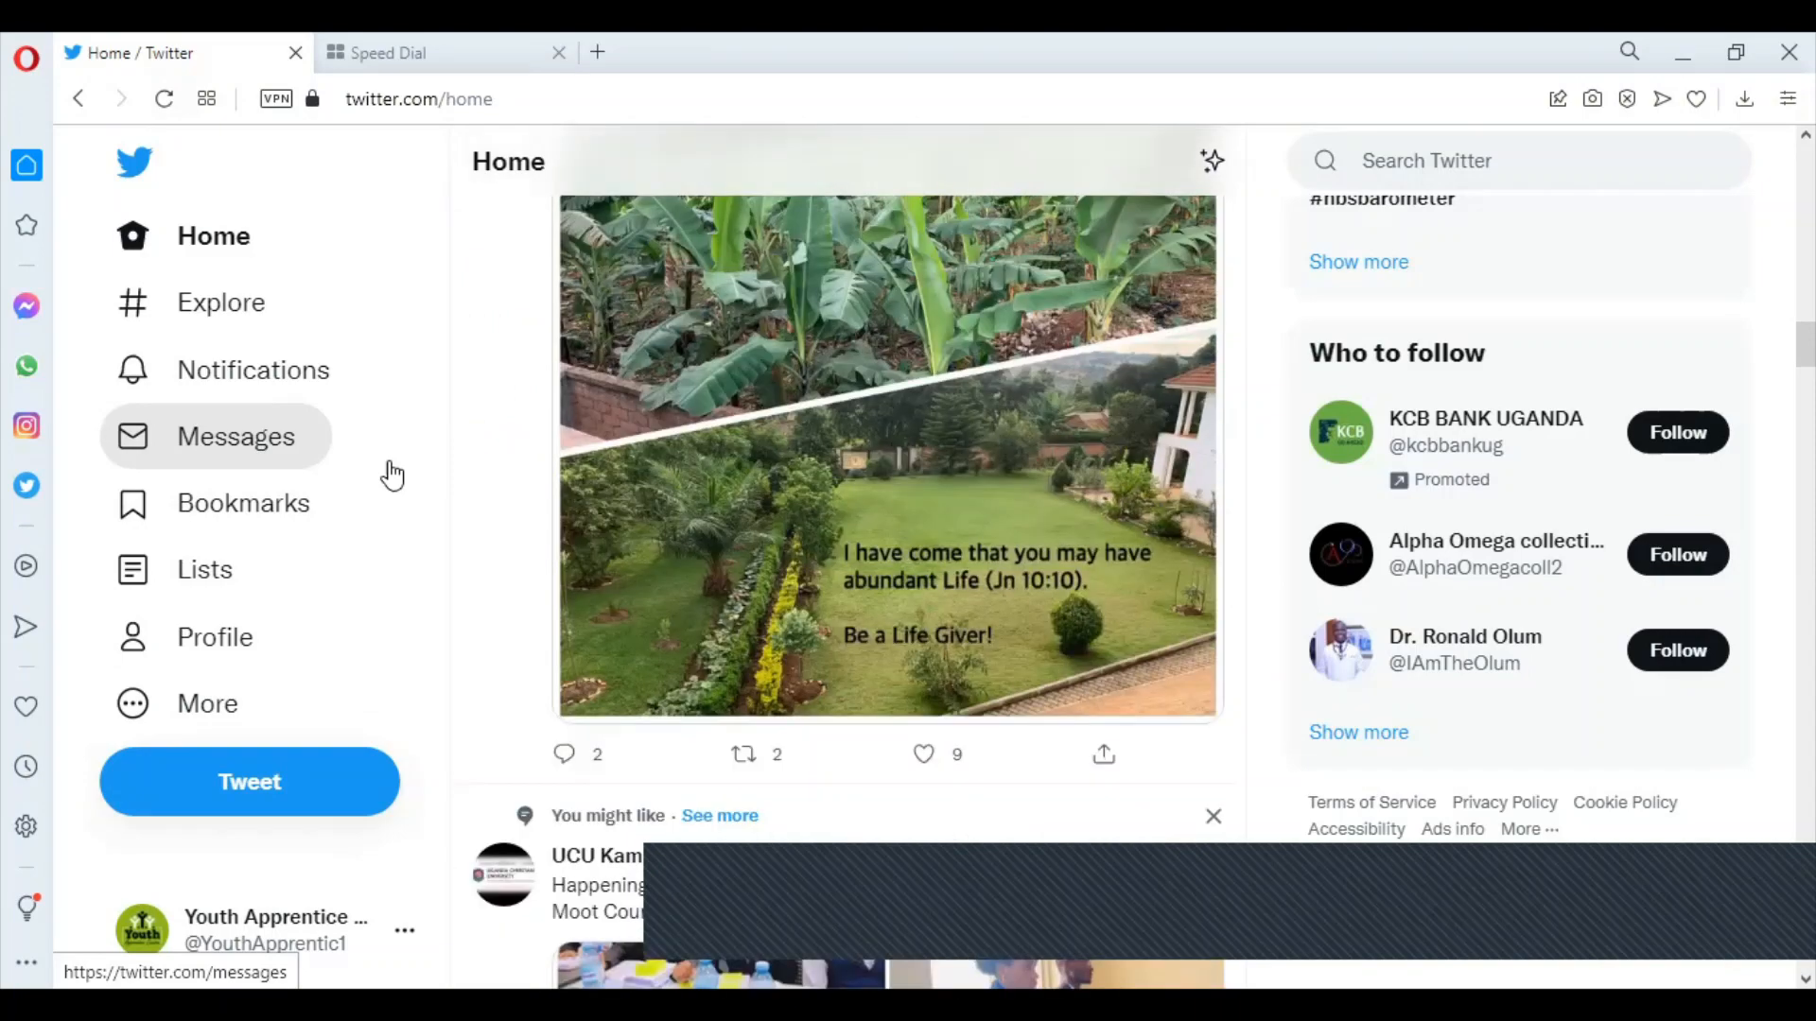
{"action": "scroll", "scroll_direction": "down", "scroll_amount": 3}
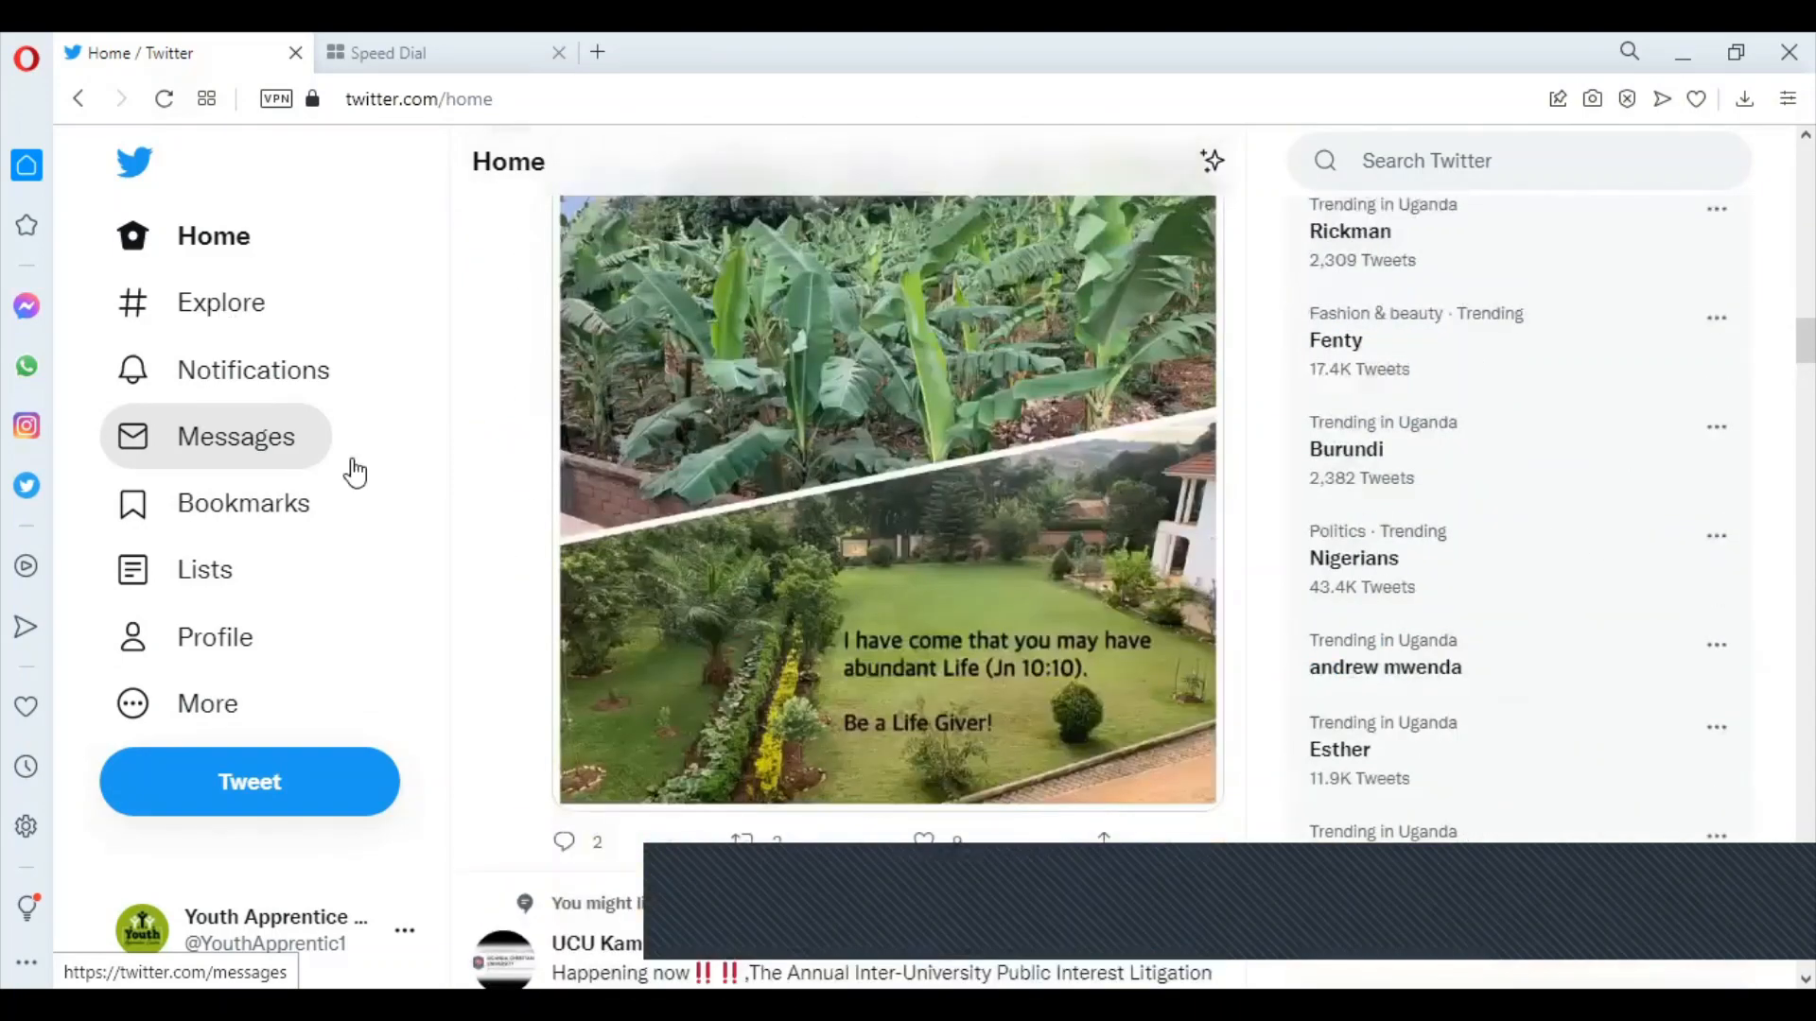
{"action": "left_click", "coordinate": [216, 637]}
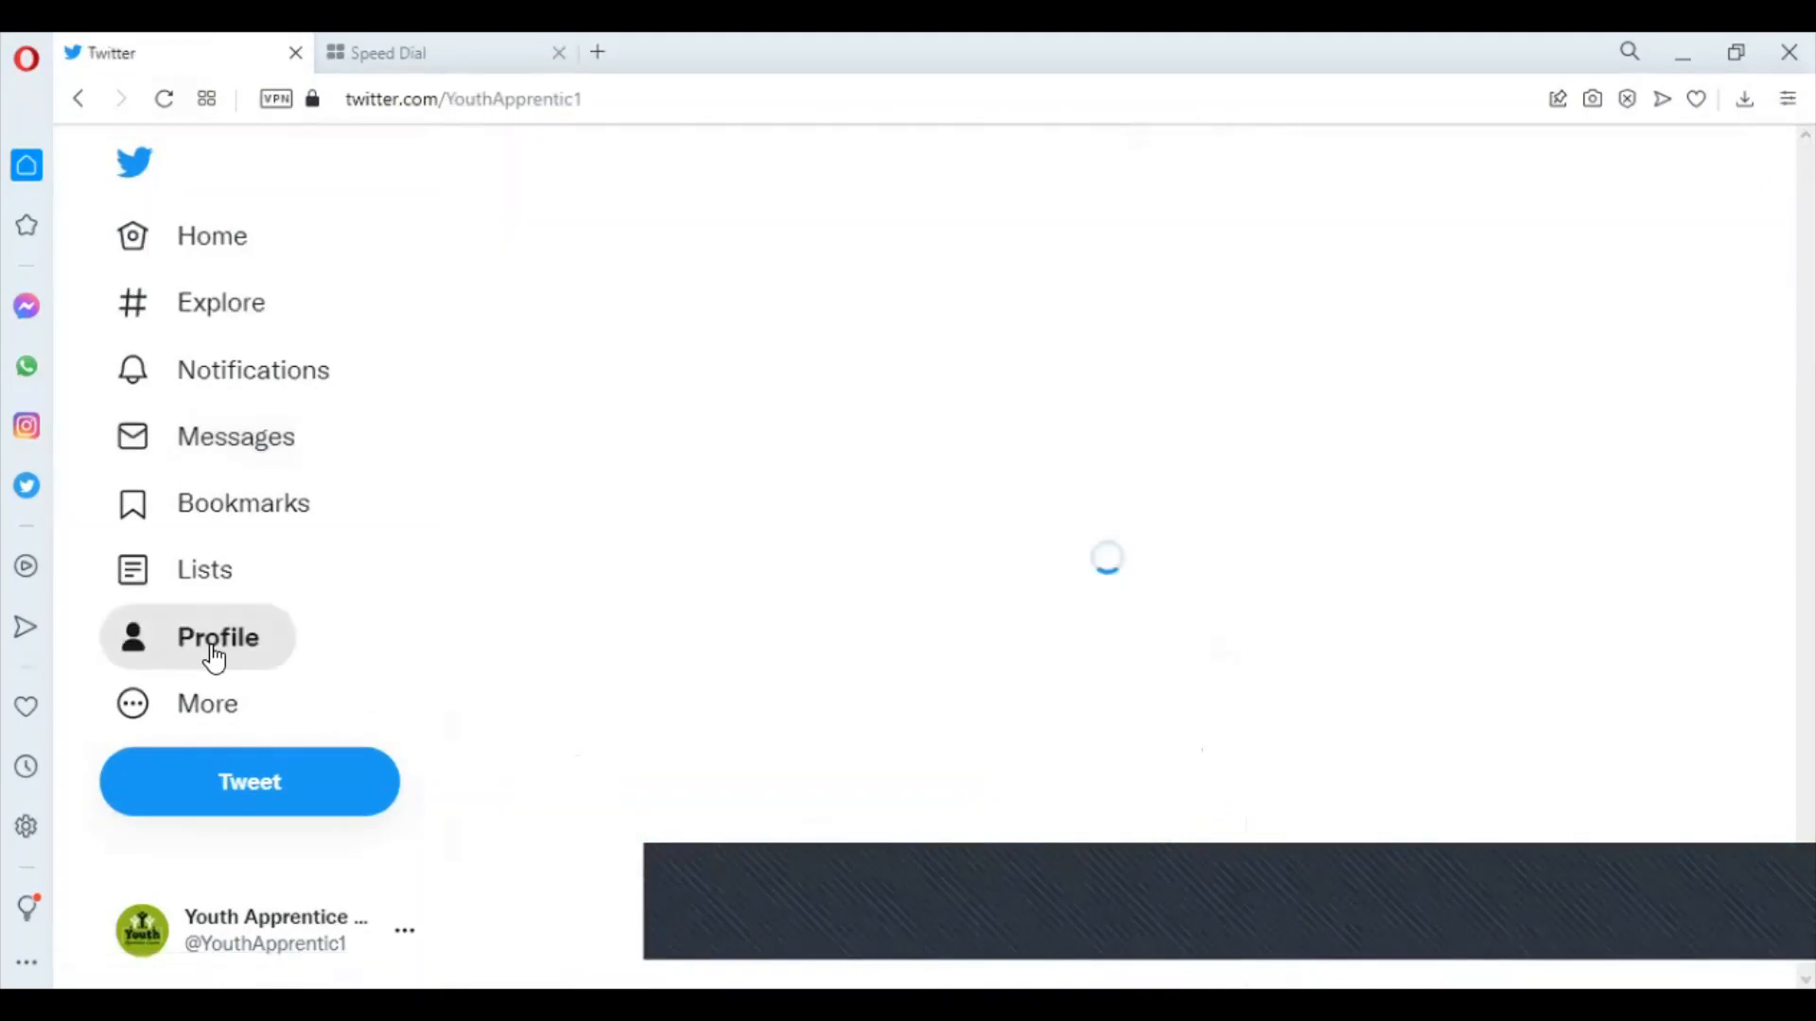
Step: Look through the restored account's profile tweets, then go to its Notifications page
{"action": "left_click", "coordinate": [215, 637]}
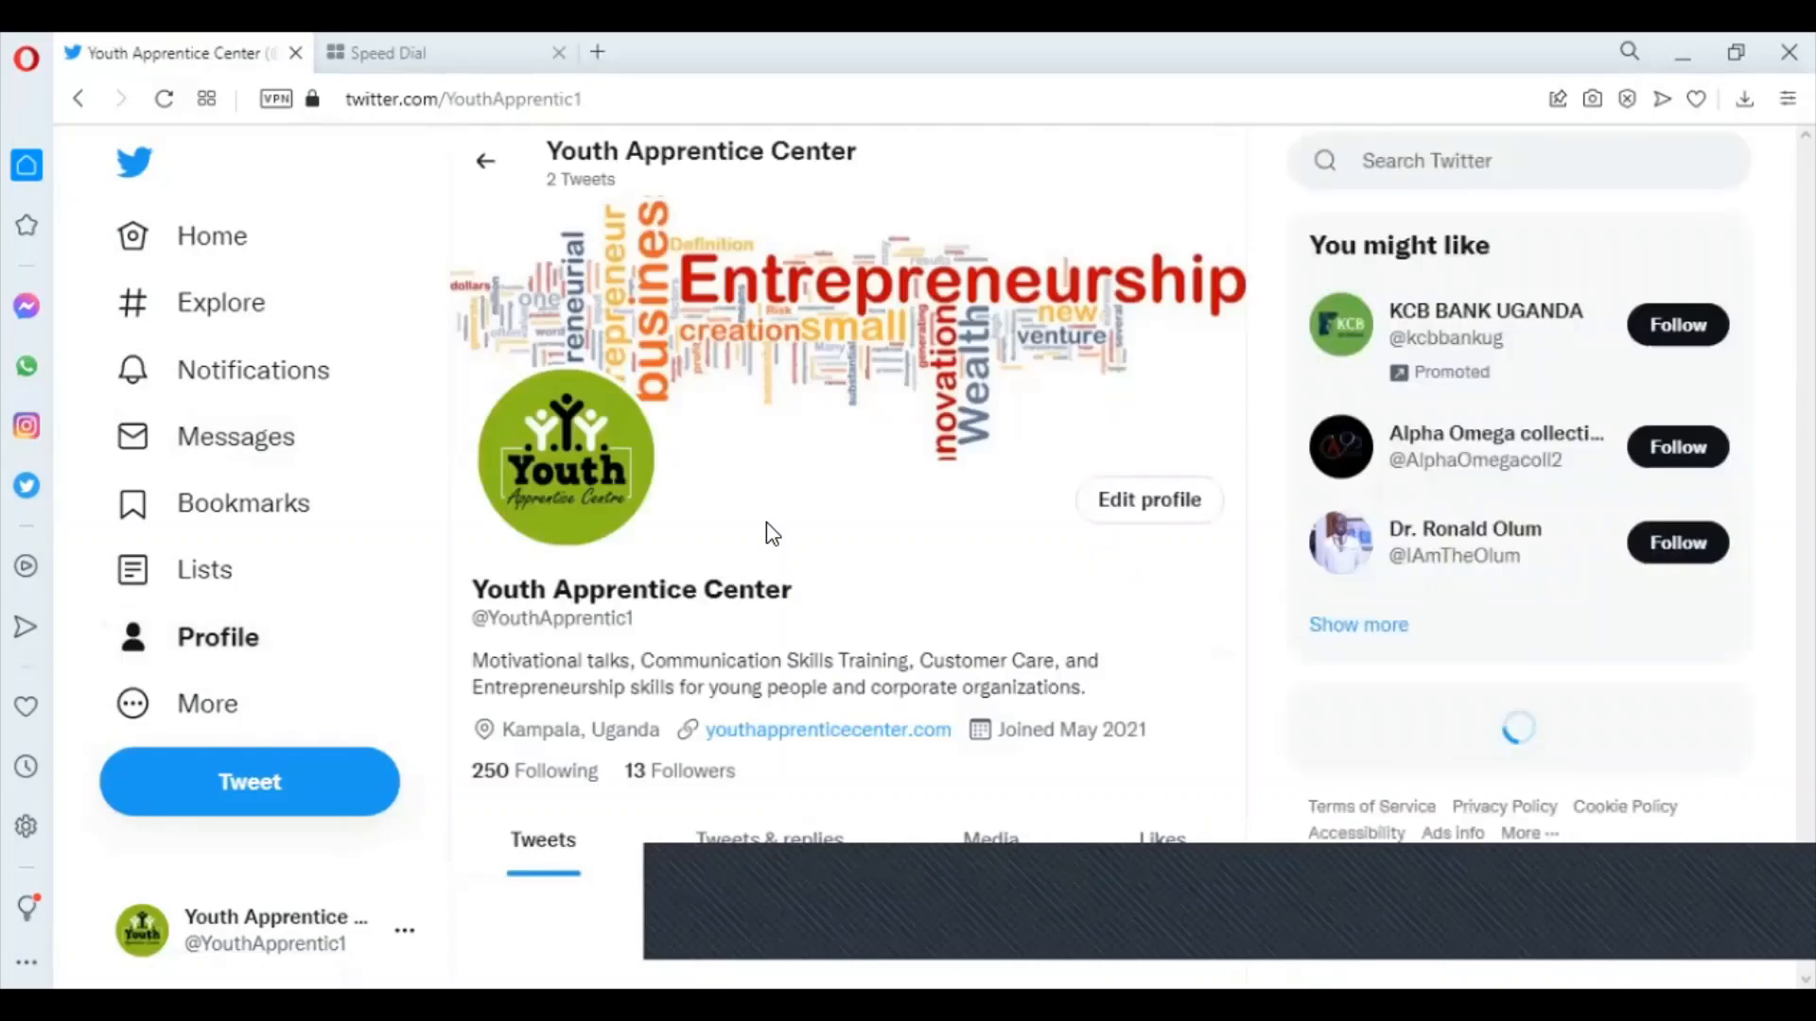
{"action": "scroll", "scroll_direction": "down", "scroll_amount": 3}
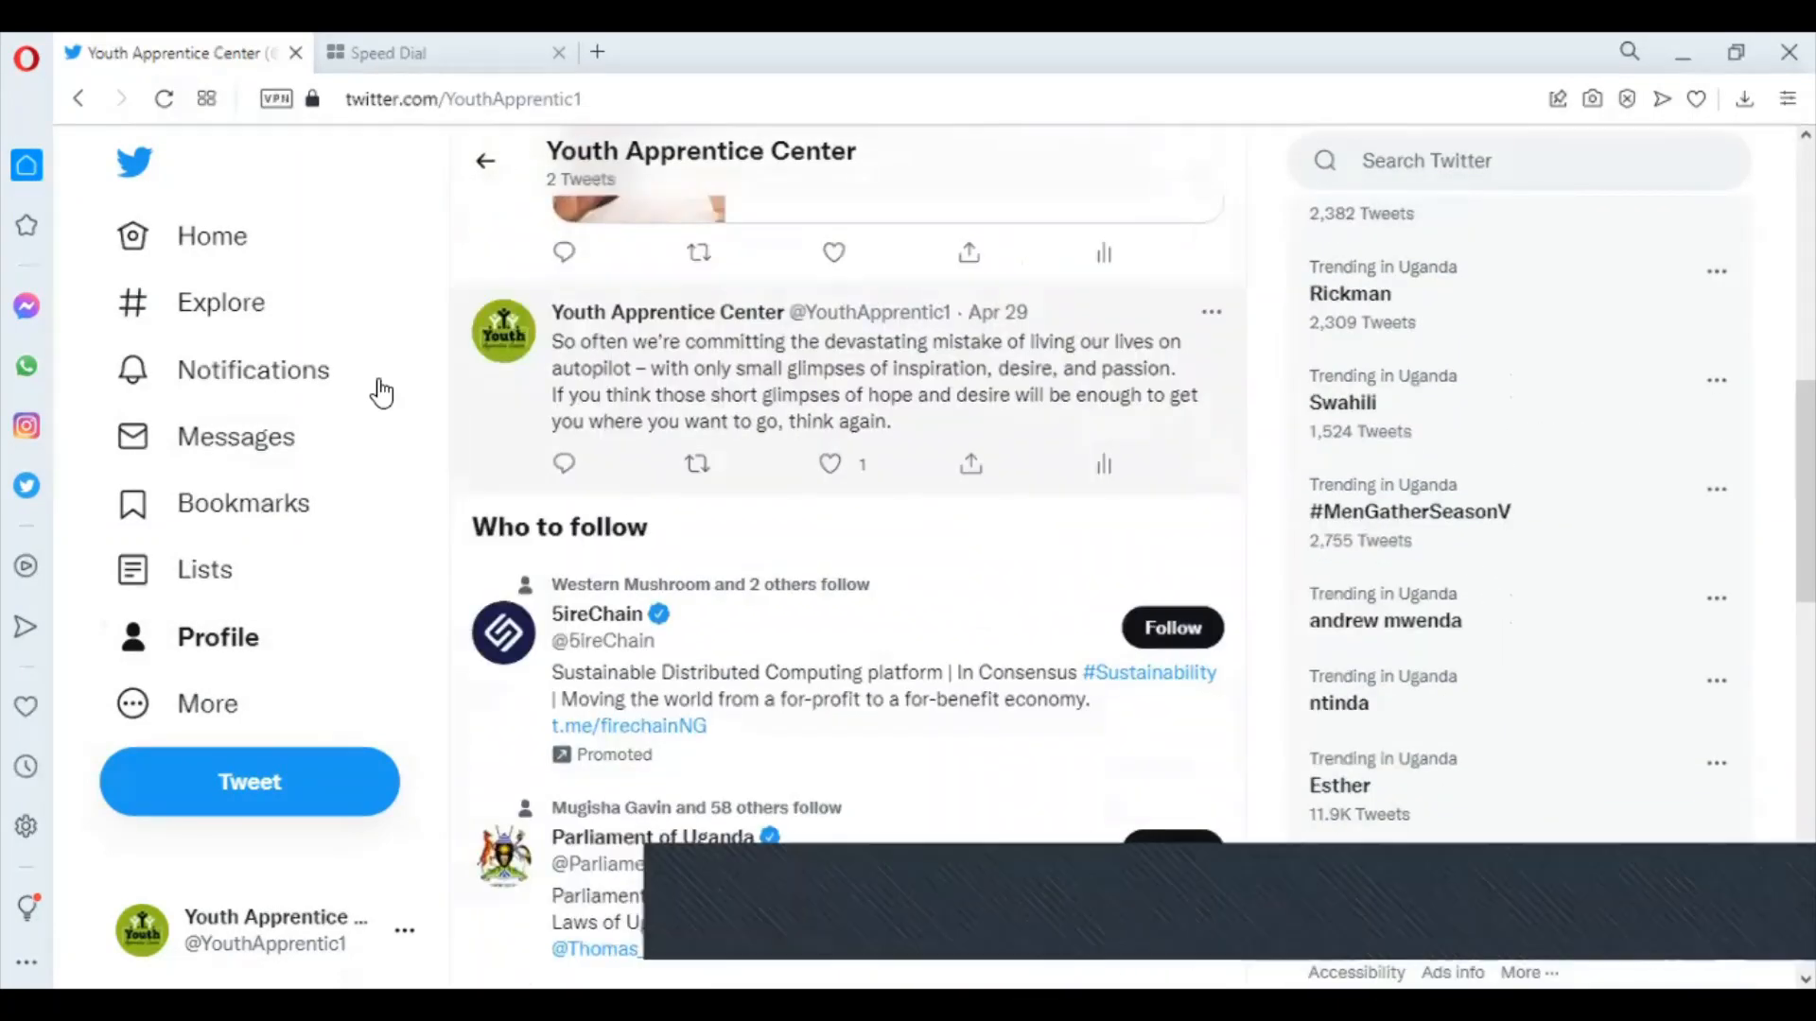
{"action": "left_click", "coordinate": [252, 370]}
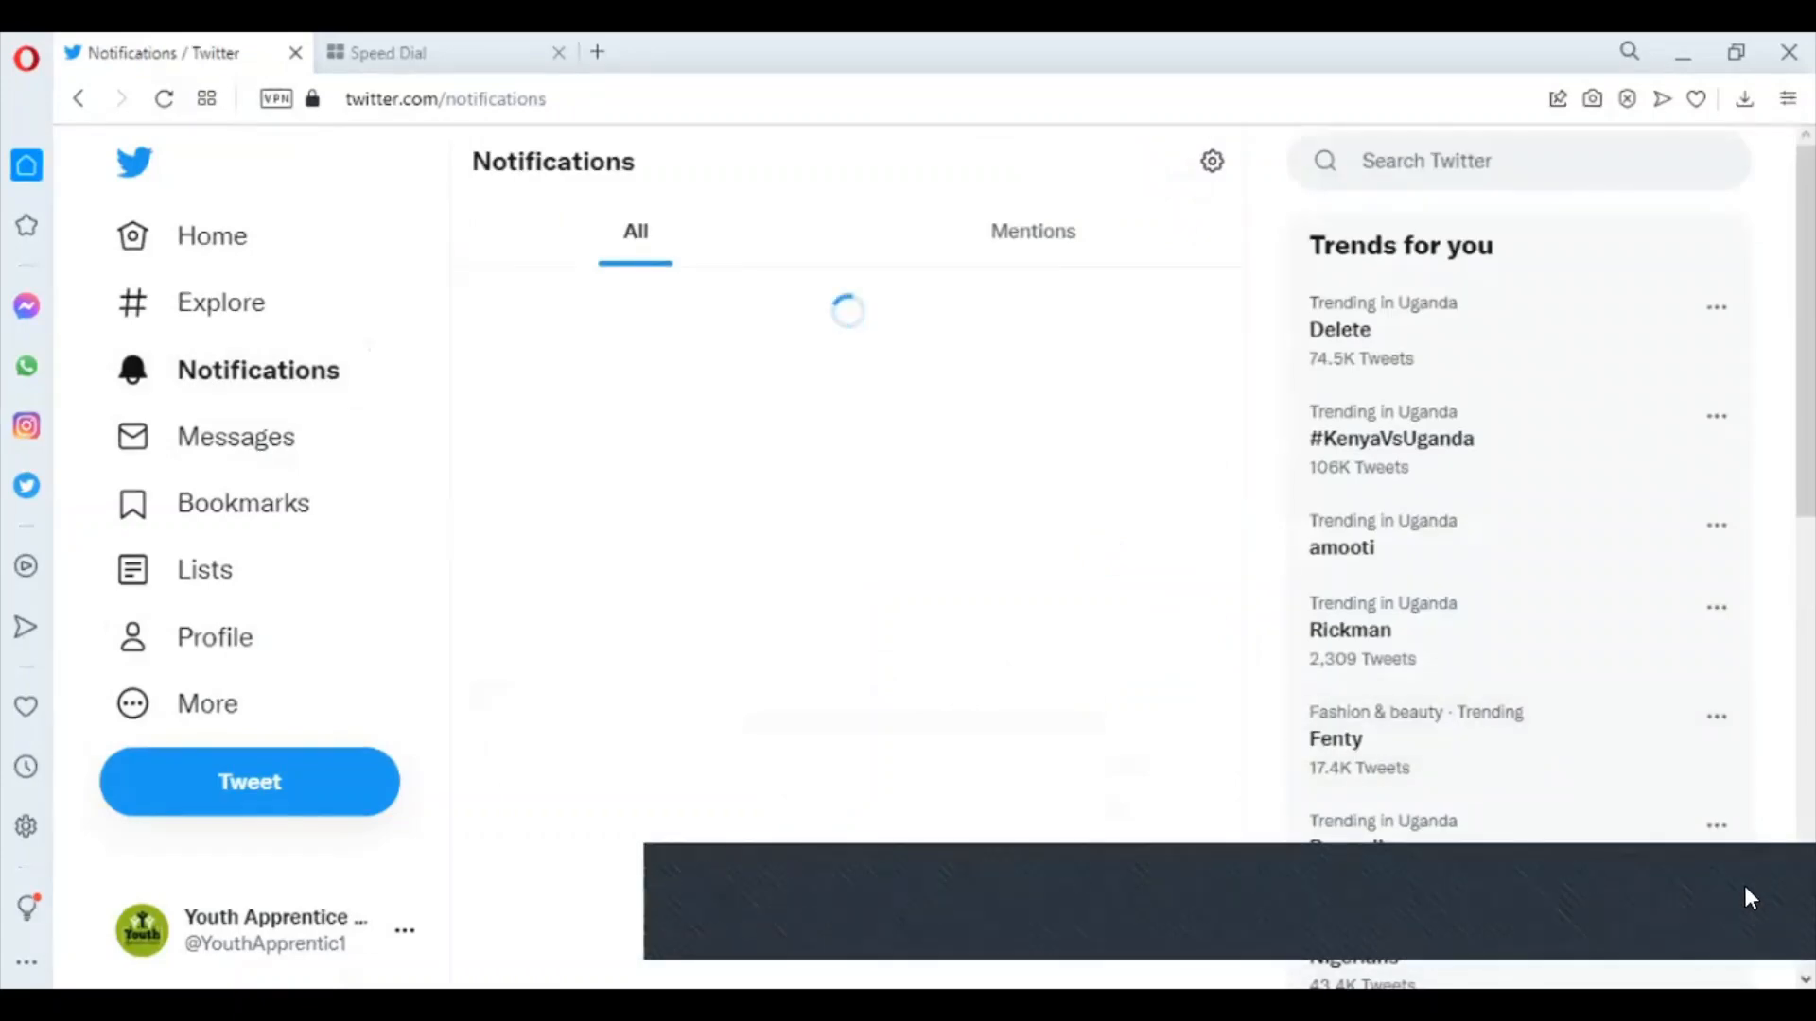